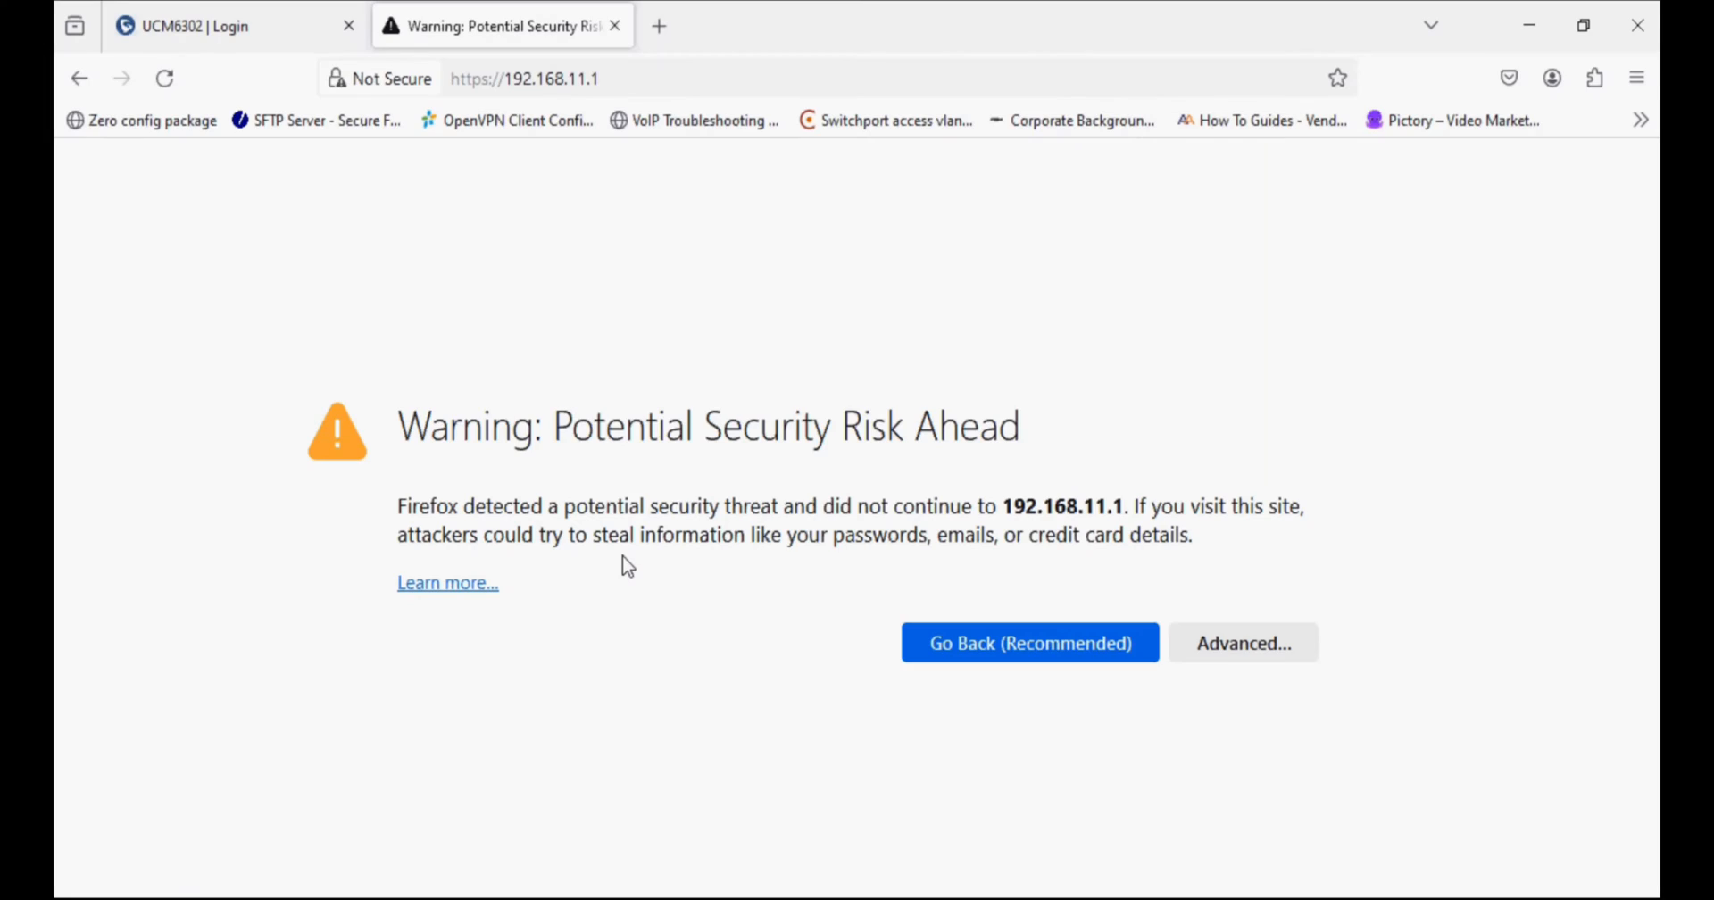
mouse_move(825, 426)
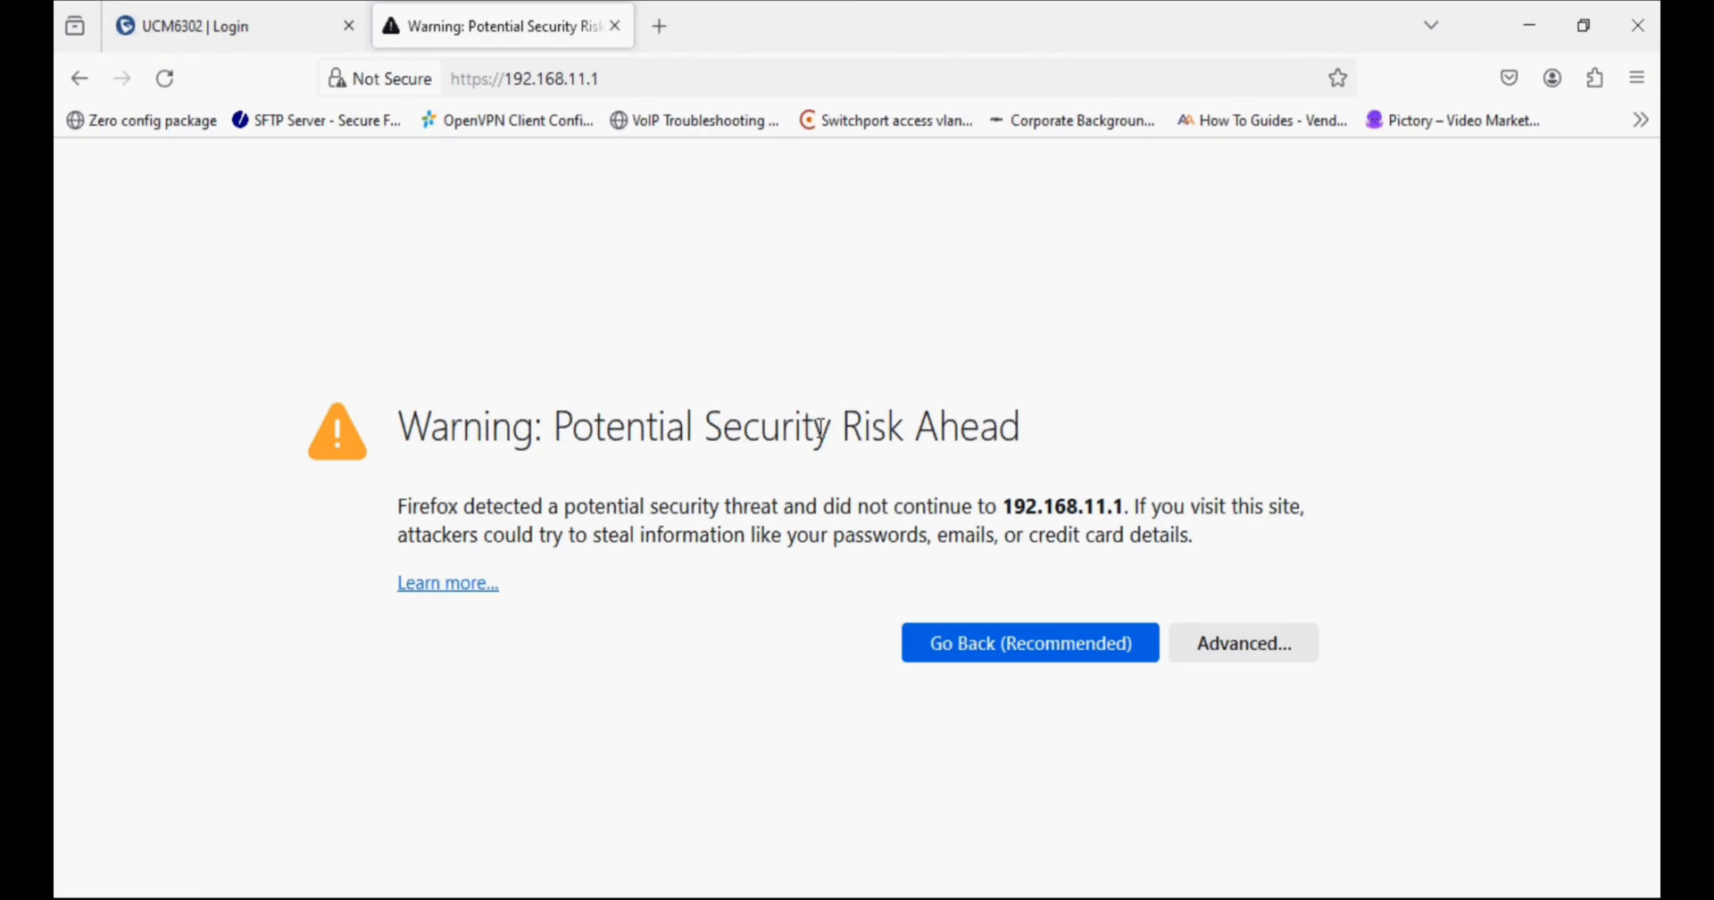
mouse_move(486, 275)
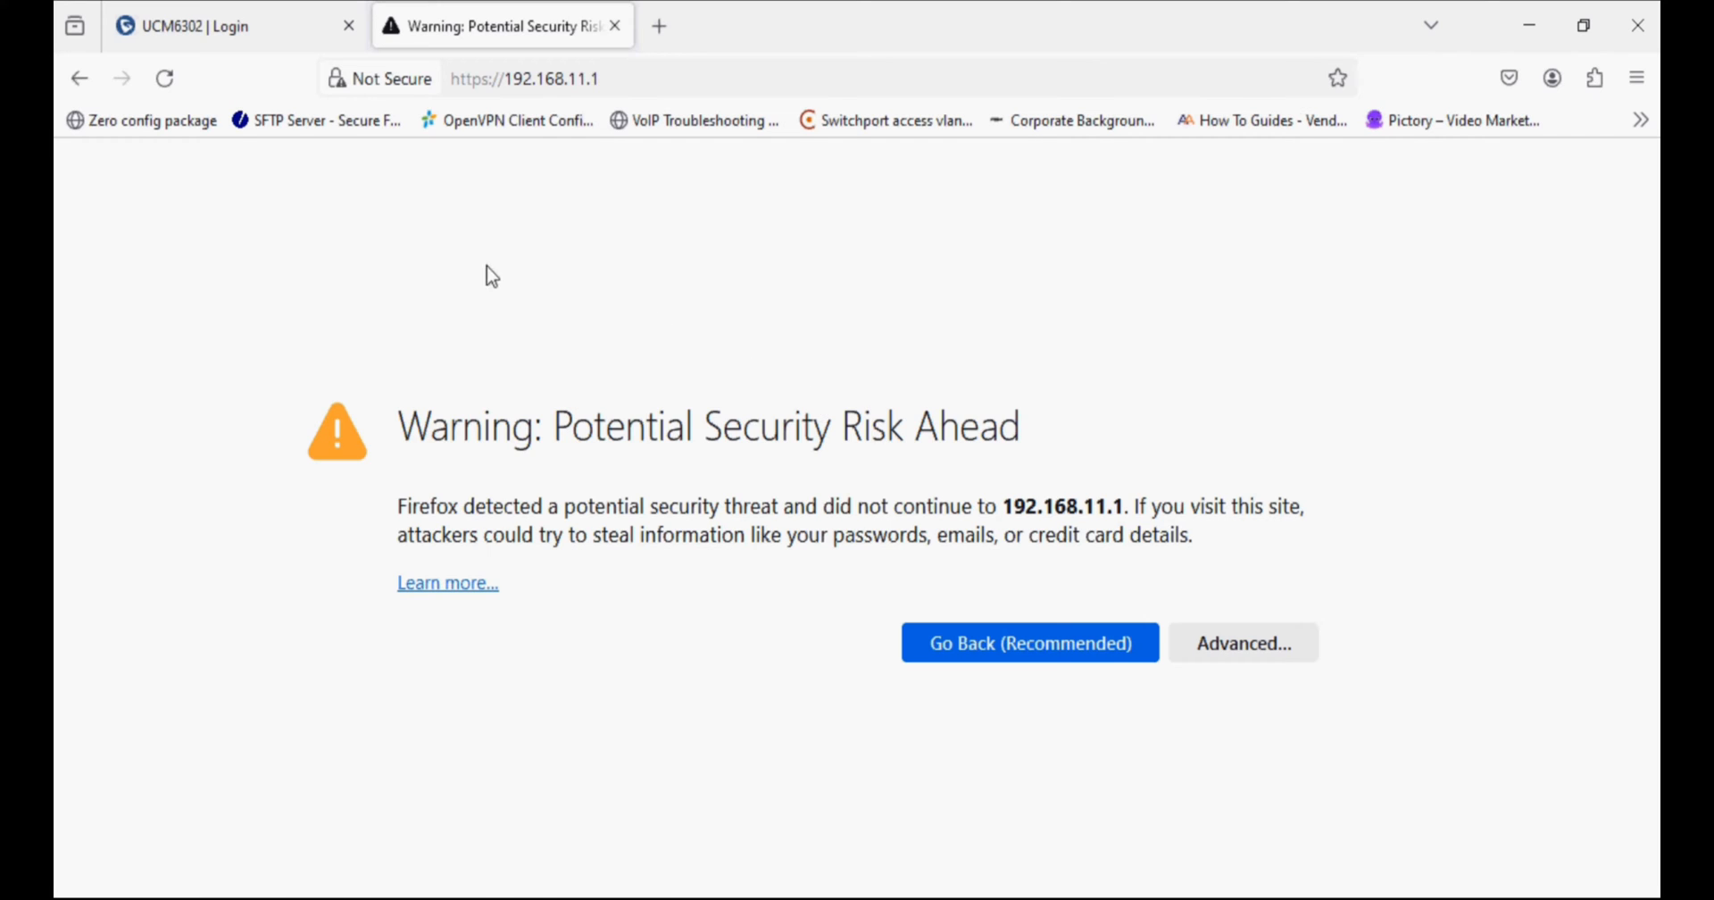
mouse_move(1217, 655)
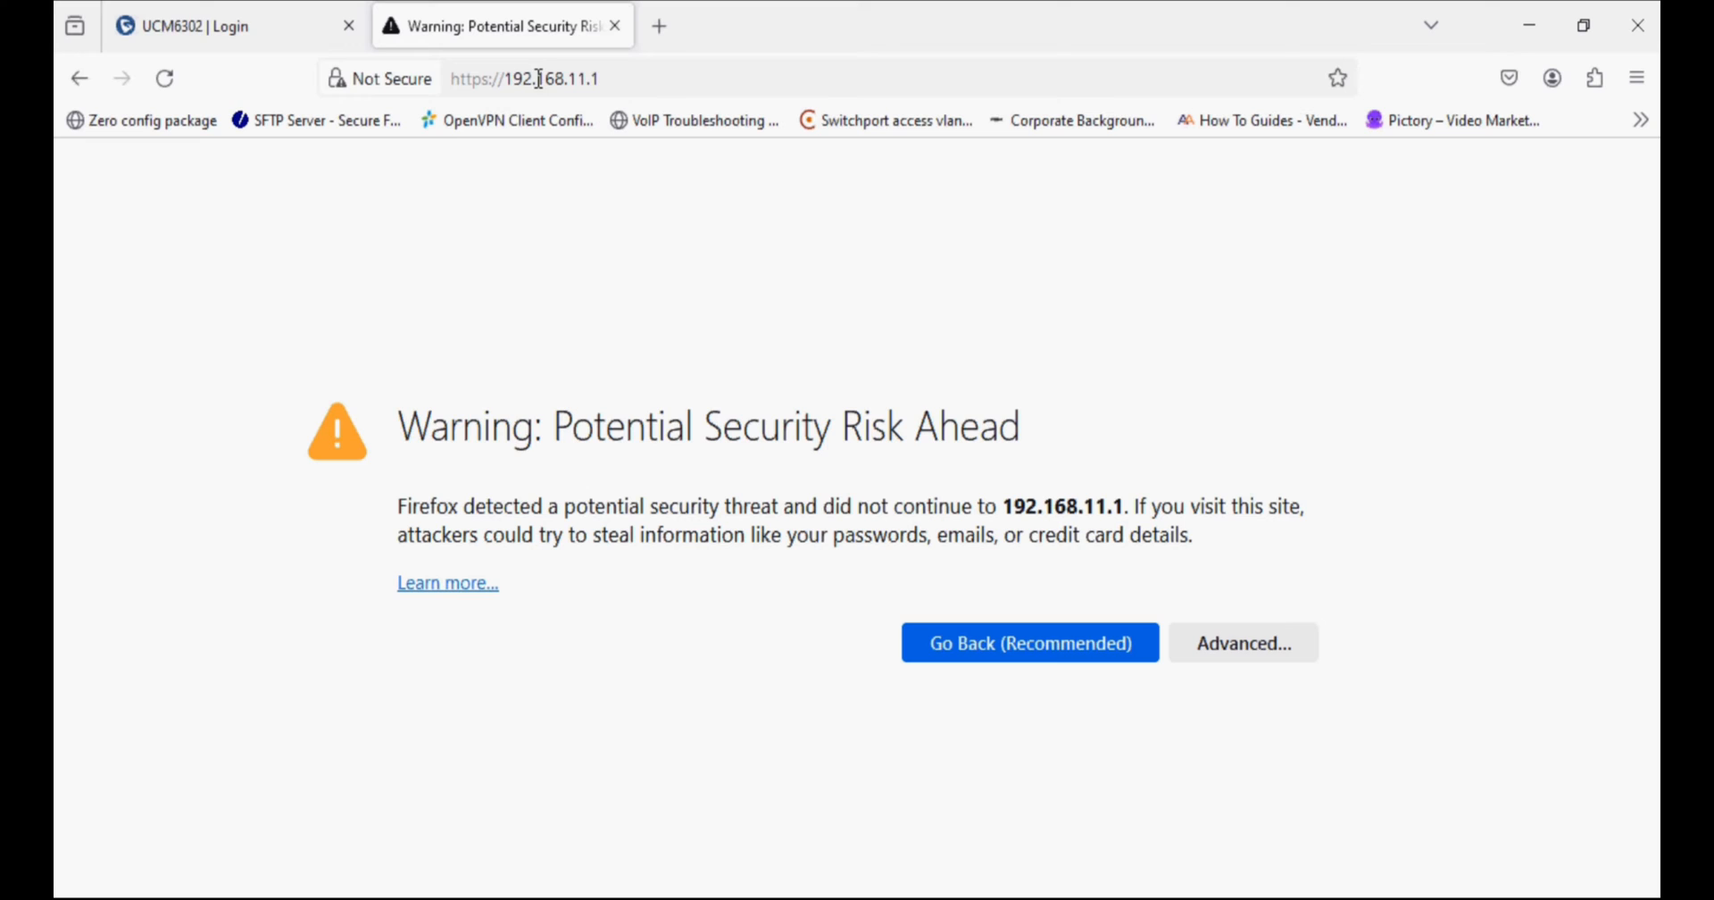
Step: Bypass the certificate warning for 192.168.11.1 to reach the Dinstar login page
click(545, 79)
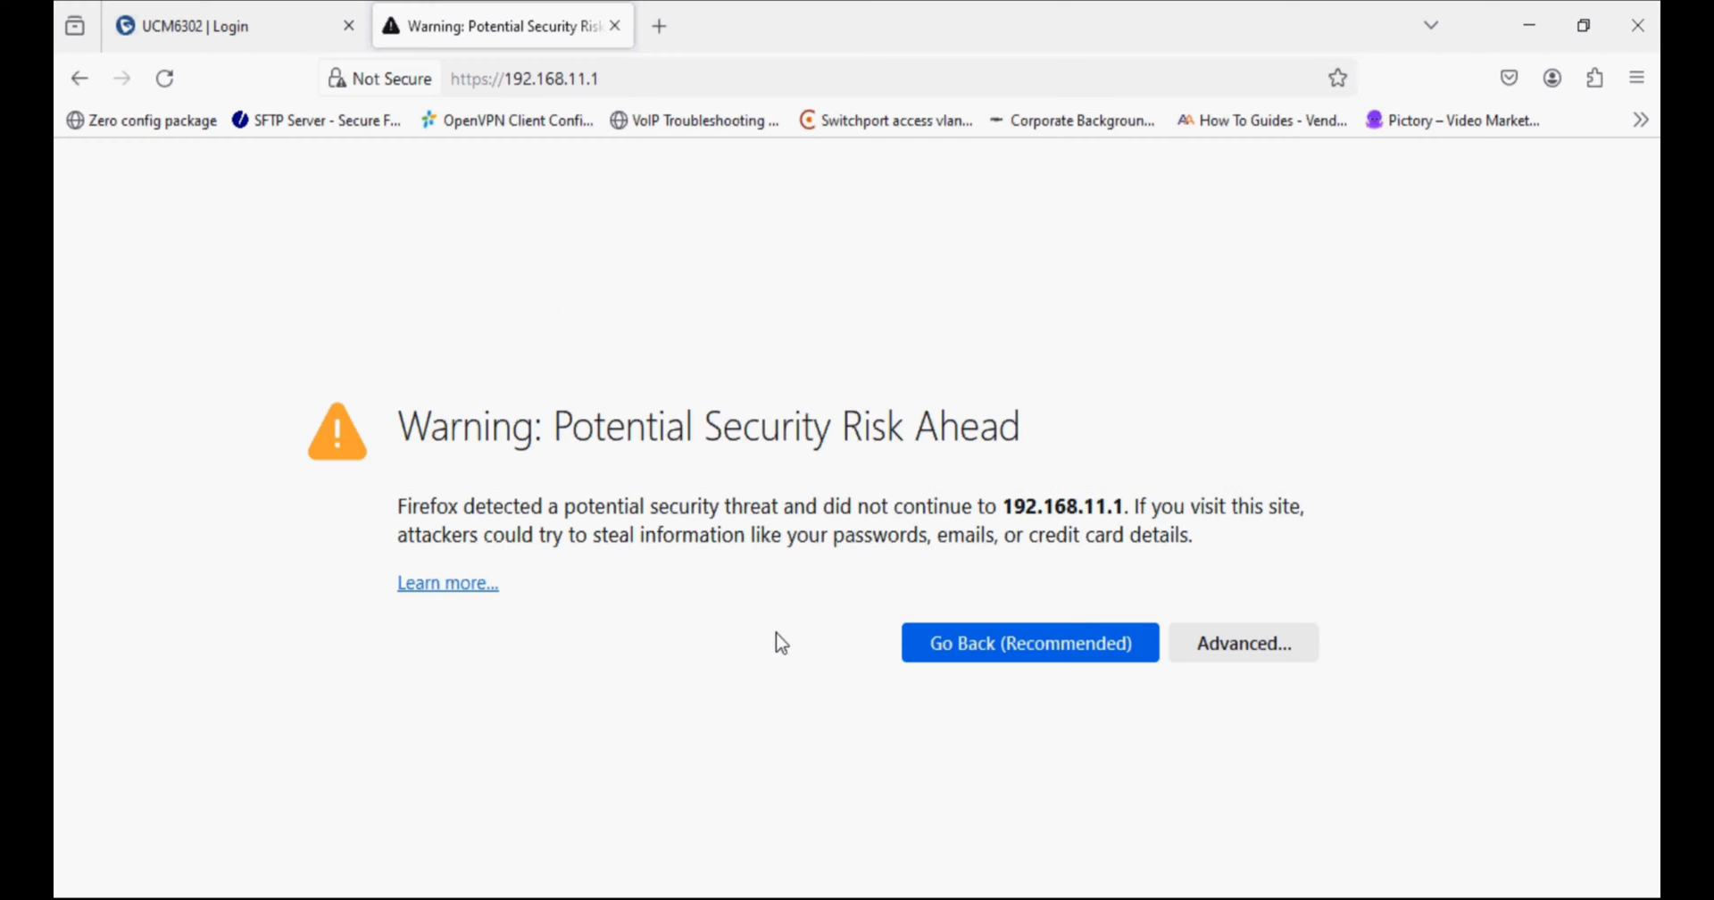
click(1243, 642)
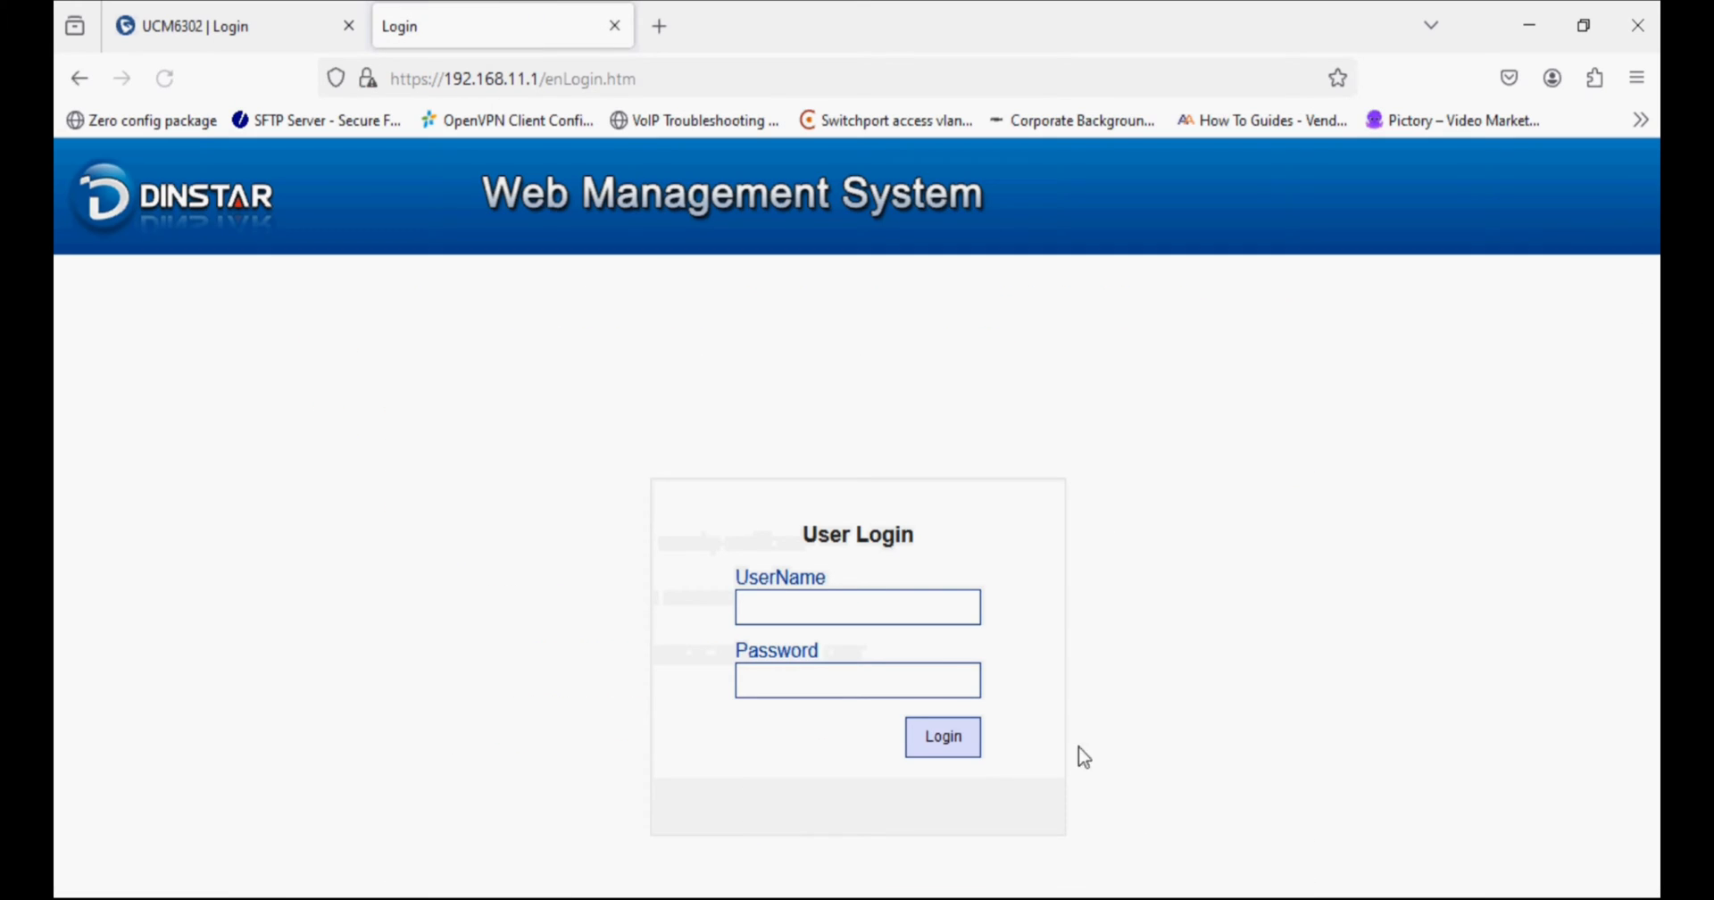
Step: Log in as admin, decline saving the password, and view System Information (UC2000E Business)
click(855, 606)
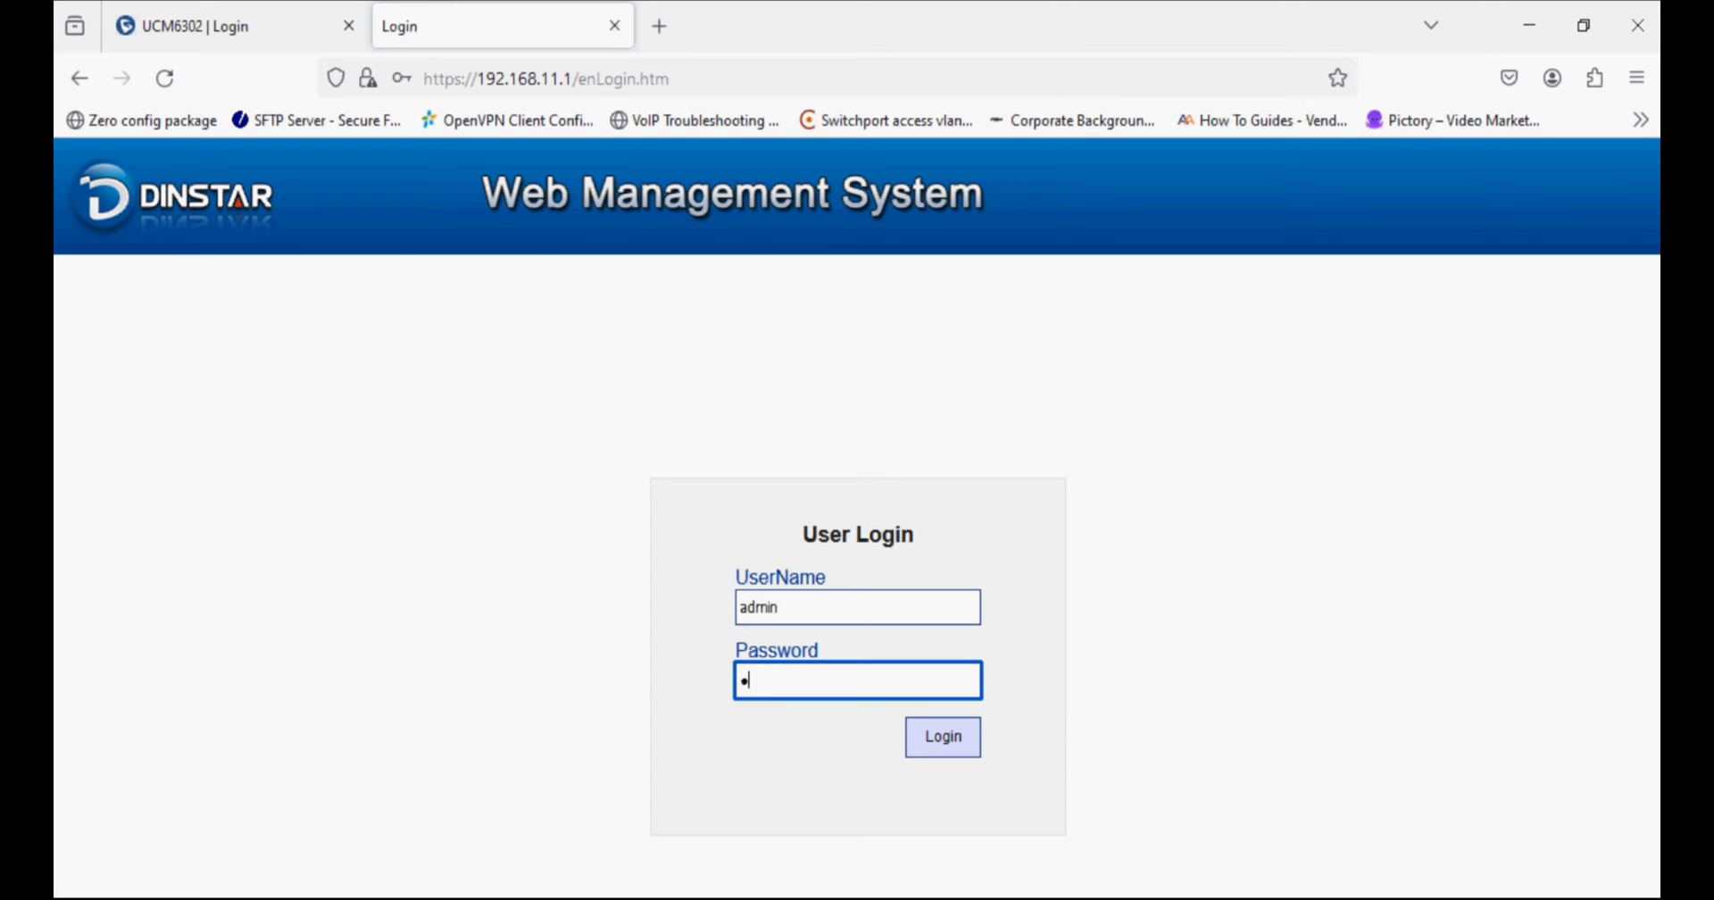
click(943, 738)
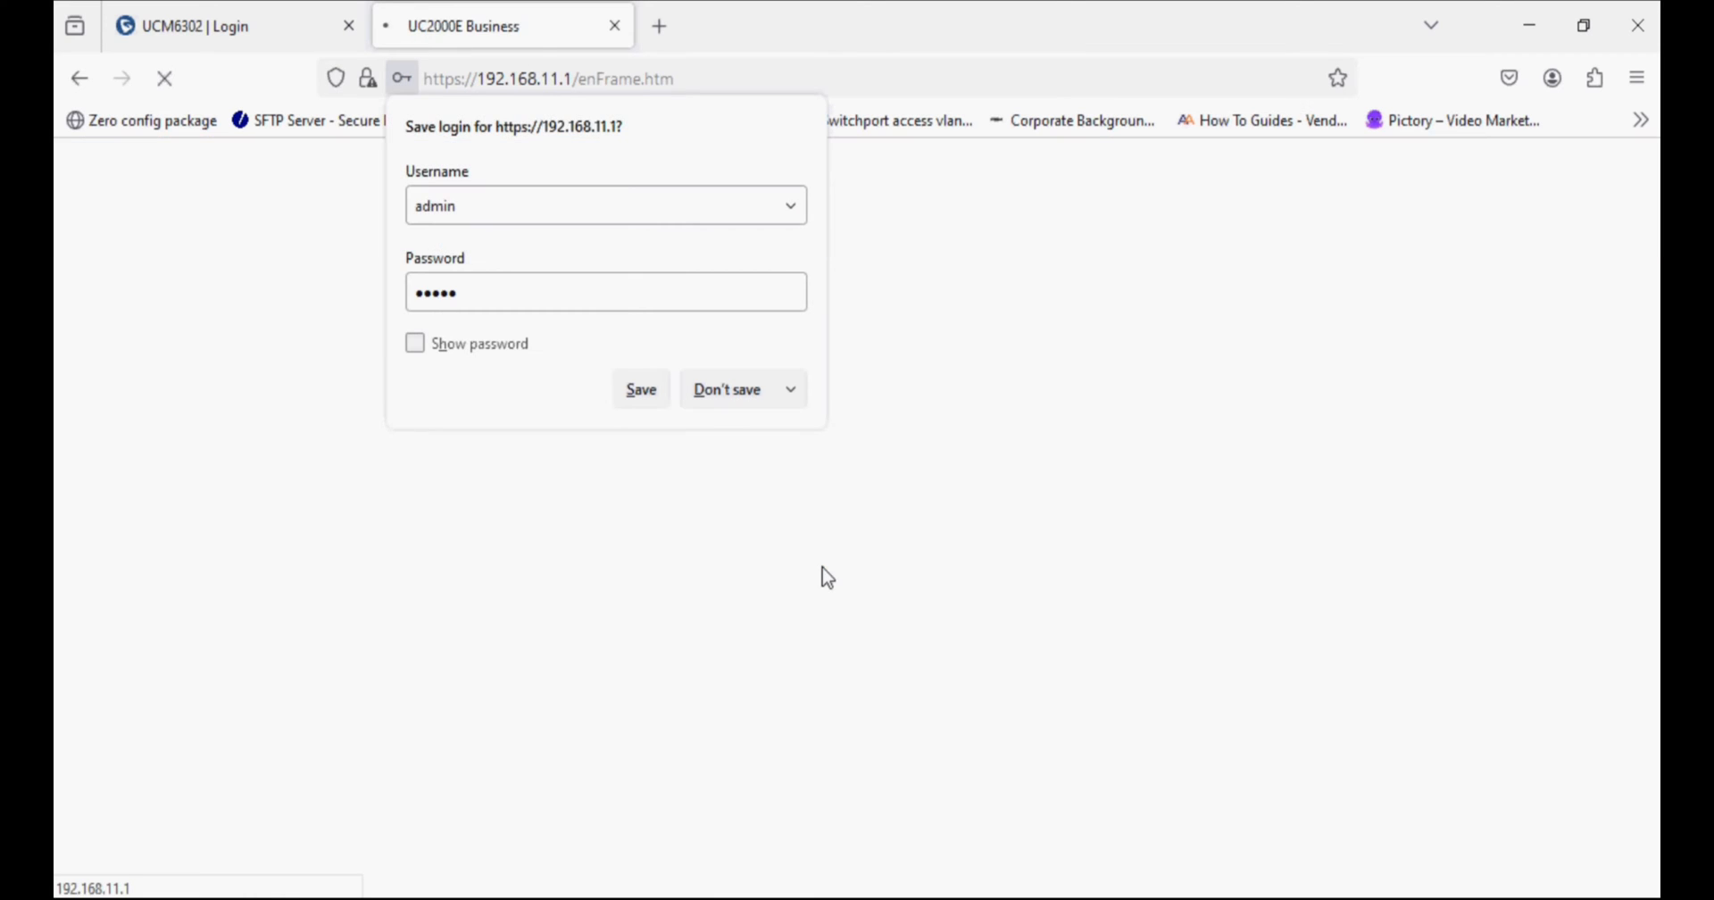
click(729, 389)
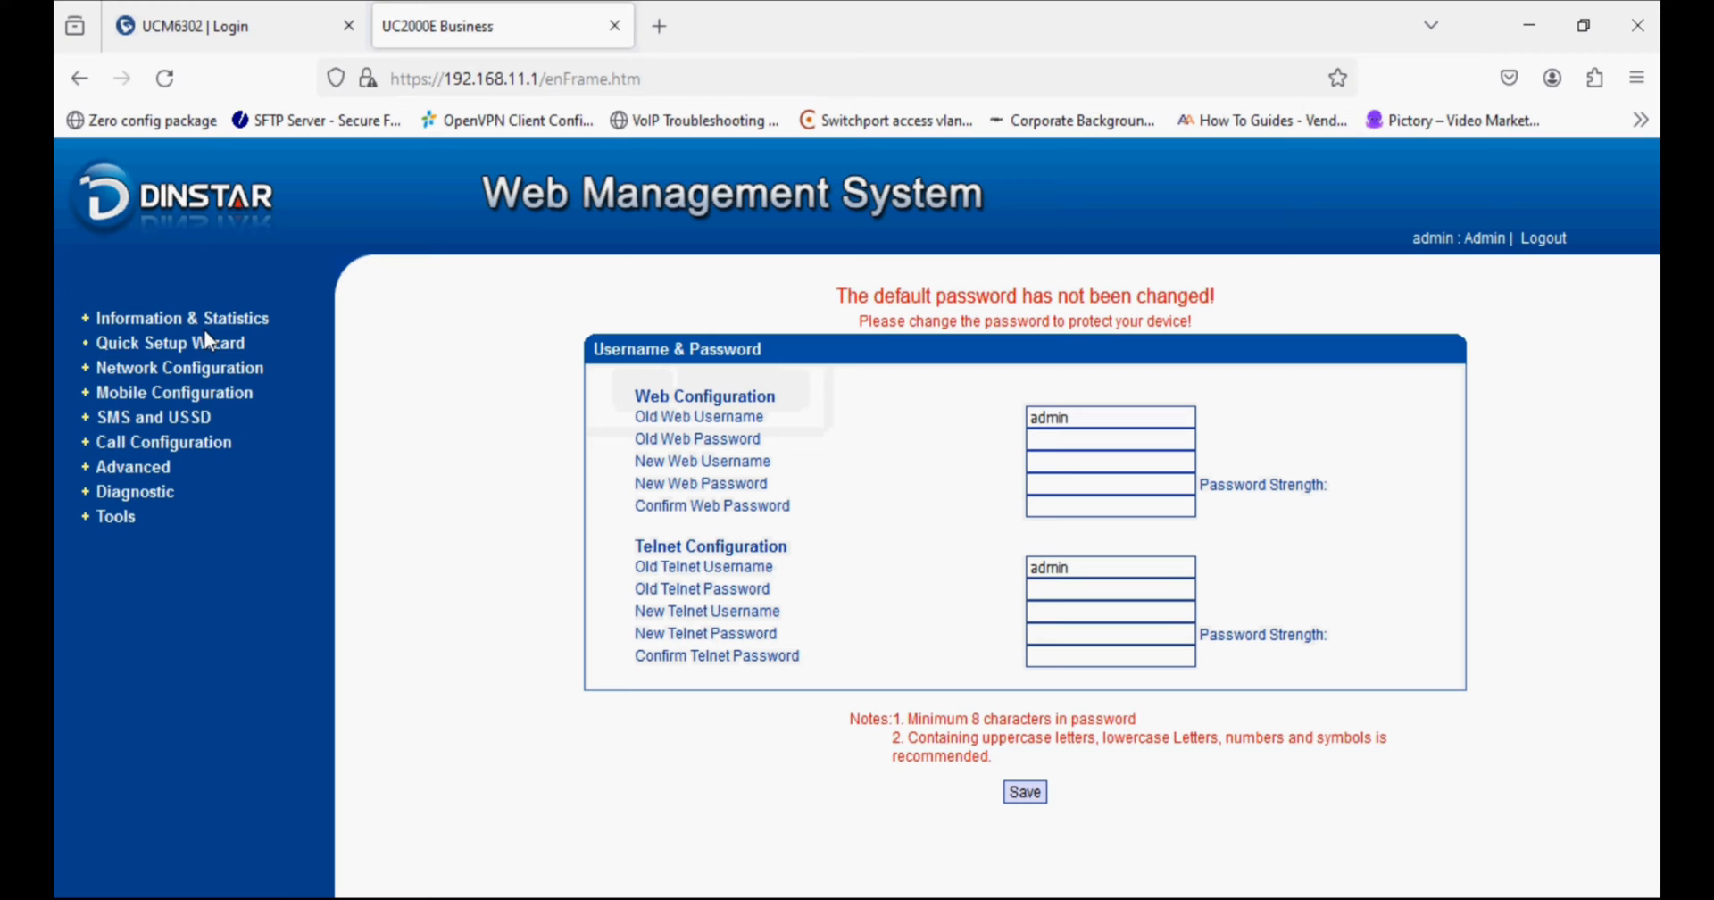
click(183, 318)
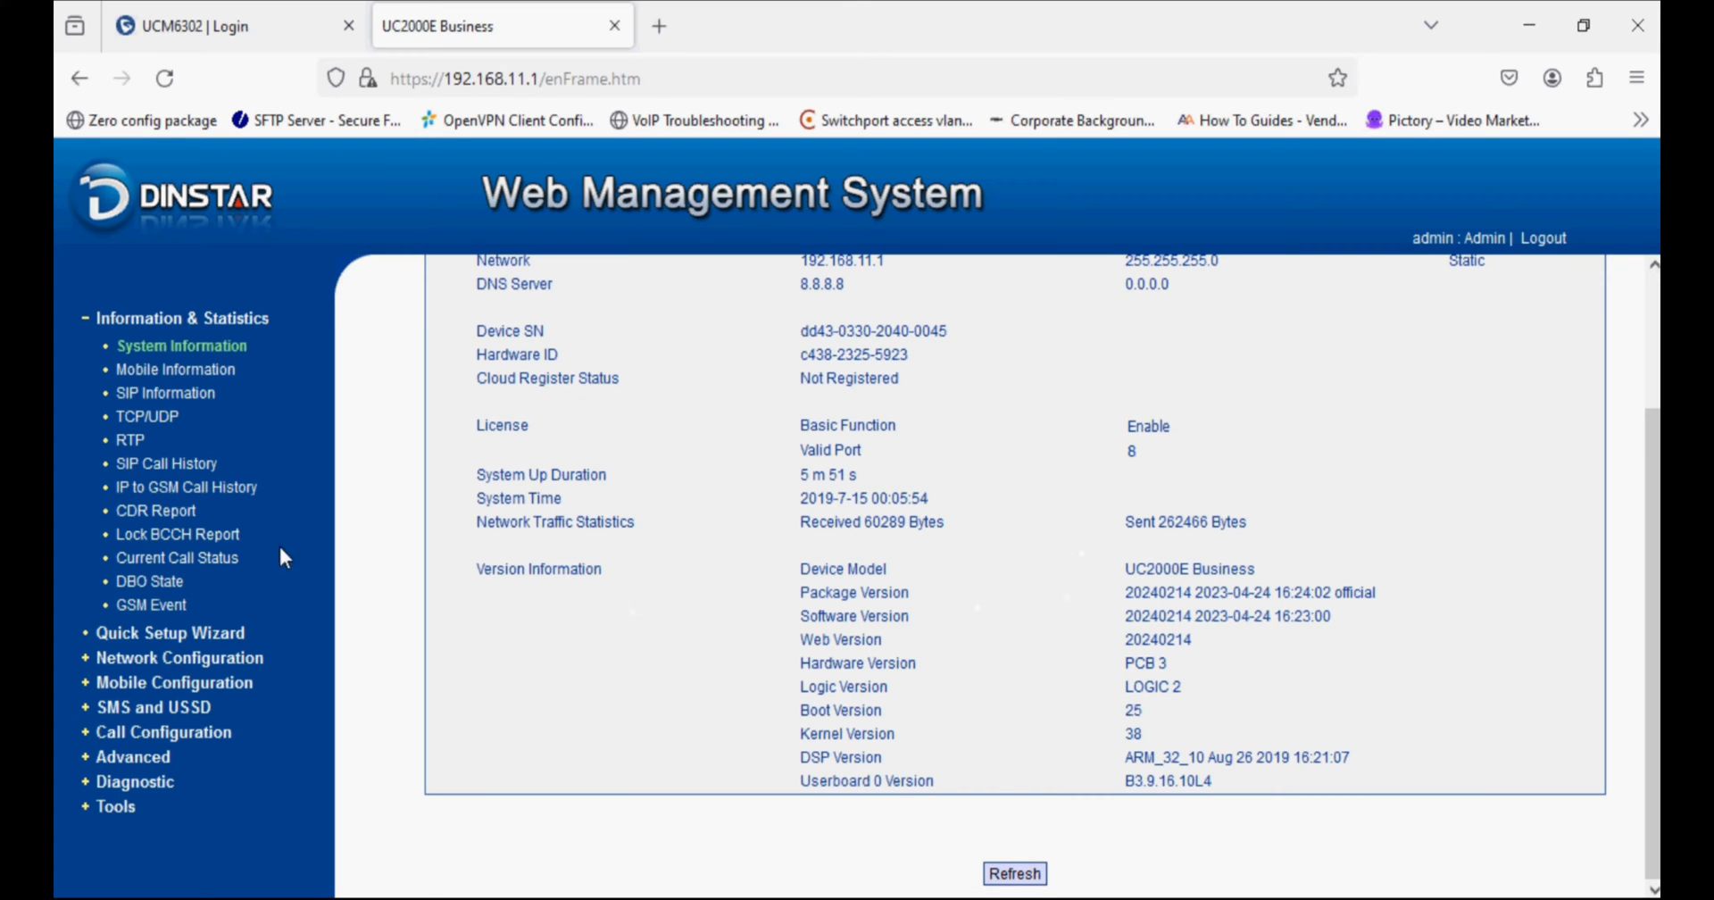
mouse_move(150, 666)
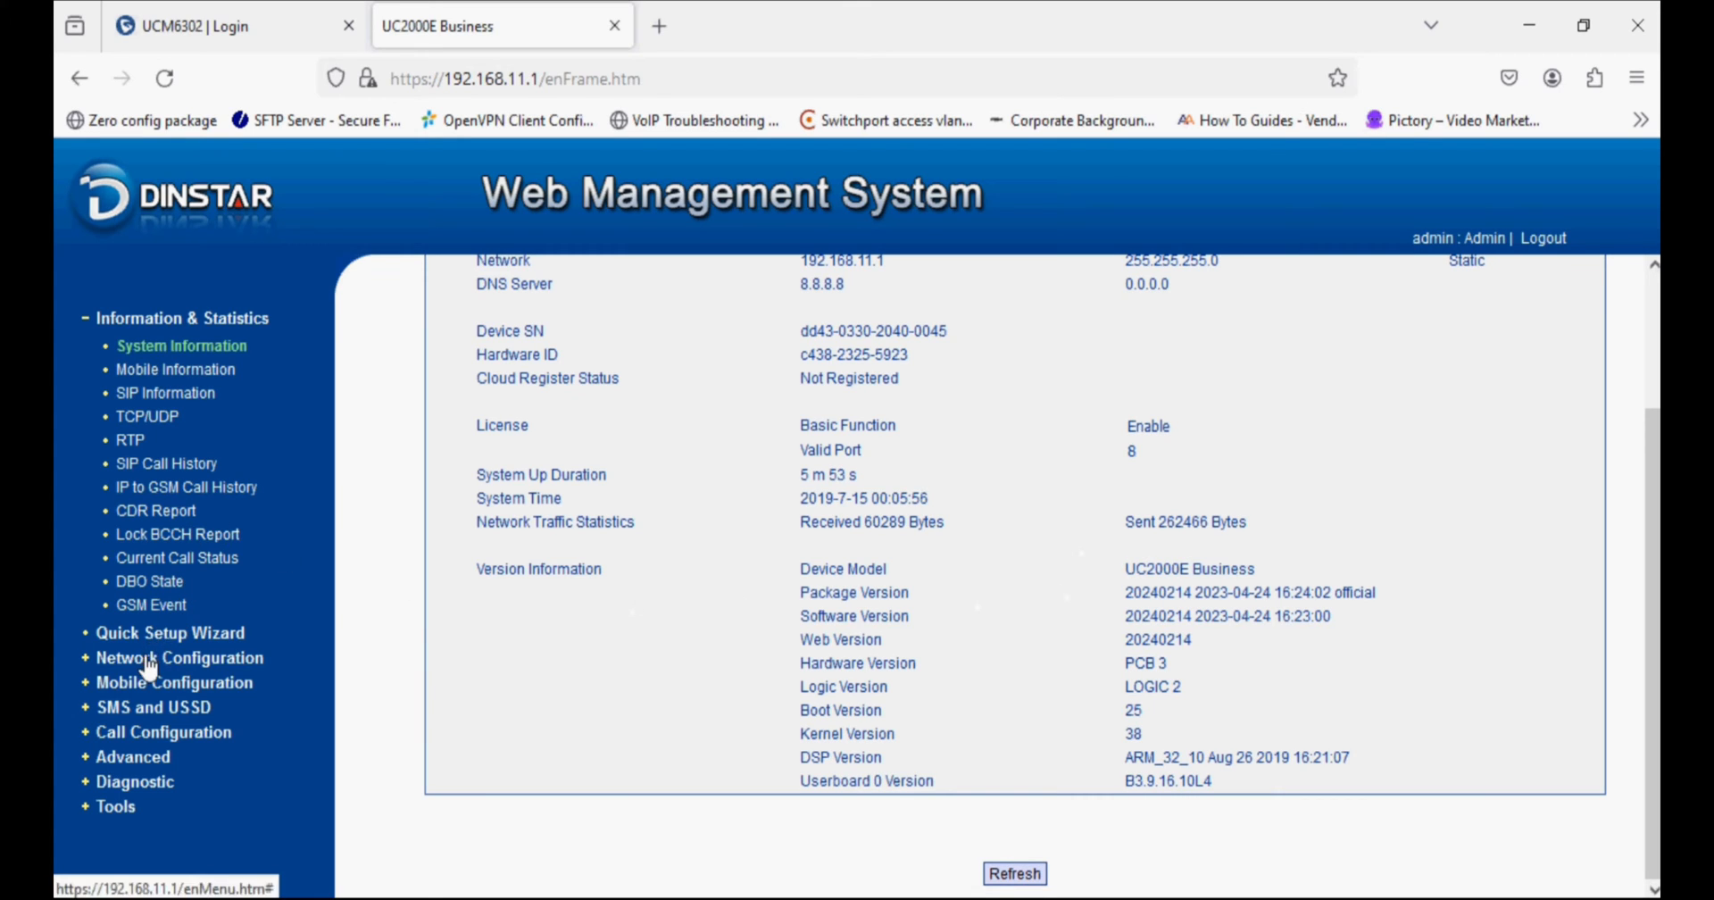
Step: Set the gateway's static IP 192.168.1.240, mask 255.255.252.0, gateway 192.168.1.1 and save
click(178, 659)
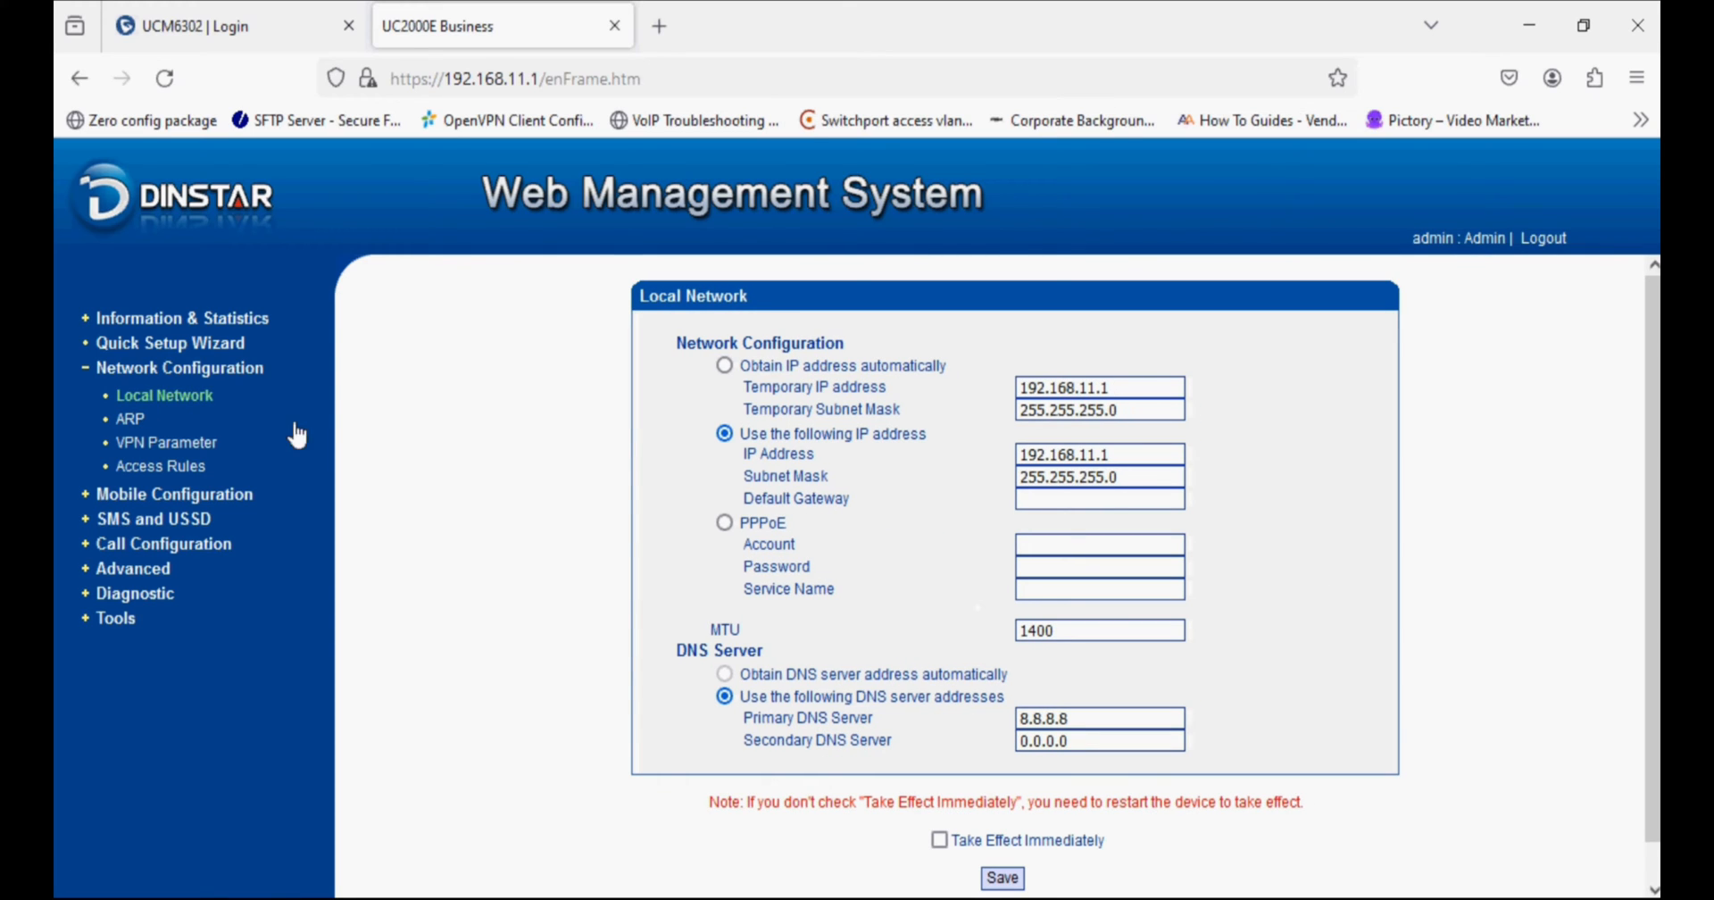
double_click(1098, 387)
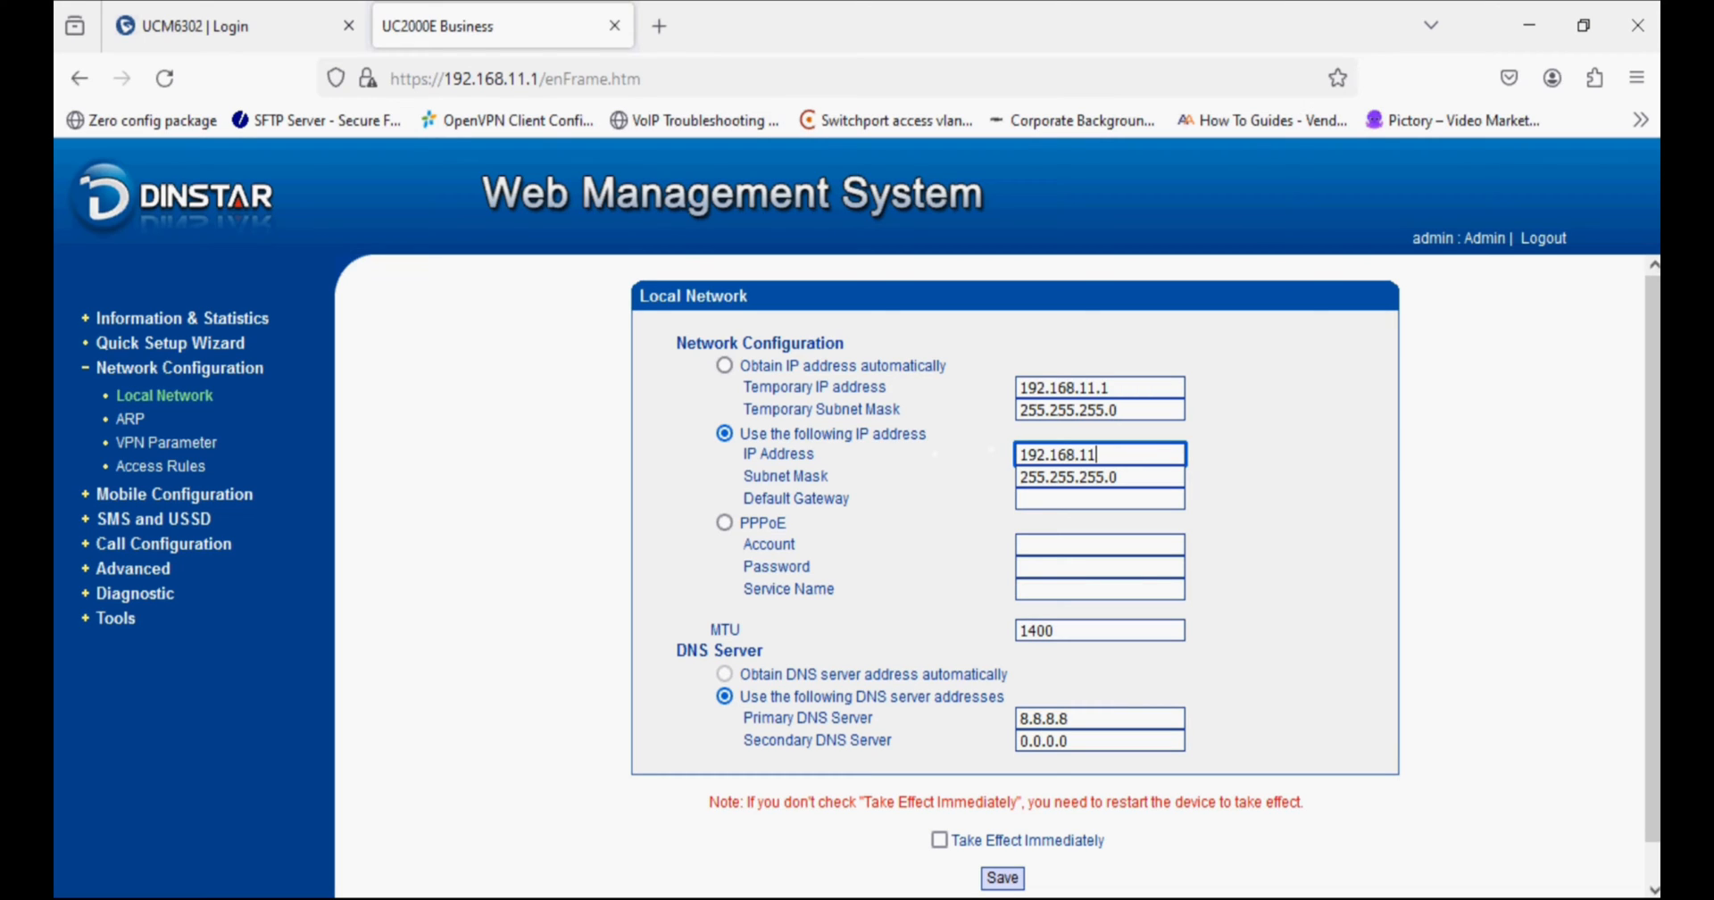
text(192.168.1.240)
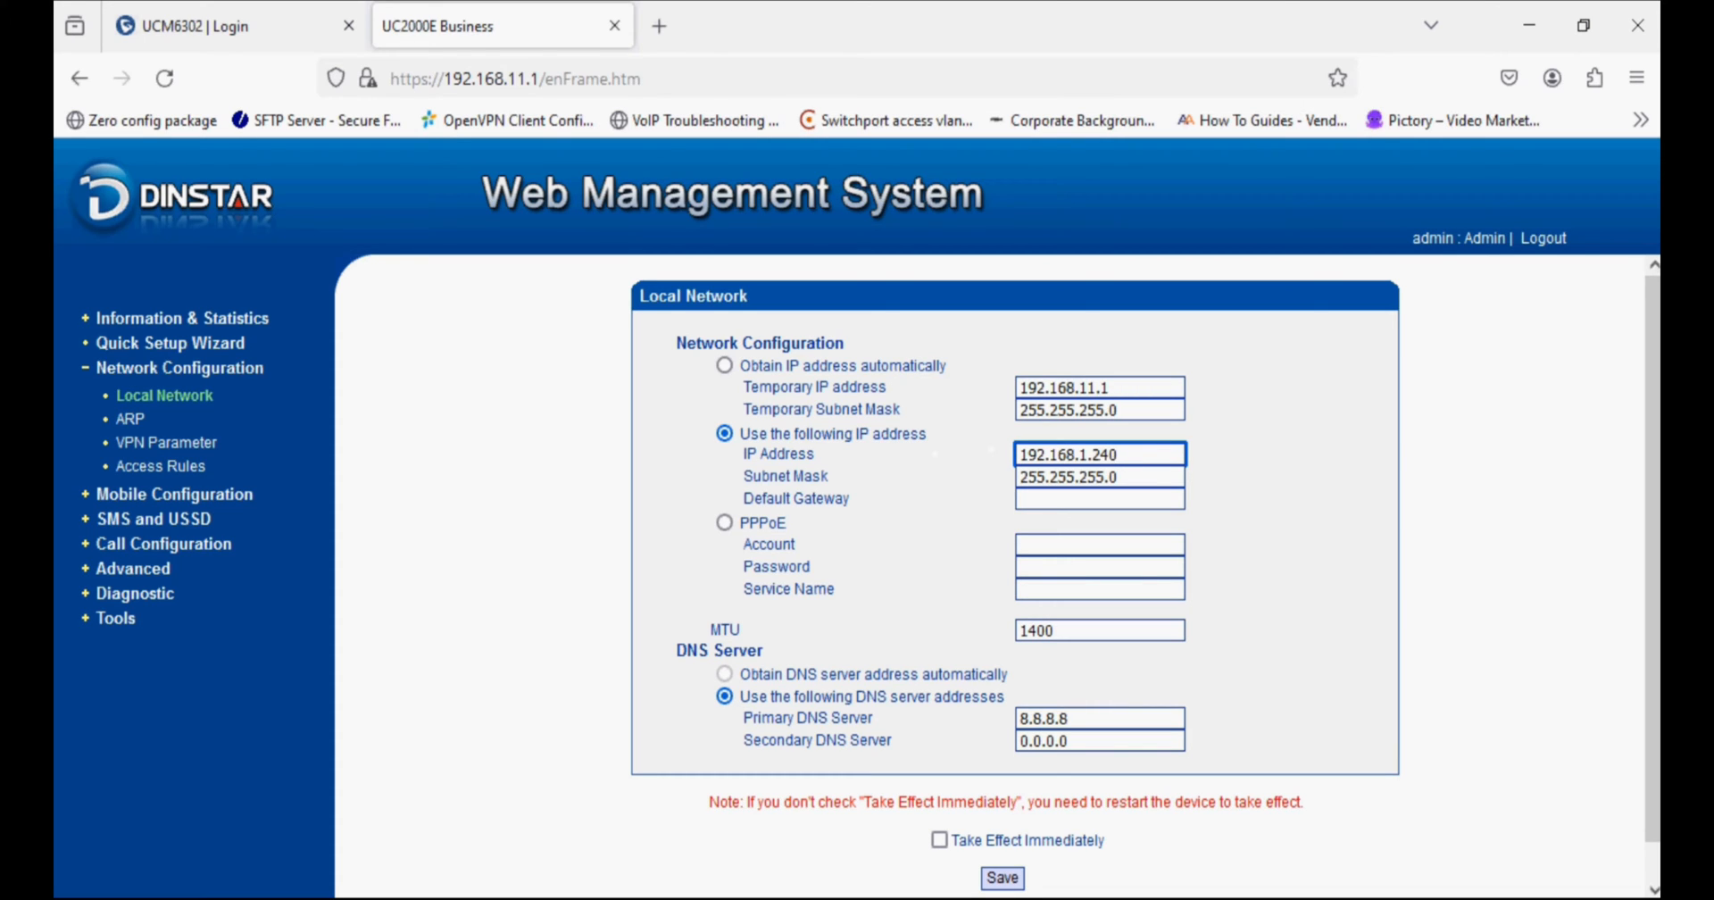
click(1100, 476)
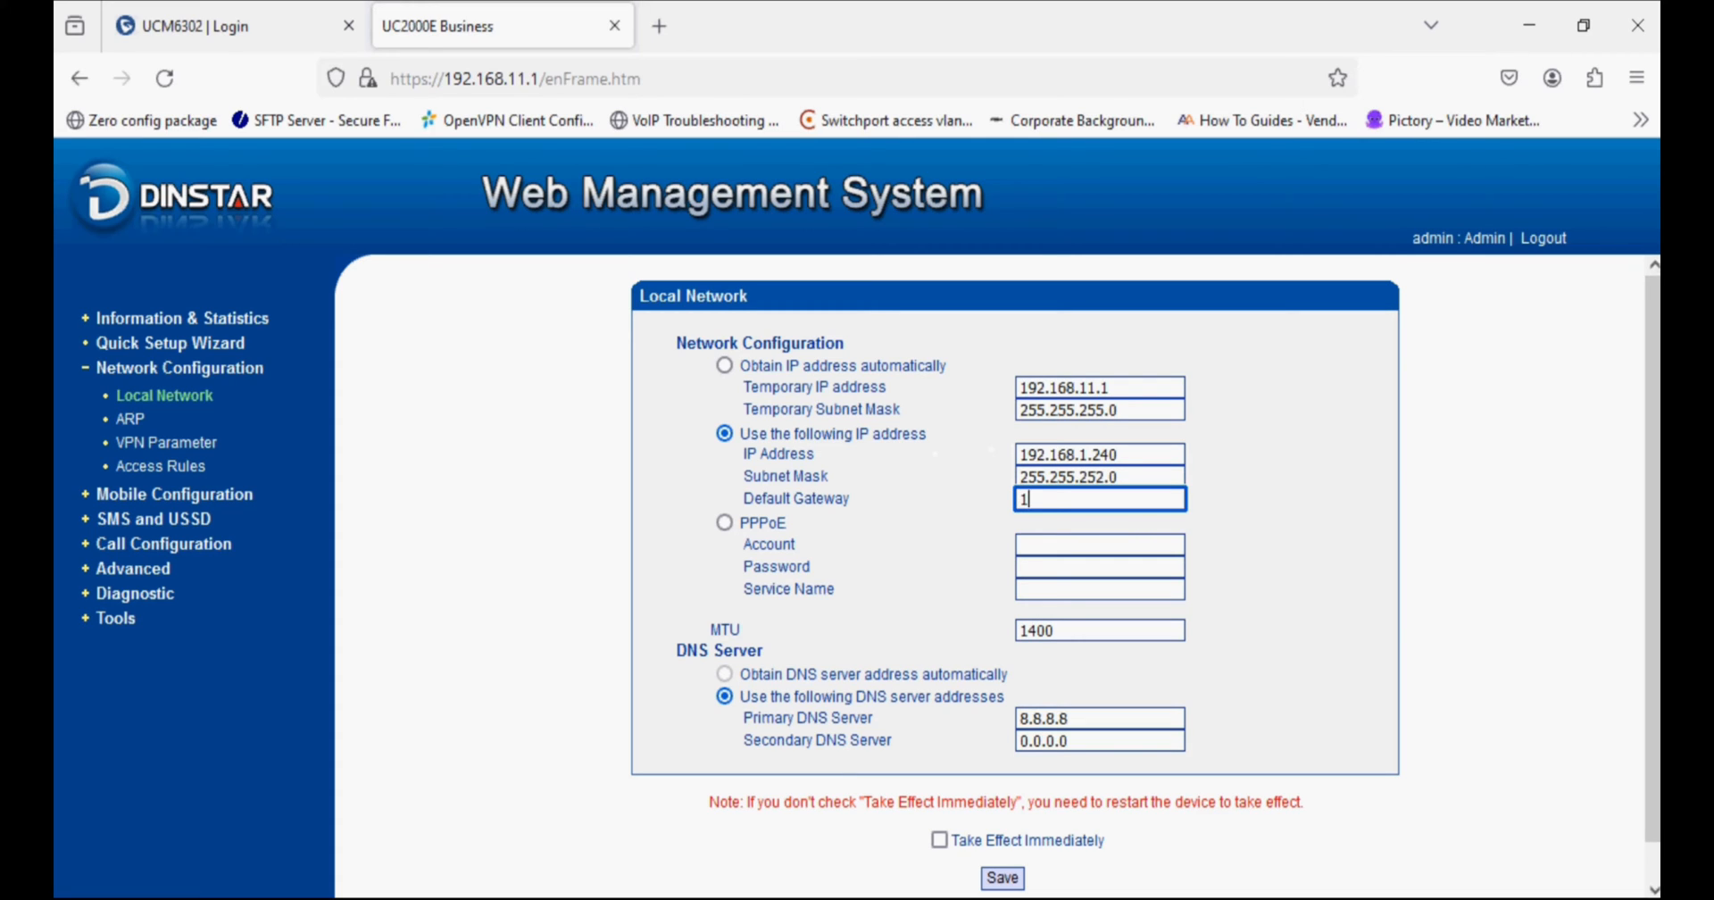
text(92.168.1.1)
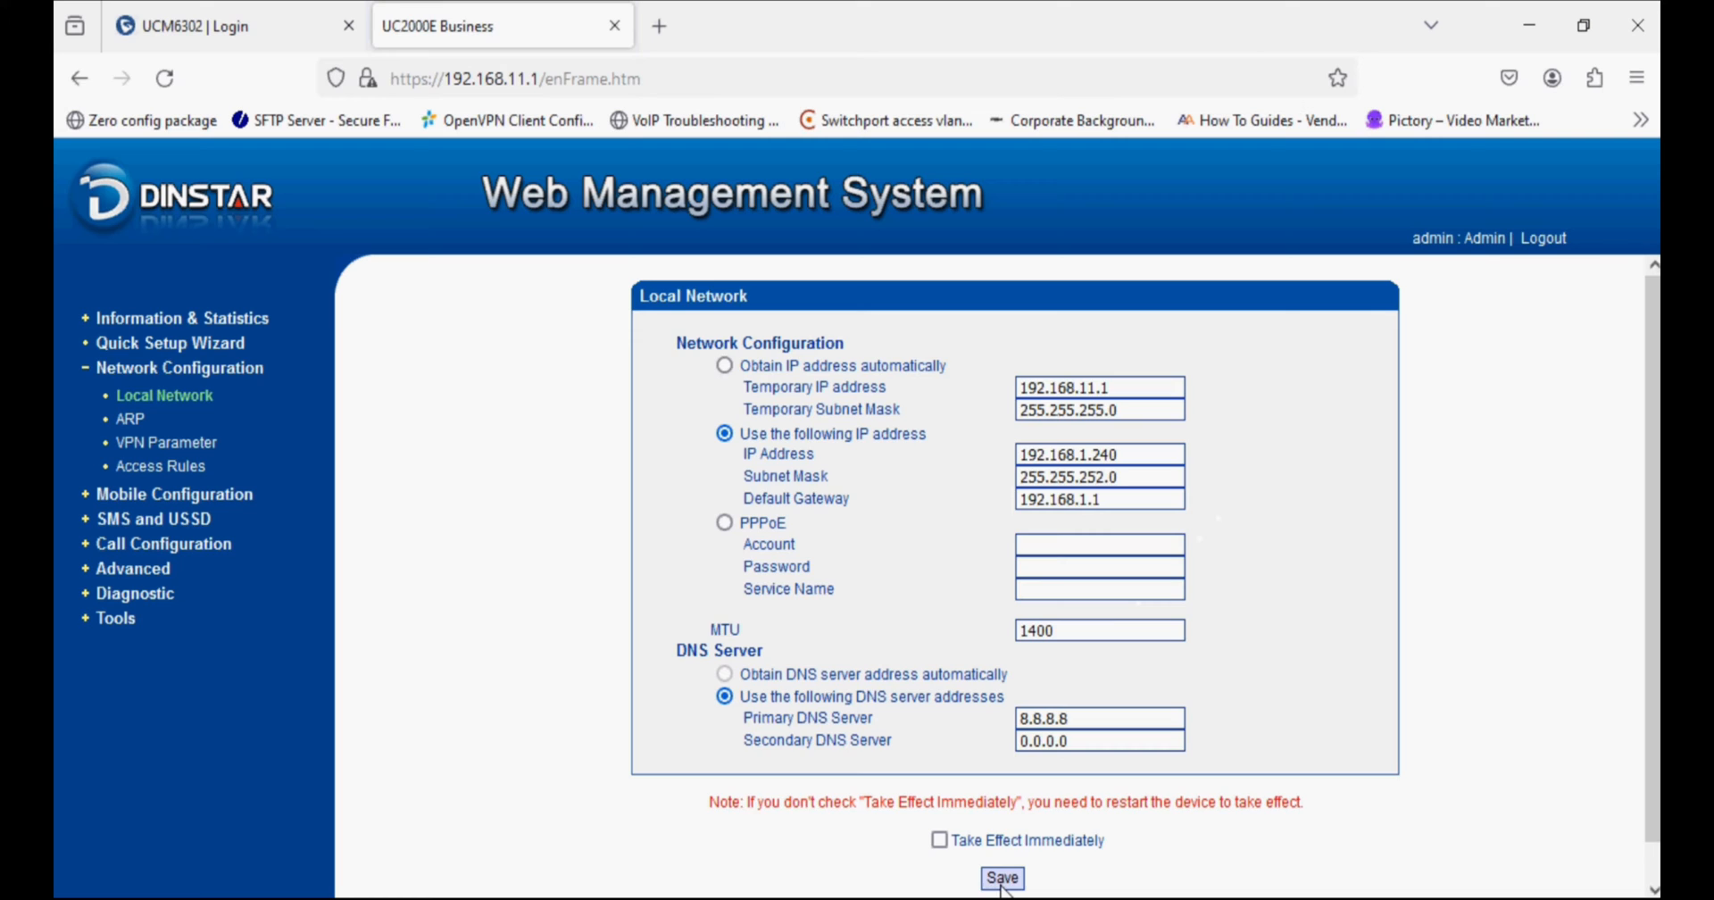
click(1009, 879)
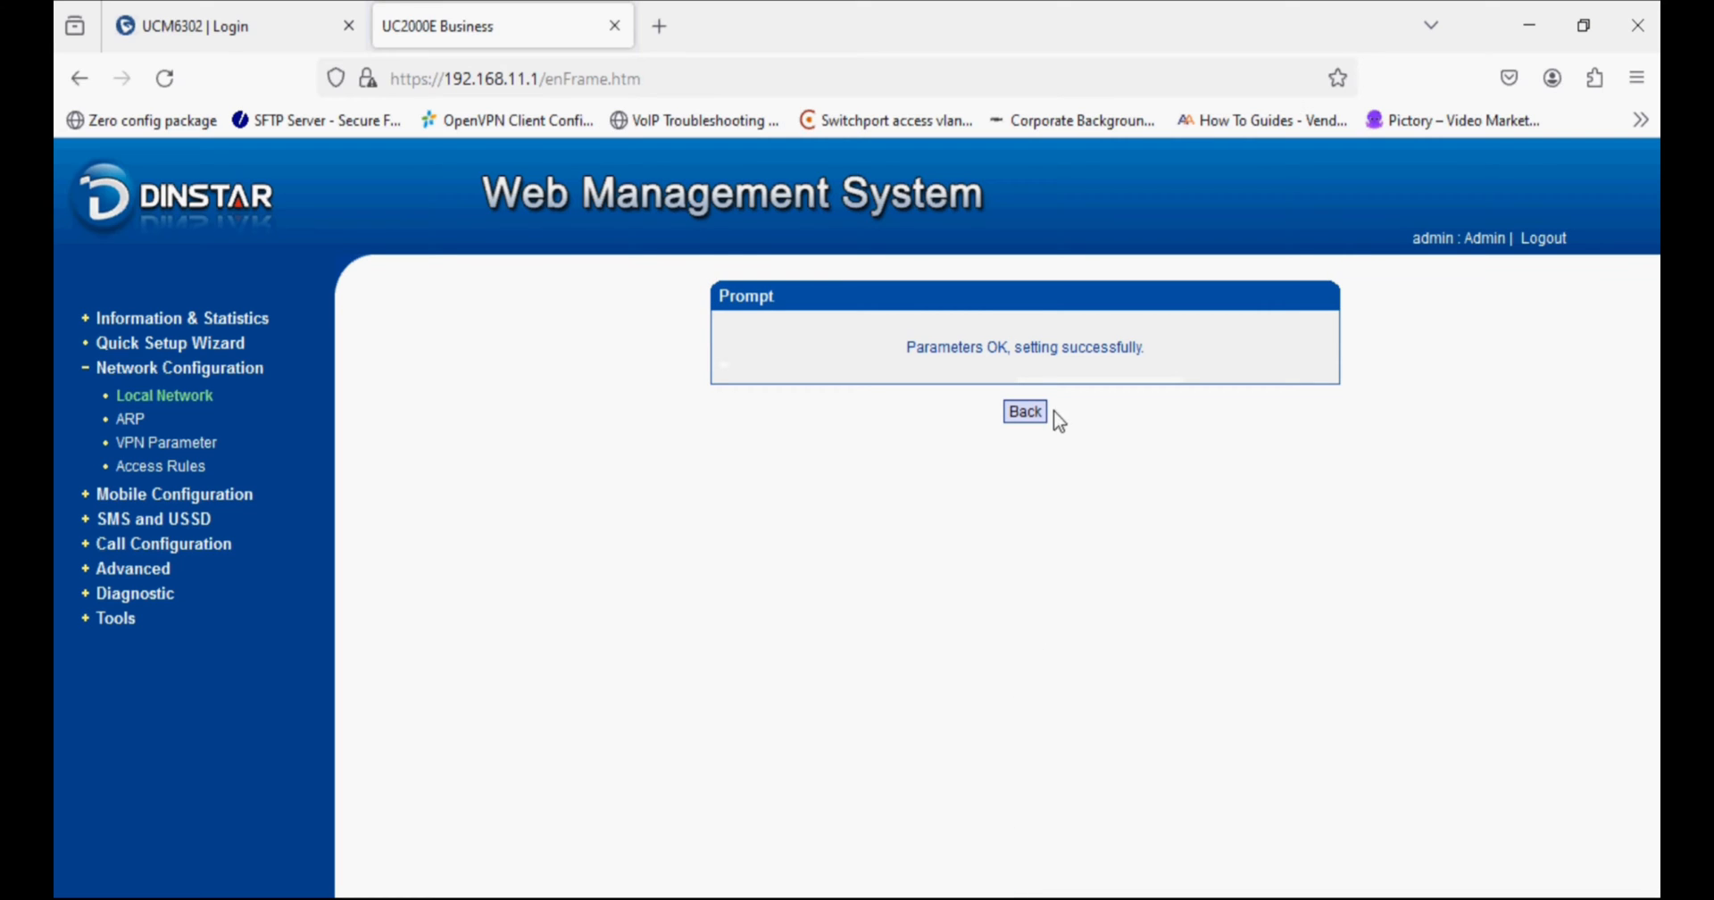
Step: Restart the gateway from Tools so the new address takes effect
click(1025, 410)
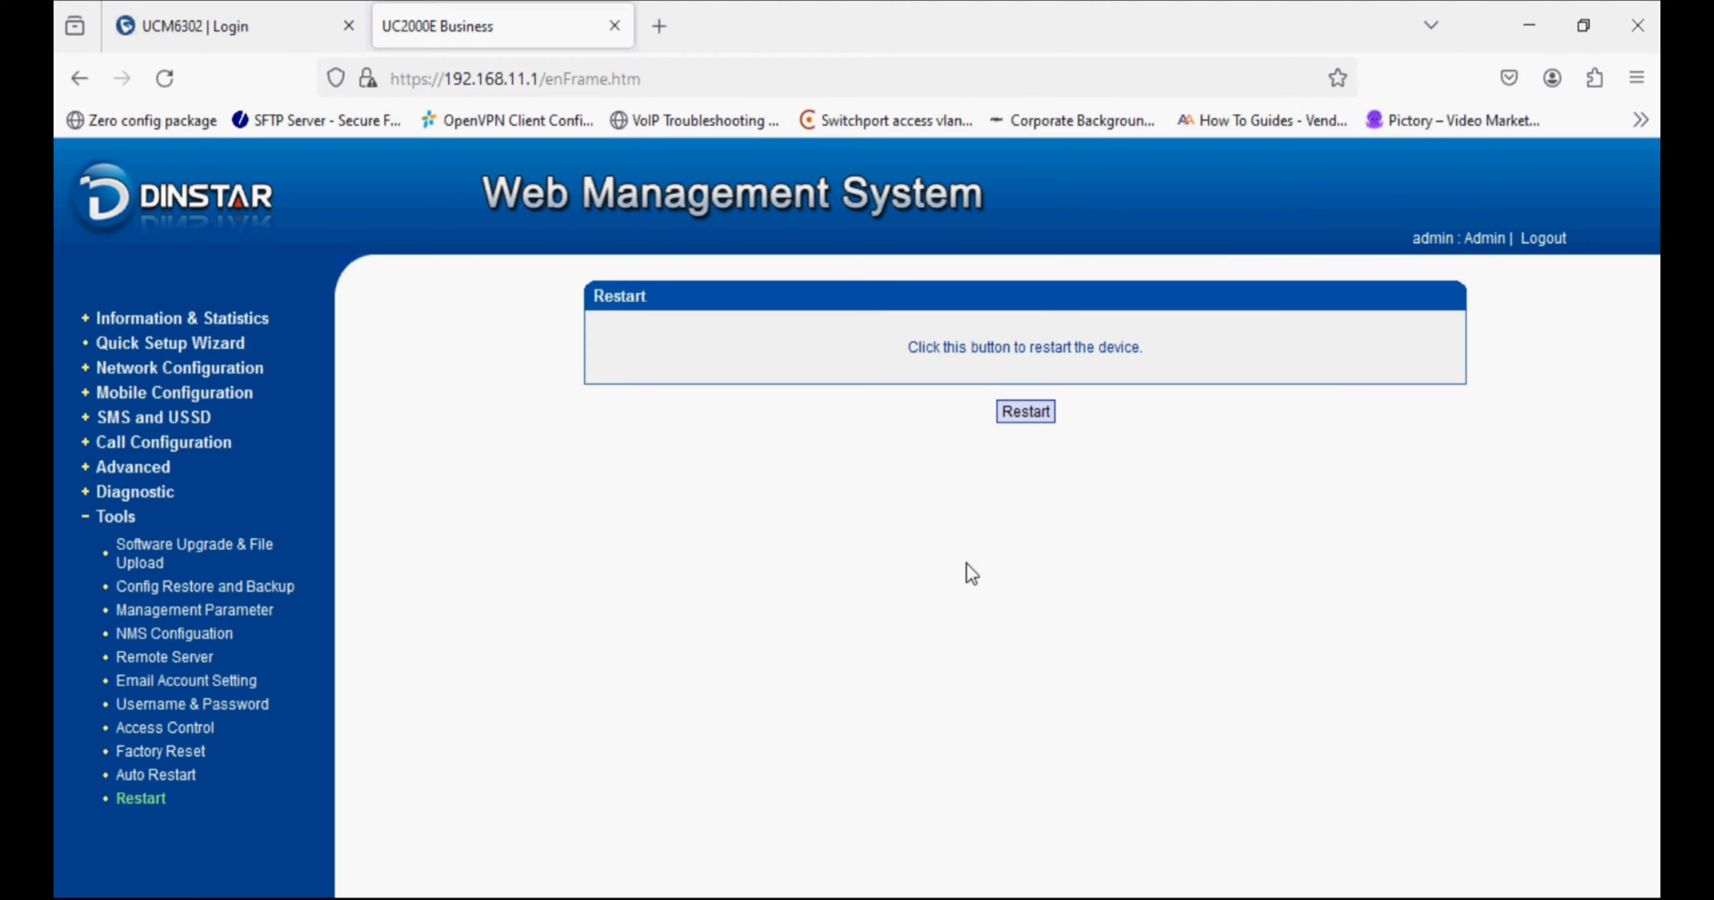
click(1025, 411)
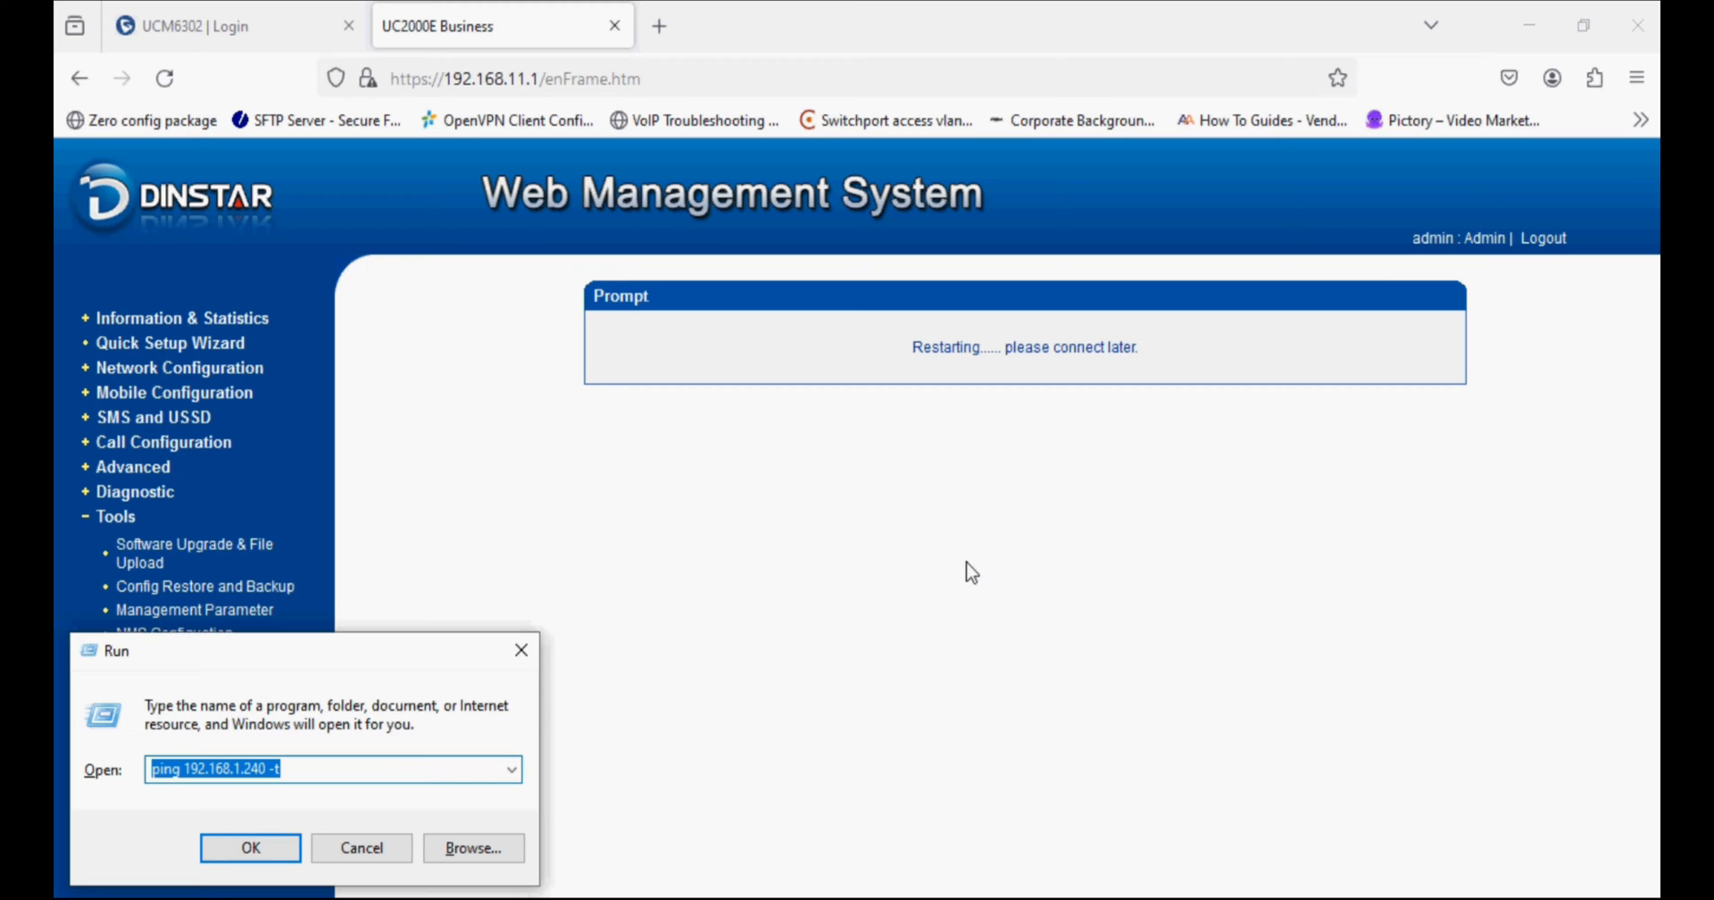
Step: Ping 192.168.1.240 continuously until replies arrive, then browse to the new address
click(250, 848)
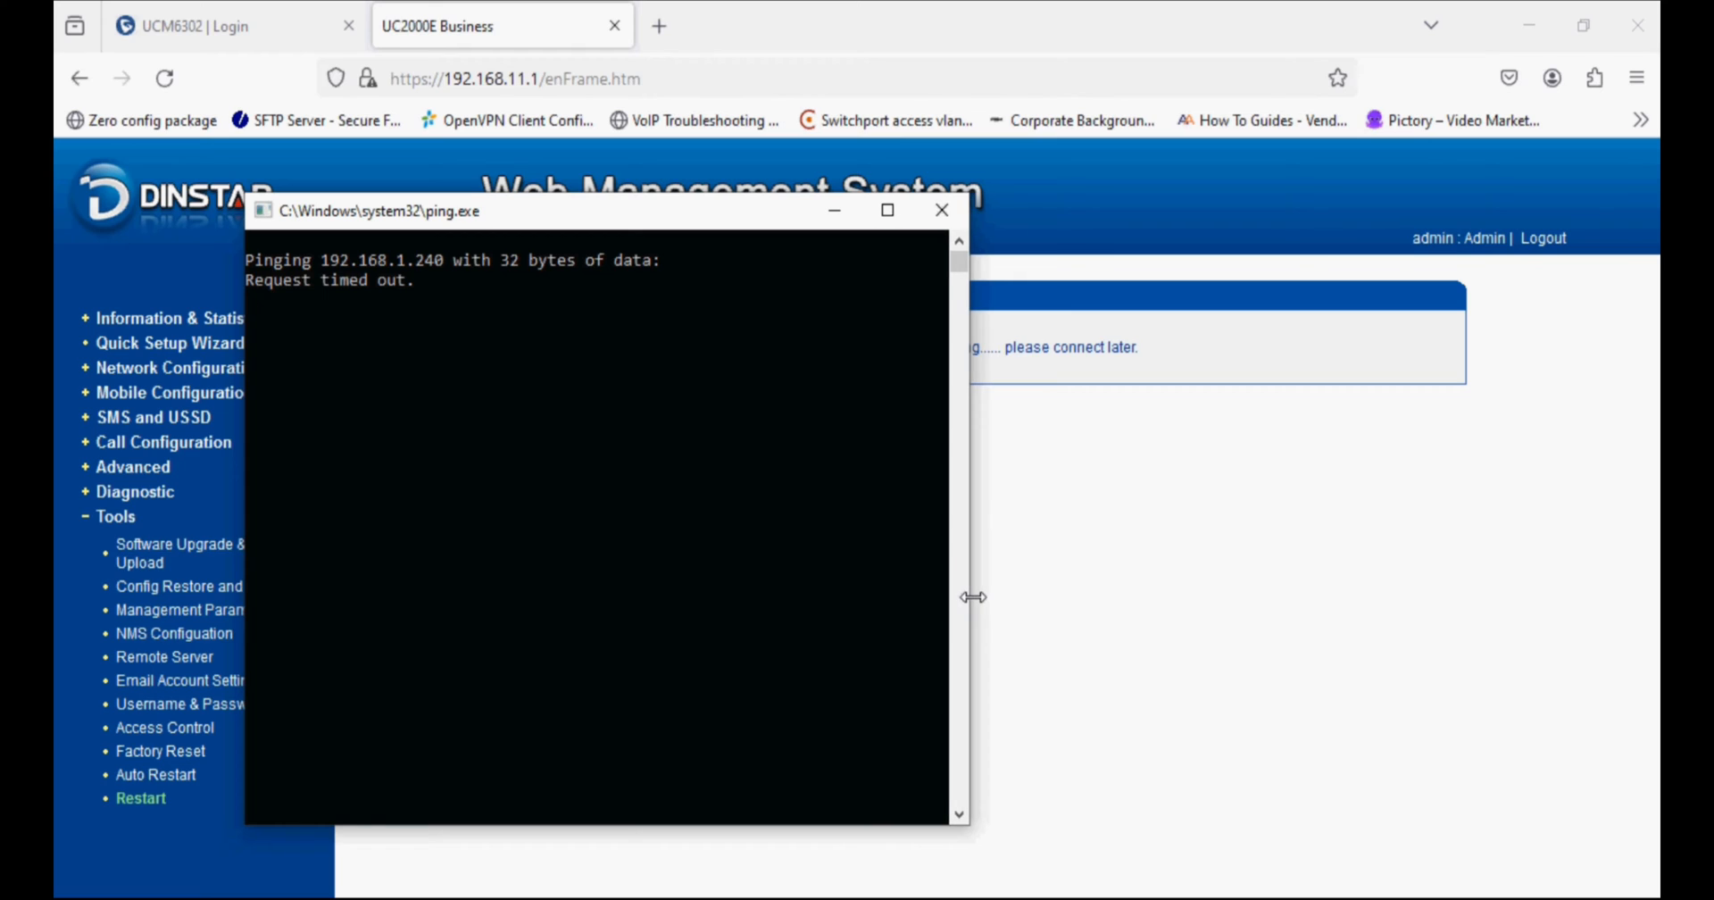
mouse_move(1100, 580)
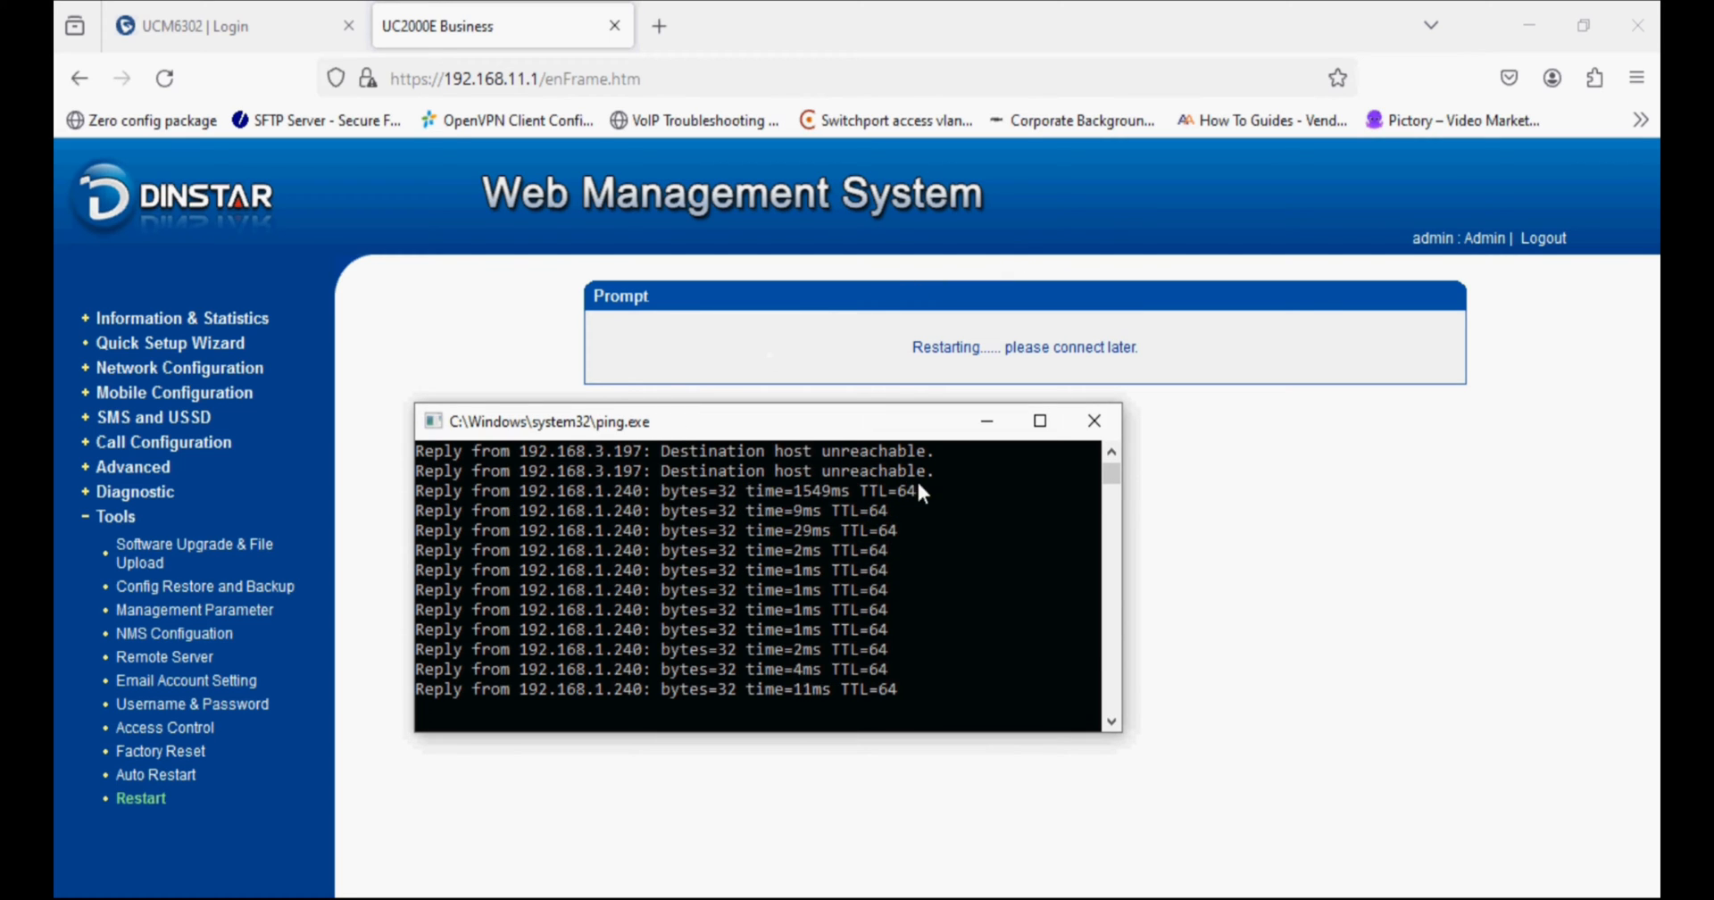
click(1094, 422)
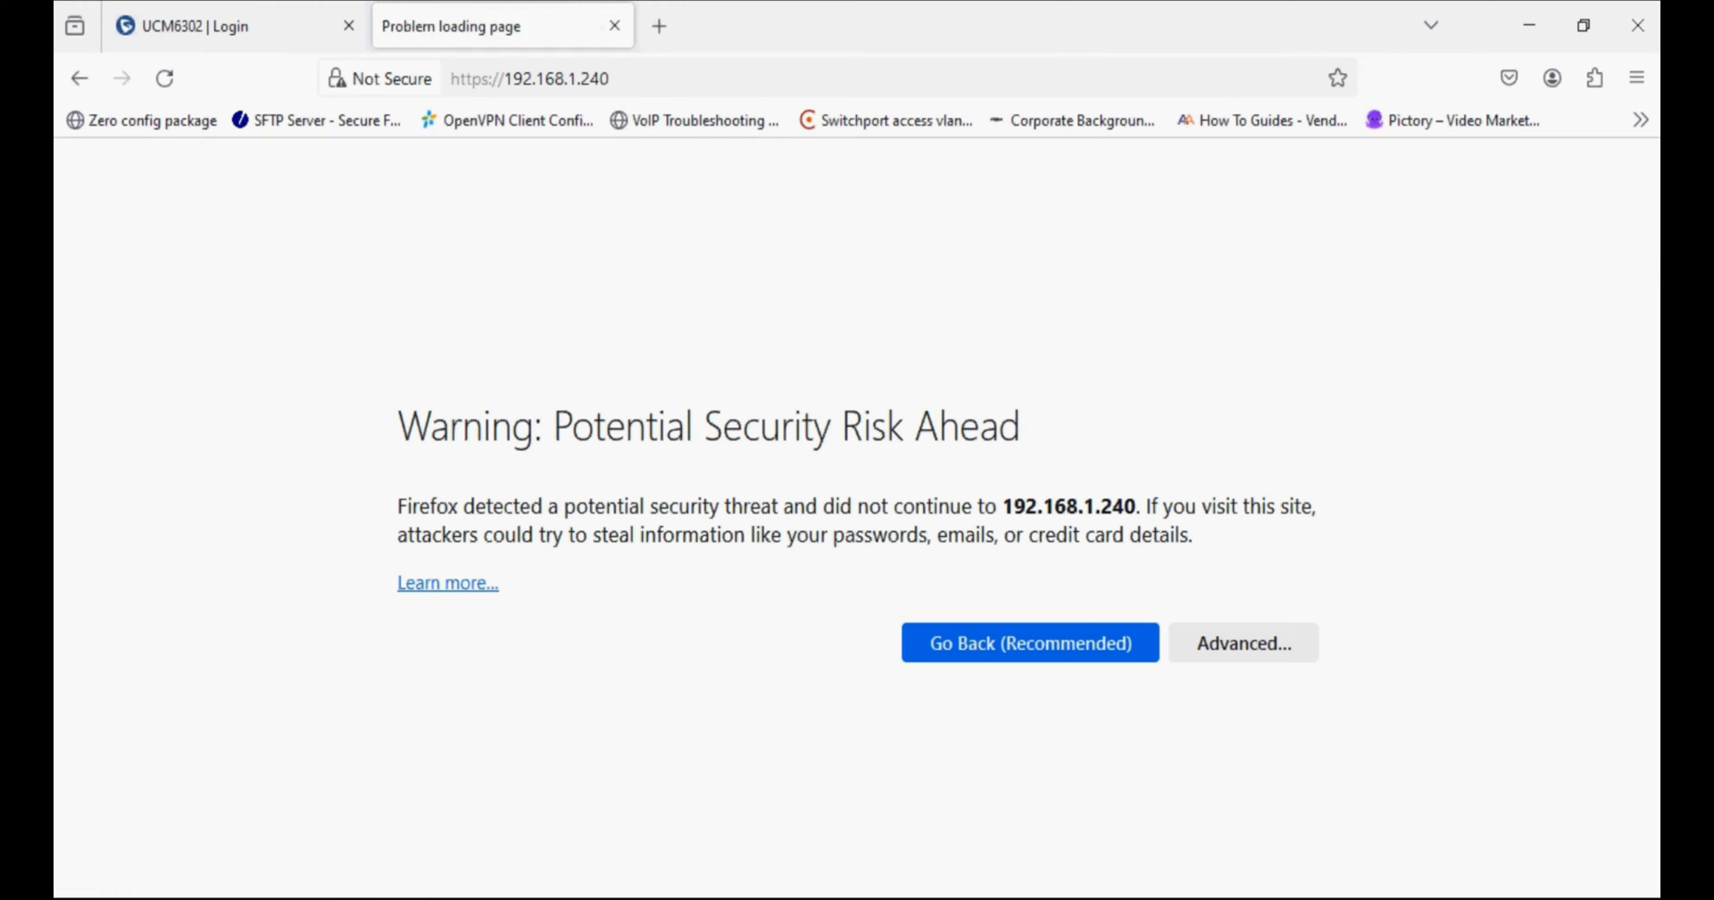
Step: Accept the warning at 192.168.1.240, log in as admin and expand Call Configuration
click(1243, 643)
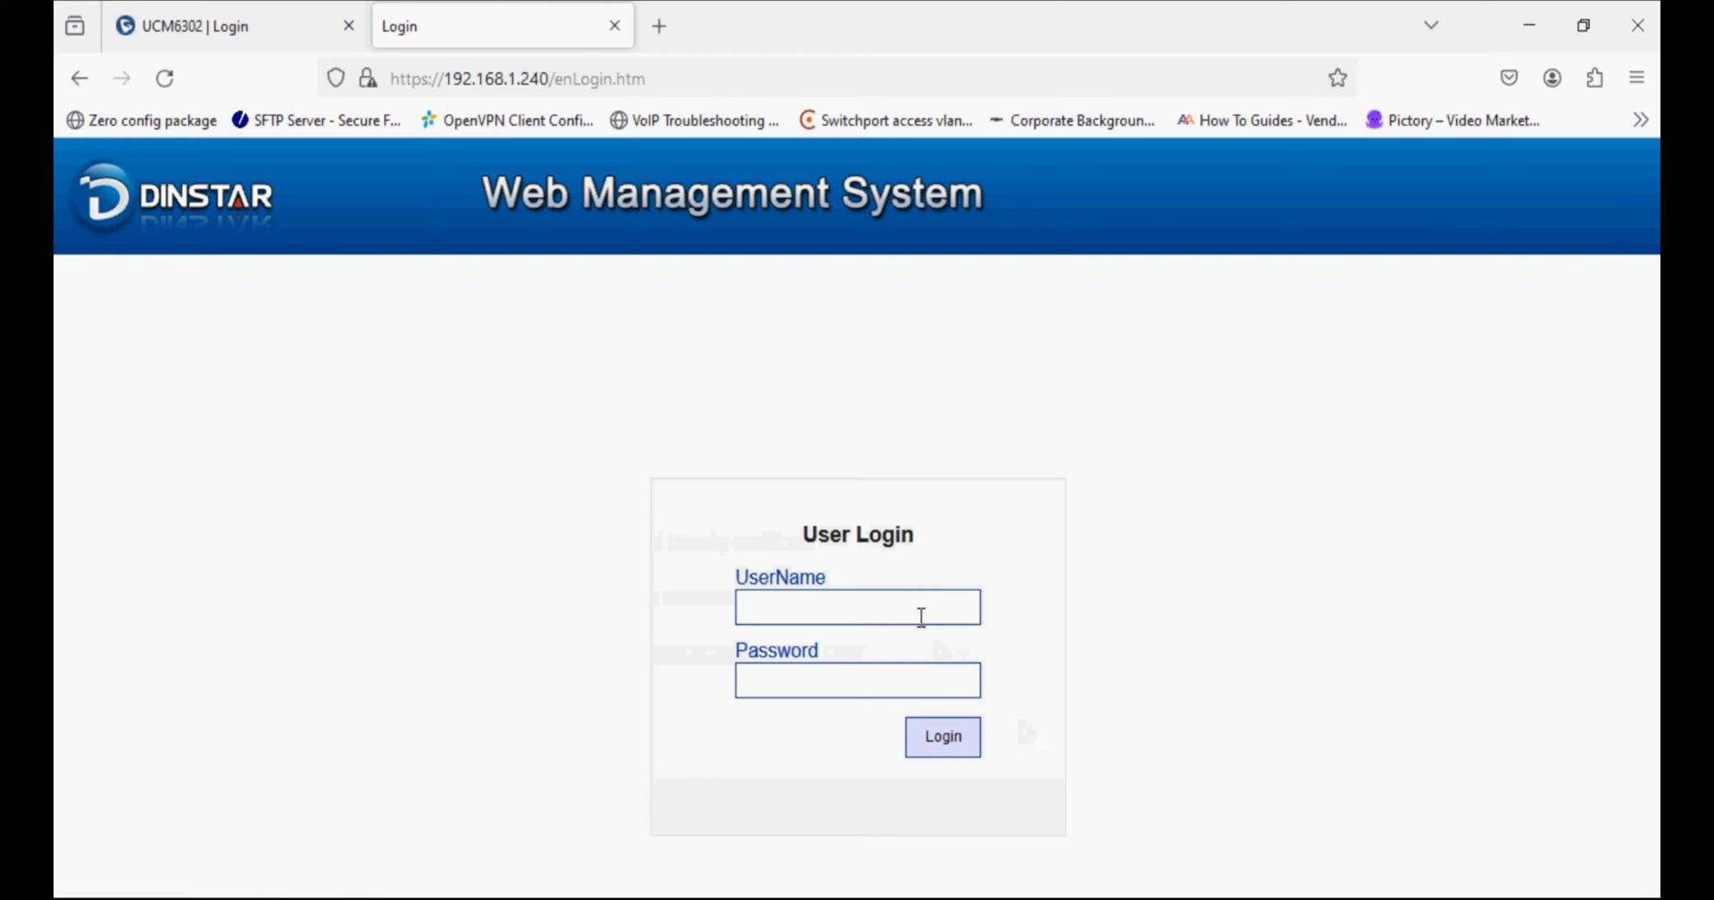
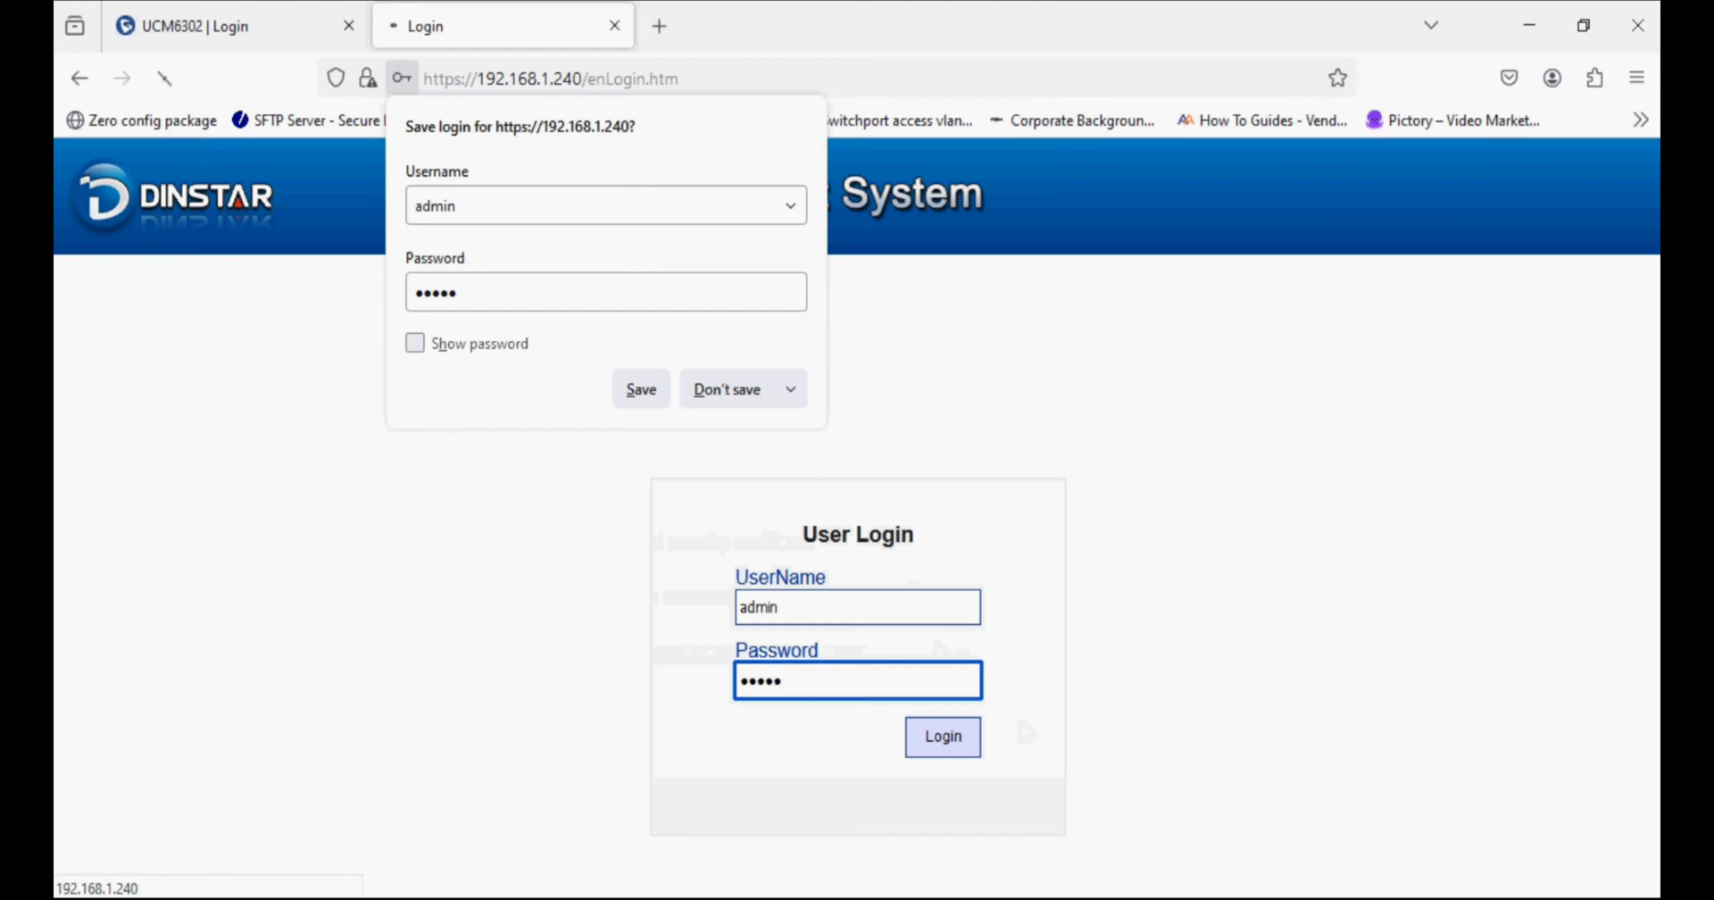
click(942, 737)
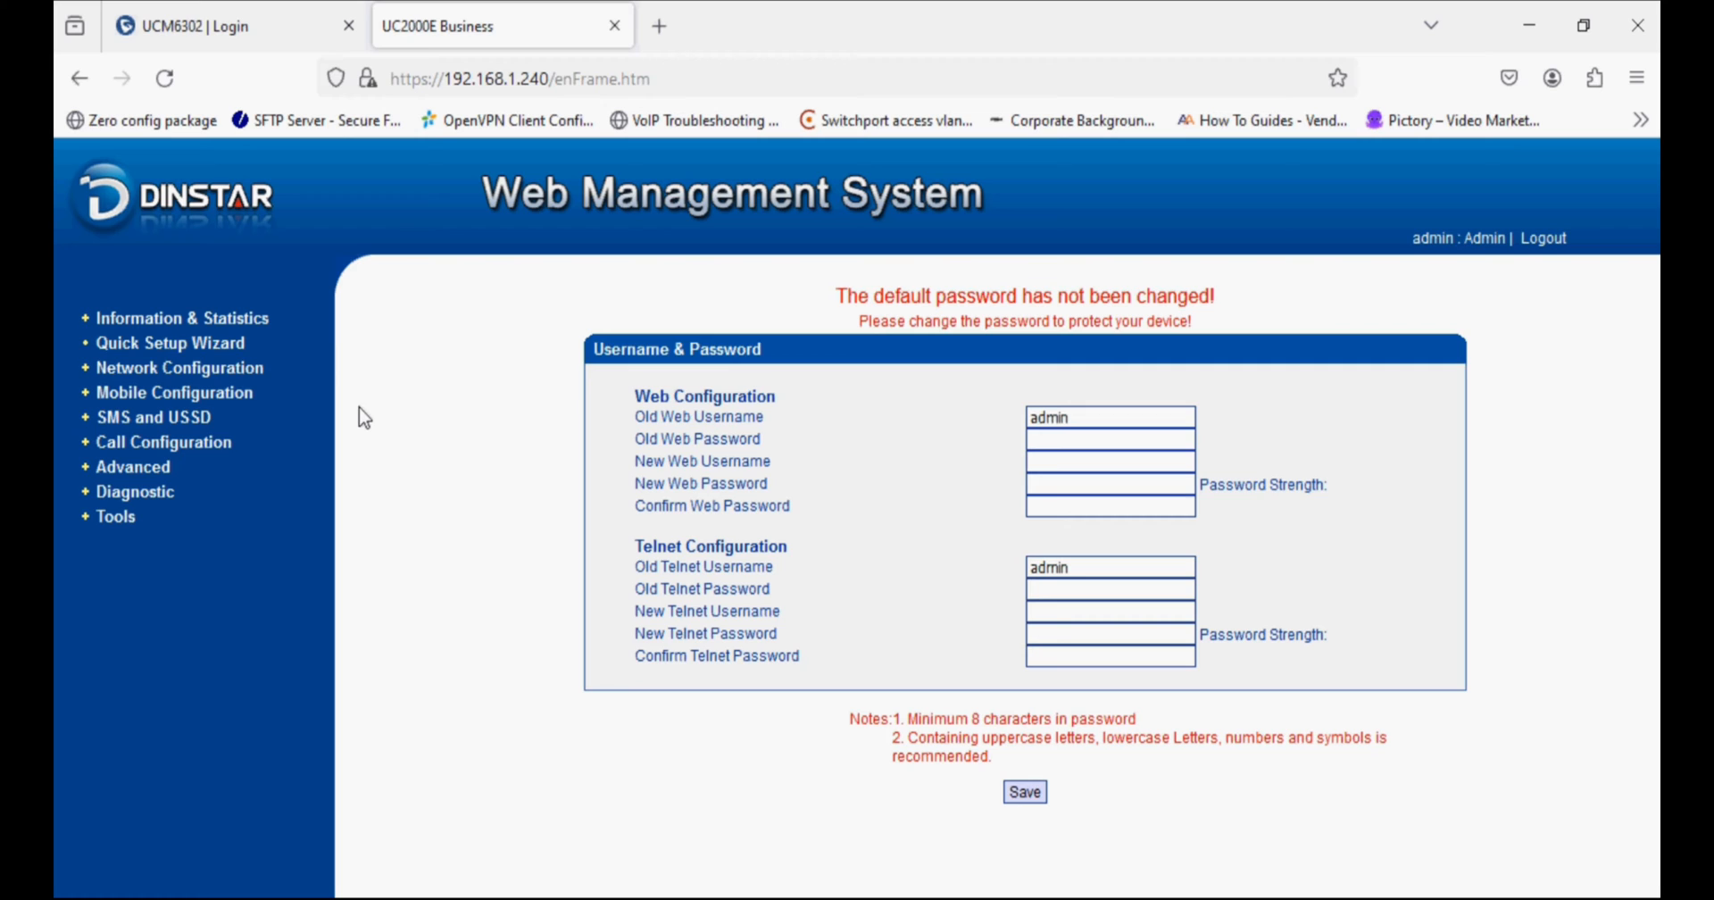
click(164, 443)
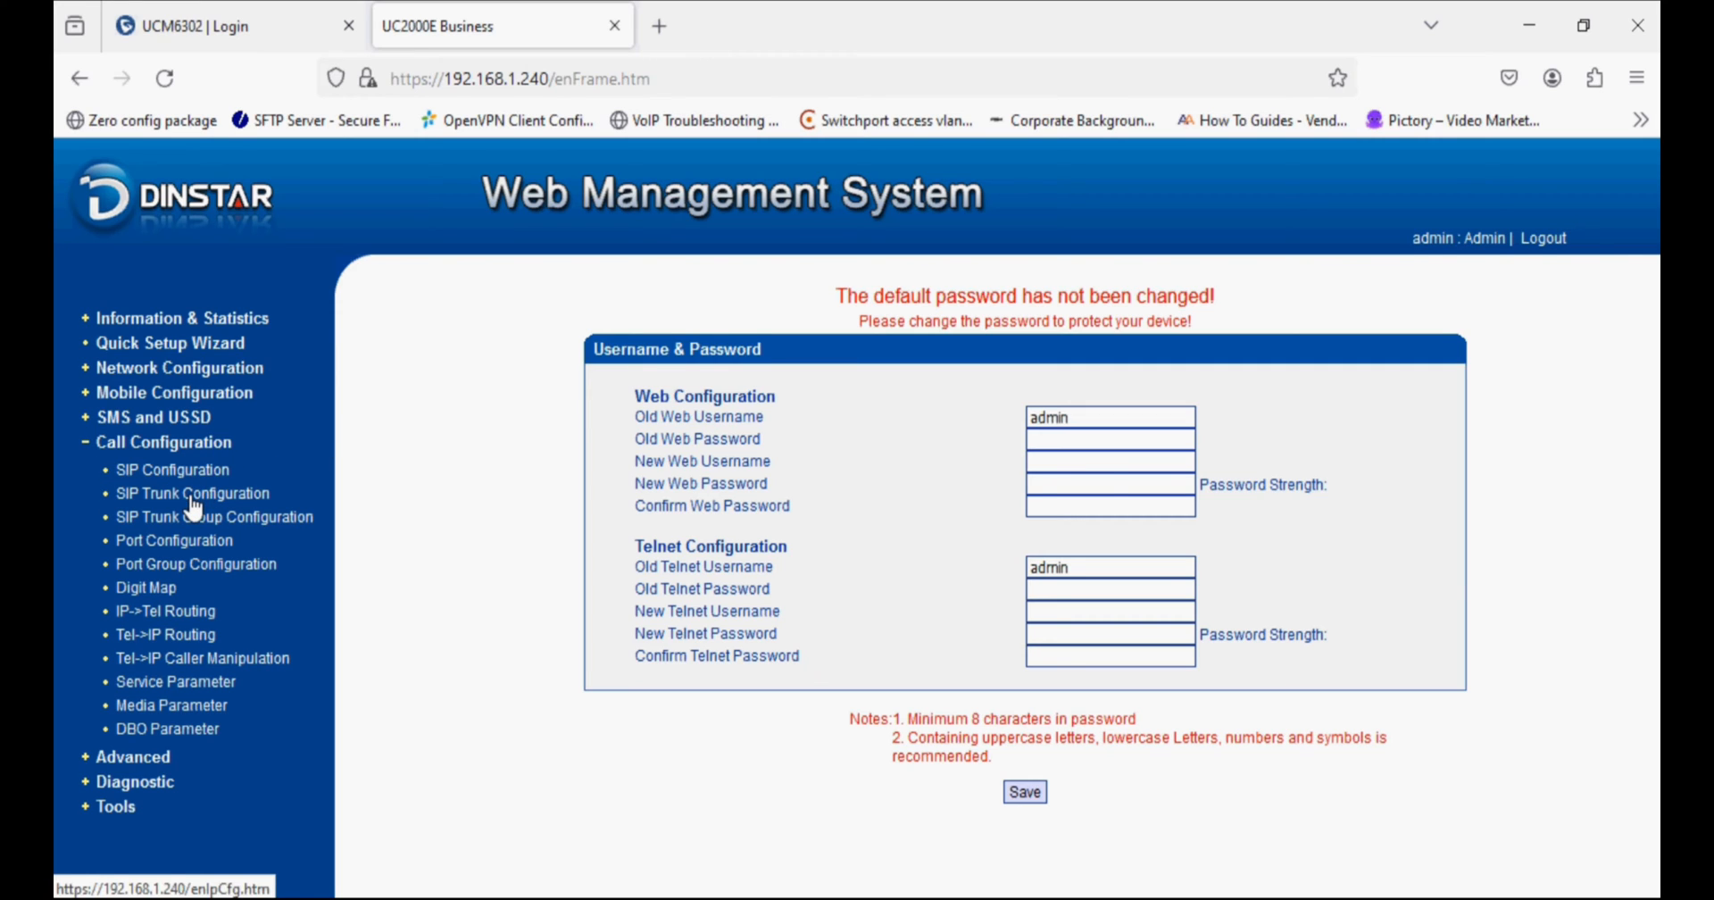
Step: Add SIP trunk 31 to 192.168.1.253 port 5060 described UCMPBX
click(192, 492)
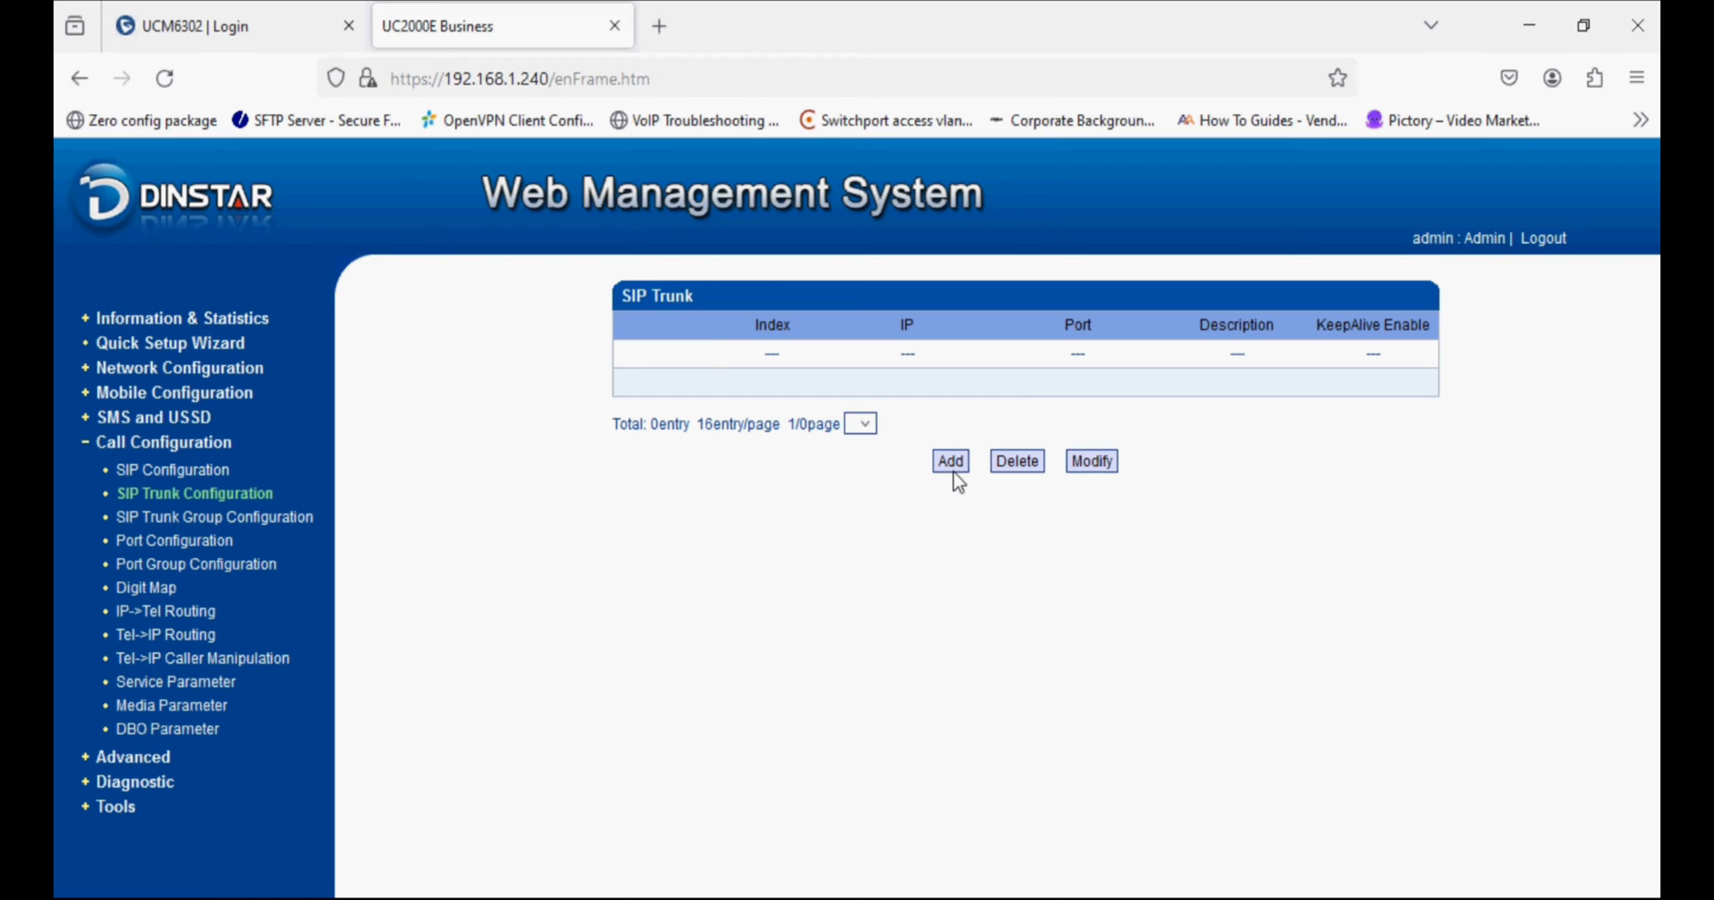
click(950, 460)
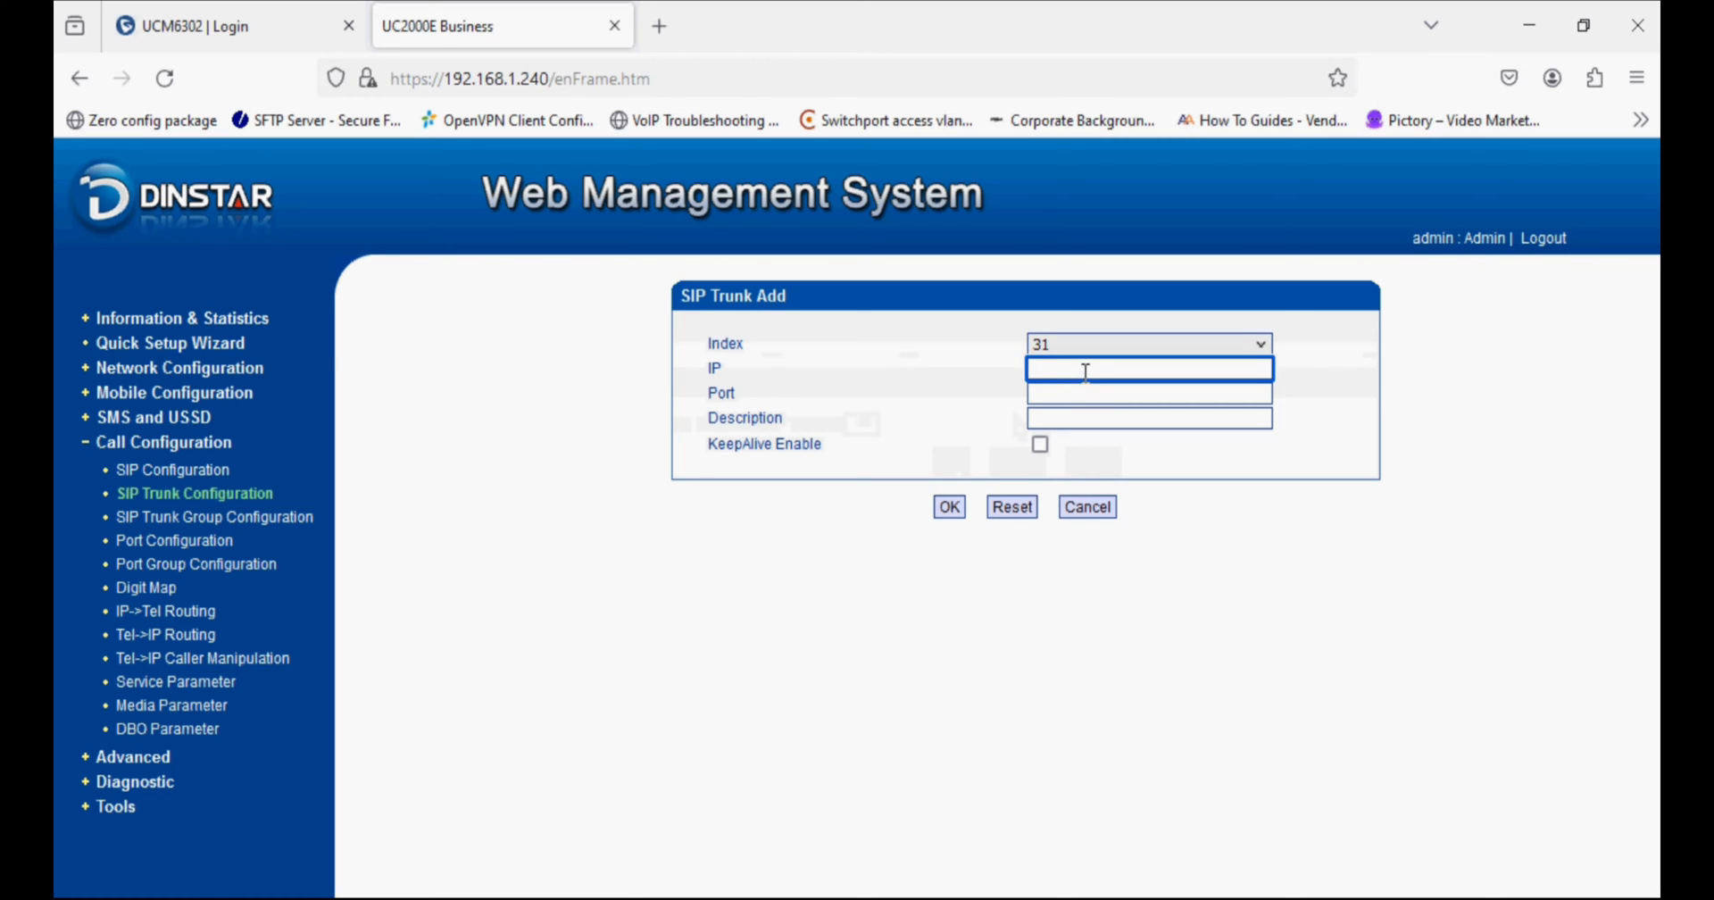
text(192.168.1.253)
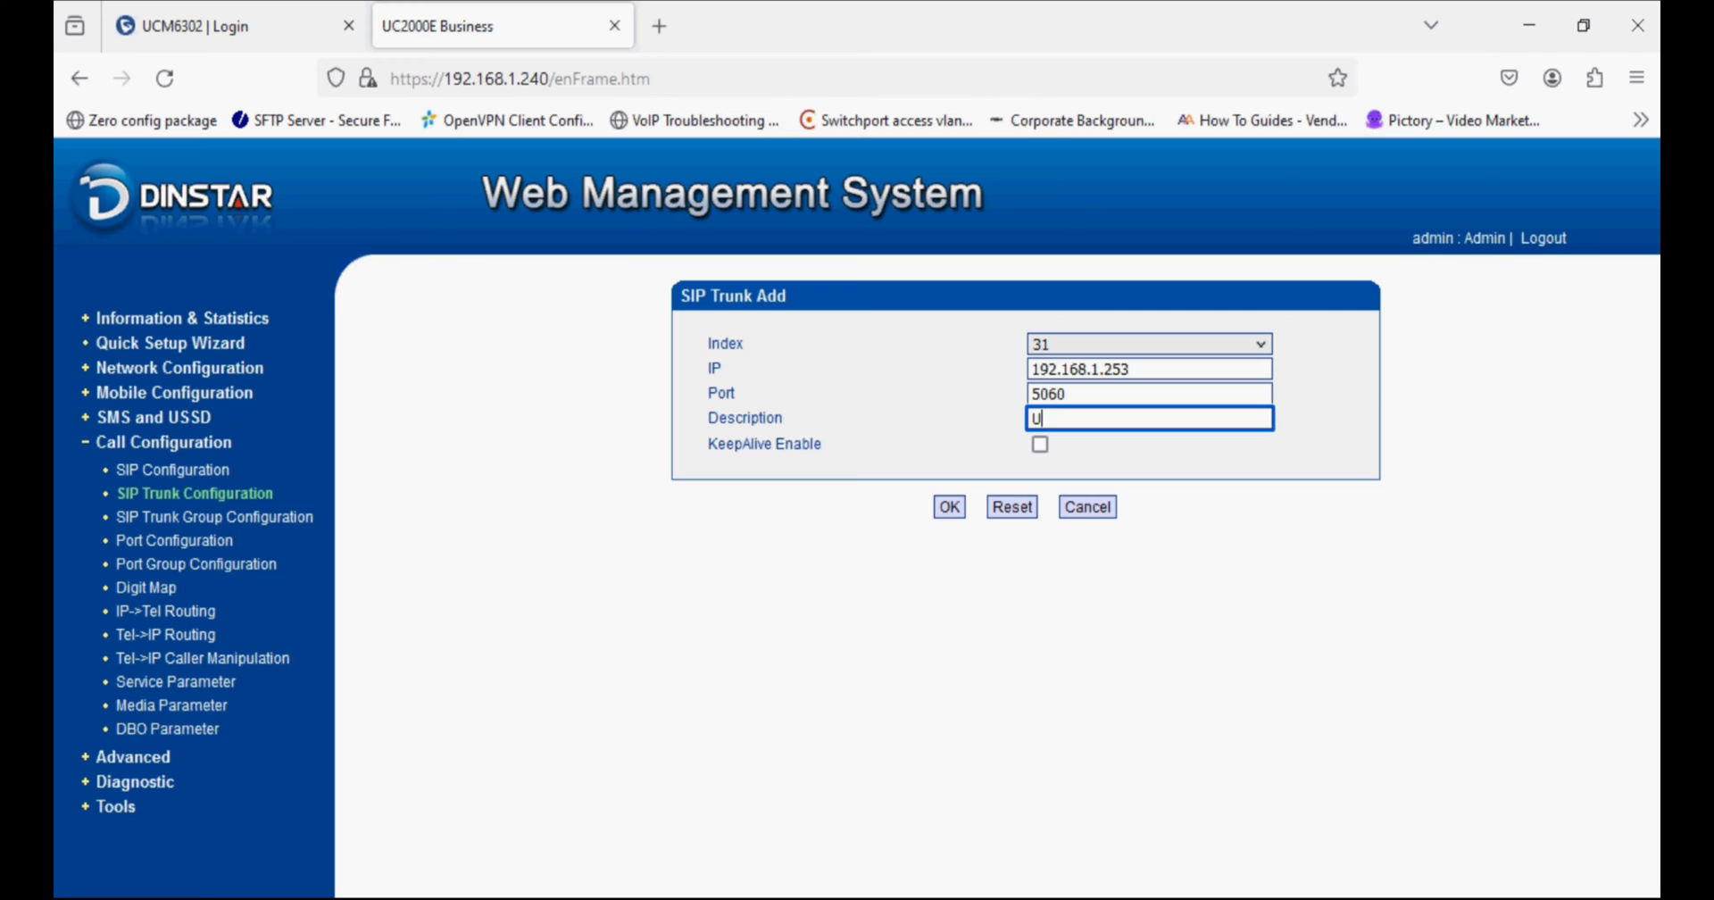
text(CMP)
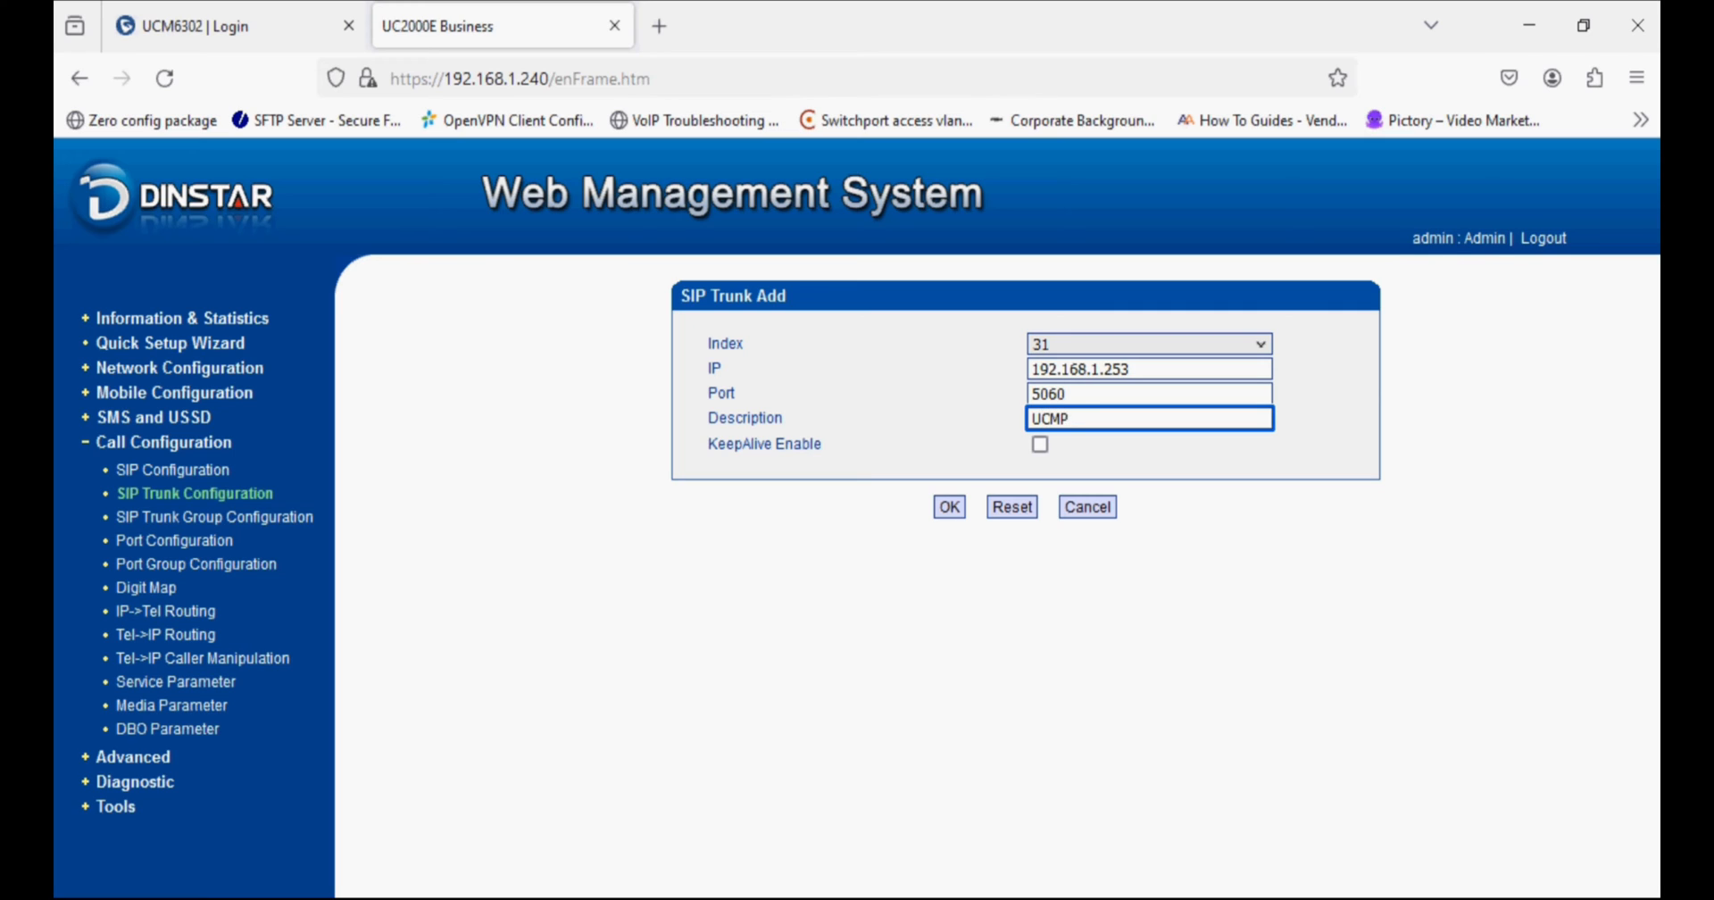
text(BX)
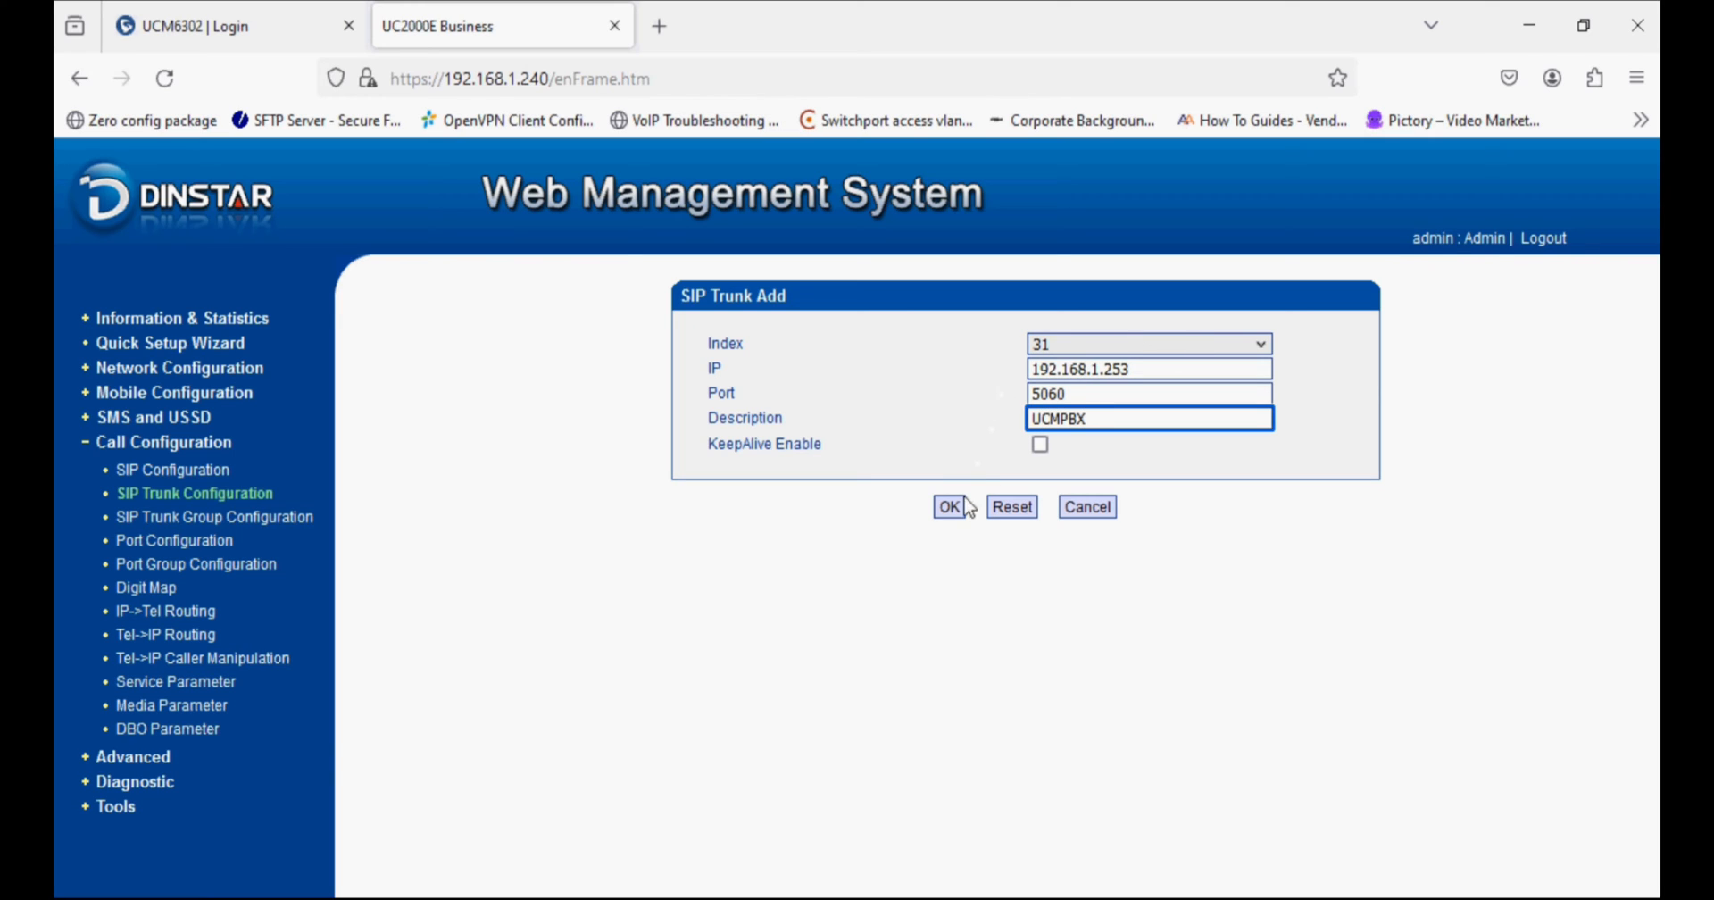
click(950, 507)
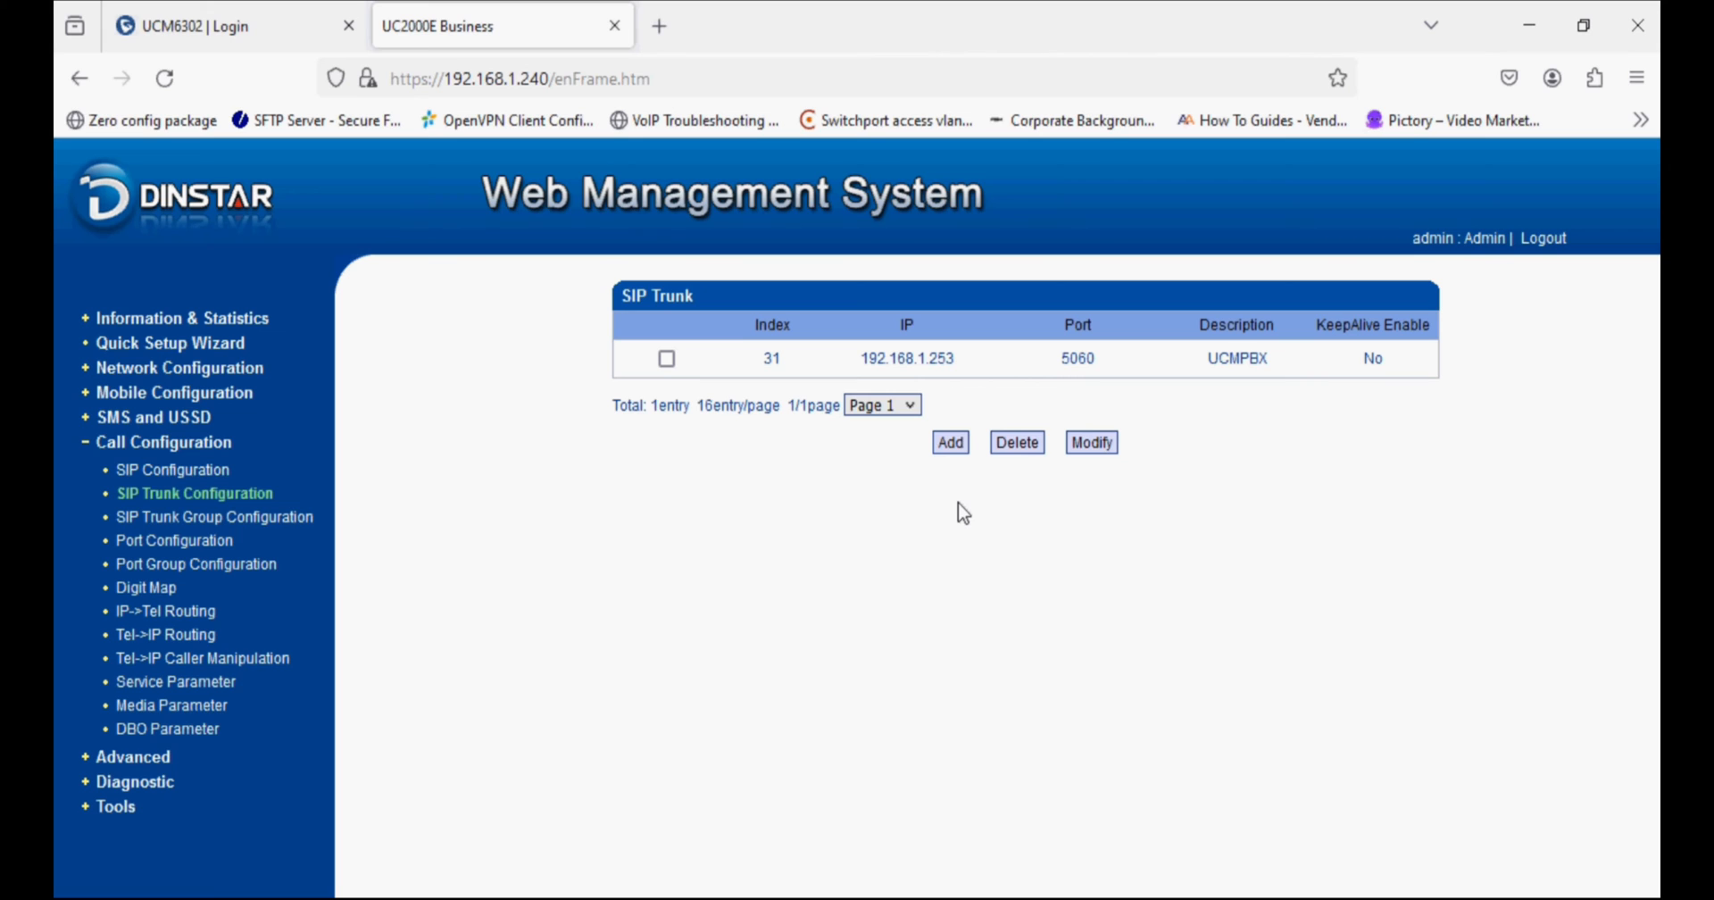
mouse_move(507, 576)
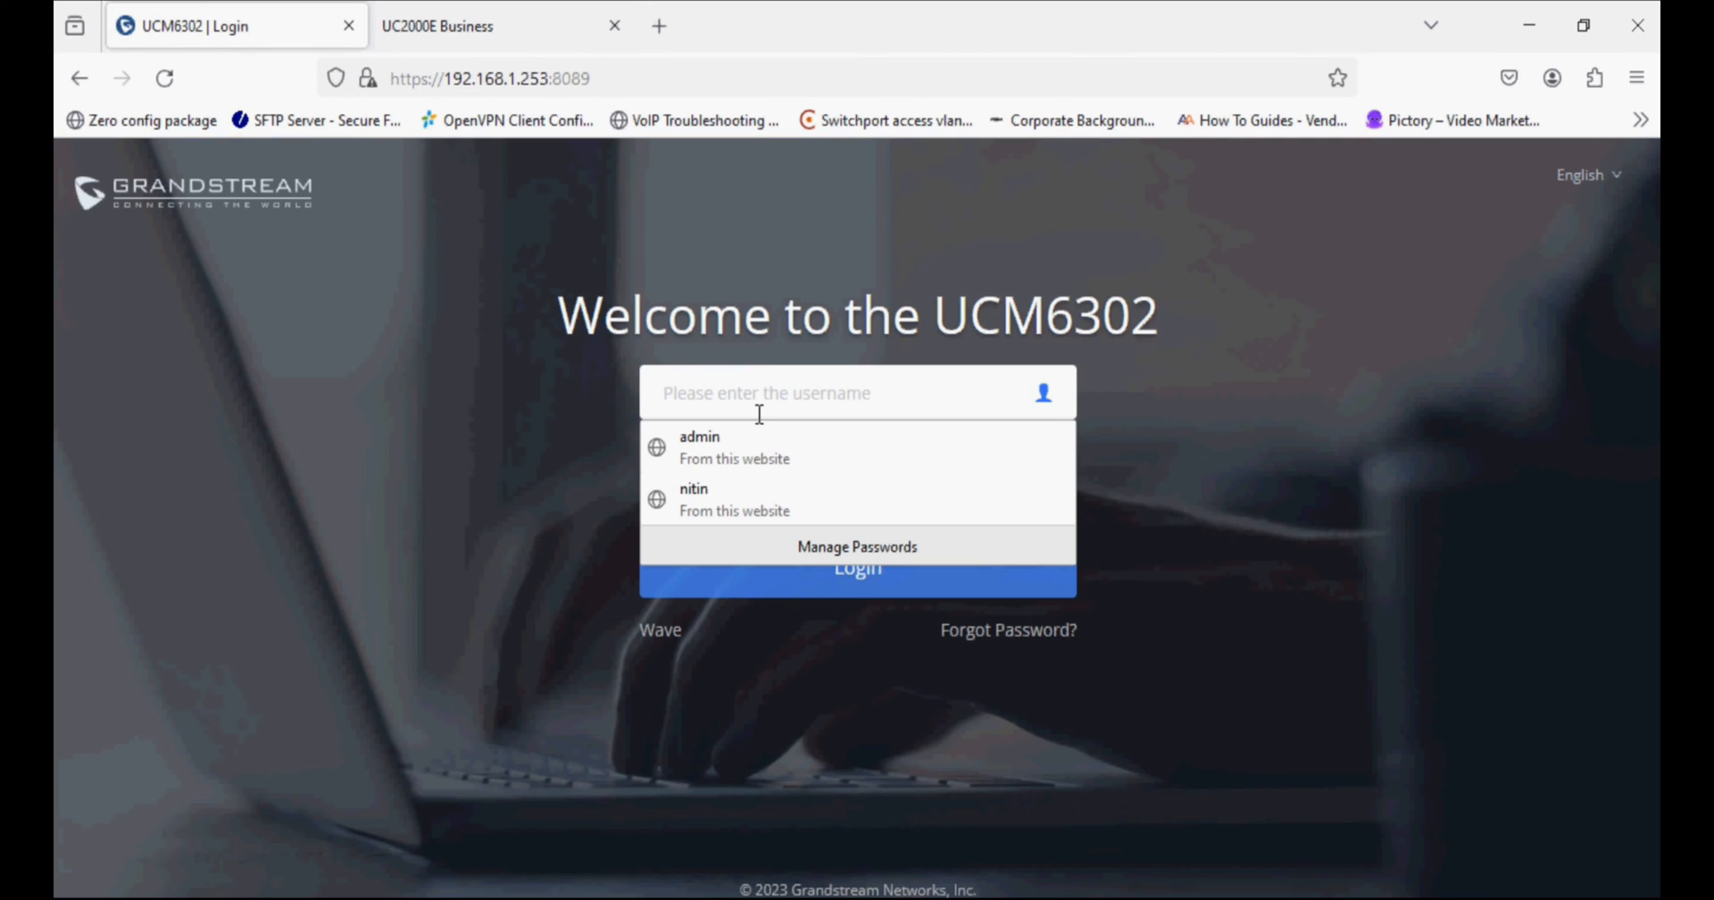
Step: Log in to the Grandstream UCM6302 with the saved admin credentials
click(698, 446)
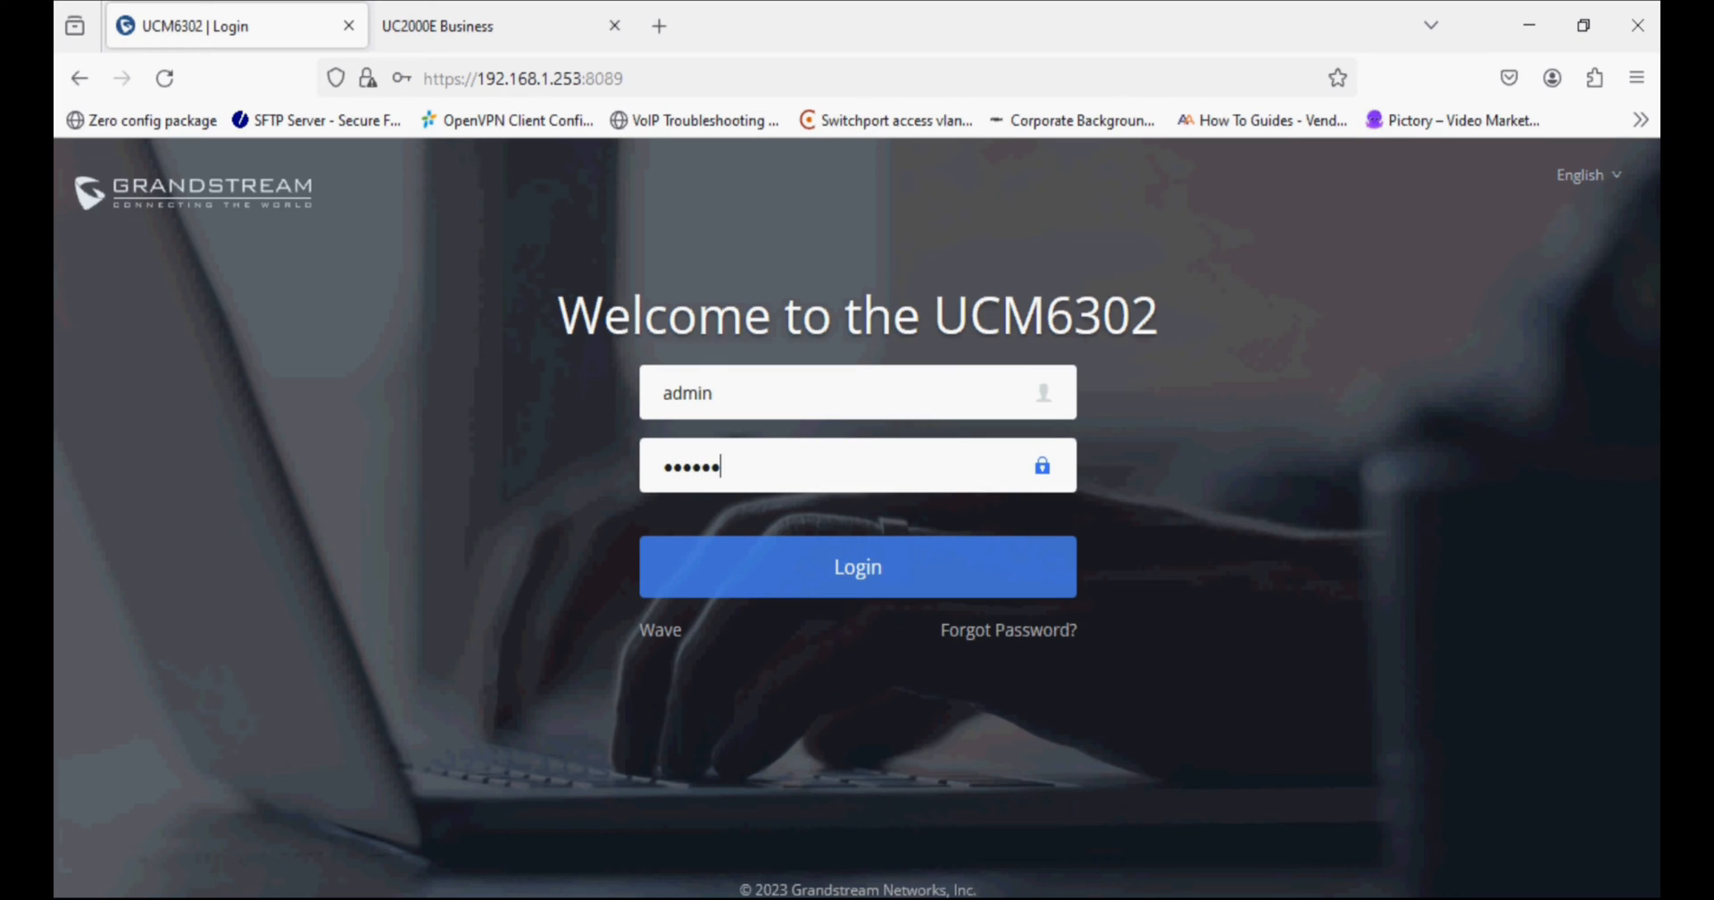
click(857, 568)
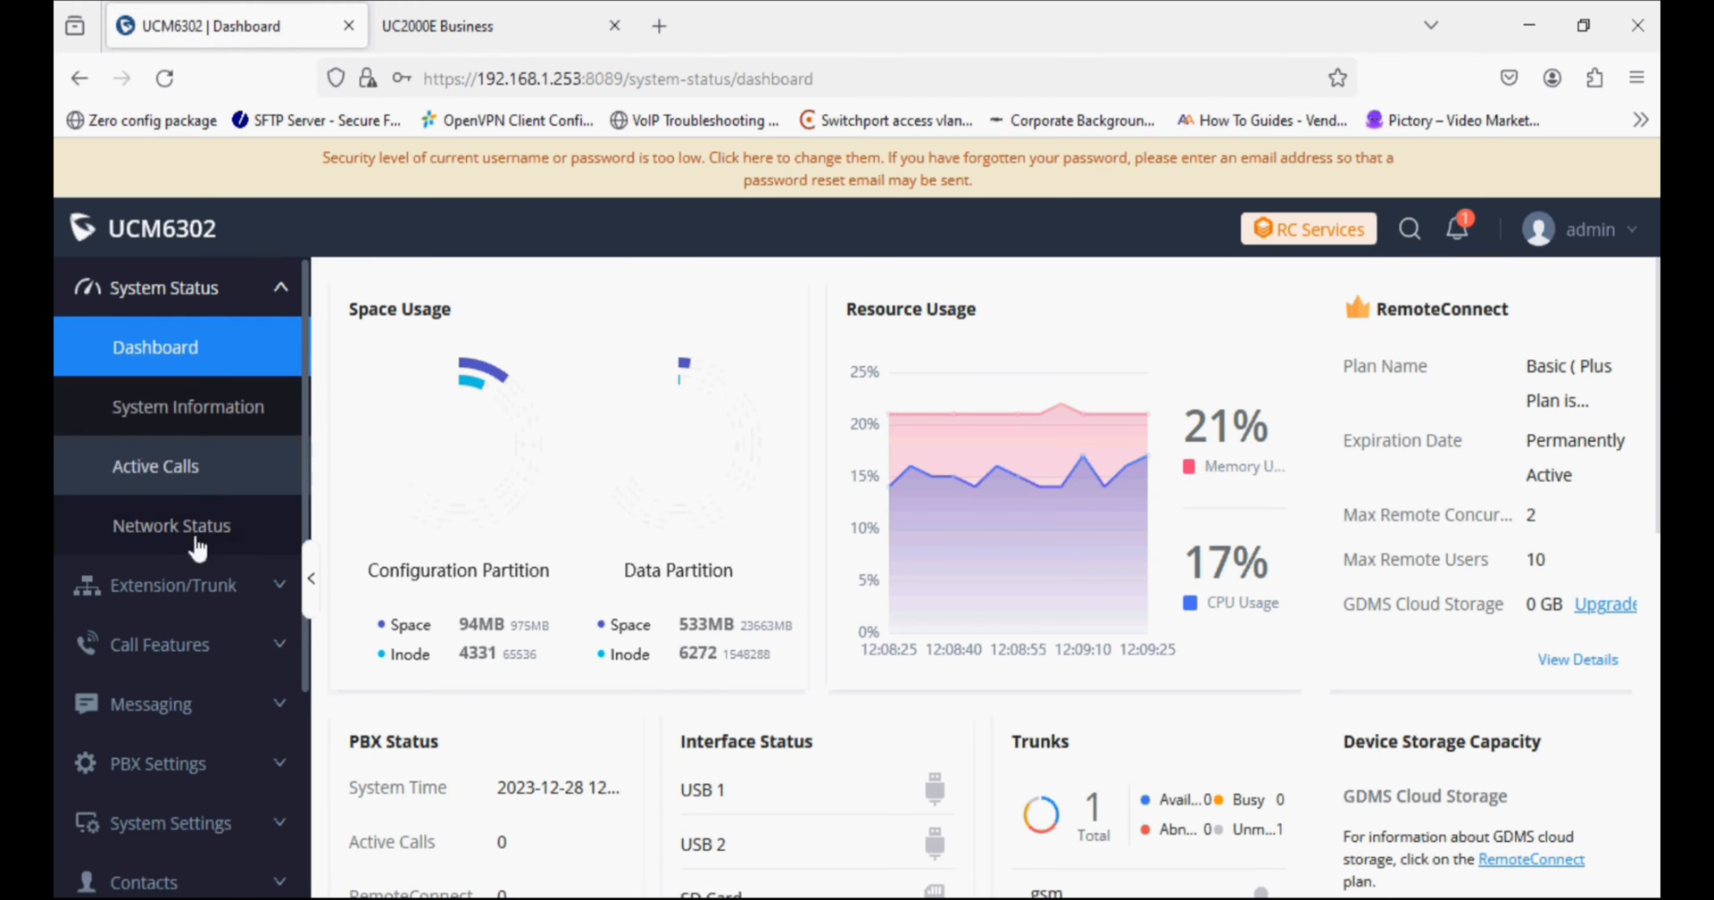
Step: Create a peer SIP trunk Dinstar_GSM with host 192.168.1.240 and save it
click(171, 585)
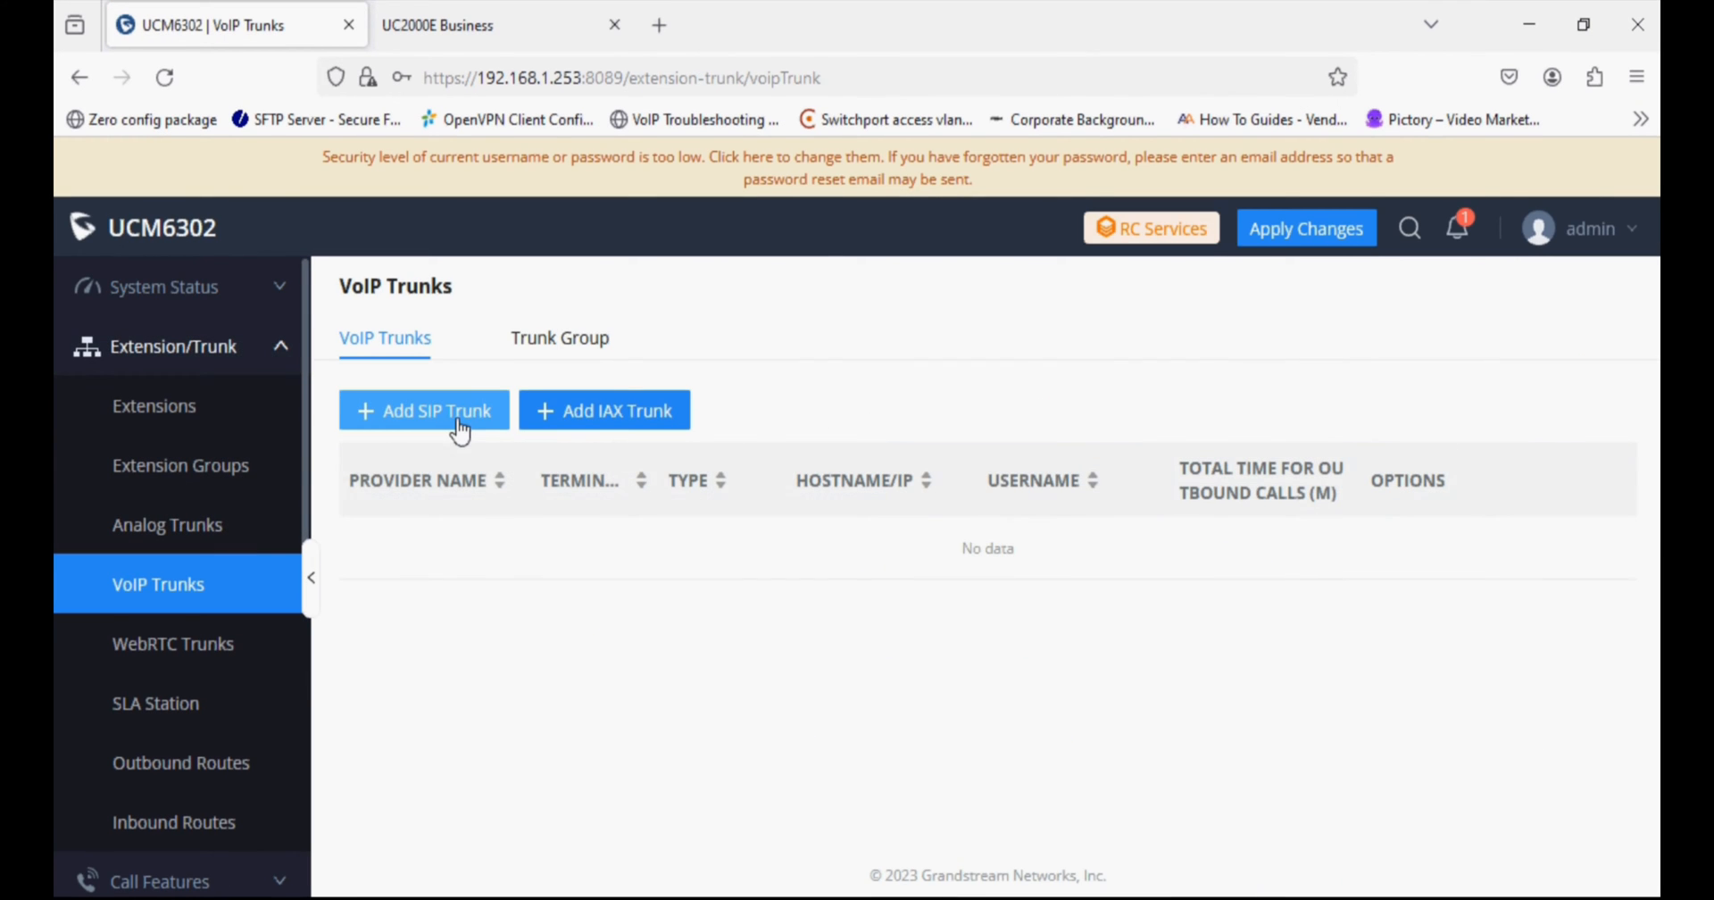
click(425, 411)
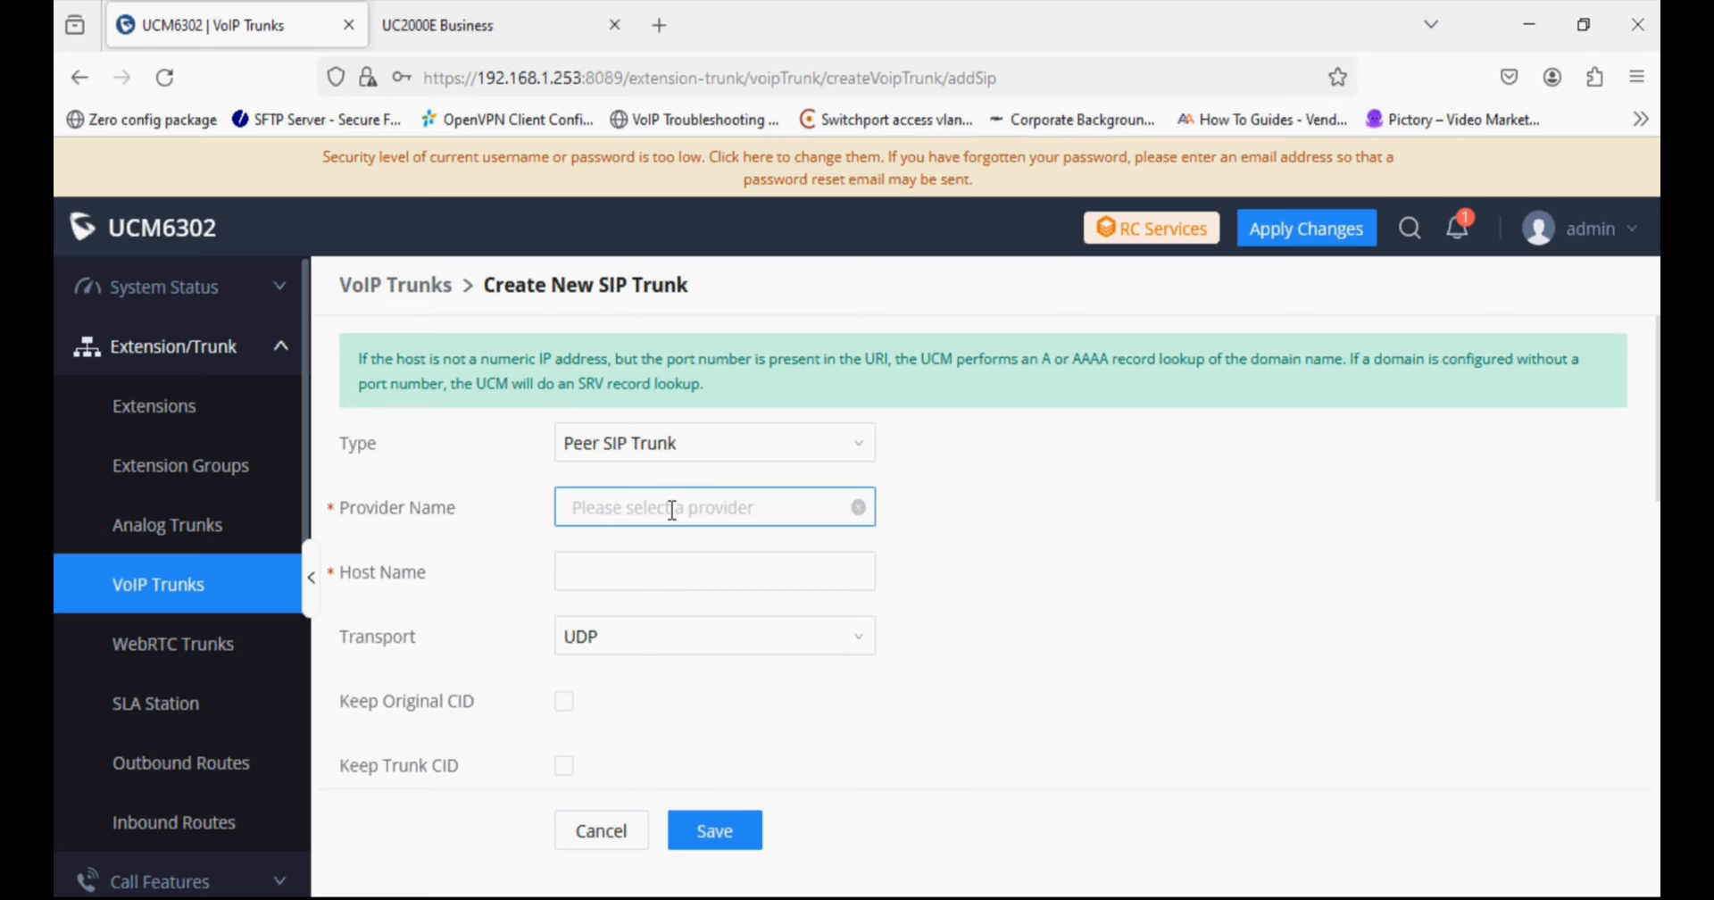
text(GS)
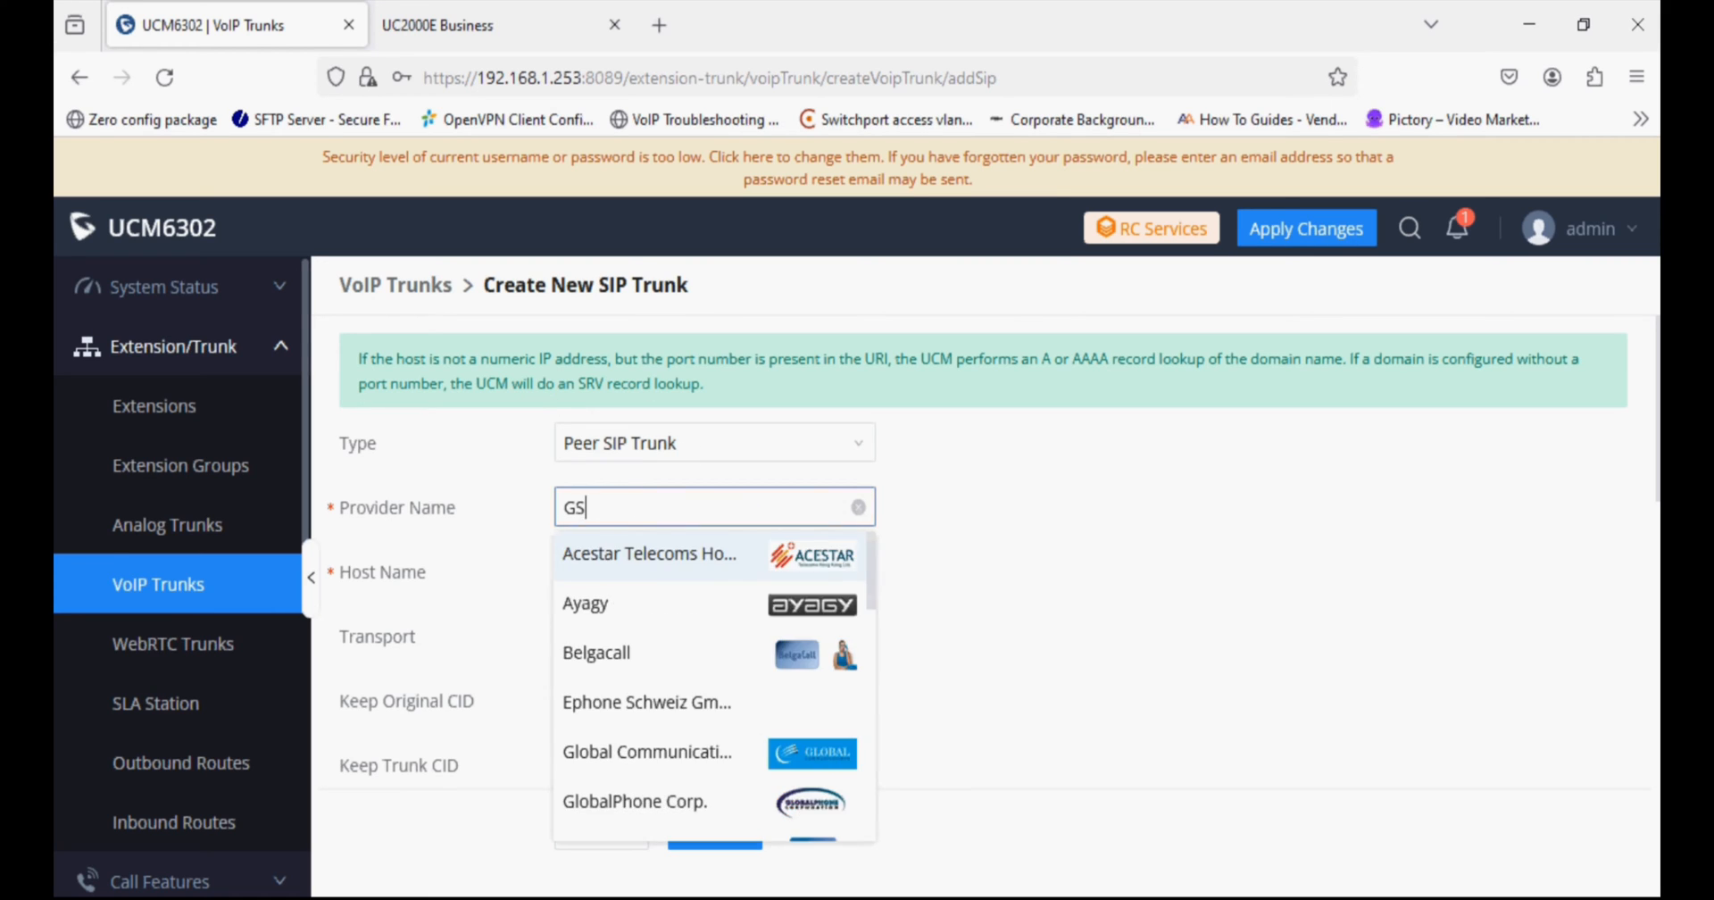
text(M)
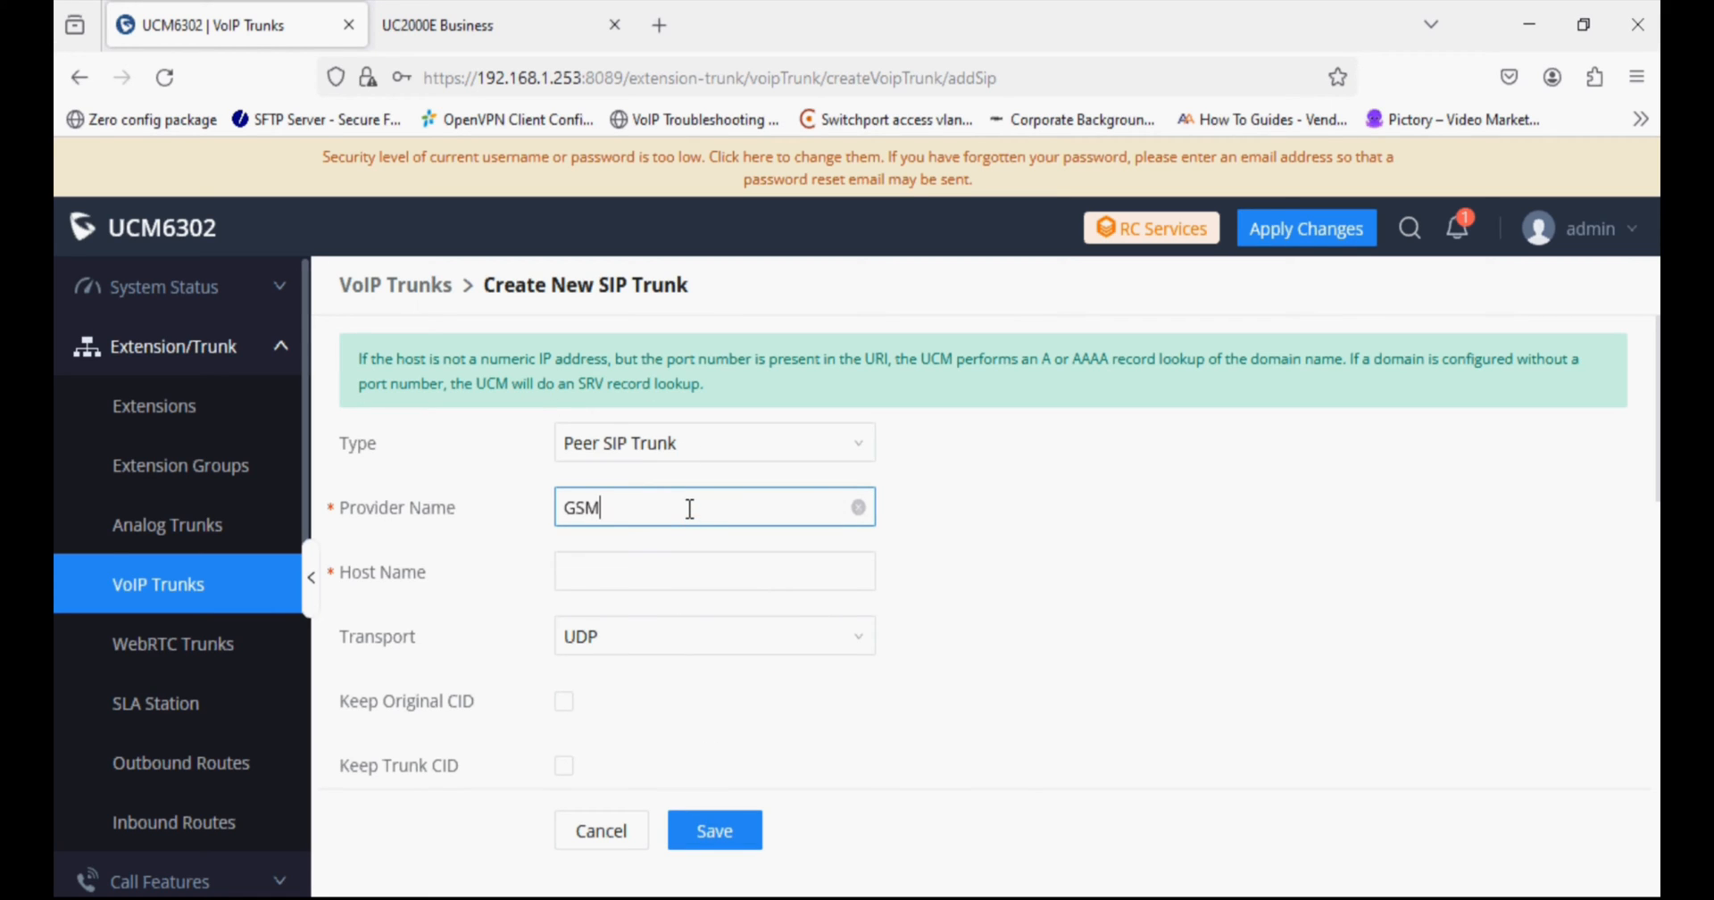
text(Disn)
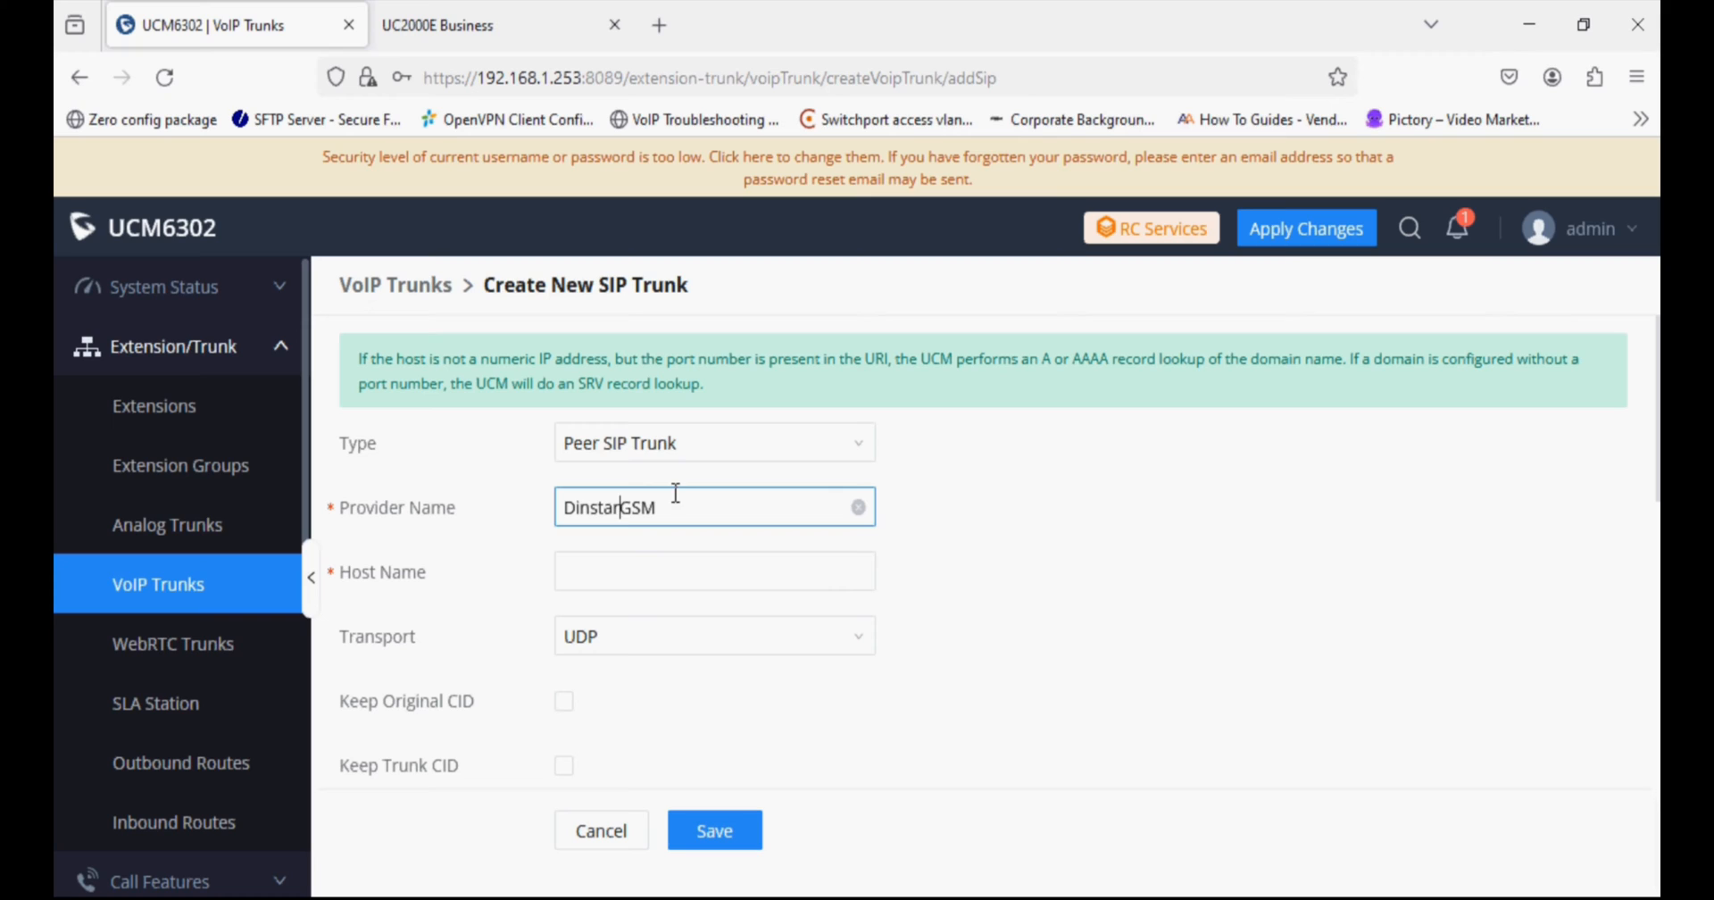
click(714, 571)
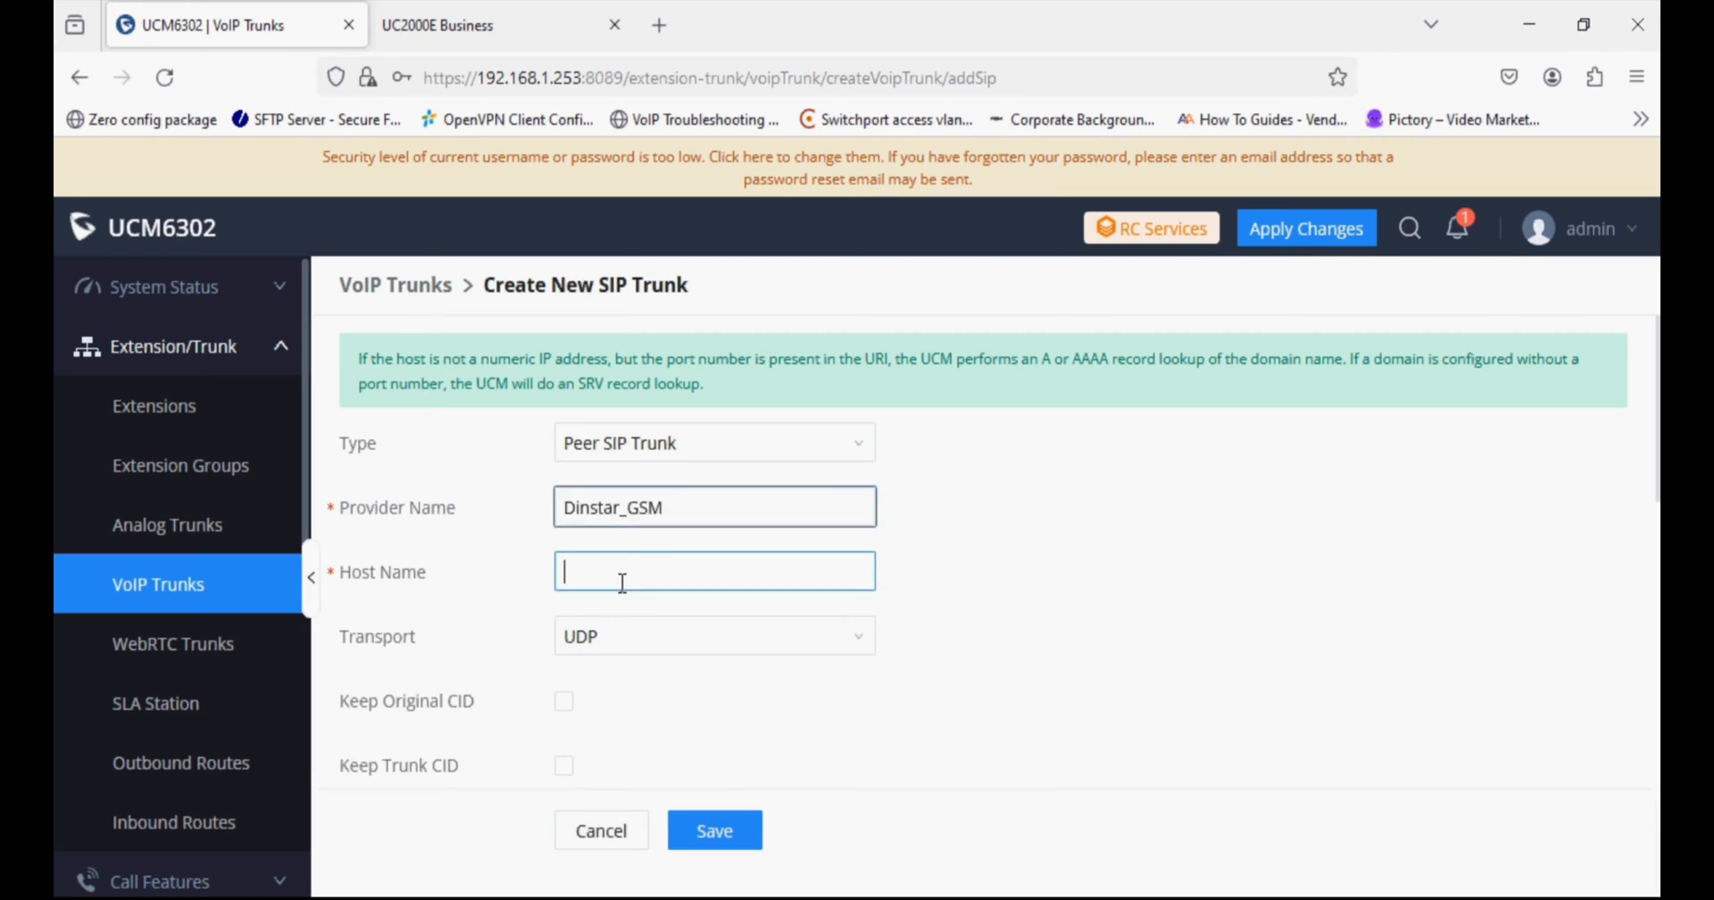
text(192.168.1.240)
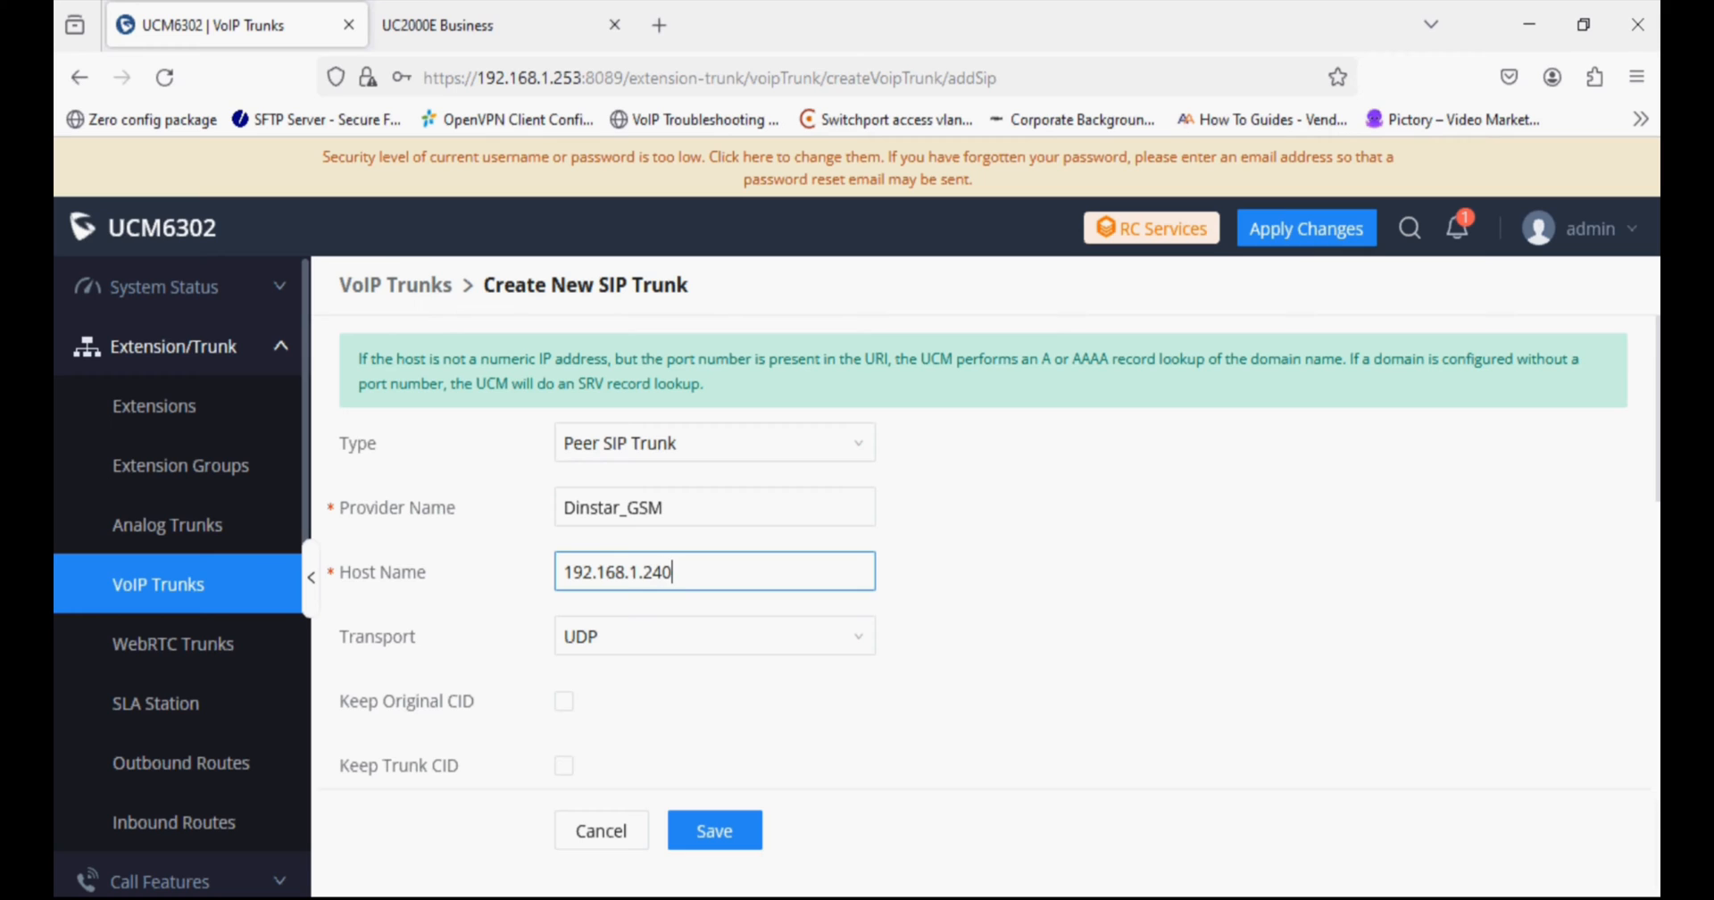
click(714, 830)
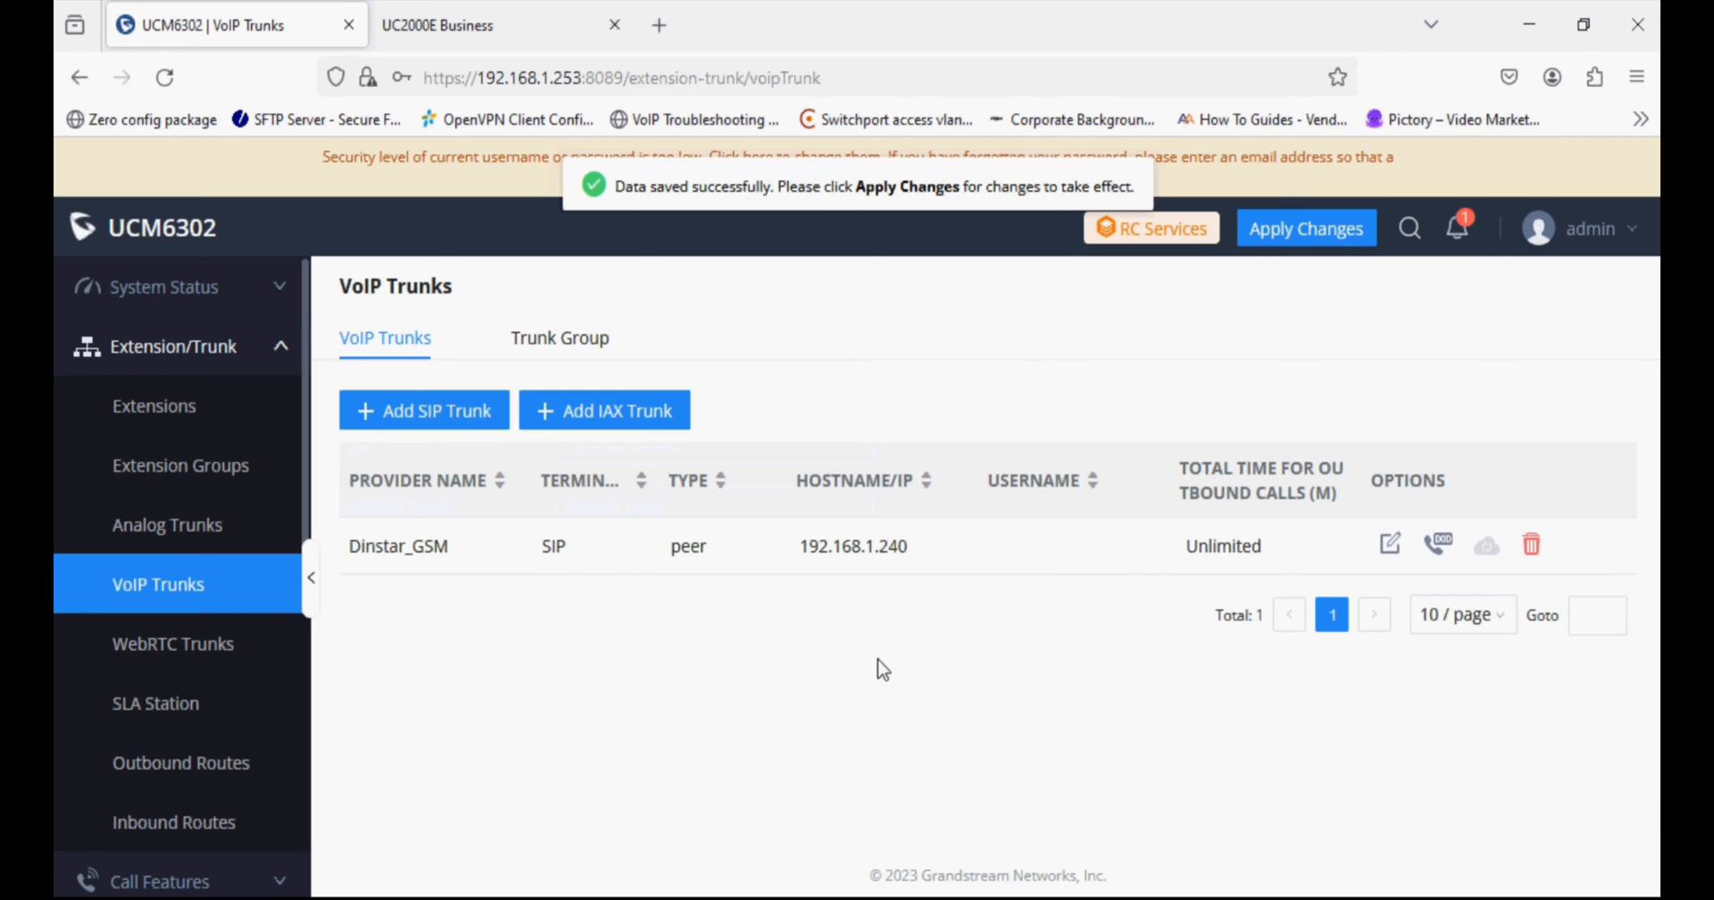
Step: Enable heartbeat detection on the Dinstar_GSM trunk, save and apply changes
click(1389, 542)
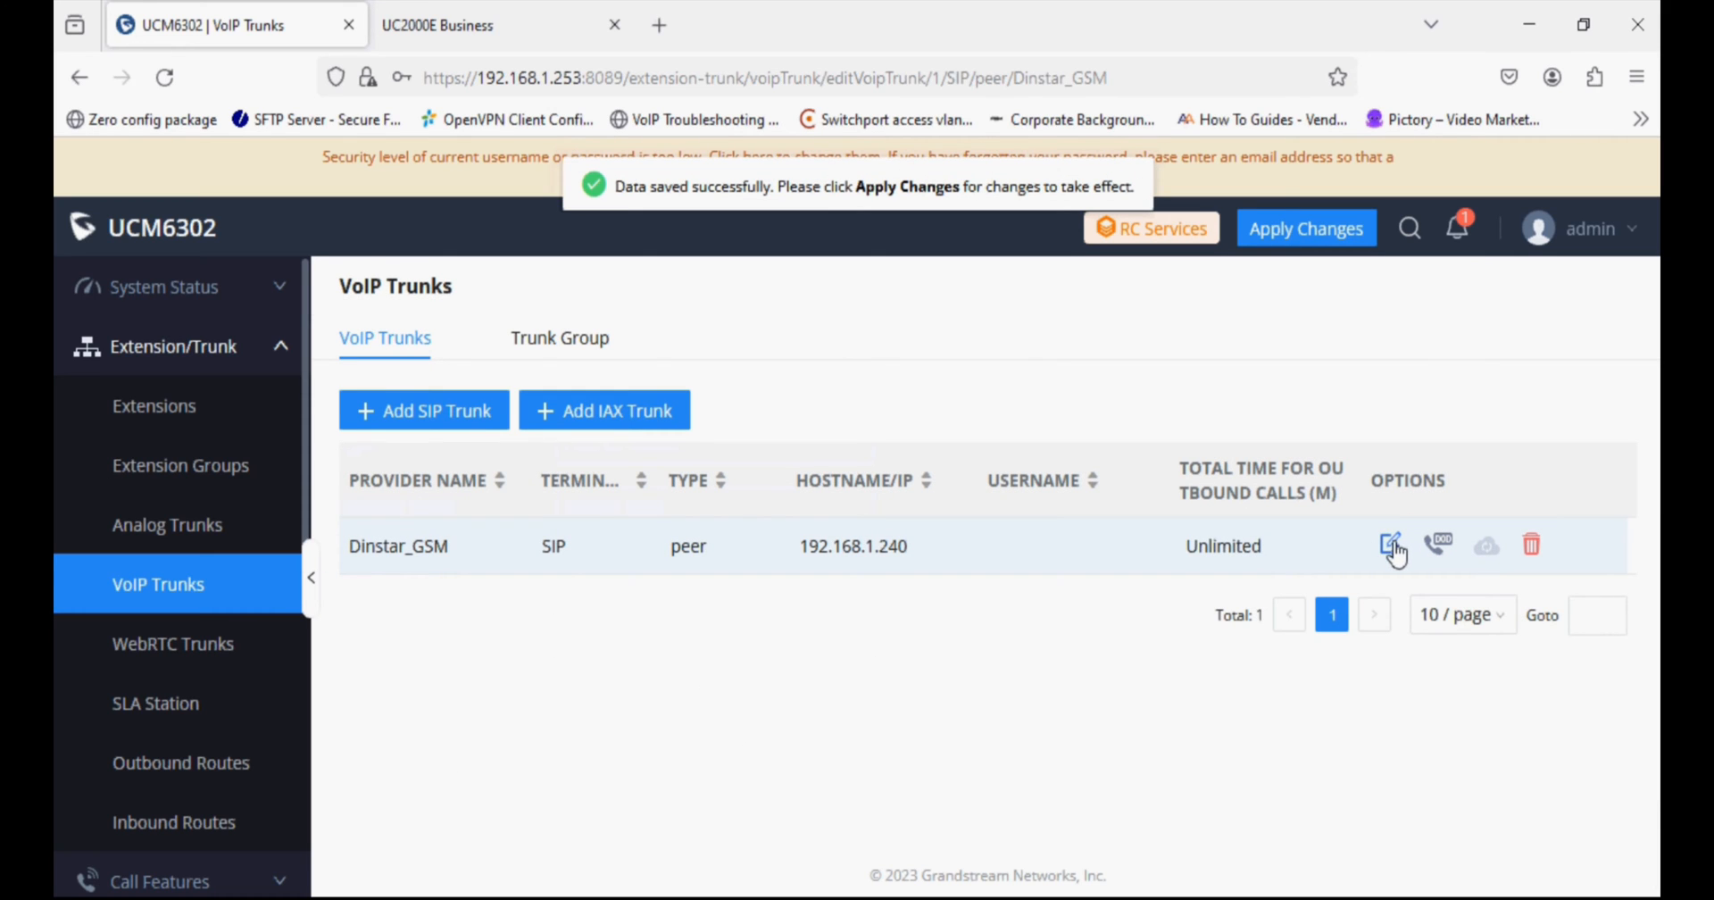
click(1389, 544)
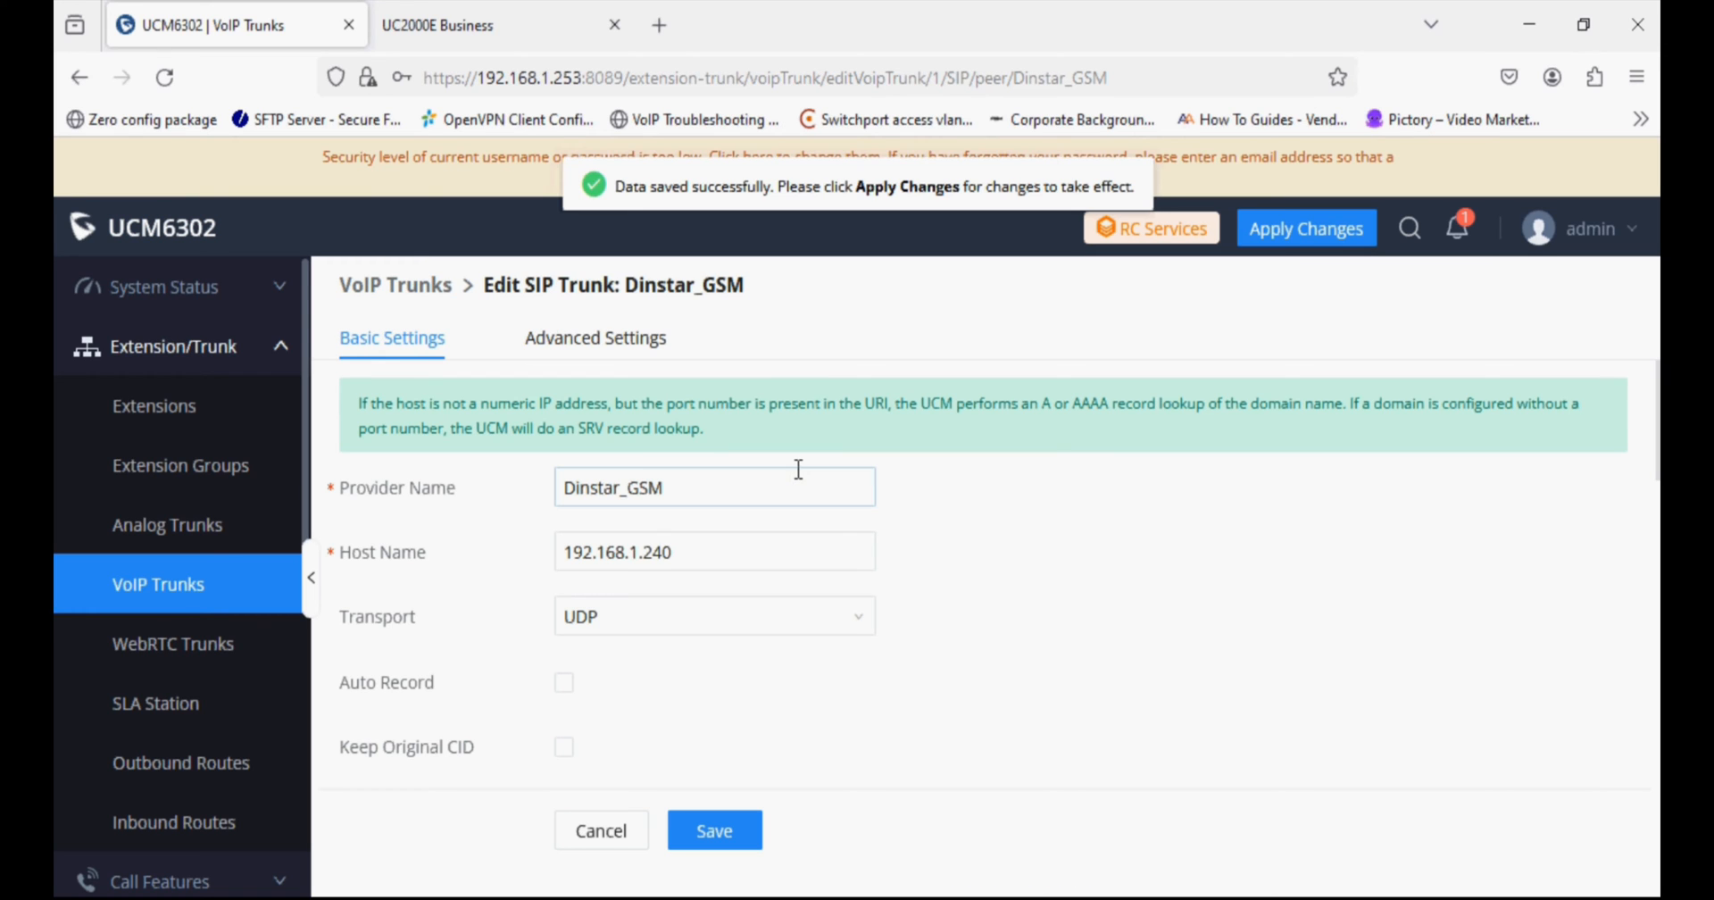
click(596, 337)
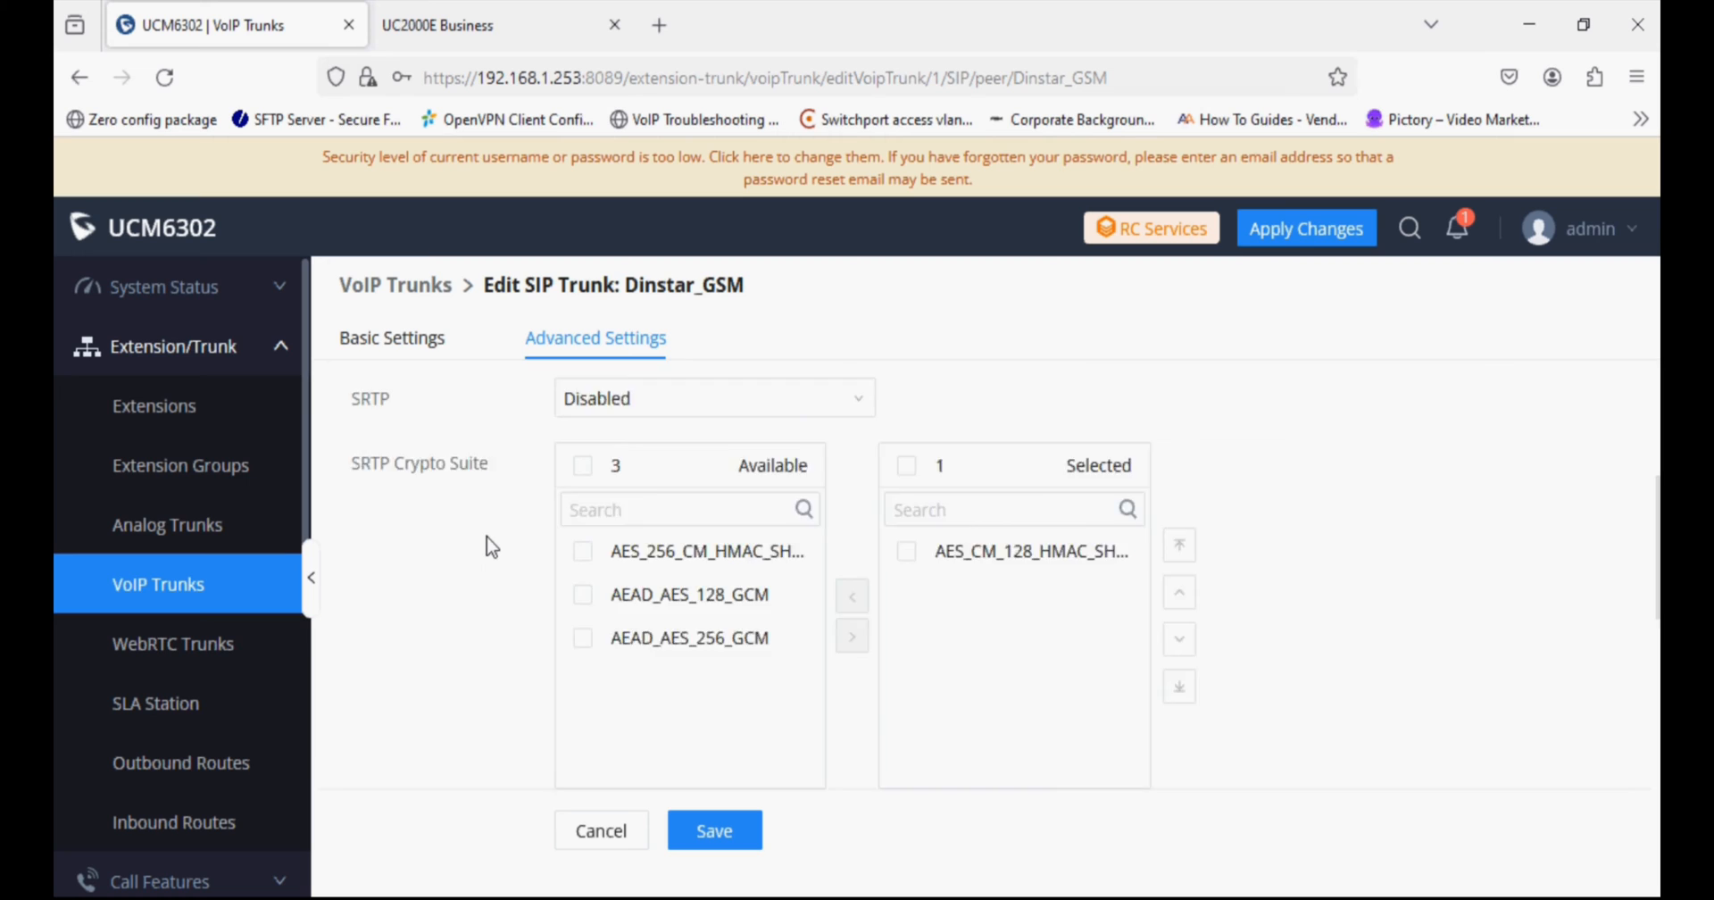
scroll(down, 3)
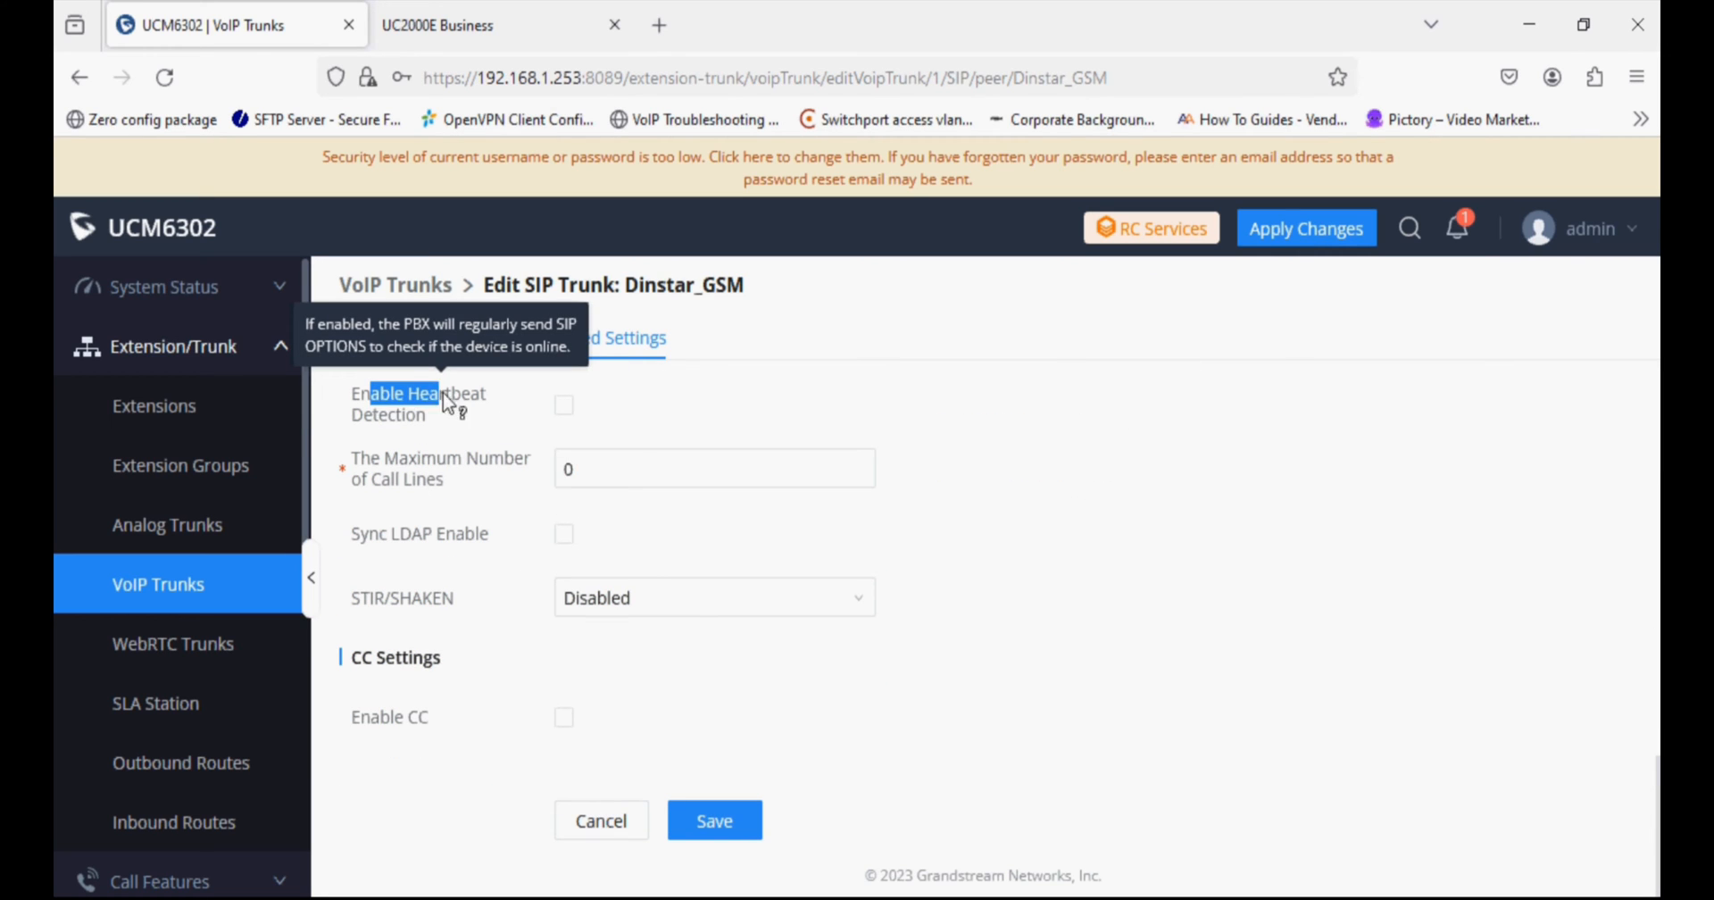
click(565, 405)
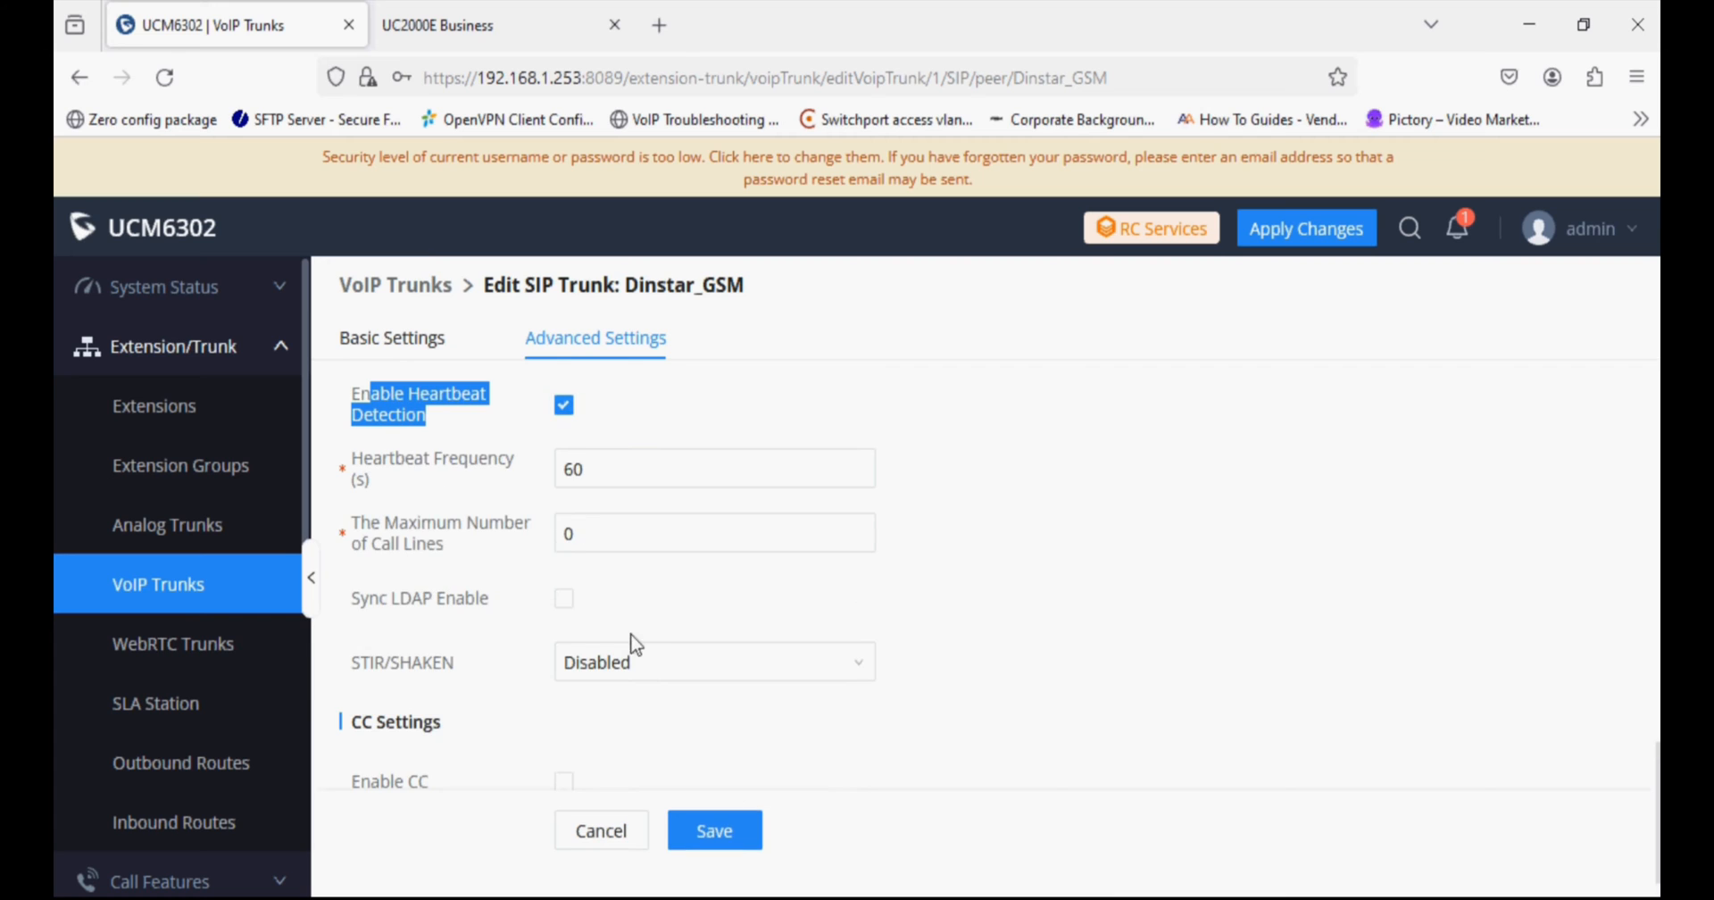
click(714, 830)
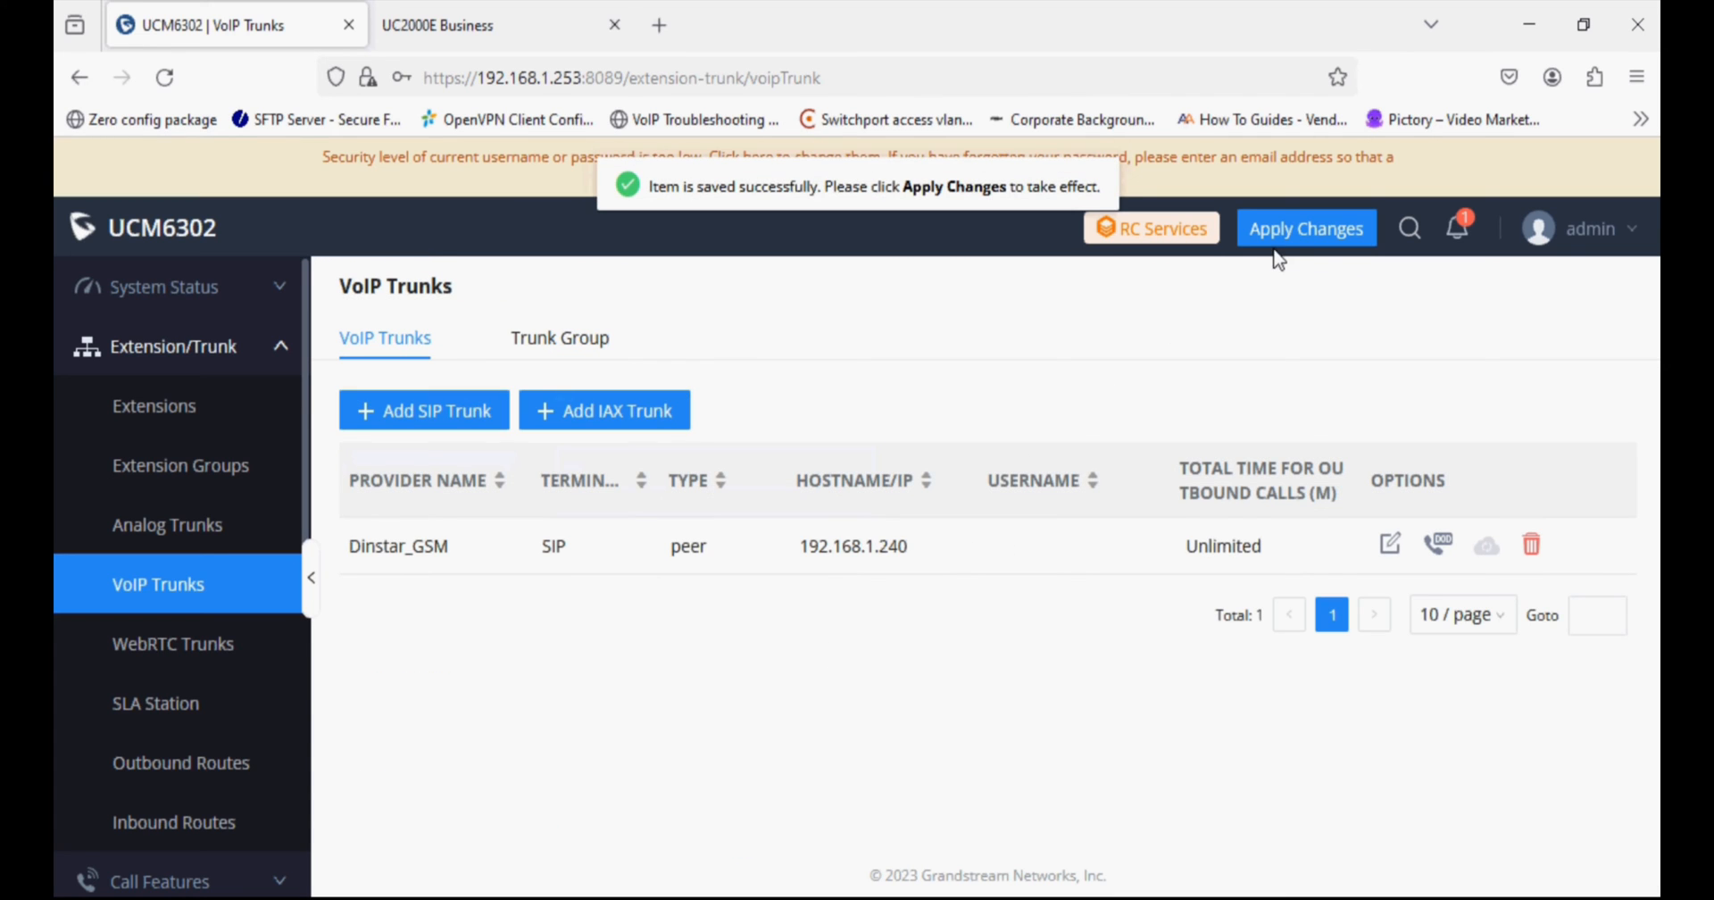
click(463, 25)
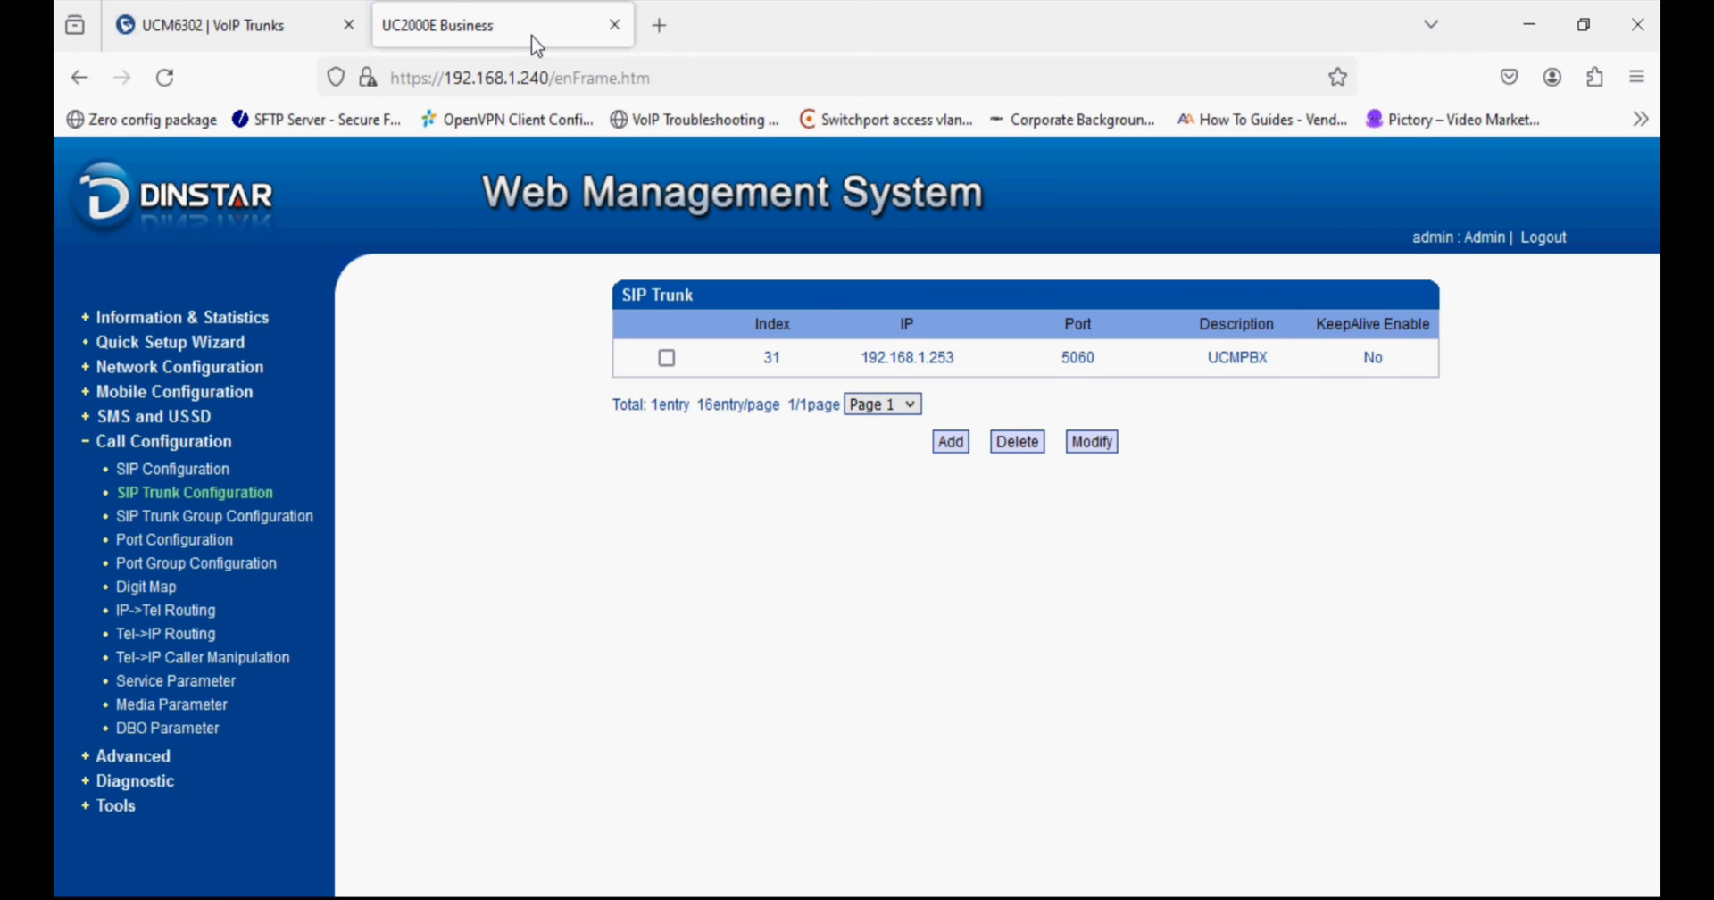
mouse_move(136, 623)
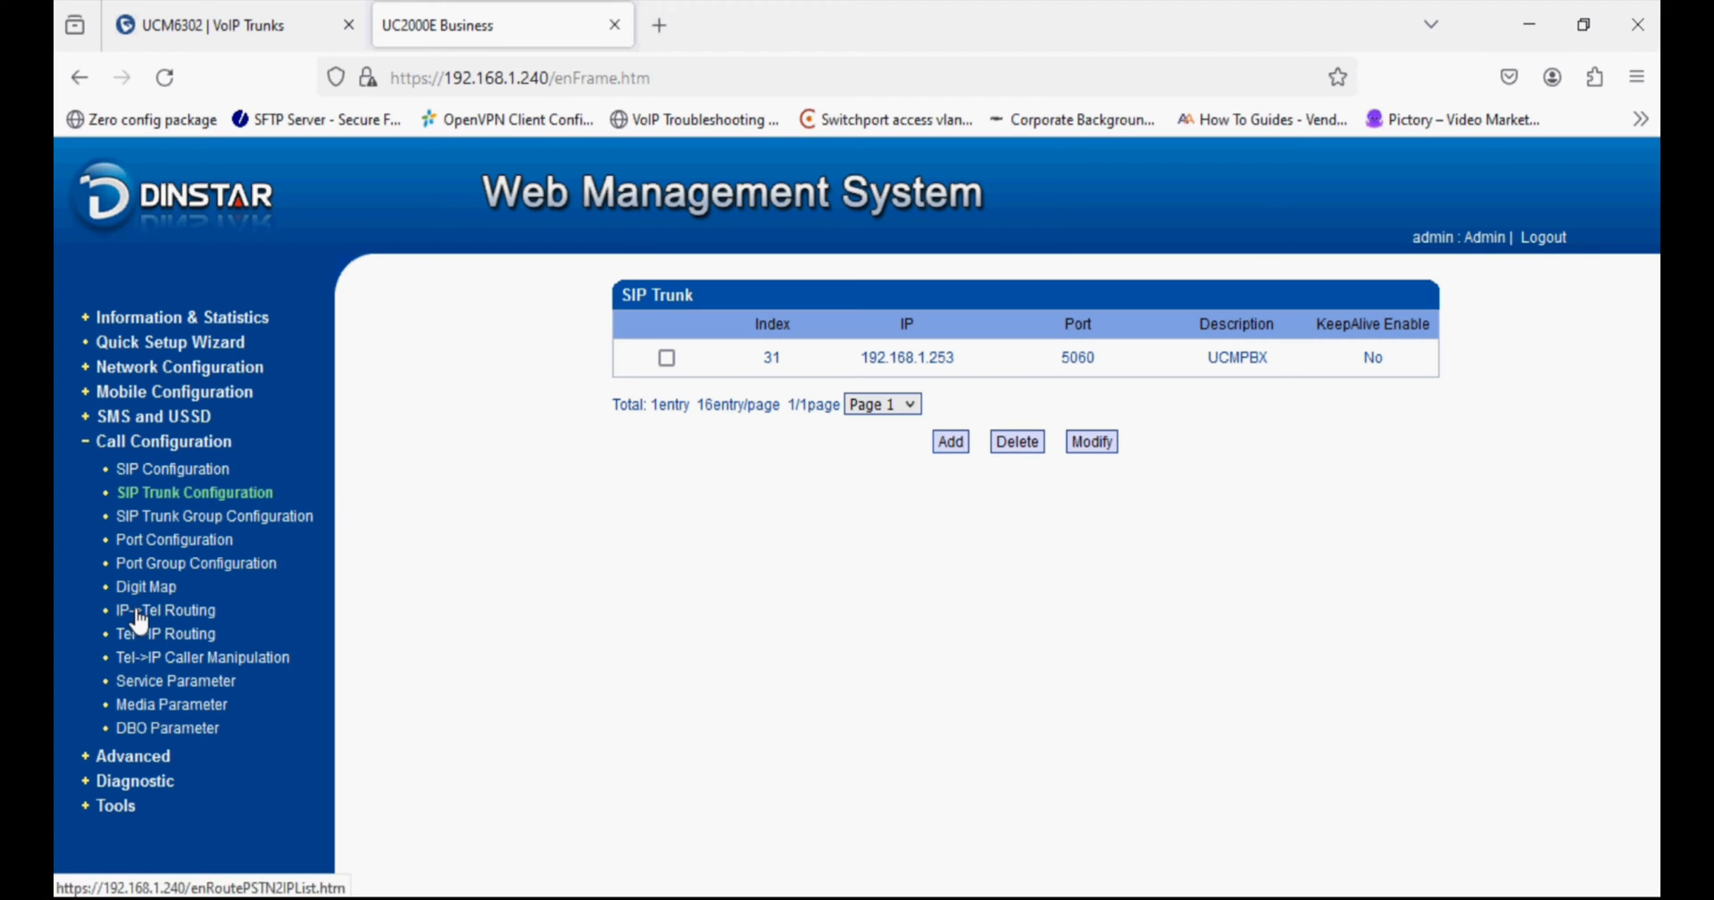
Step: Go to the gateway's IP->Tel Routing list
click(162, 611)
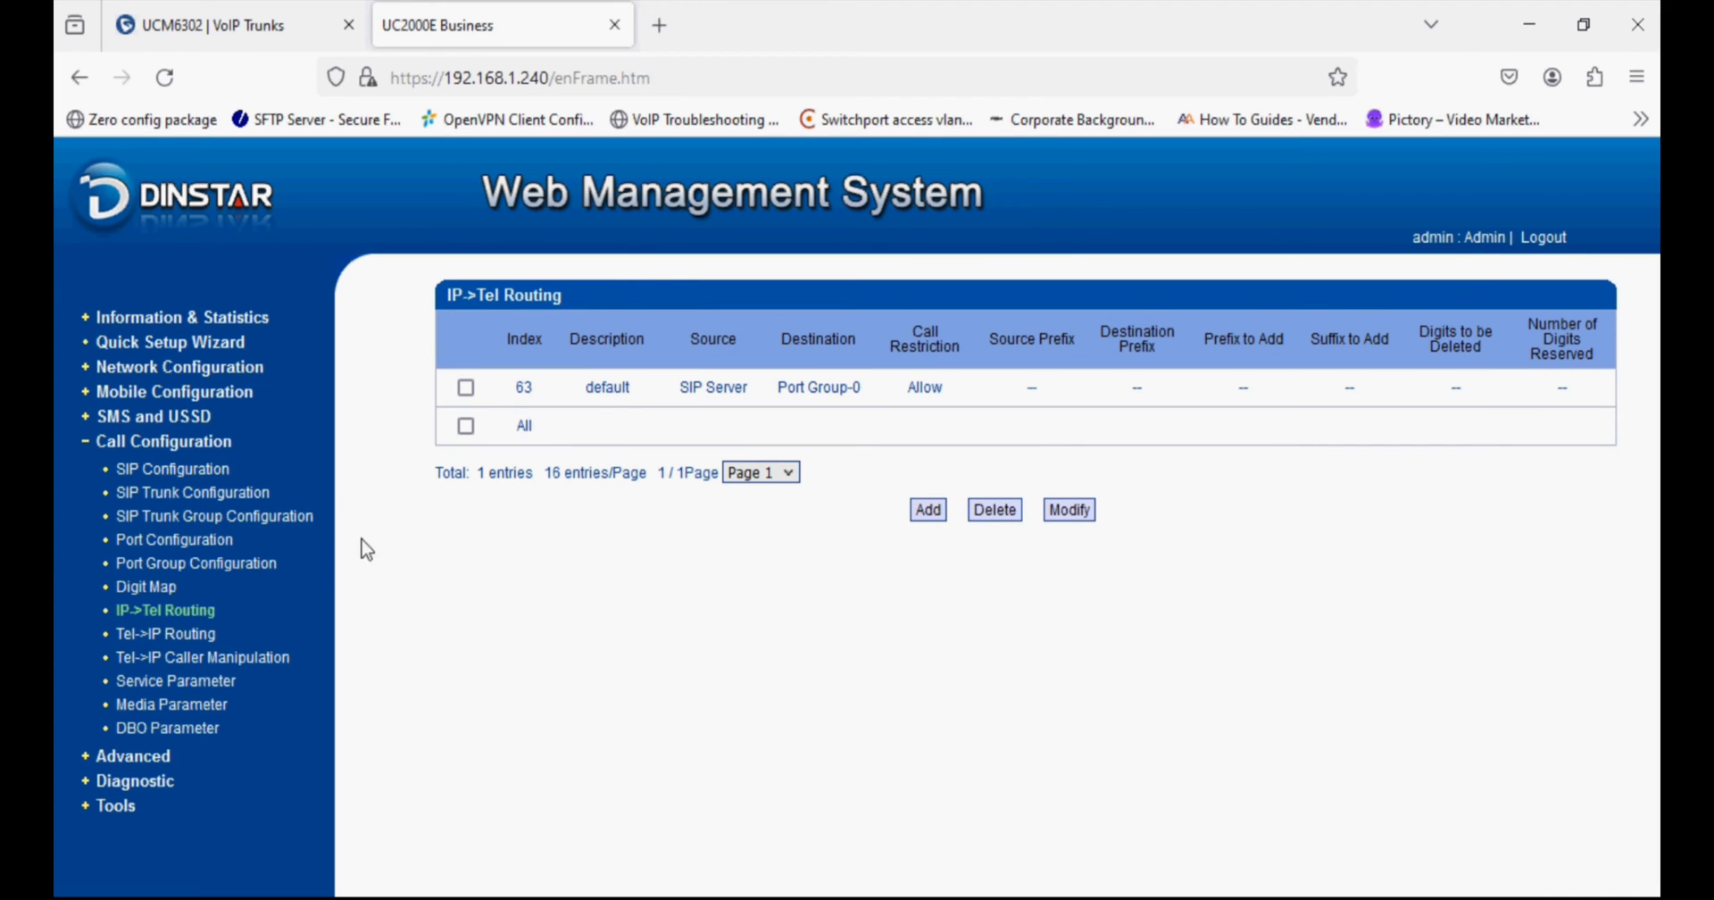
Step: Start a single IP->Tel route and describe it as Outgoing
click(929, 510)
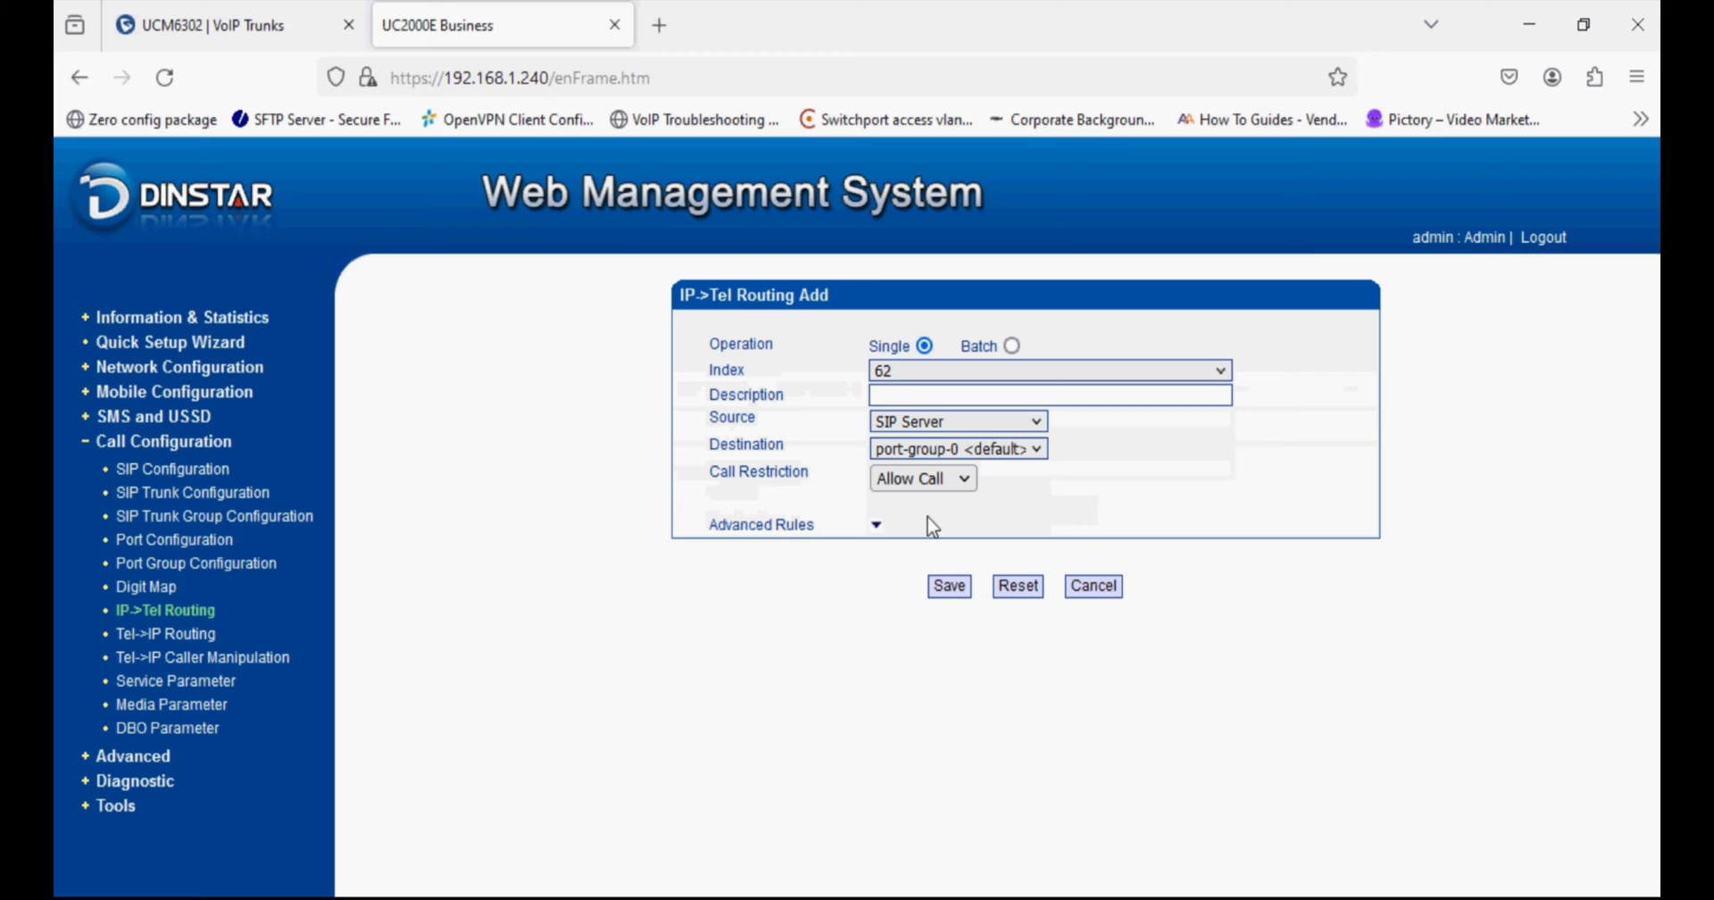
click(903, 396)
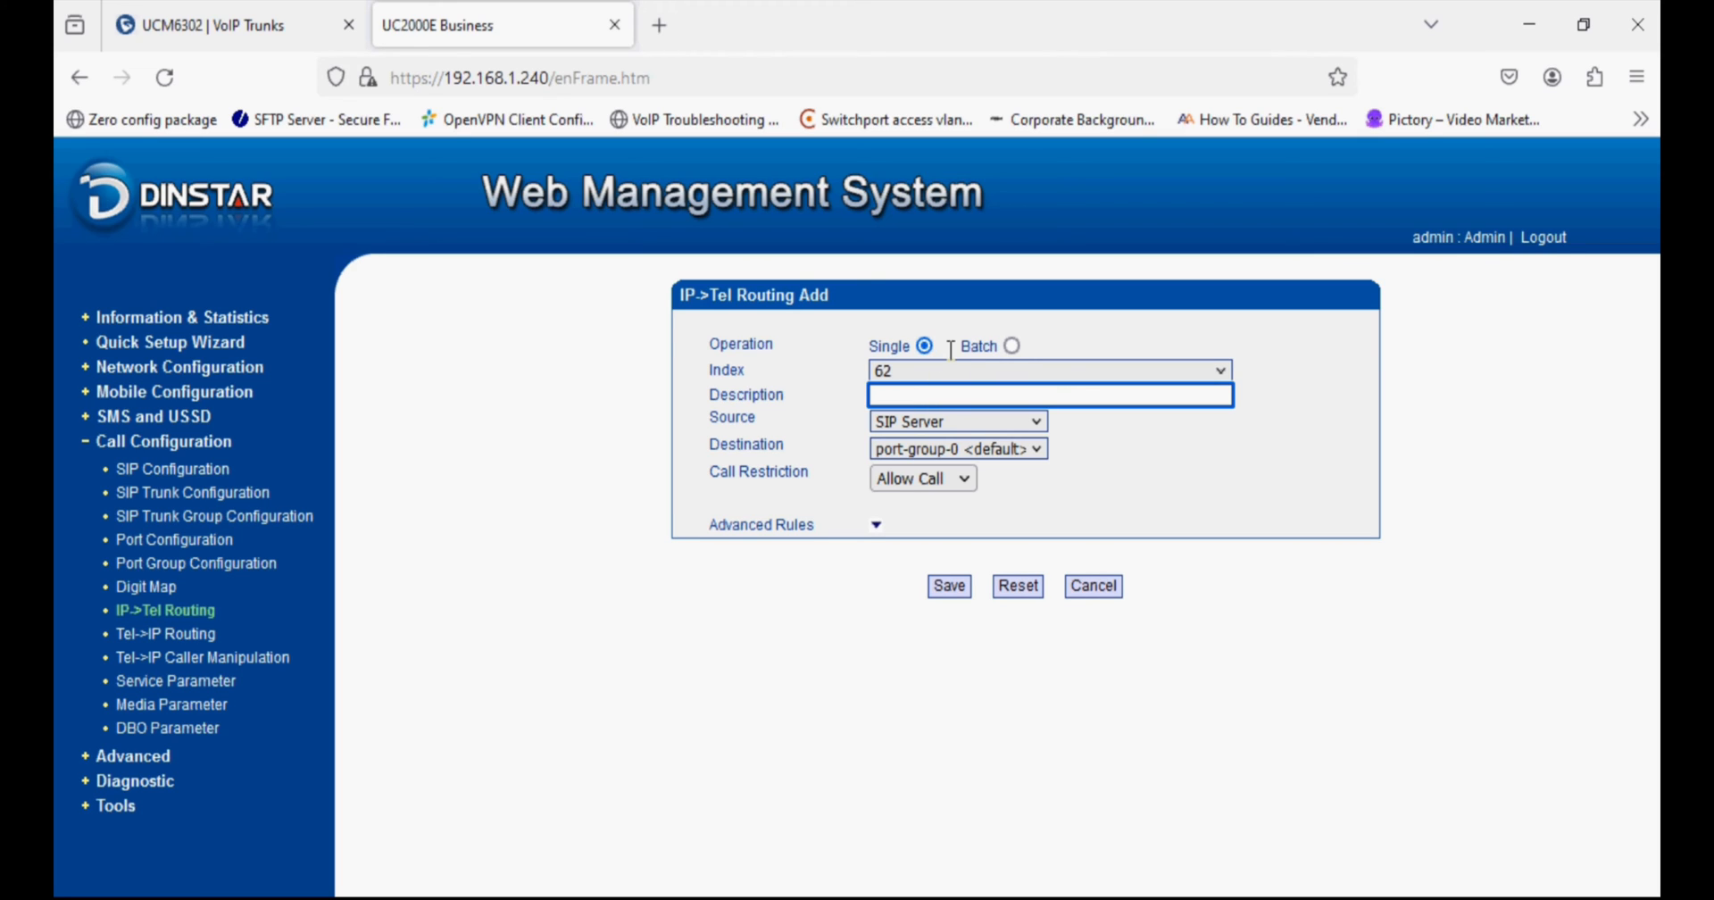
click(1010, 347)
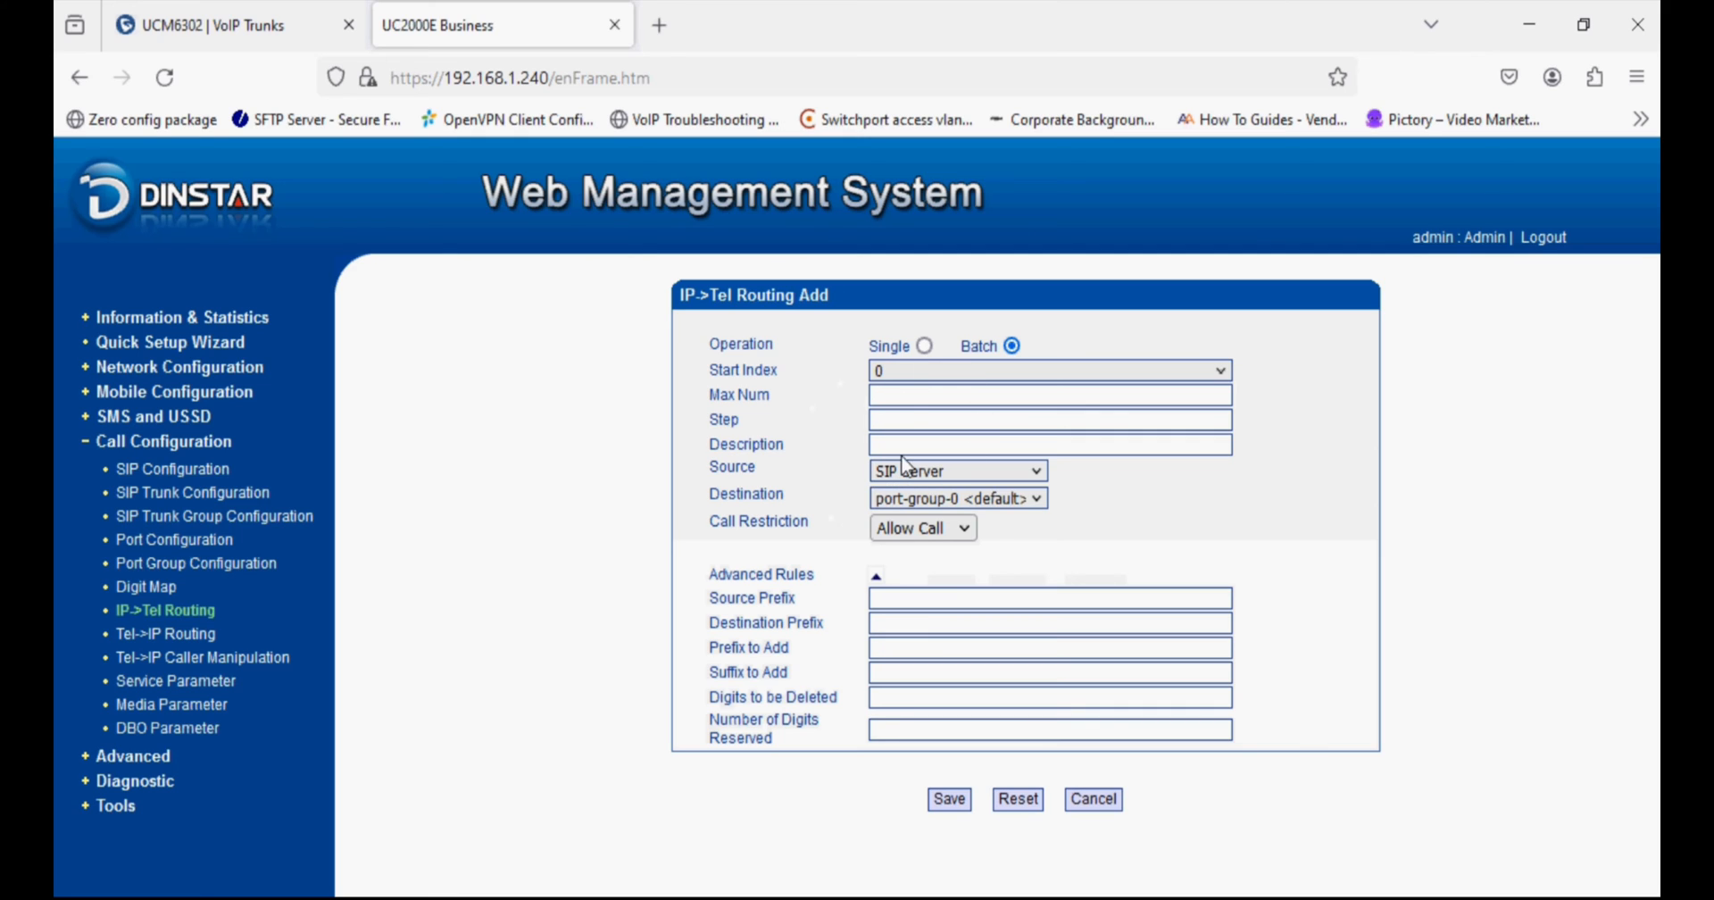
click(925, 347)
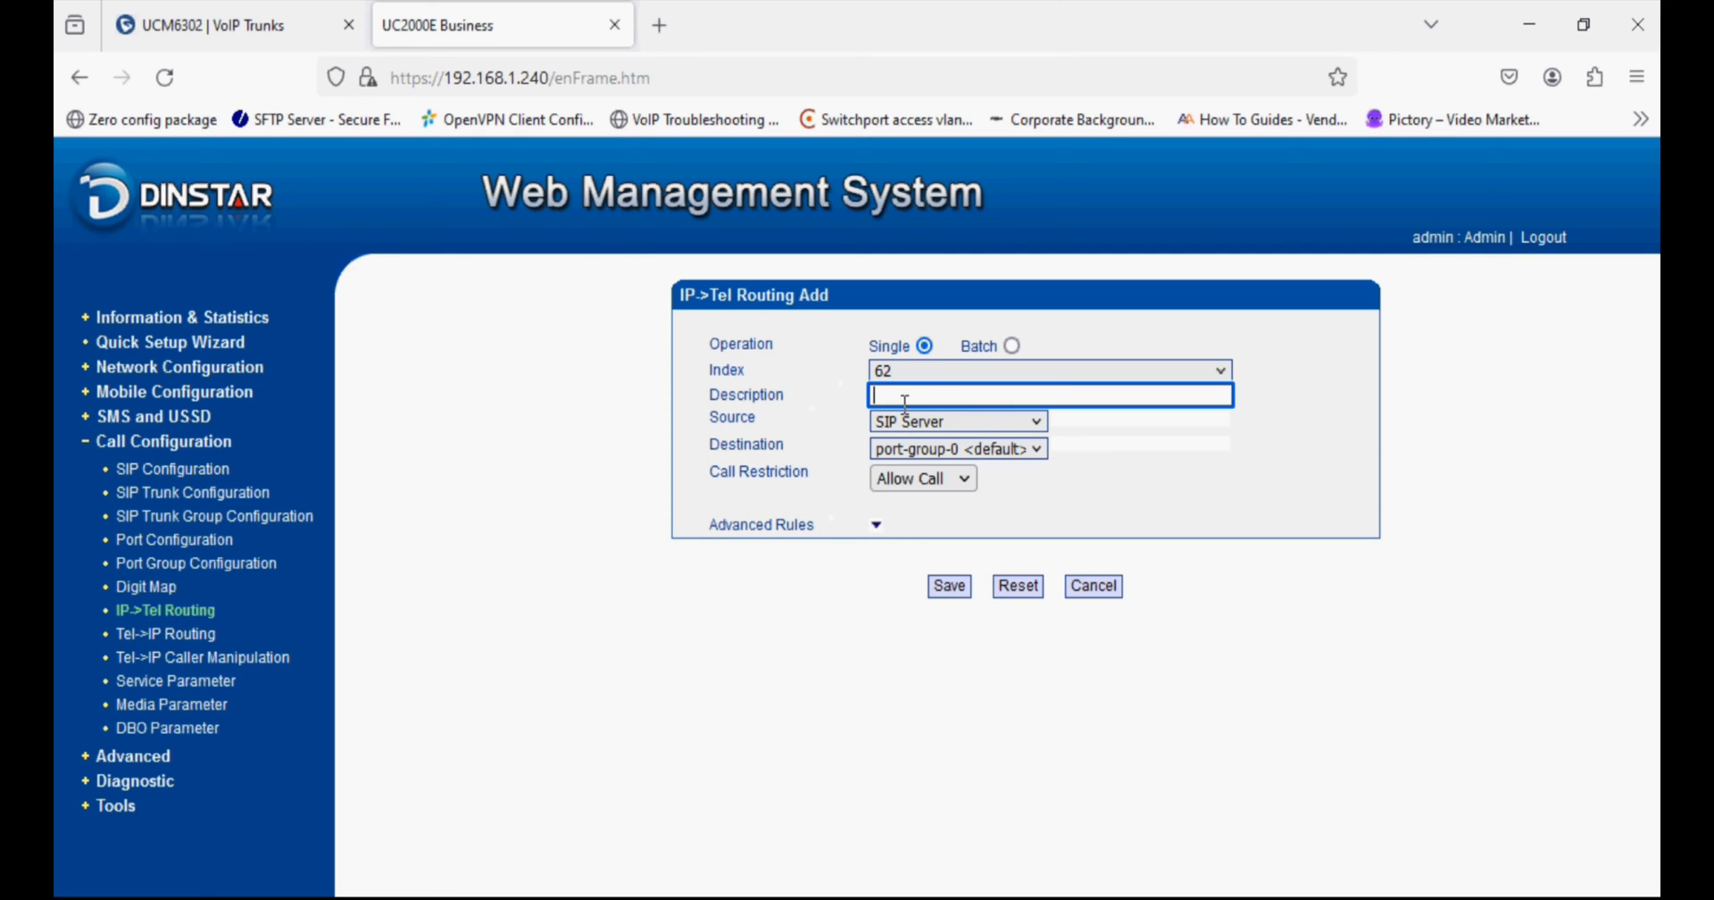
text(Inc)
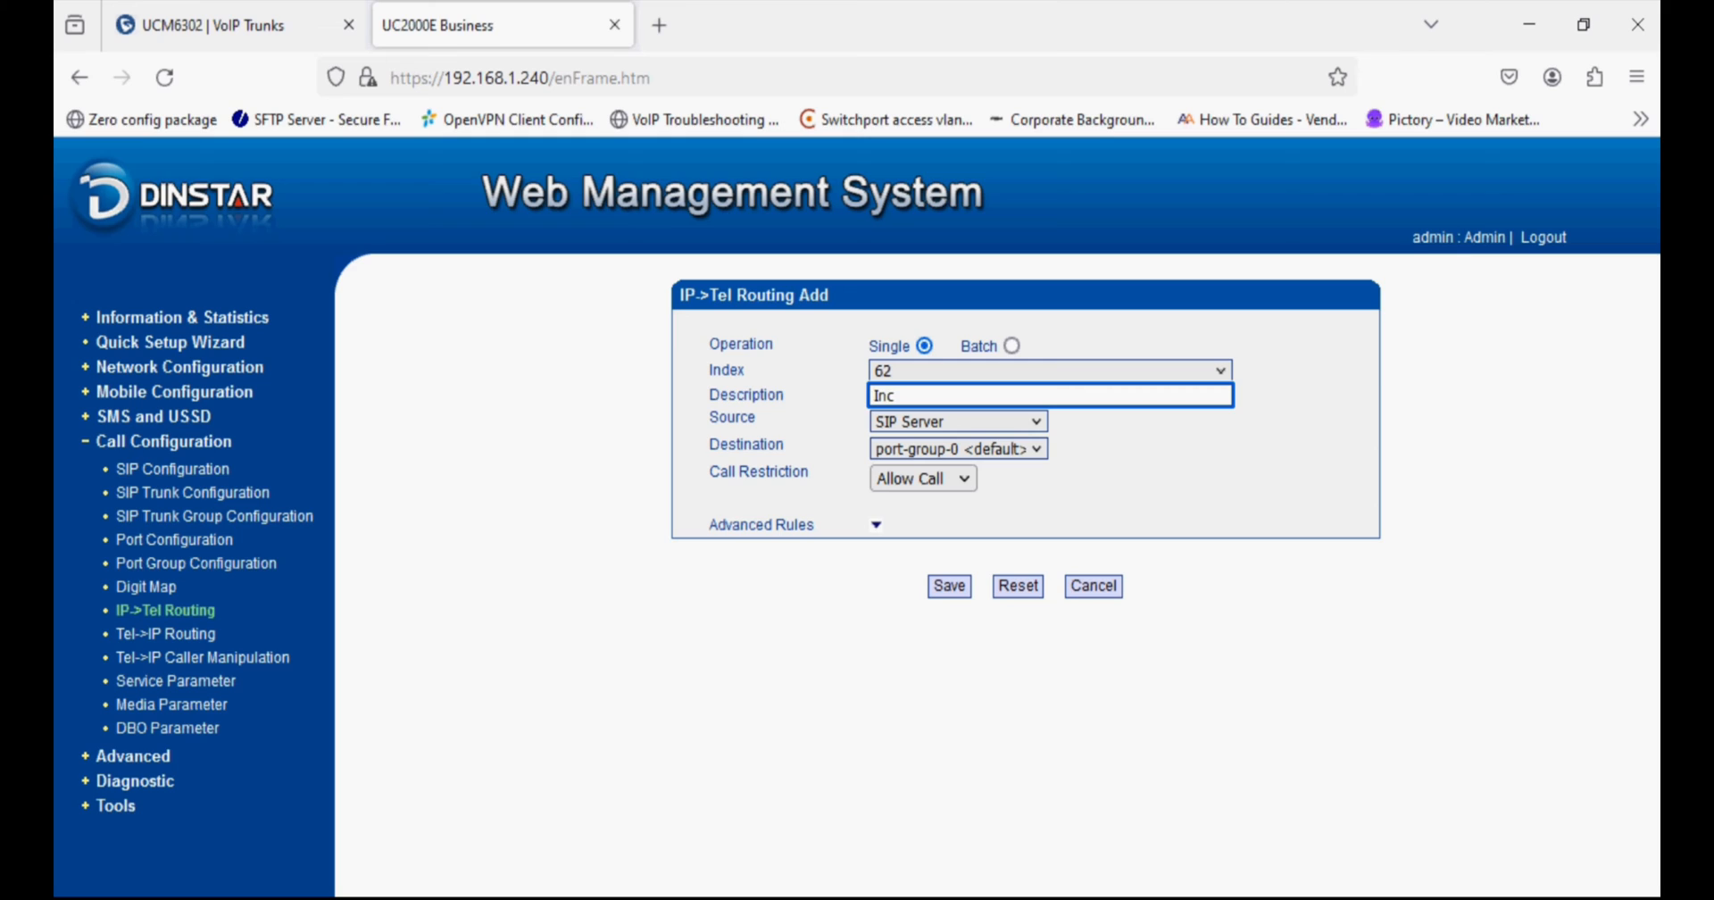
text(Outgoing)
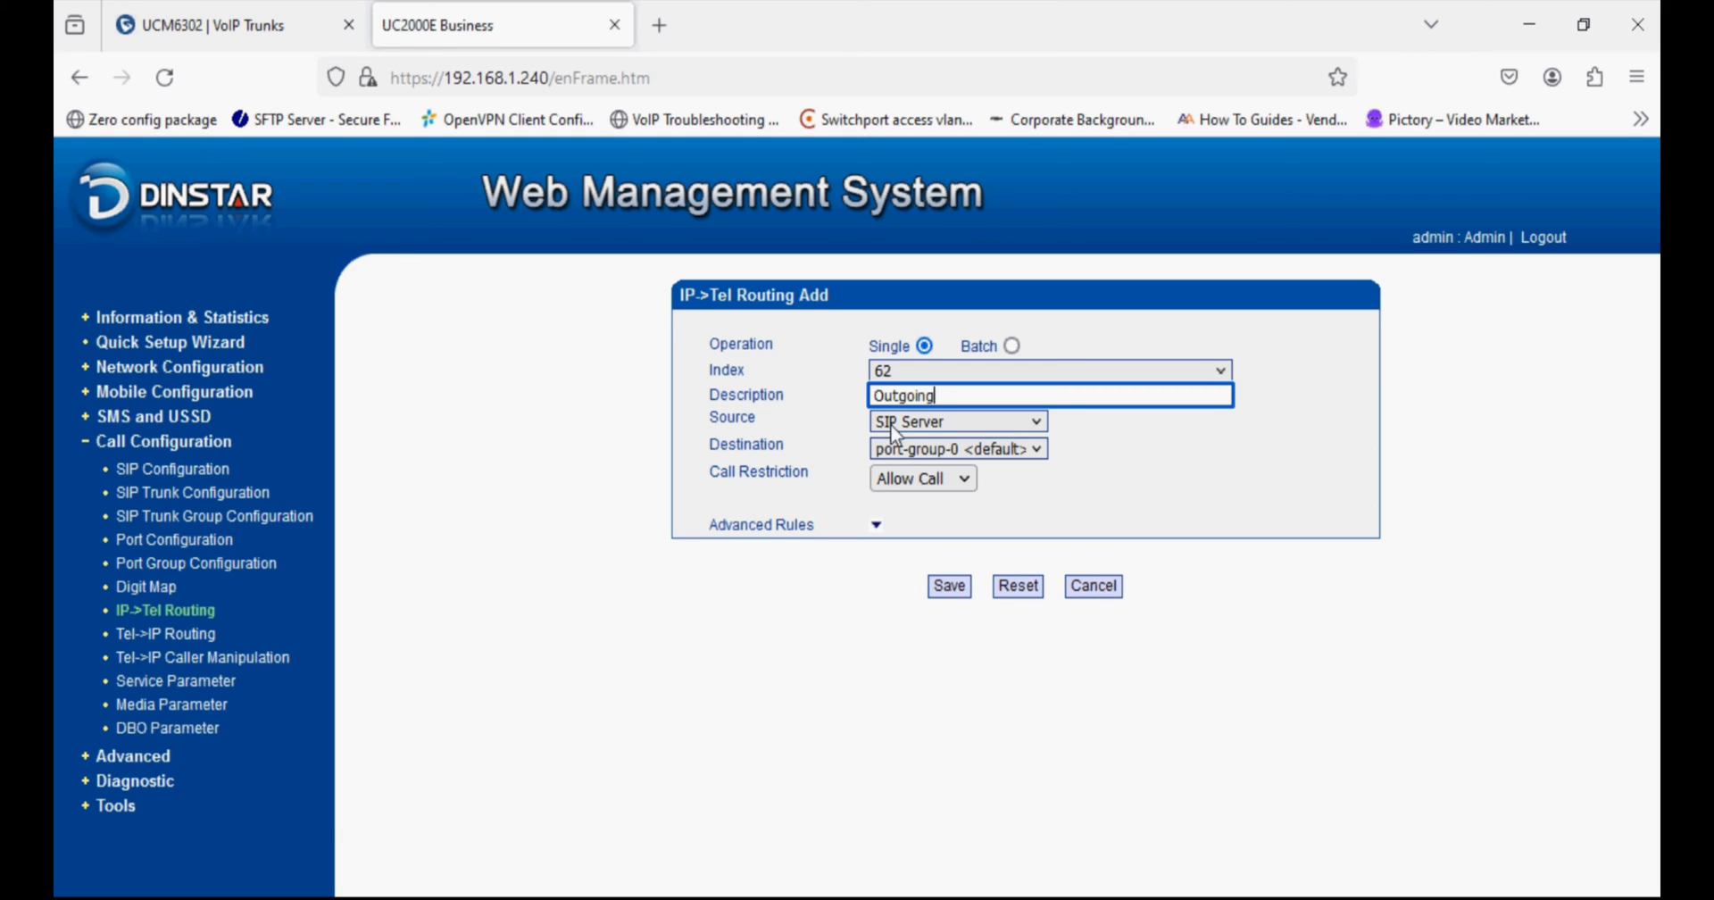
Step: Set source sip-trunk-31 <UCMPBX> and destination port-group-0 <default>
click(955, 421)
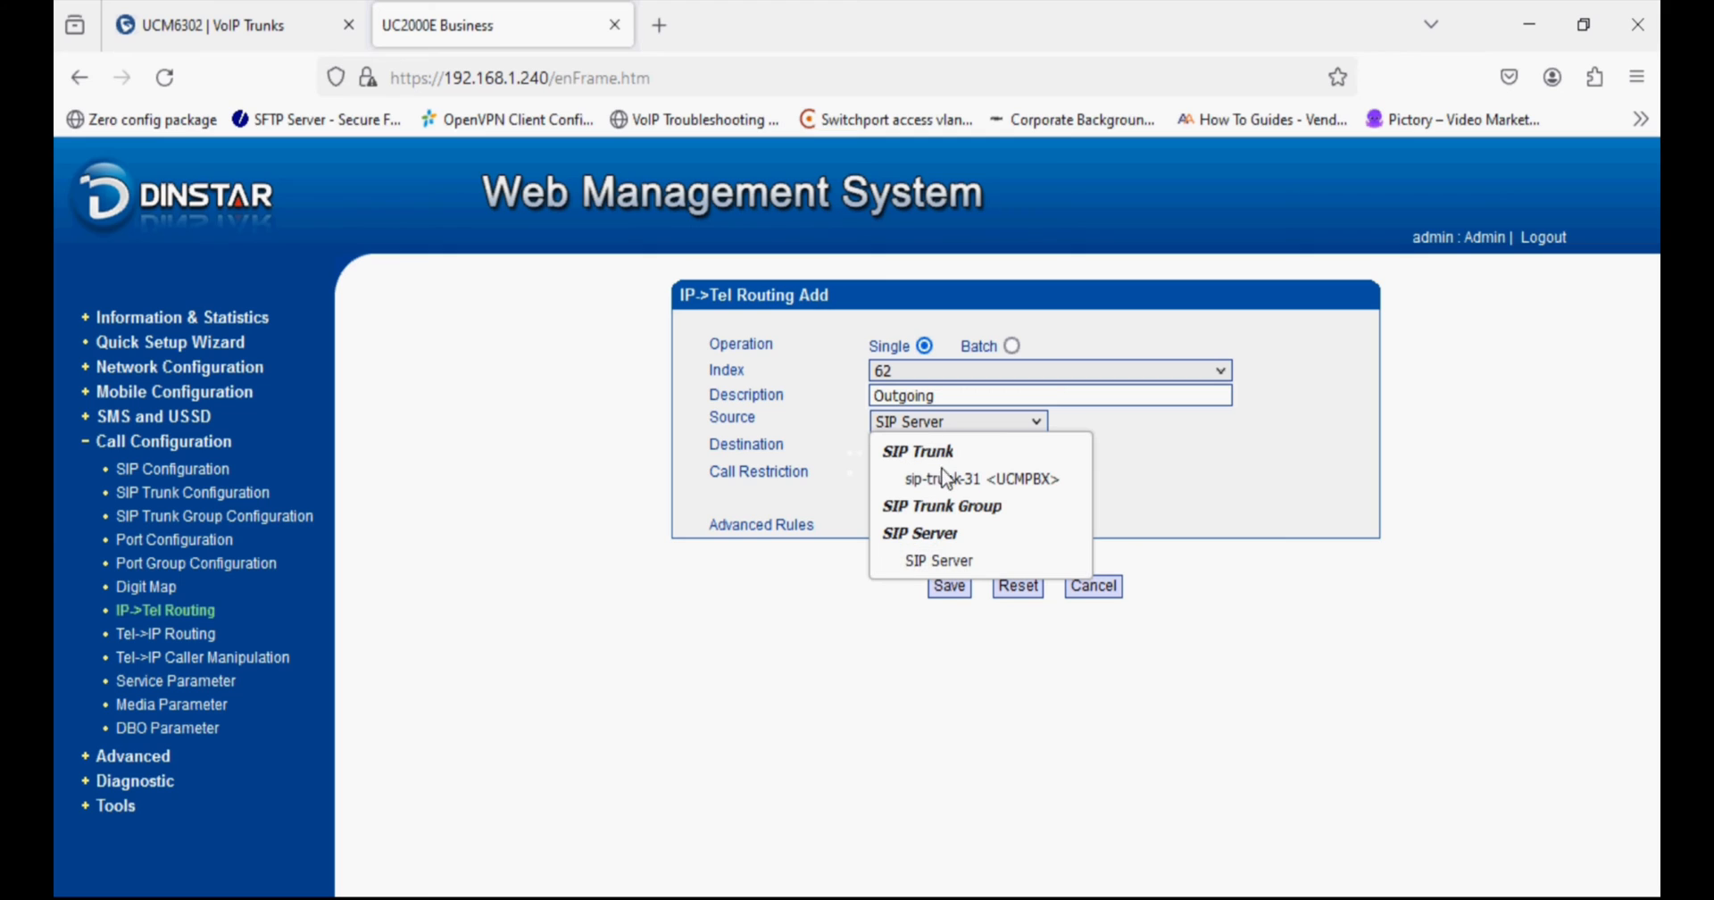
click(982, 480)
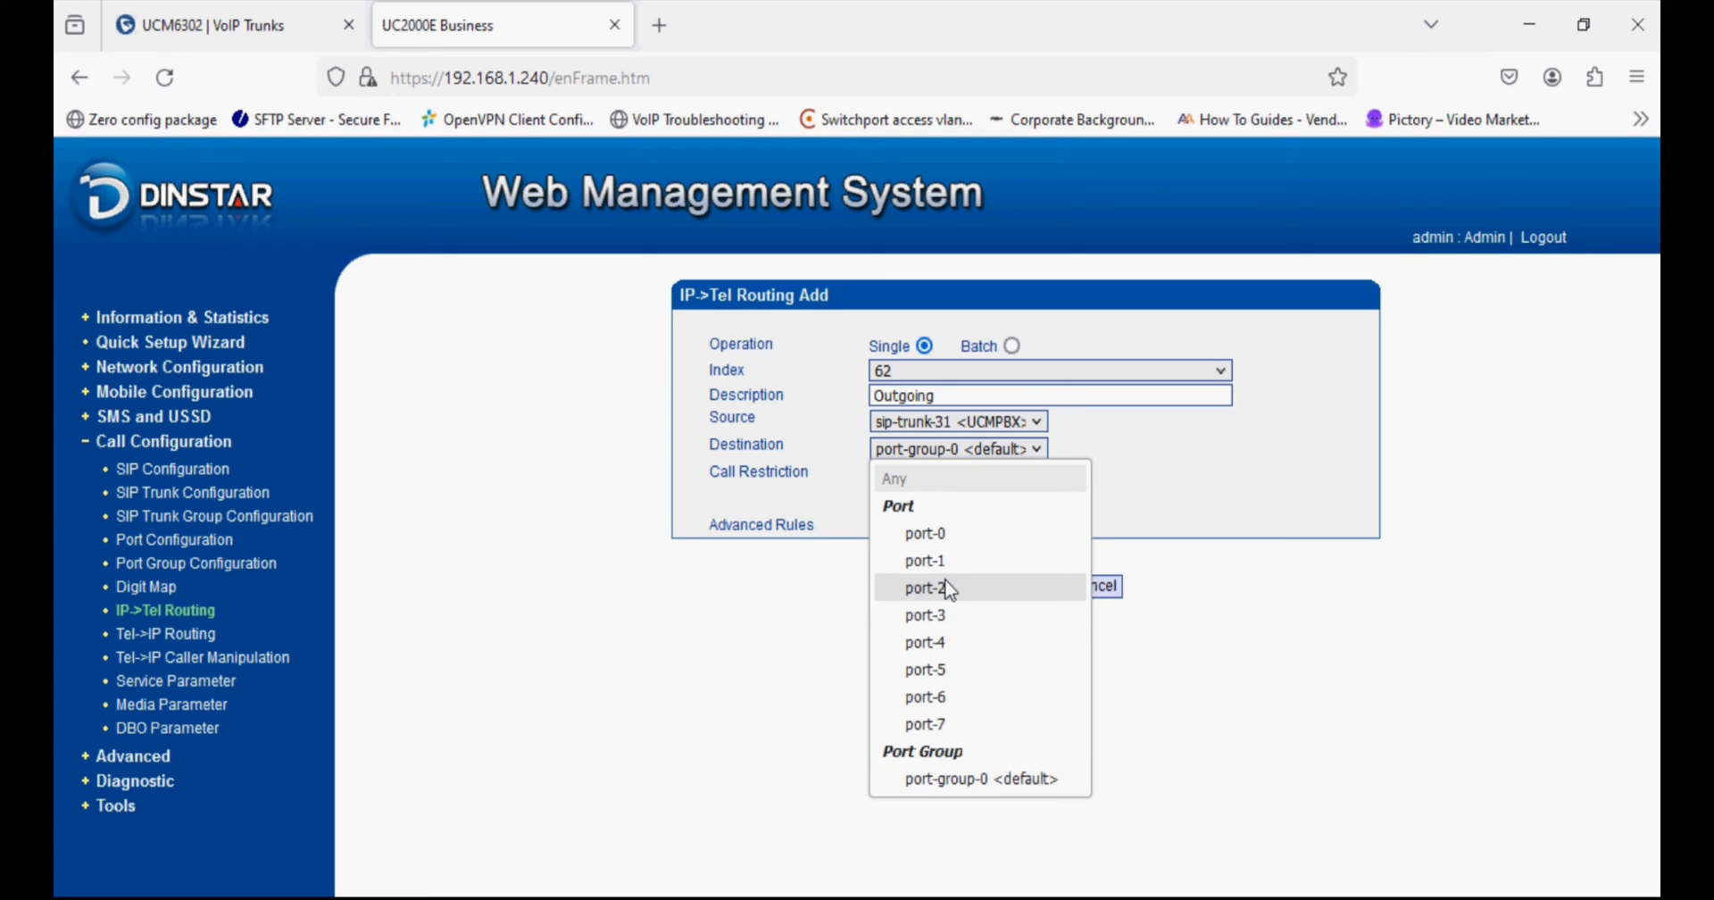
mouse_move(946, 803)
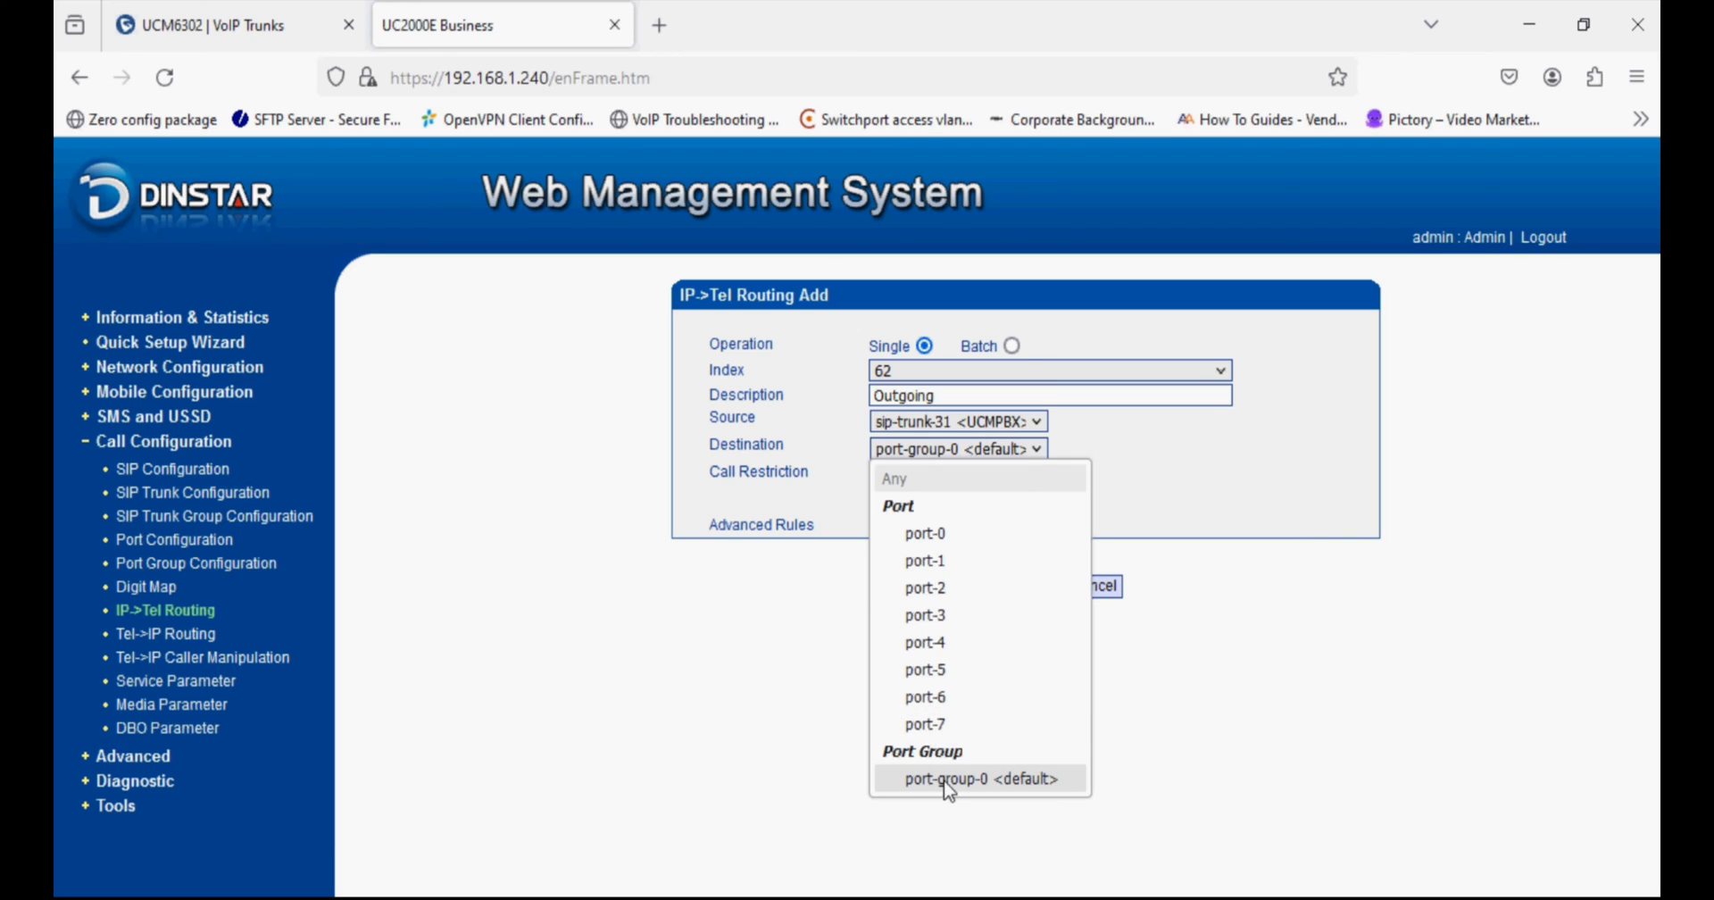
click(978, 779)
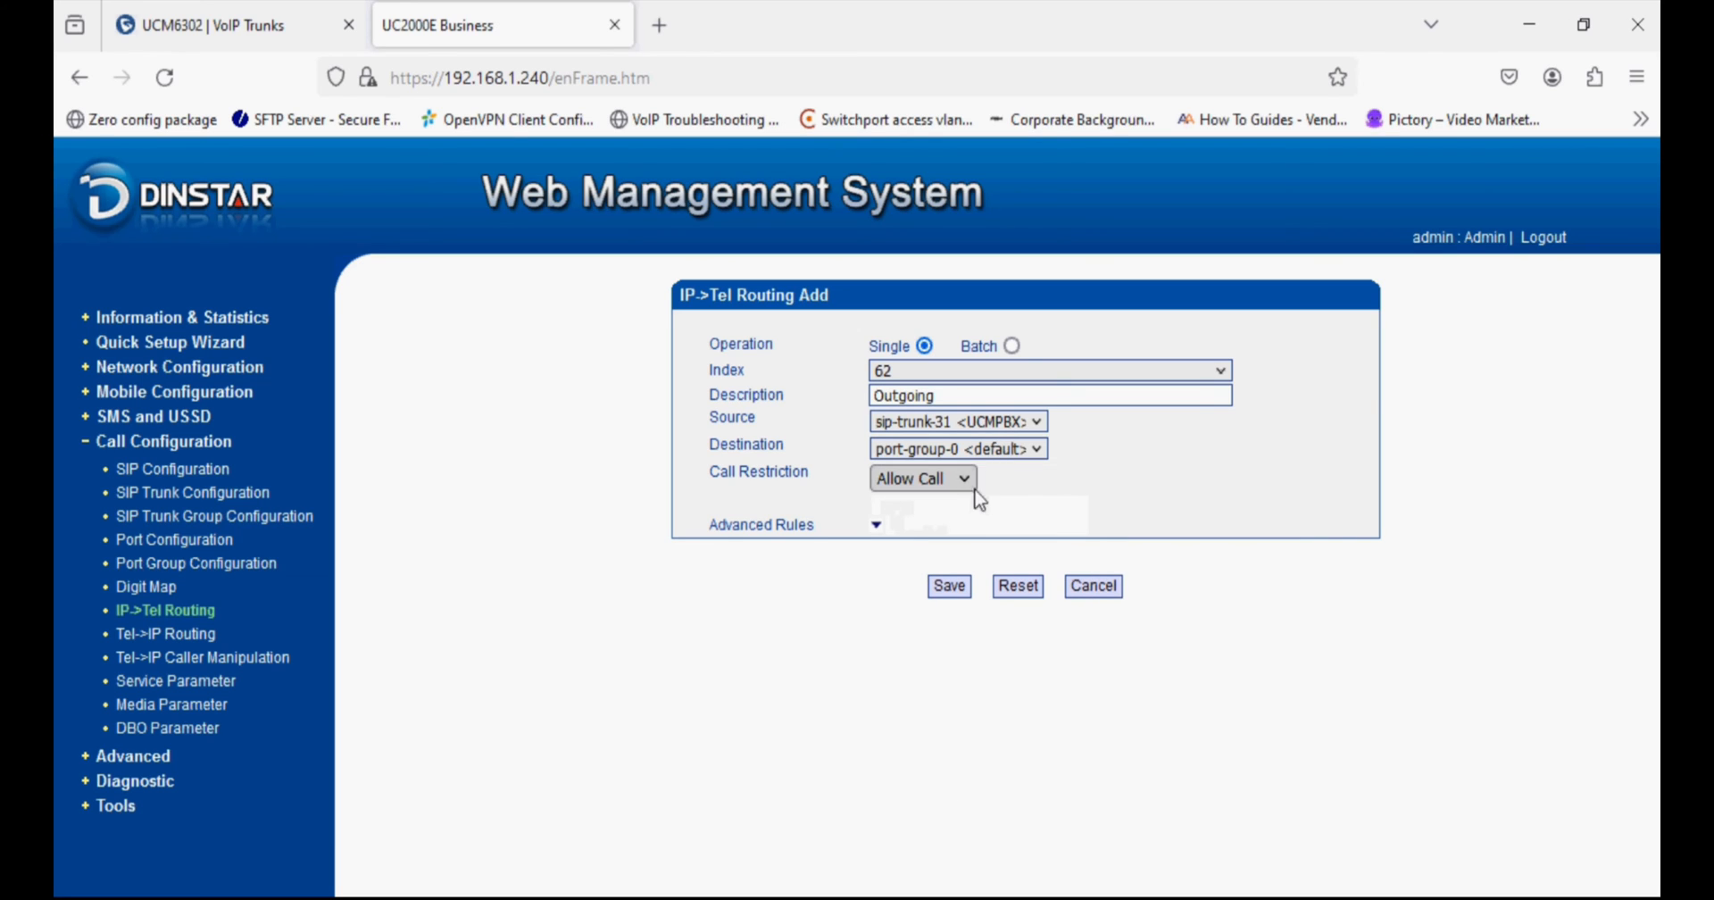
Step: Save IP->Tel route 62 Outgoing, check Port Group Configuration, and go to Tel->IP Routing
click(949, 586)
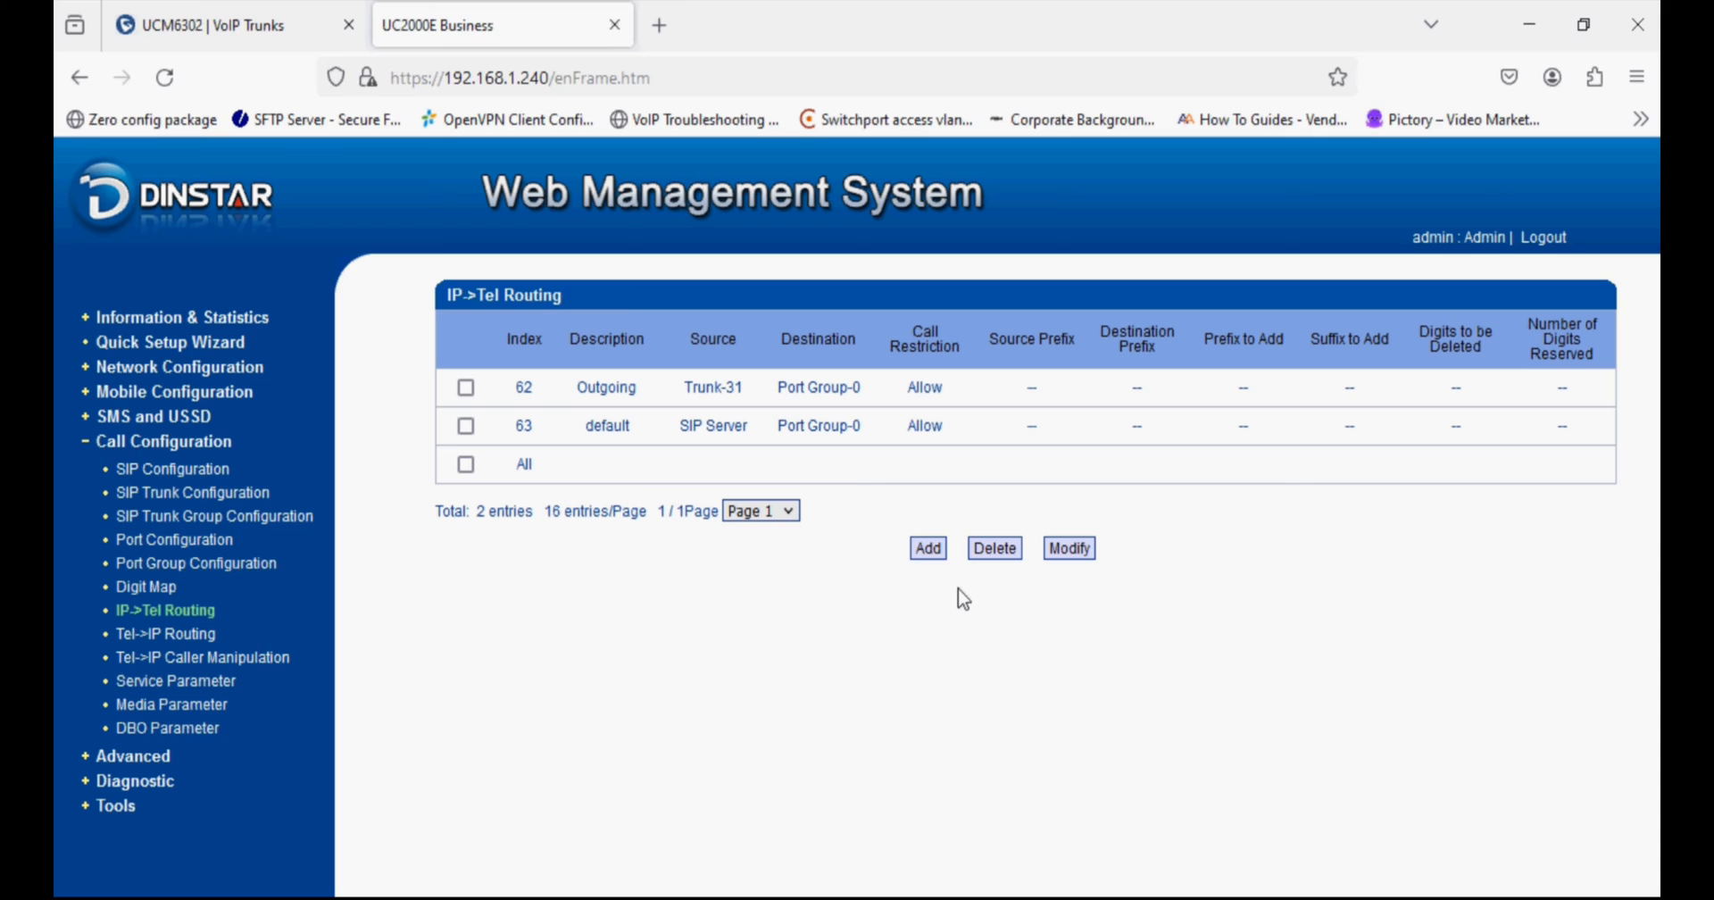
mouse_move(573, 648)
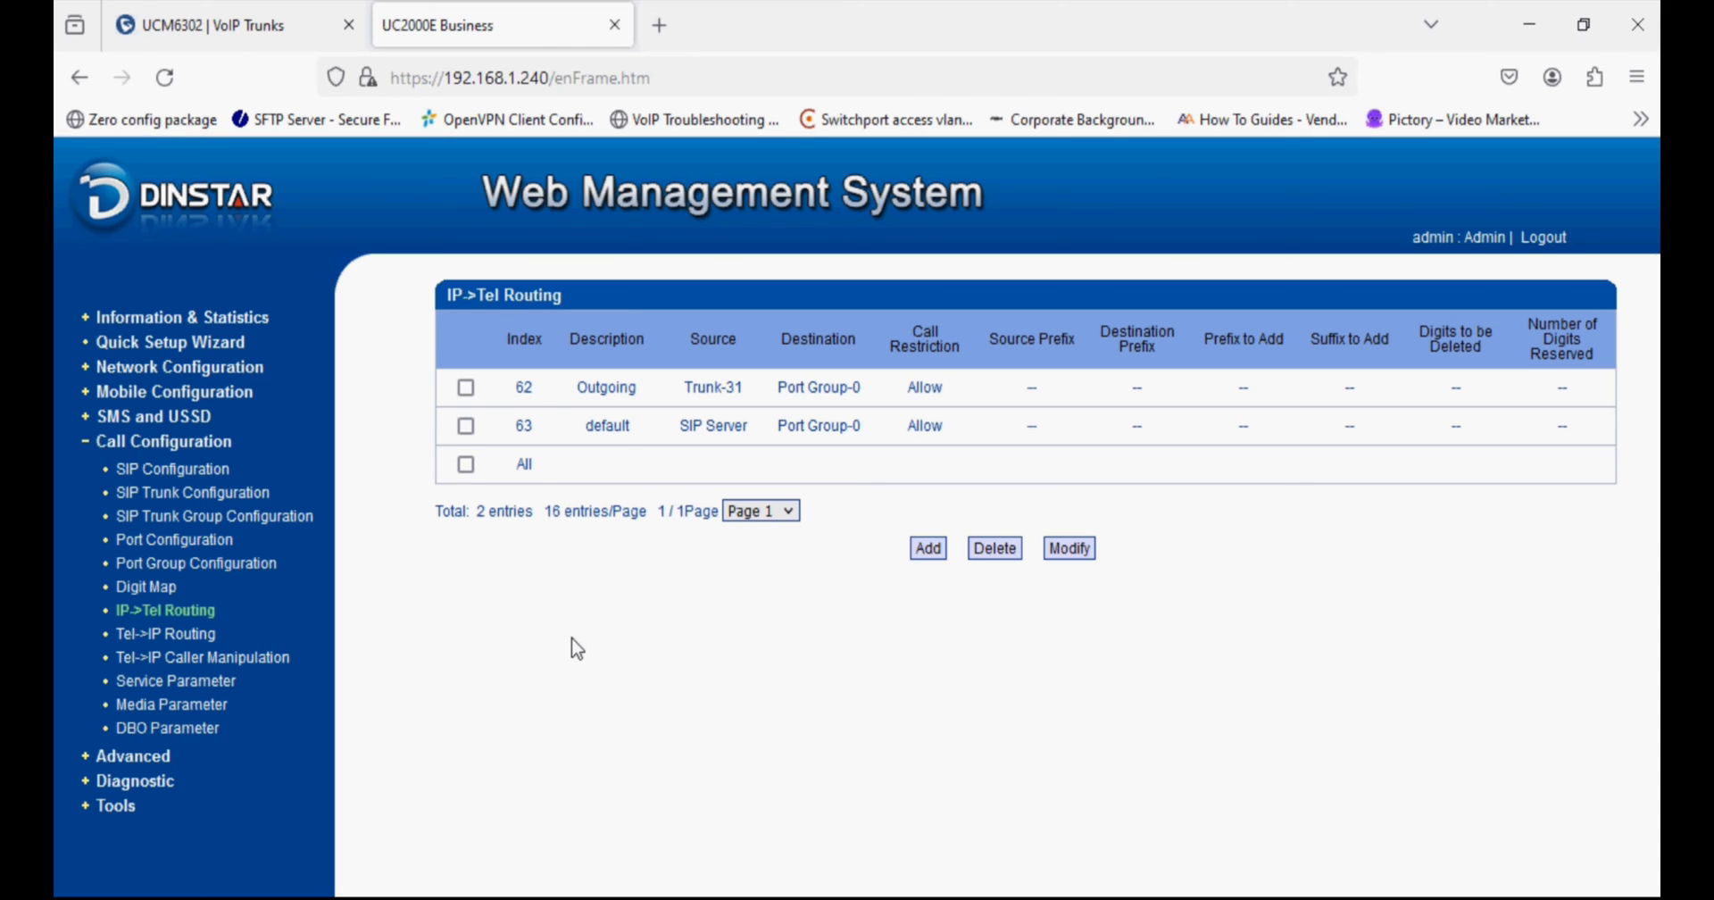
mouse_move(231, 584)
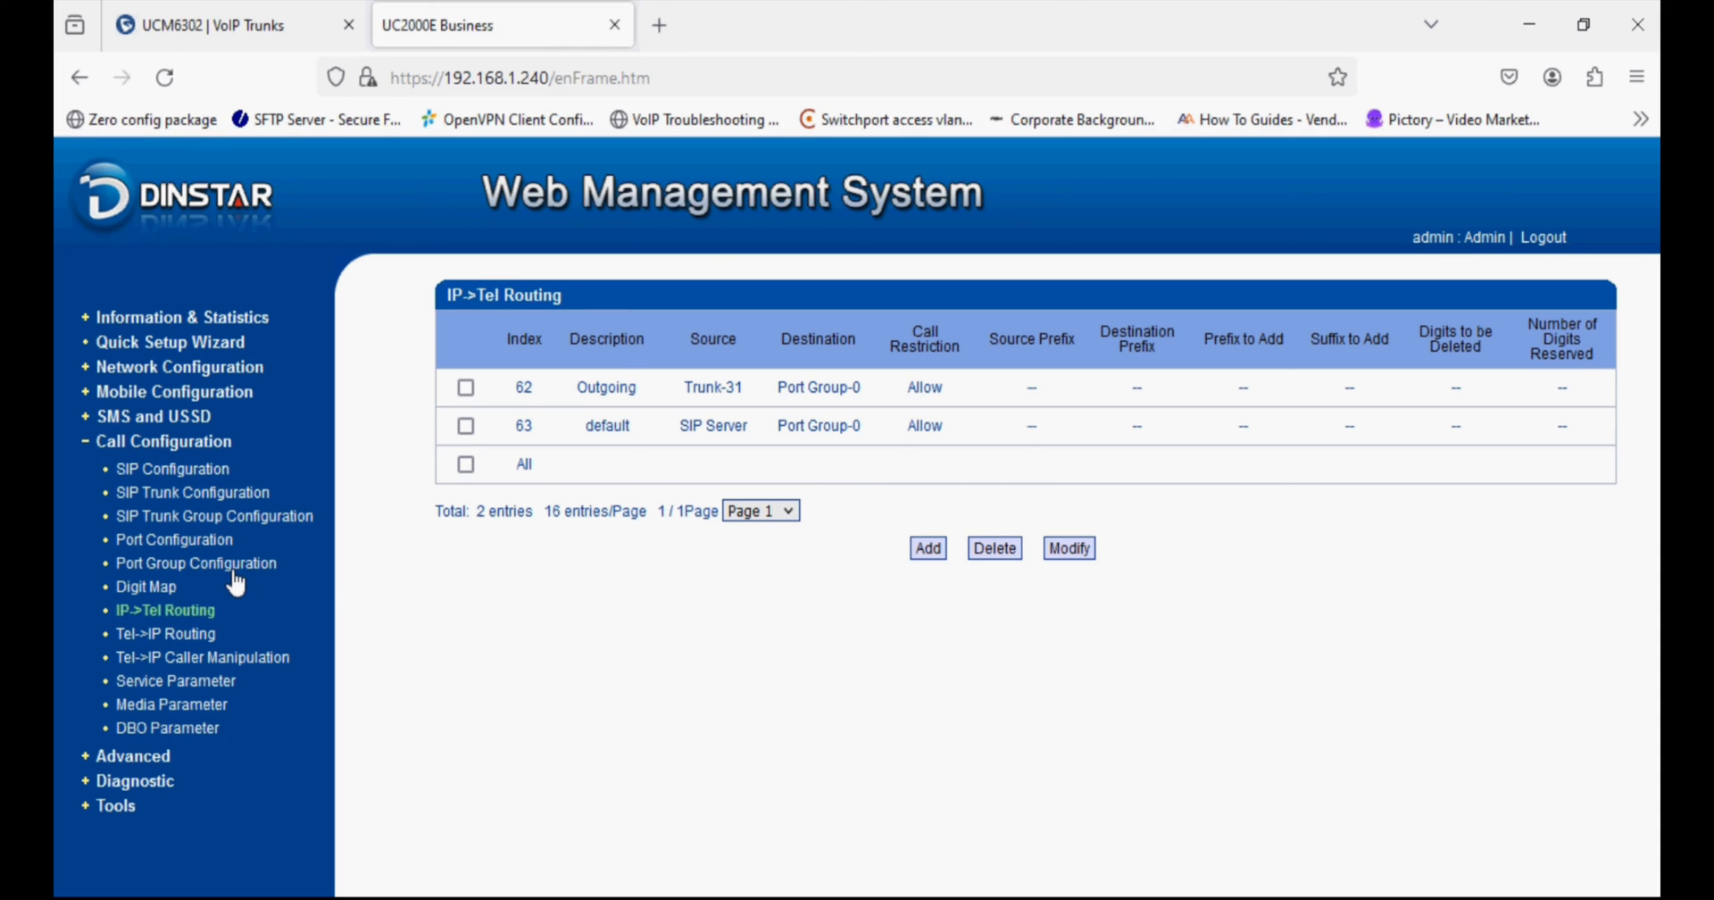
click(196, 562)
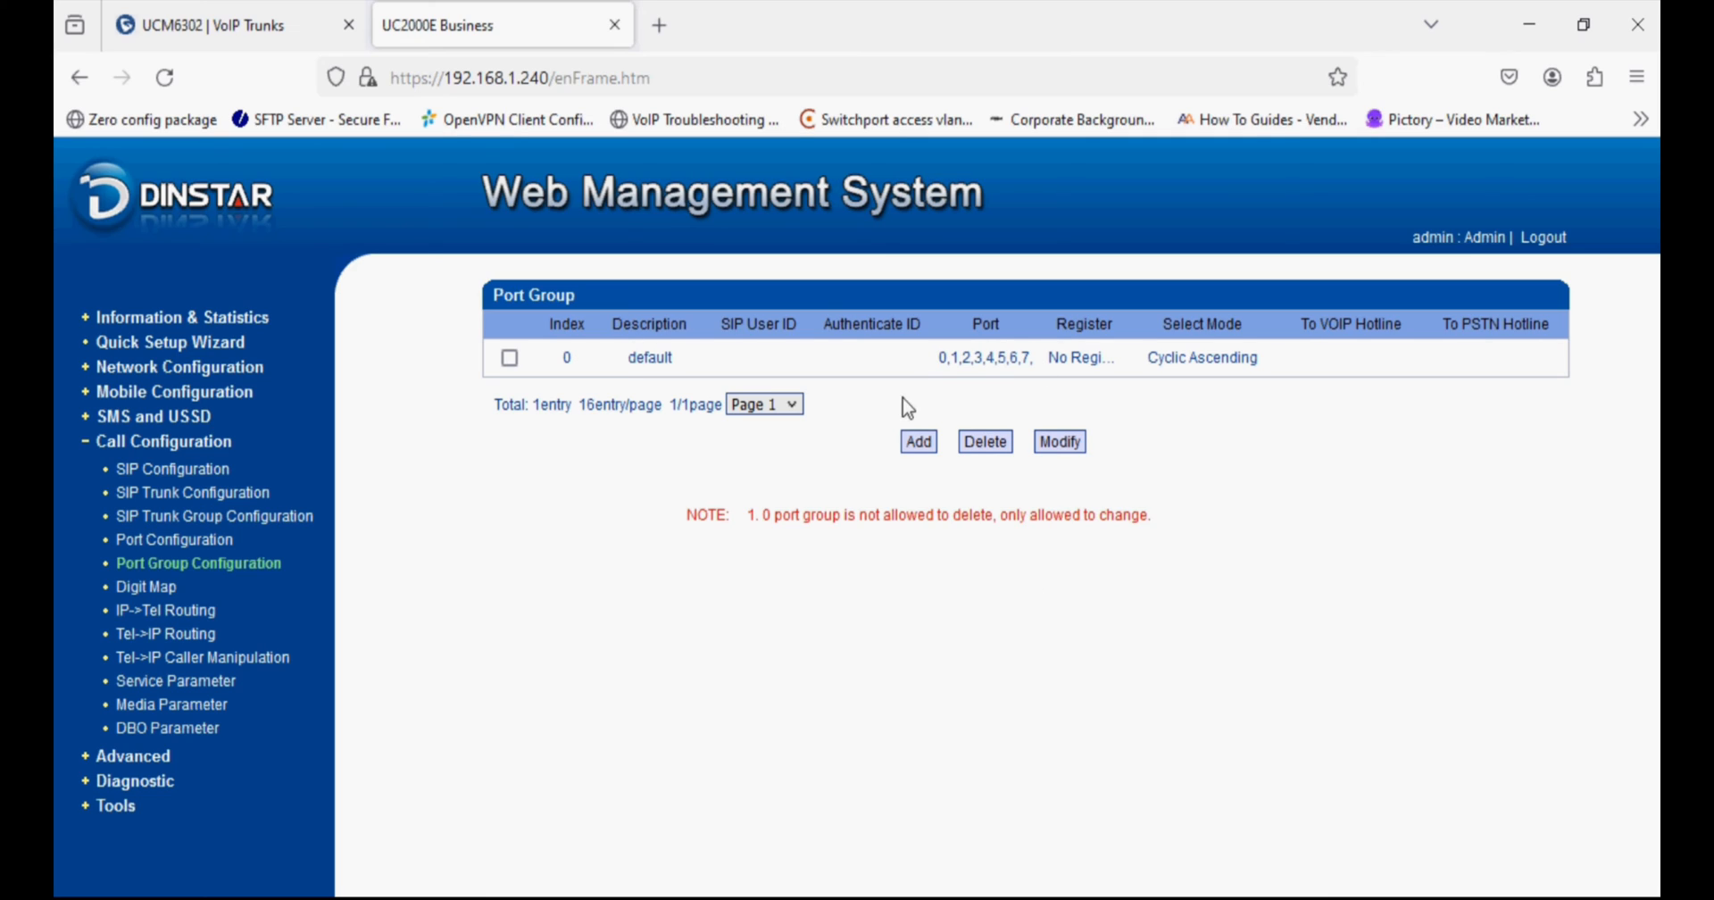
mouse_move(1150, 468)
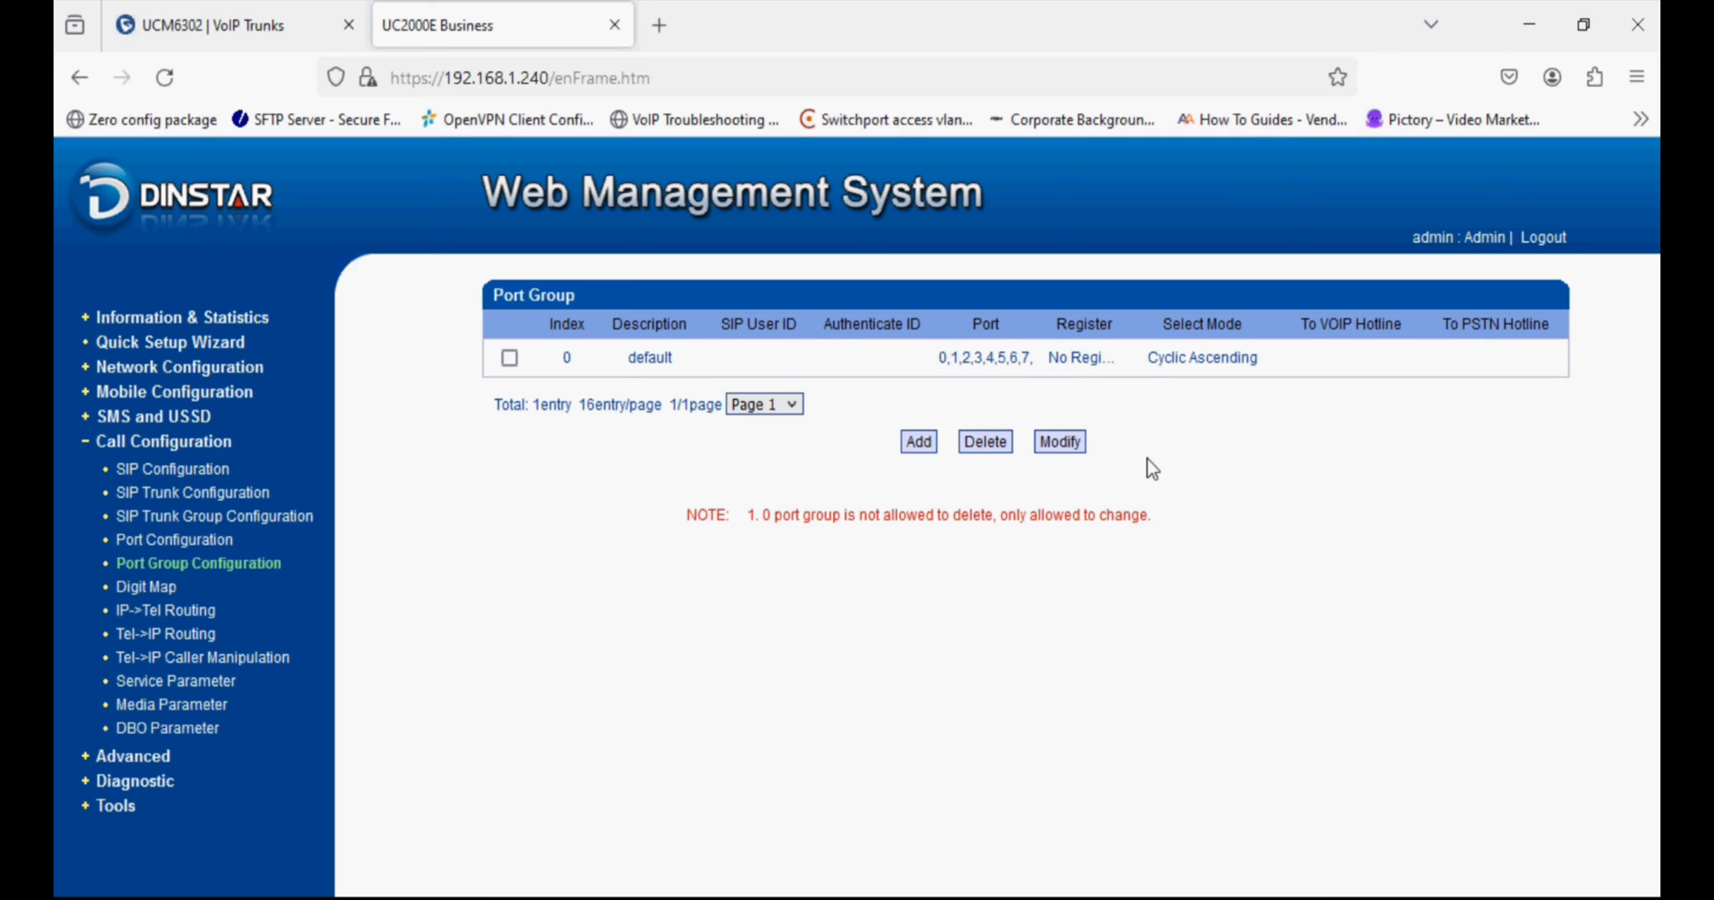
mouse_move(168, 639)
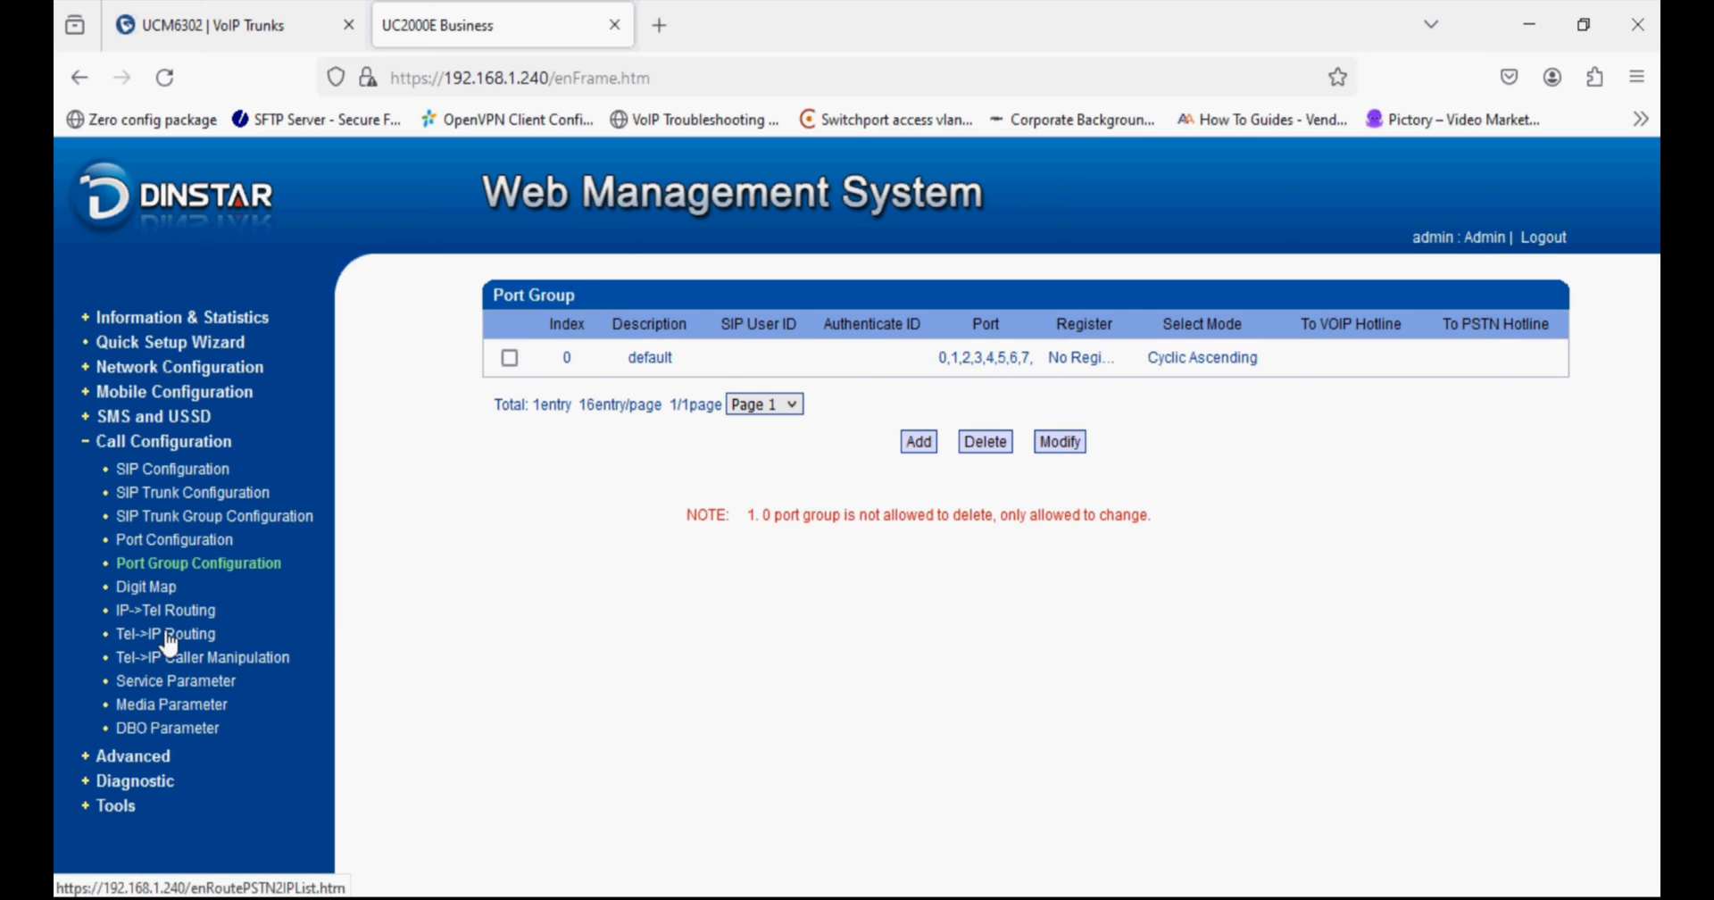
click(160, 633)
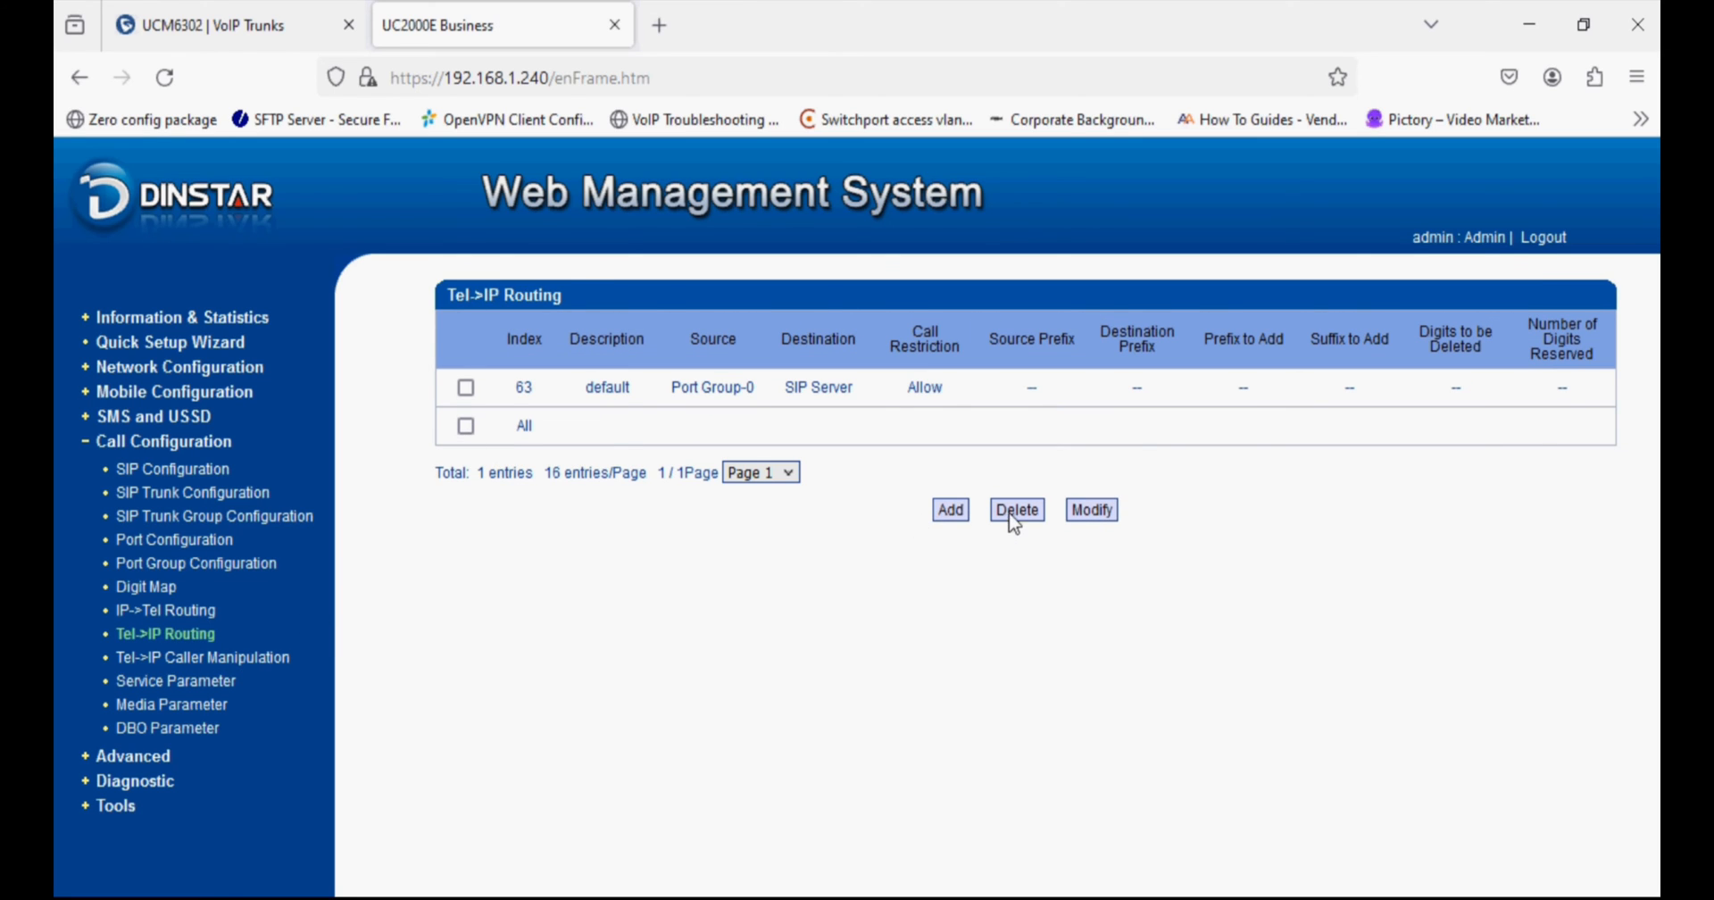
Step: Add a Tel->IP route described 'Incoming' with Port Group-0 as the call source
click(950, 510)
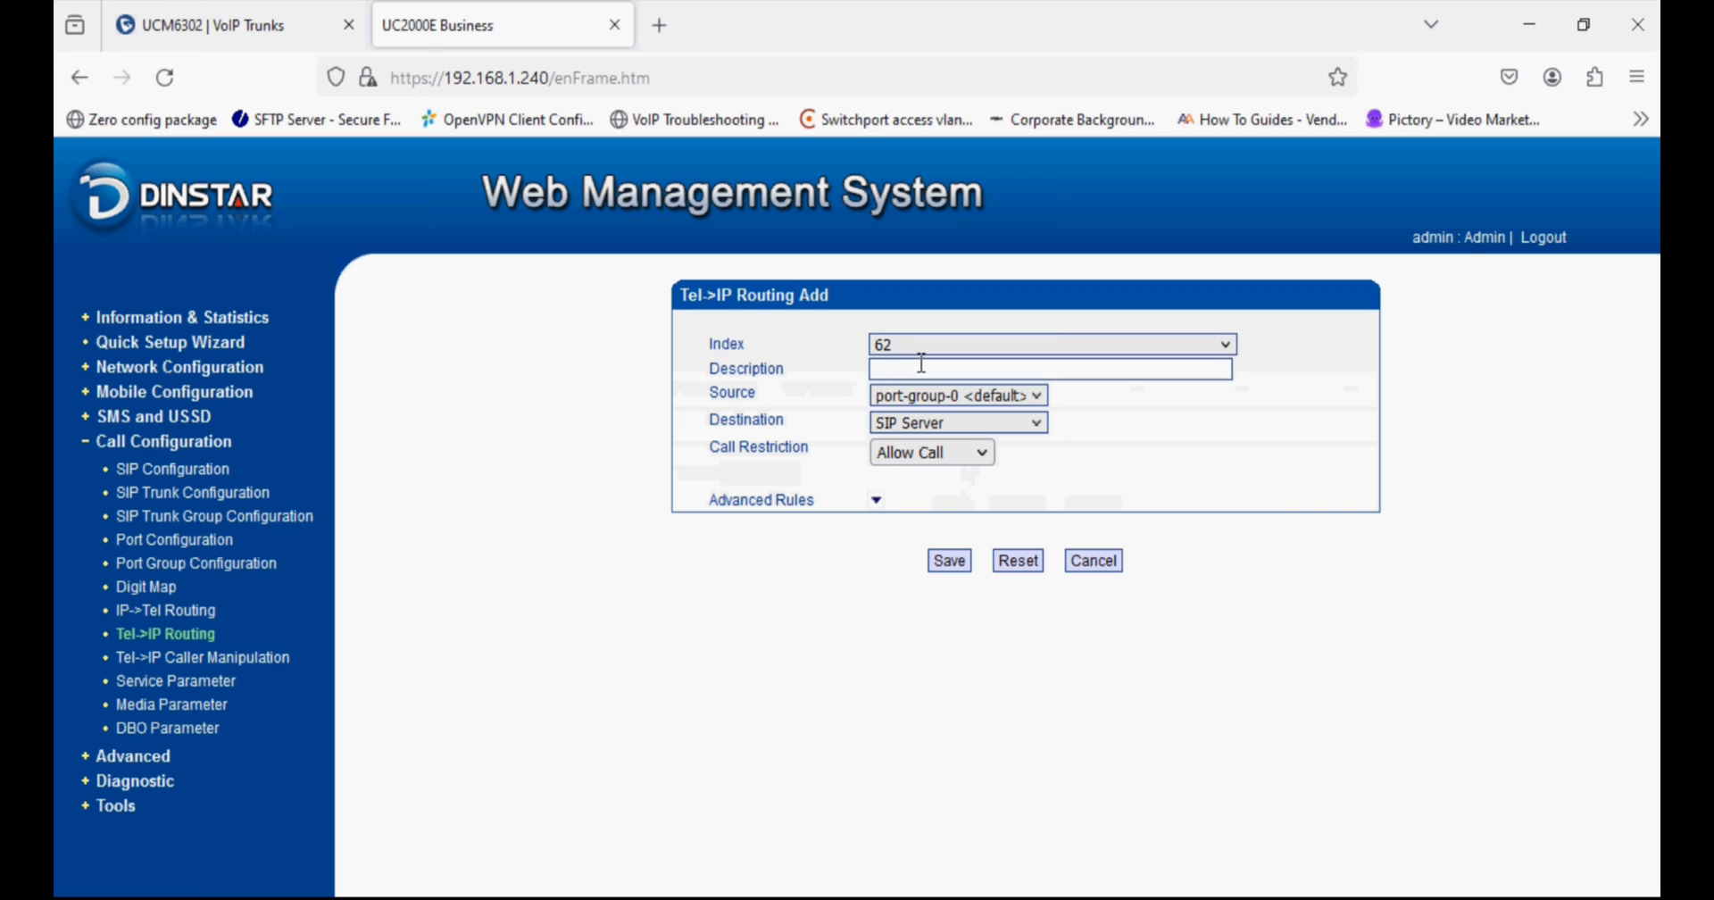
text(Incom)
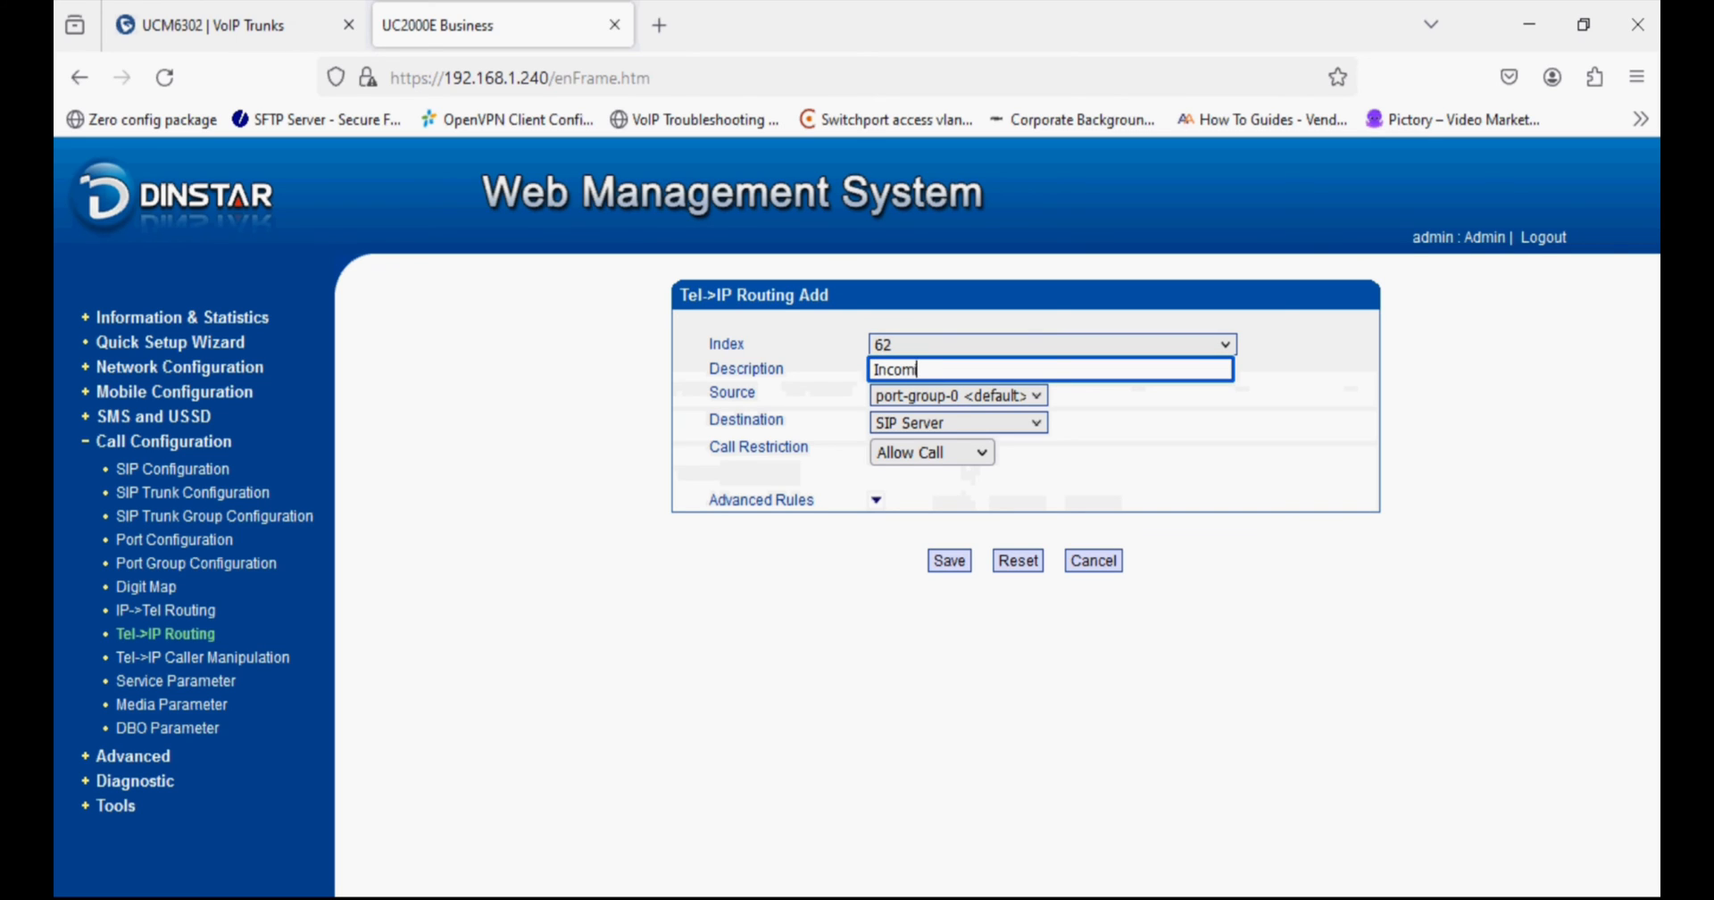
click(955, 396)
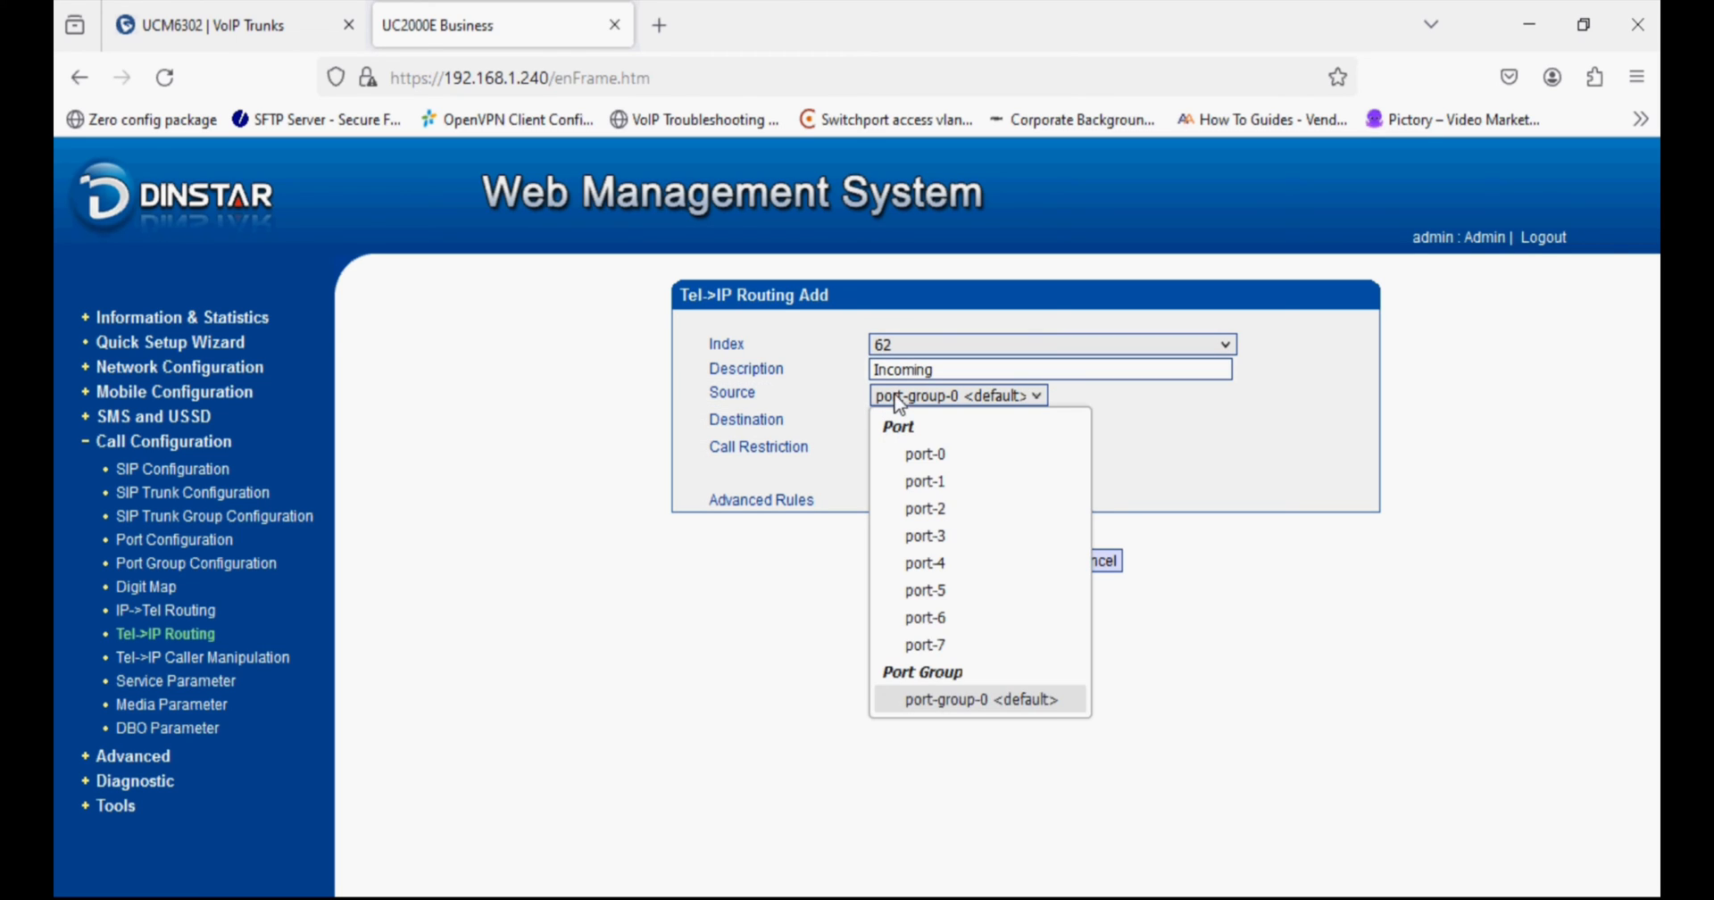
mouse_move(906, 480)
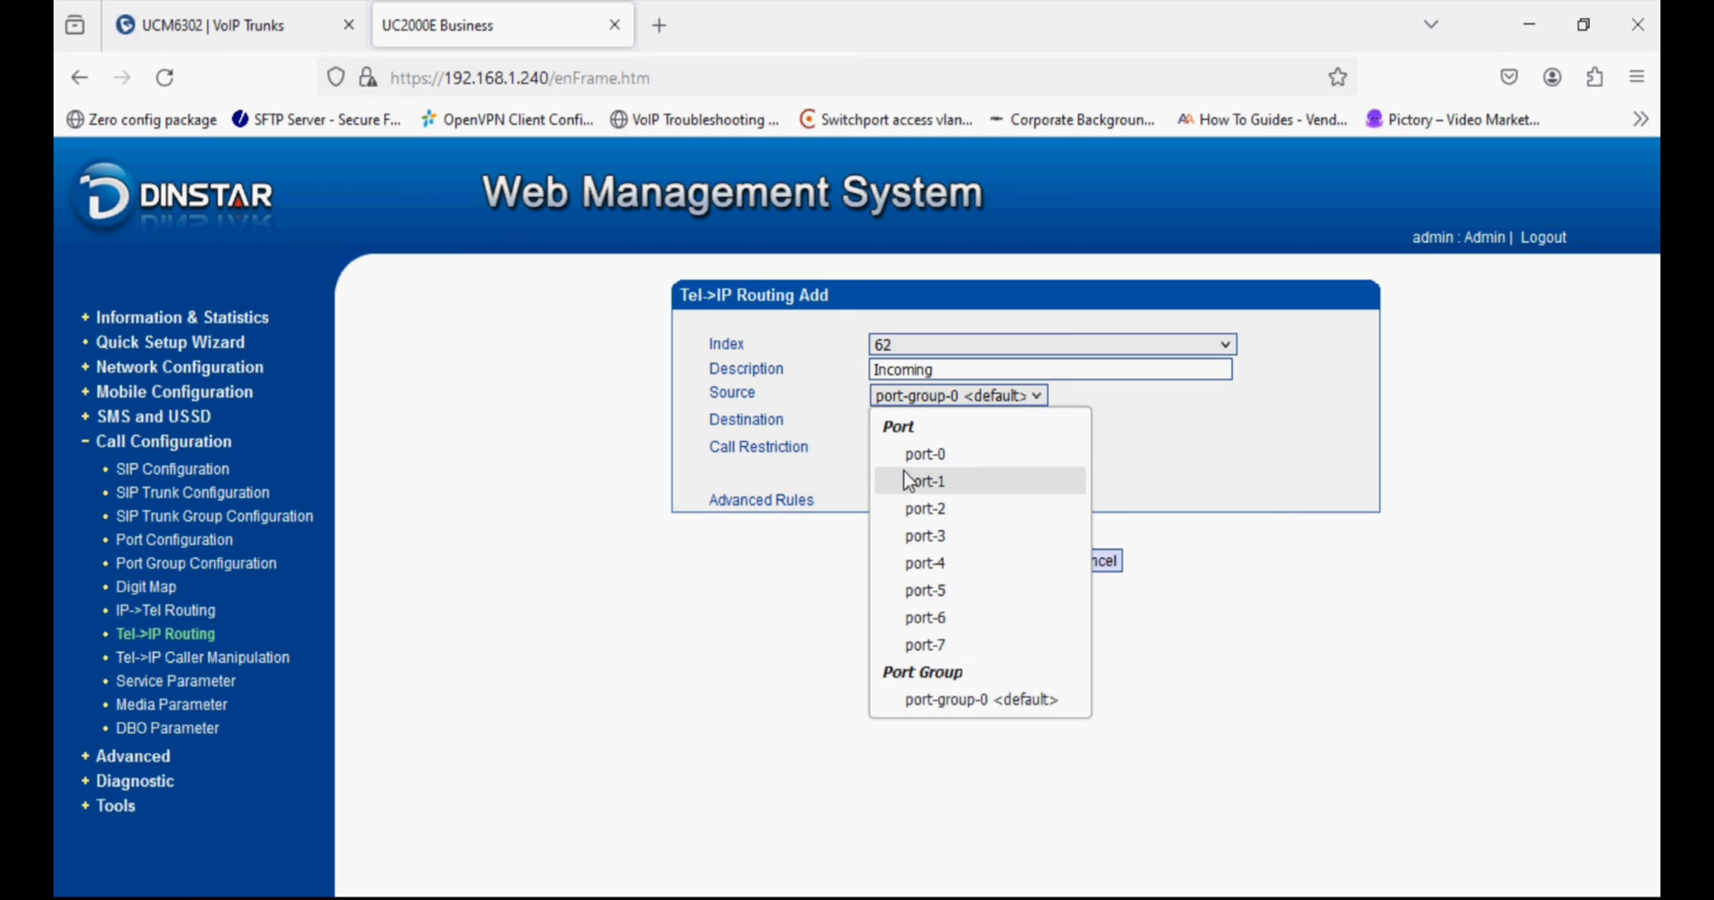
mouse_move(918, 707)
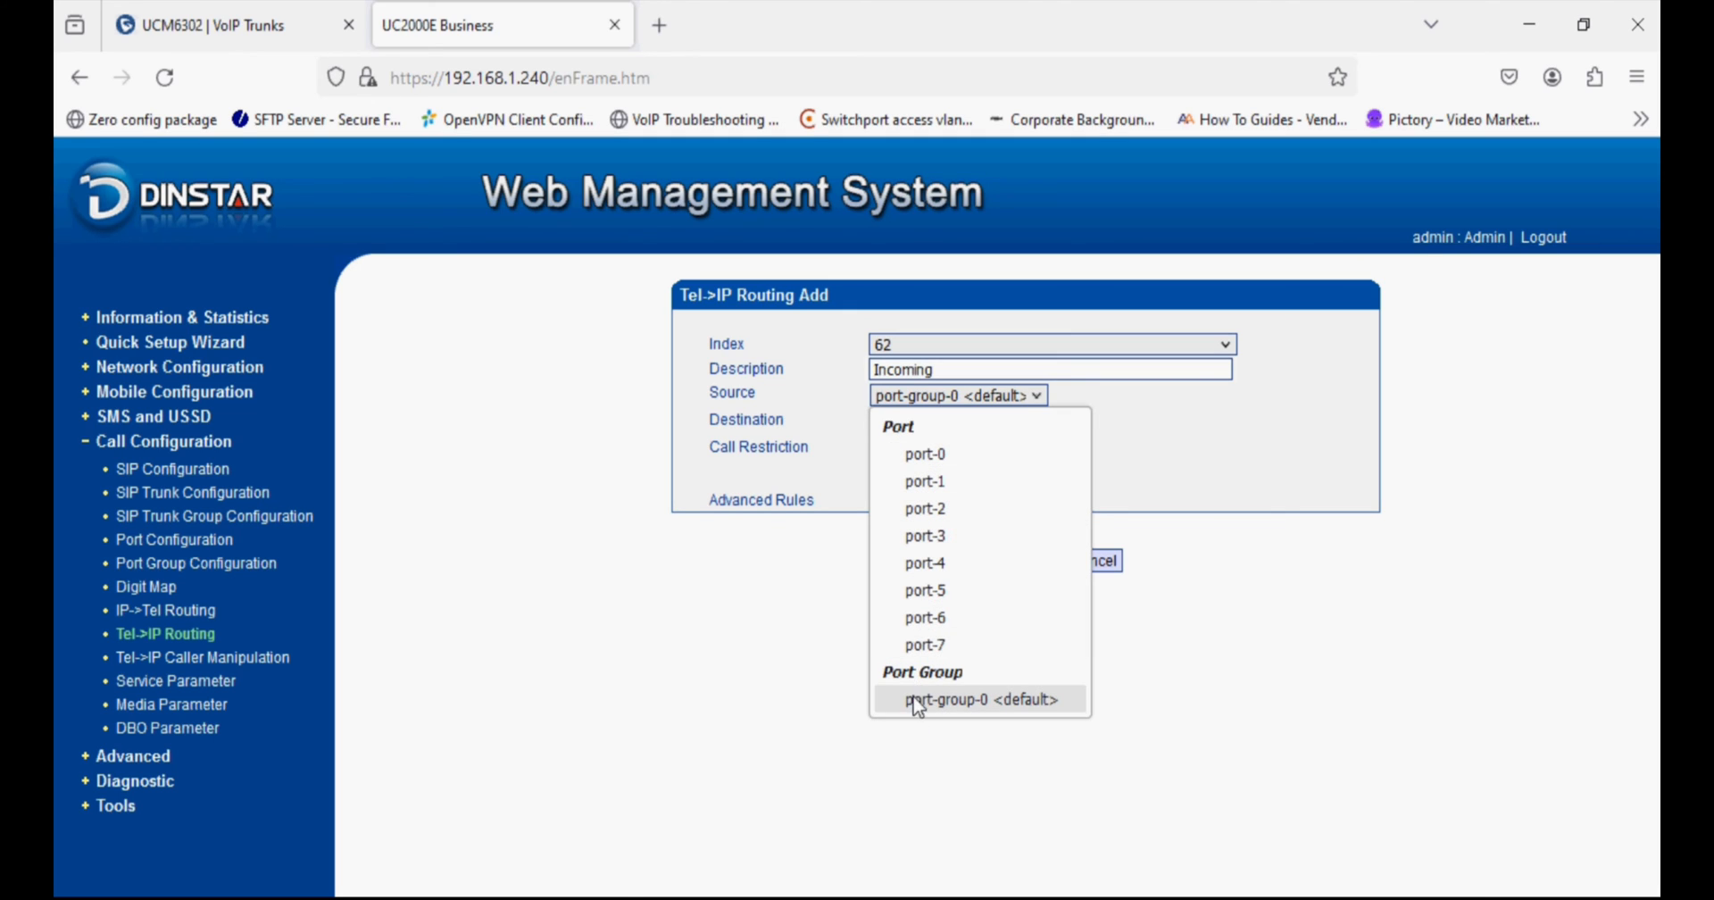
click(974, 700)
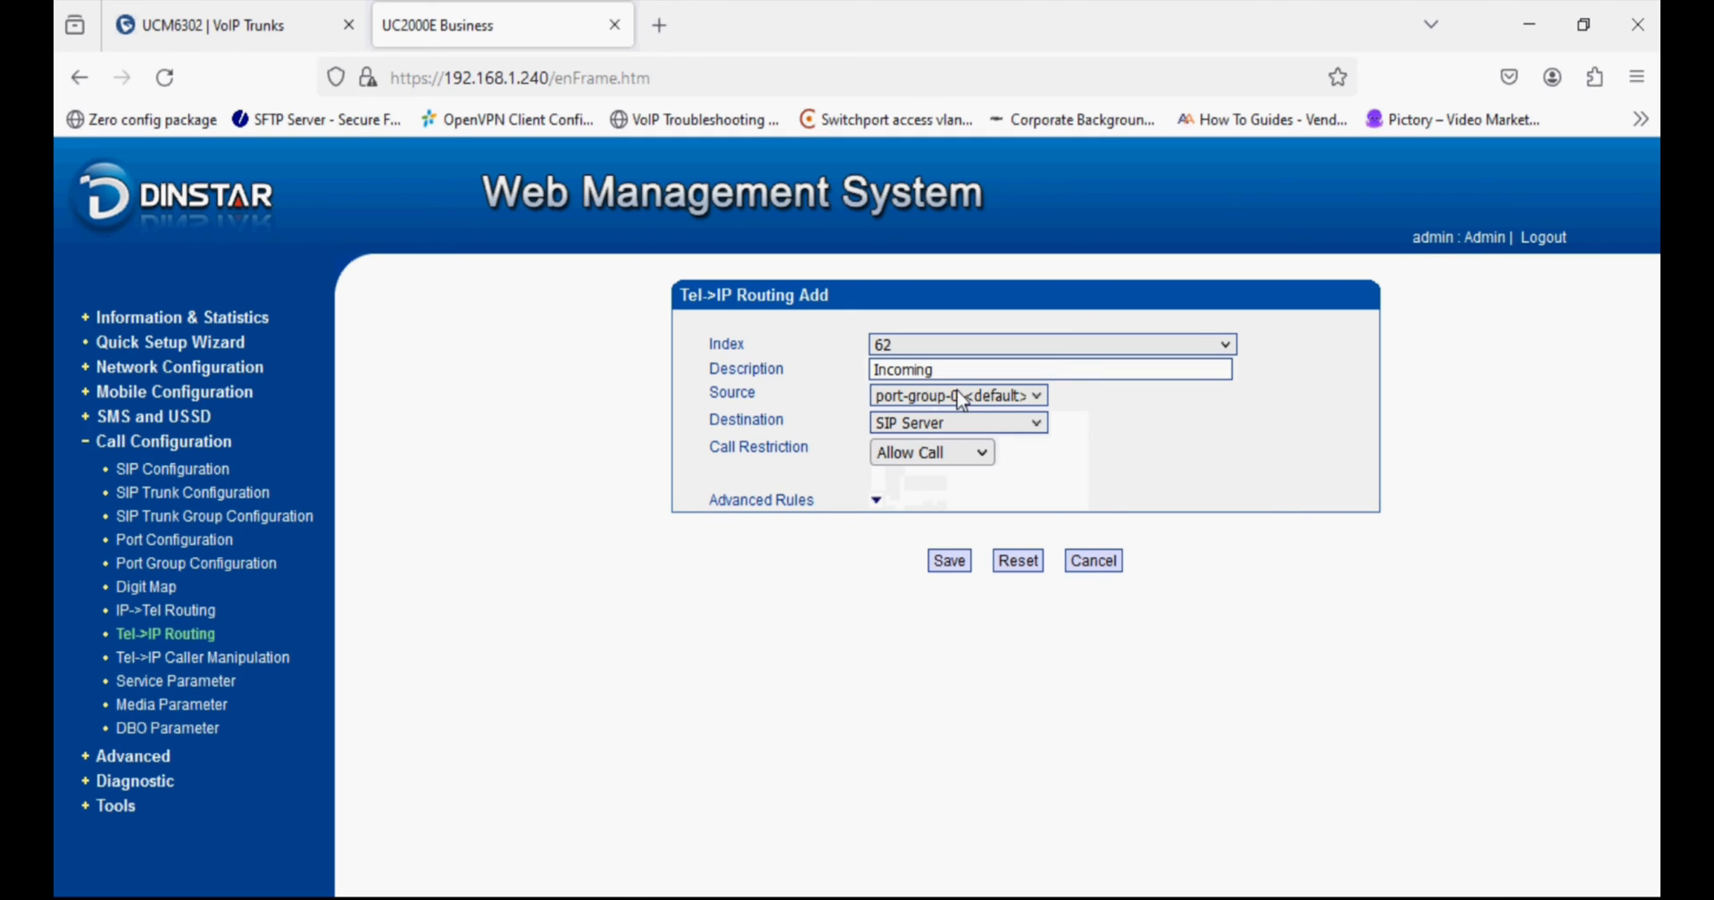
Step: Route those calls to the UCMPBX SIP trunk (Trunk-31) and save the new route
click(955, 424)
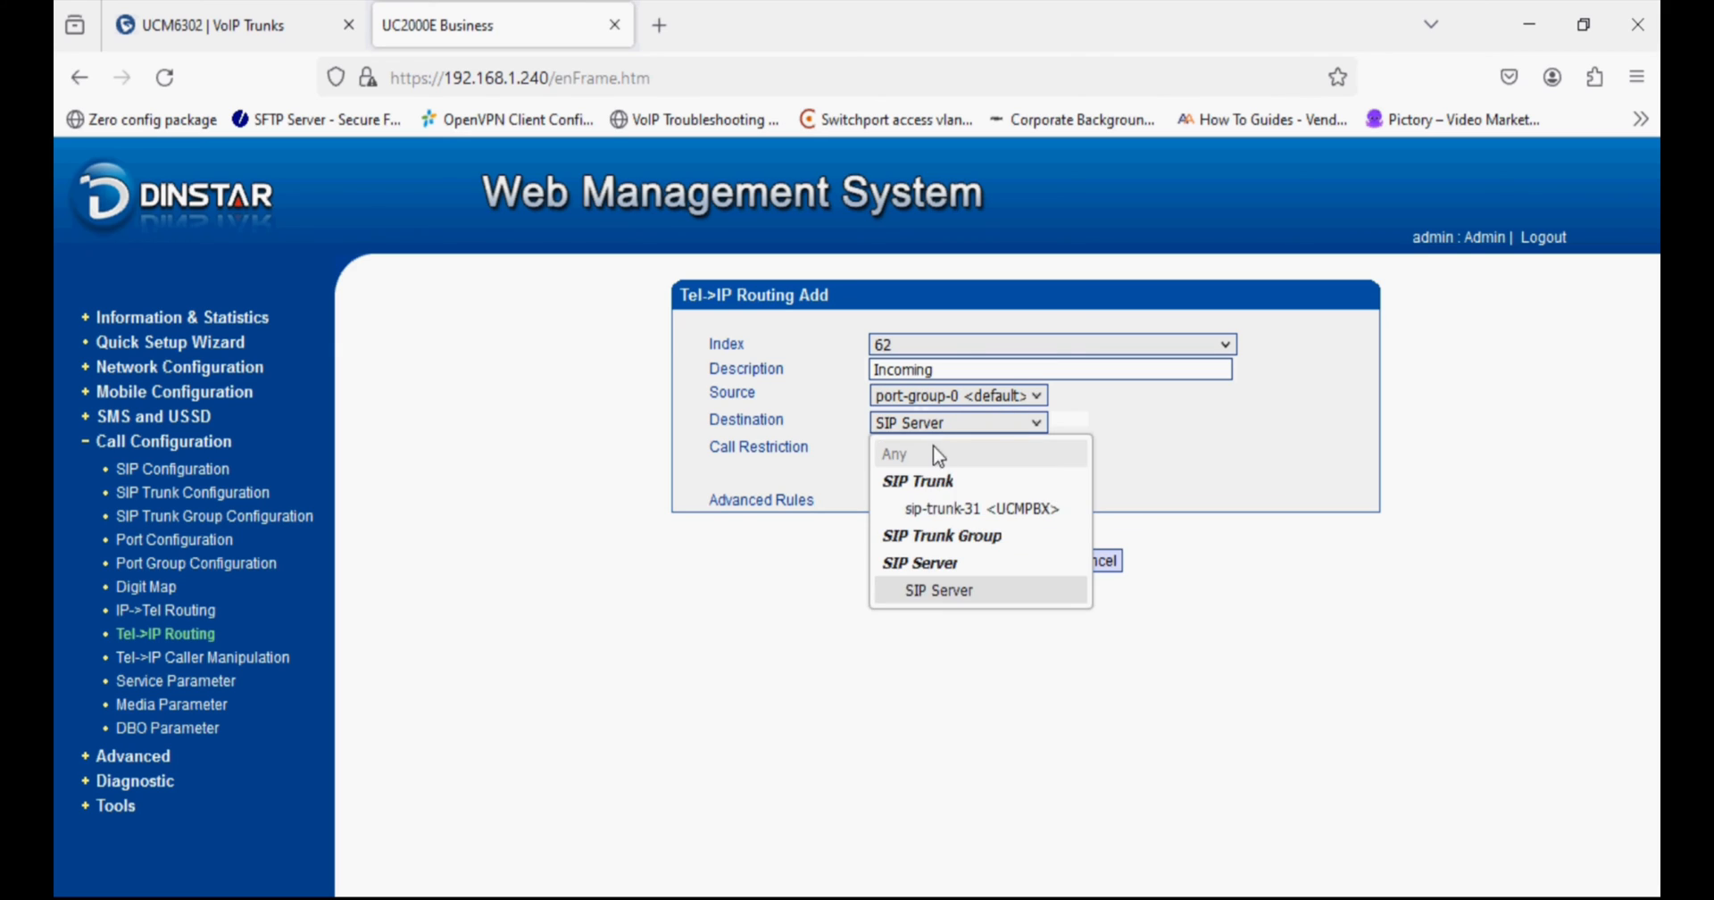
click(979, 509)
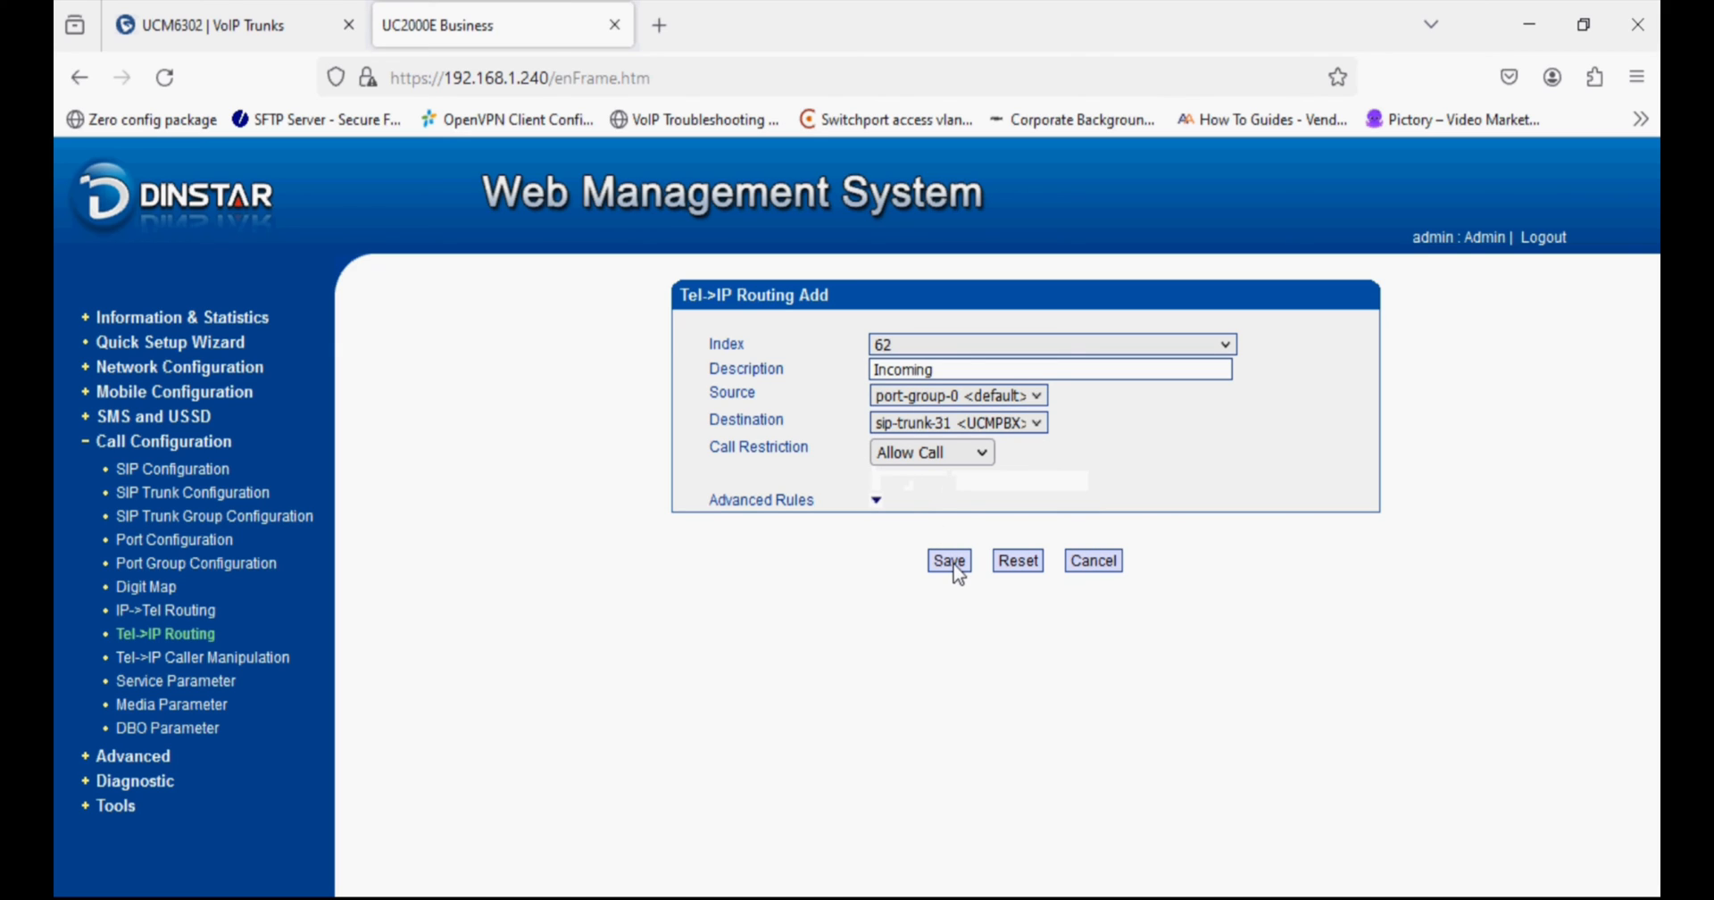
click(948, 560)
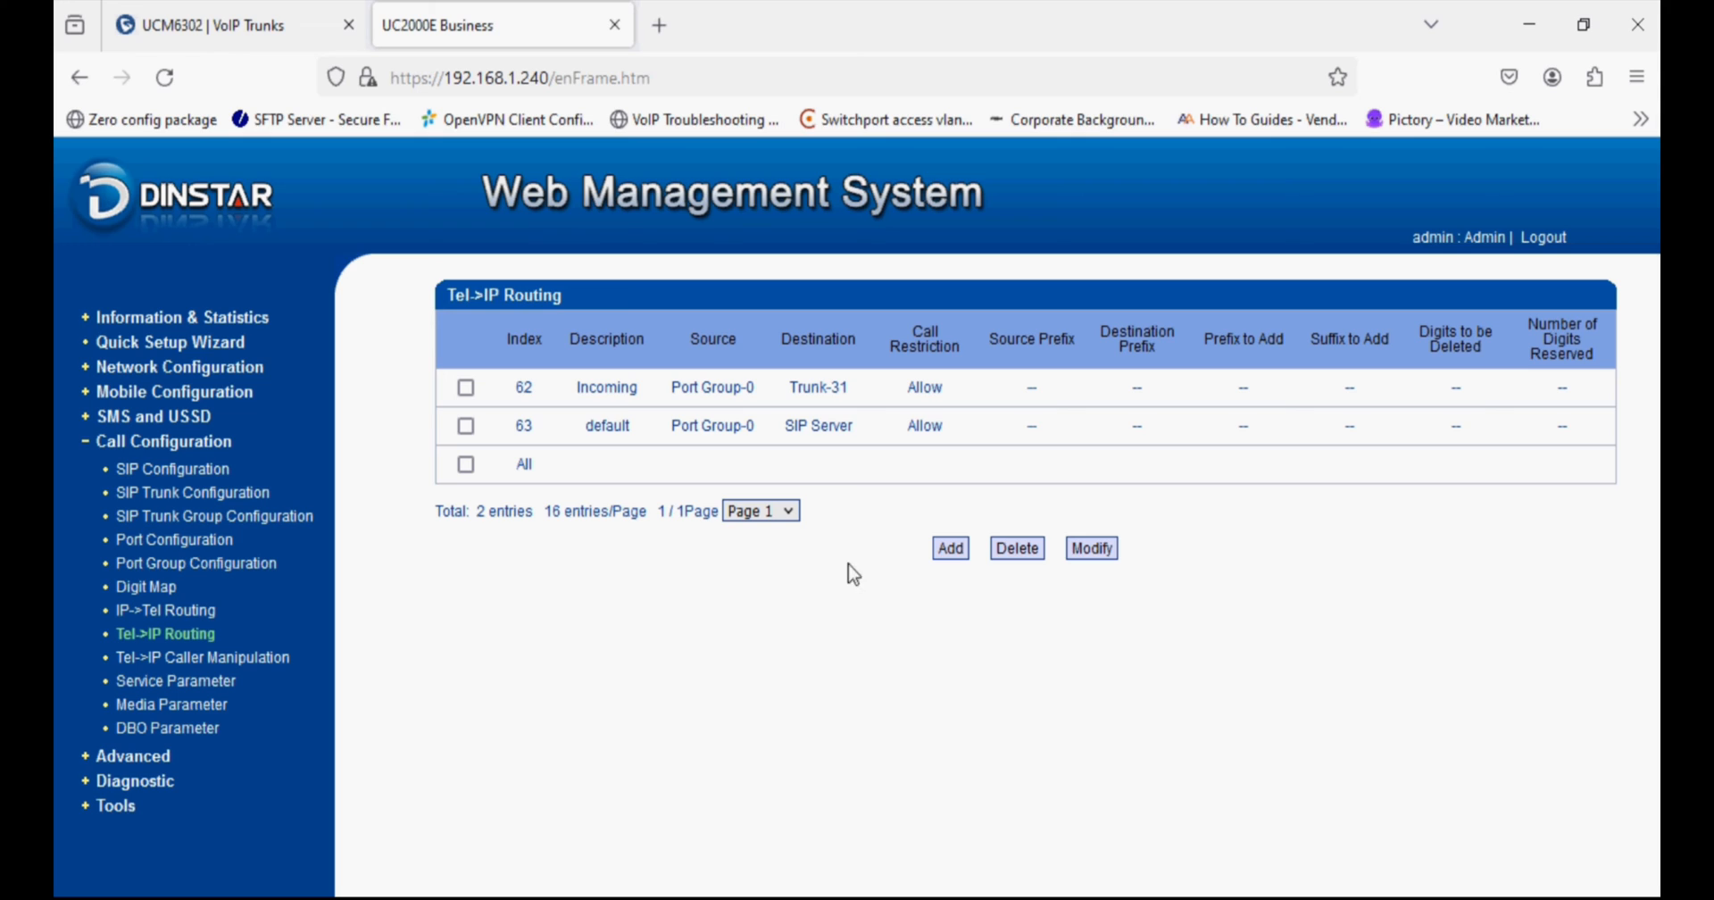
mouse_move(203, 562)
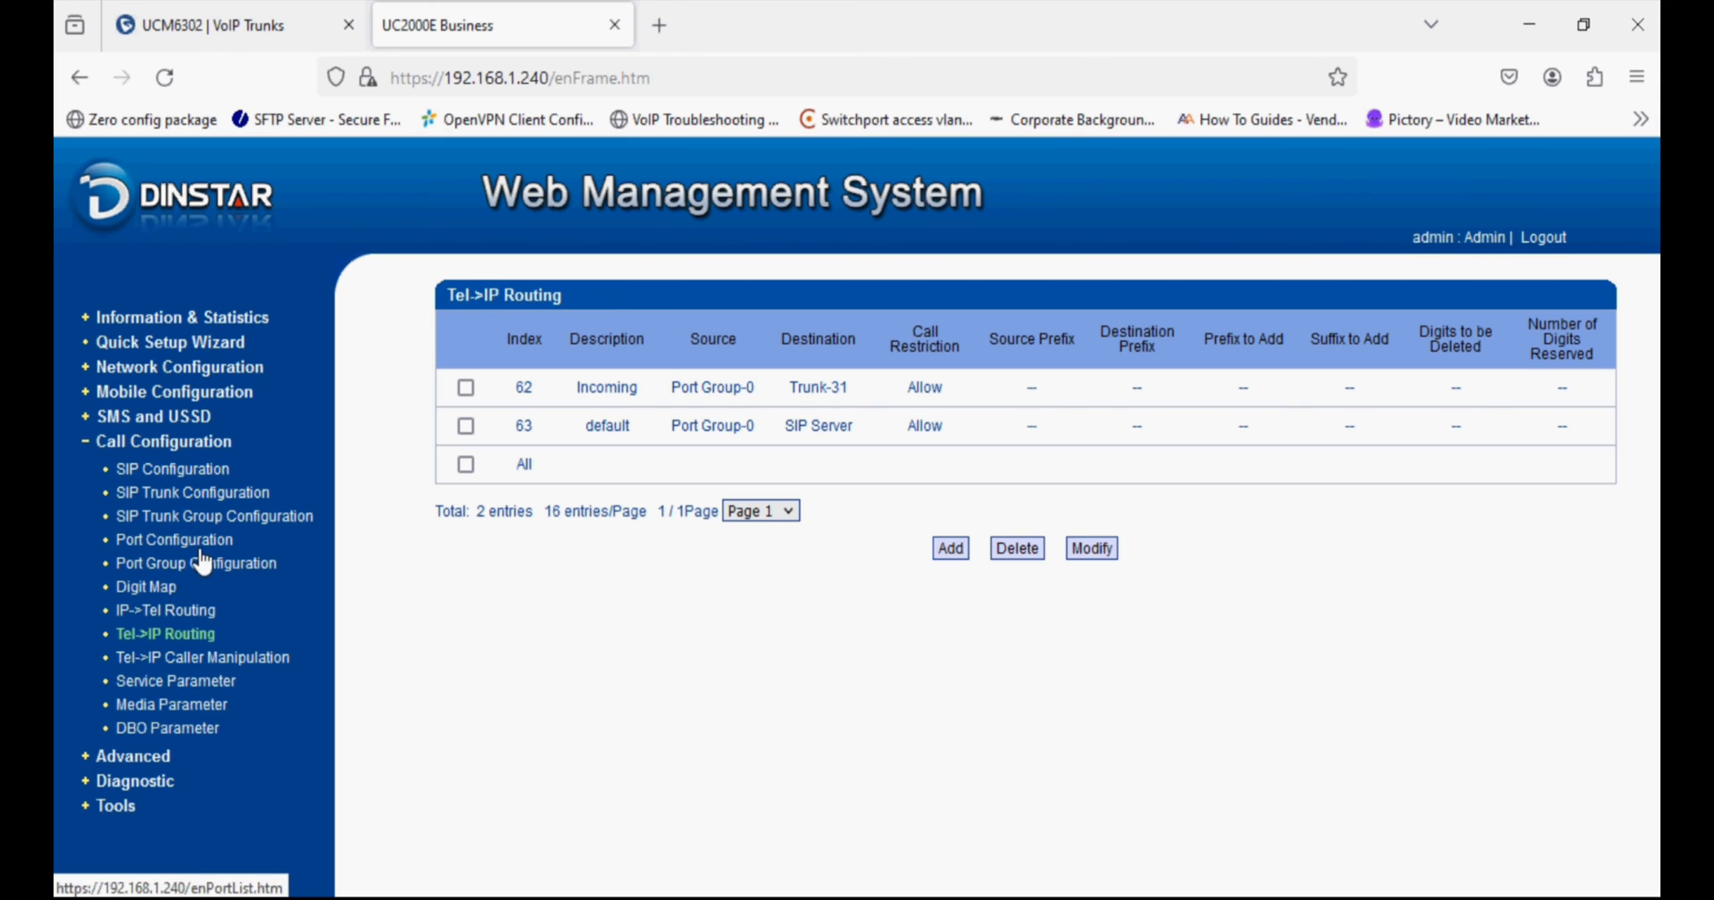
click(196, 562)
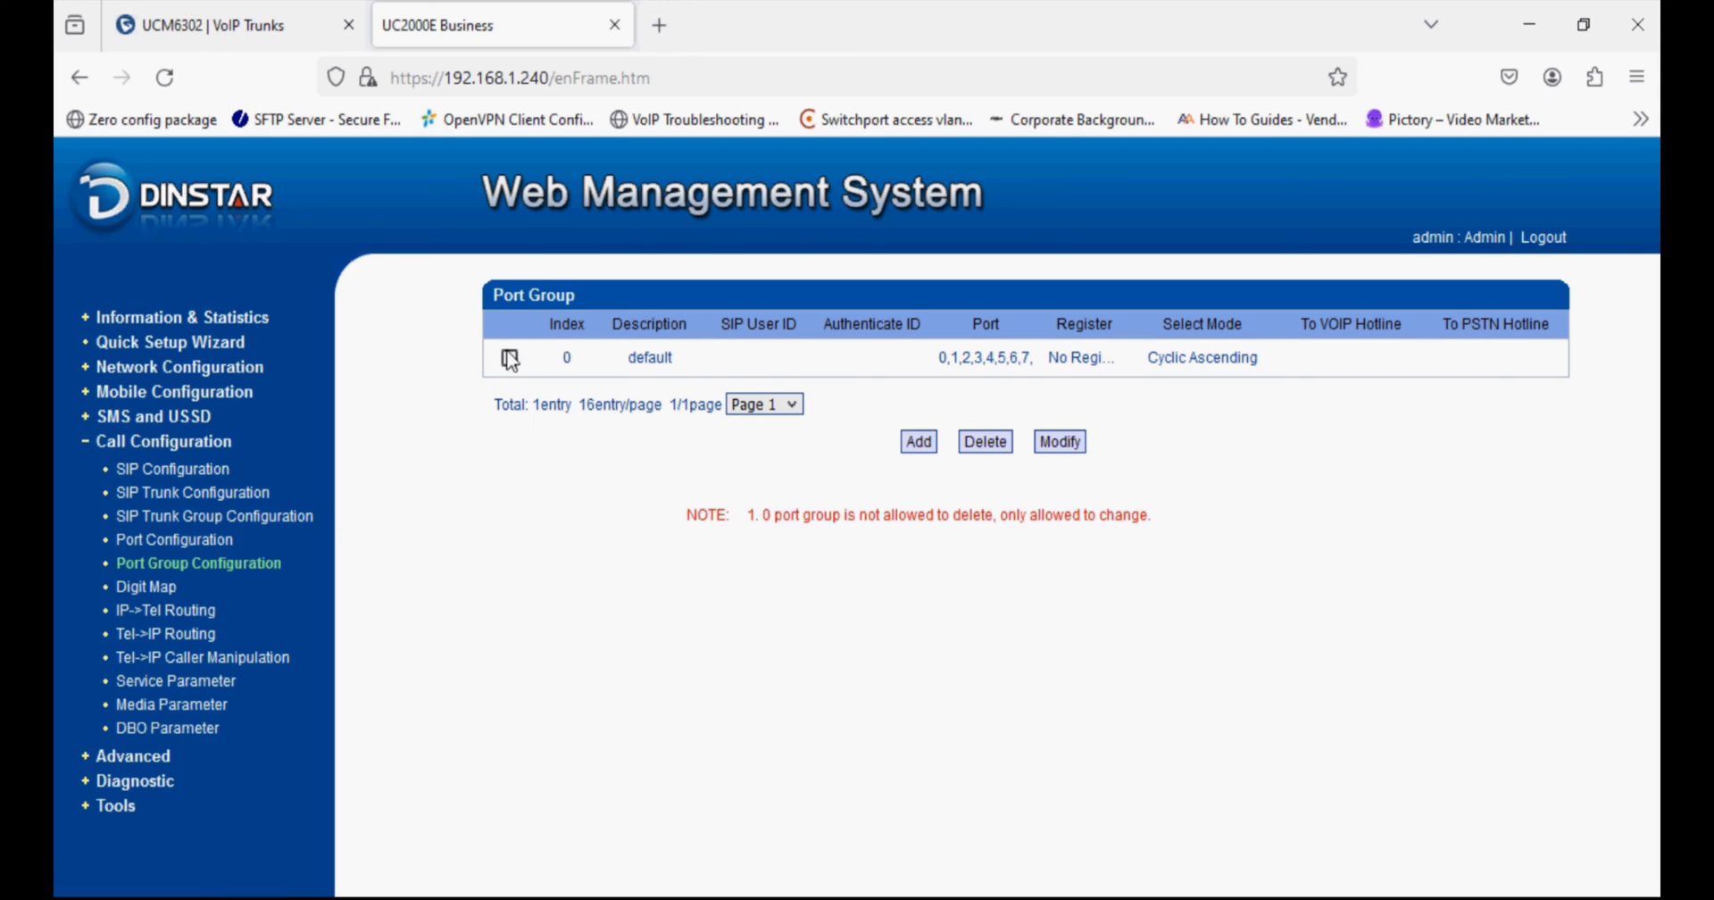
Step: Give the default port group 0 the To VOIP hotline 1234 and save it
click(508, 357)
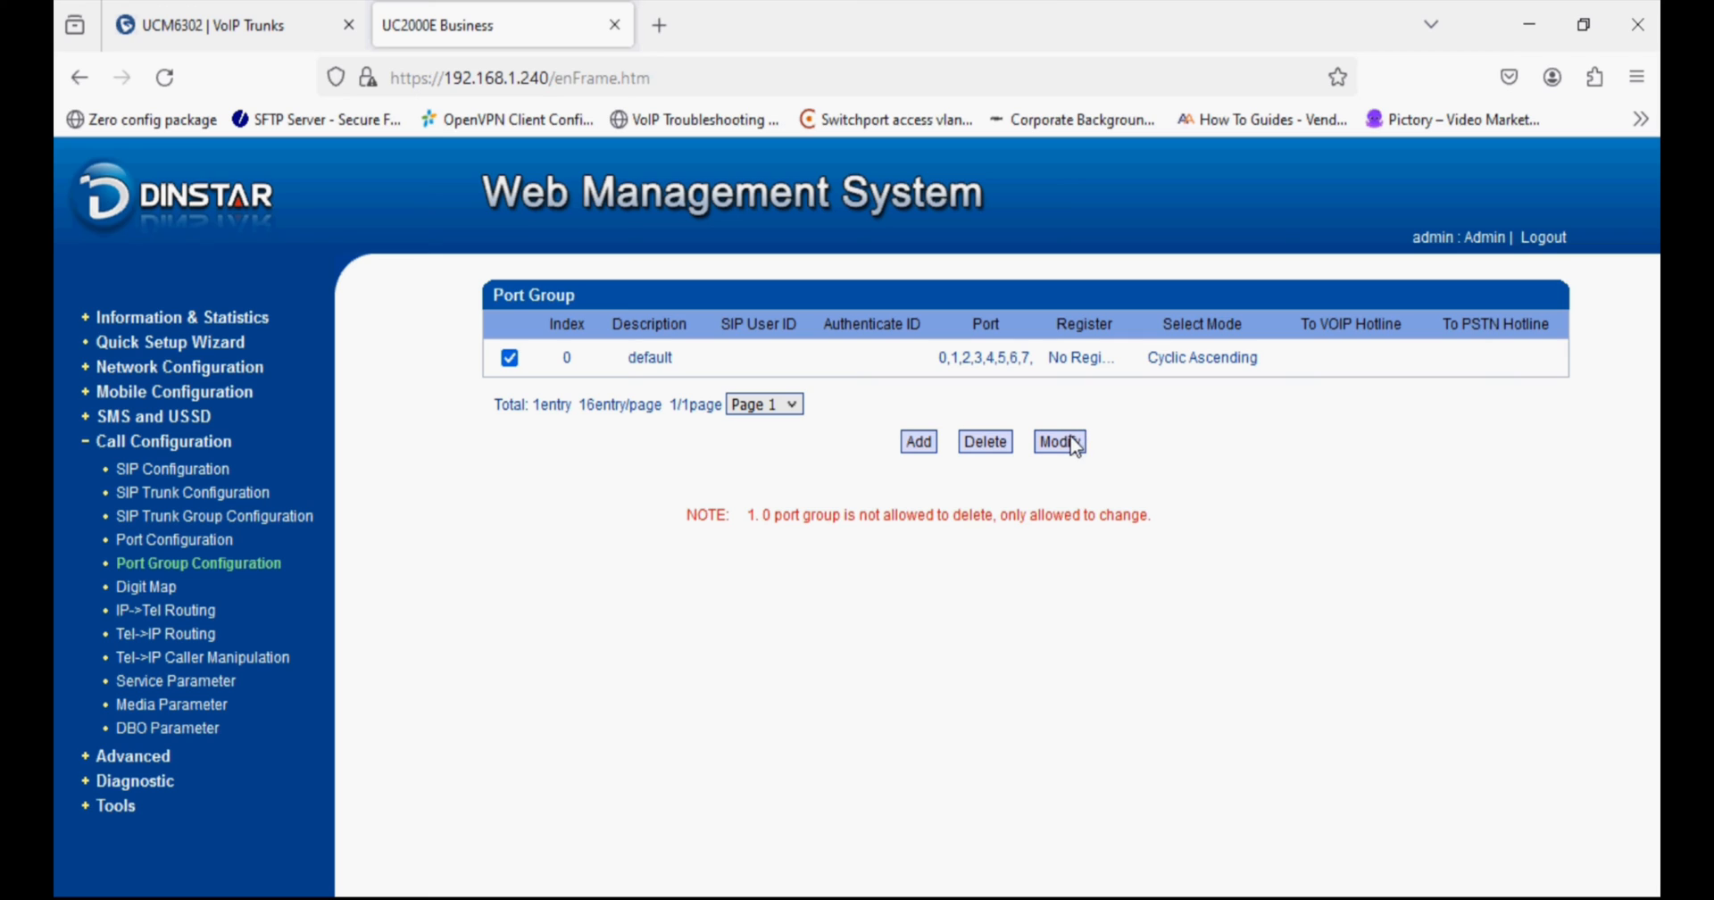
click(1061, 441)
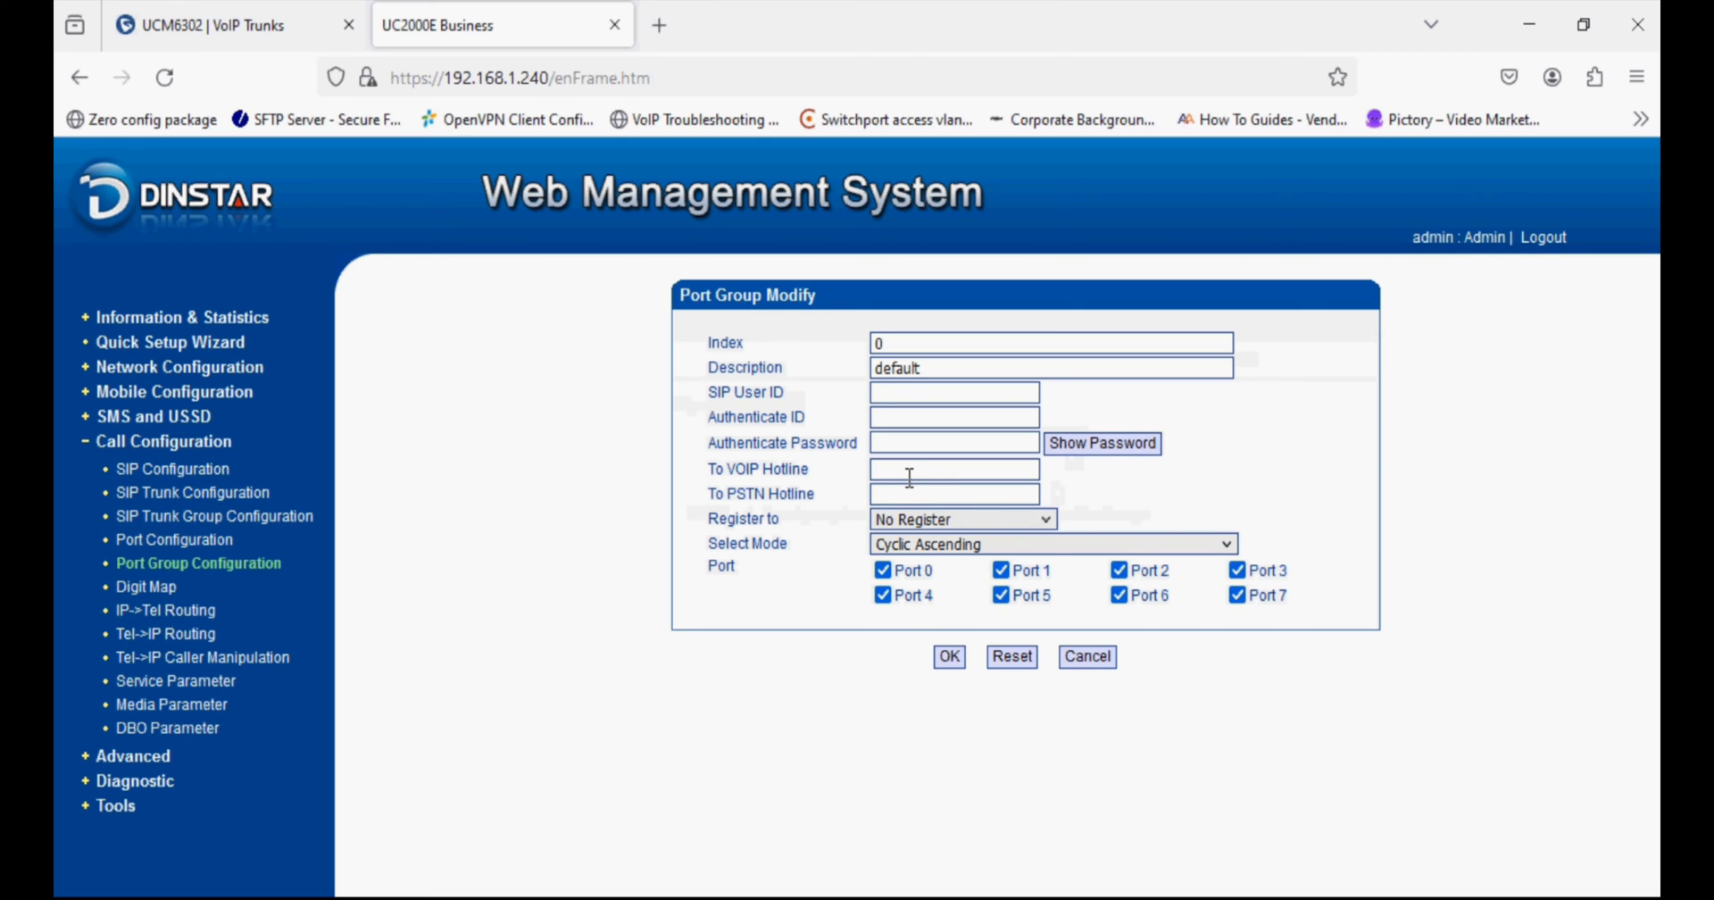
text(1234)
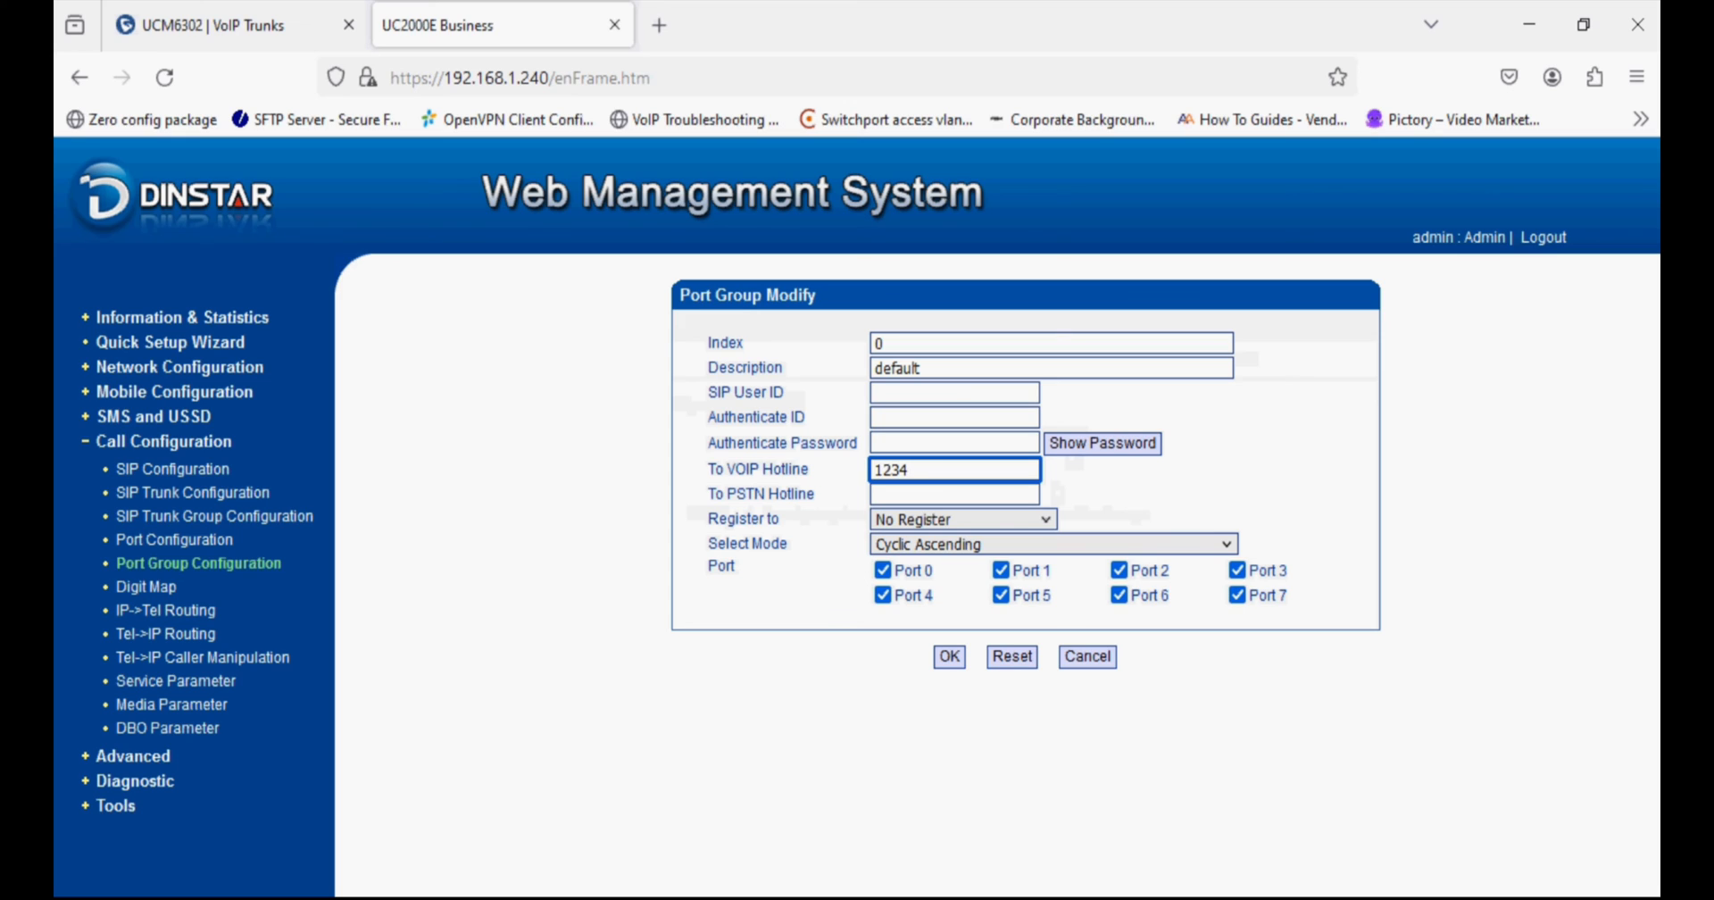
double_click(768, 469)
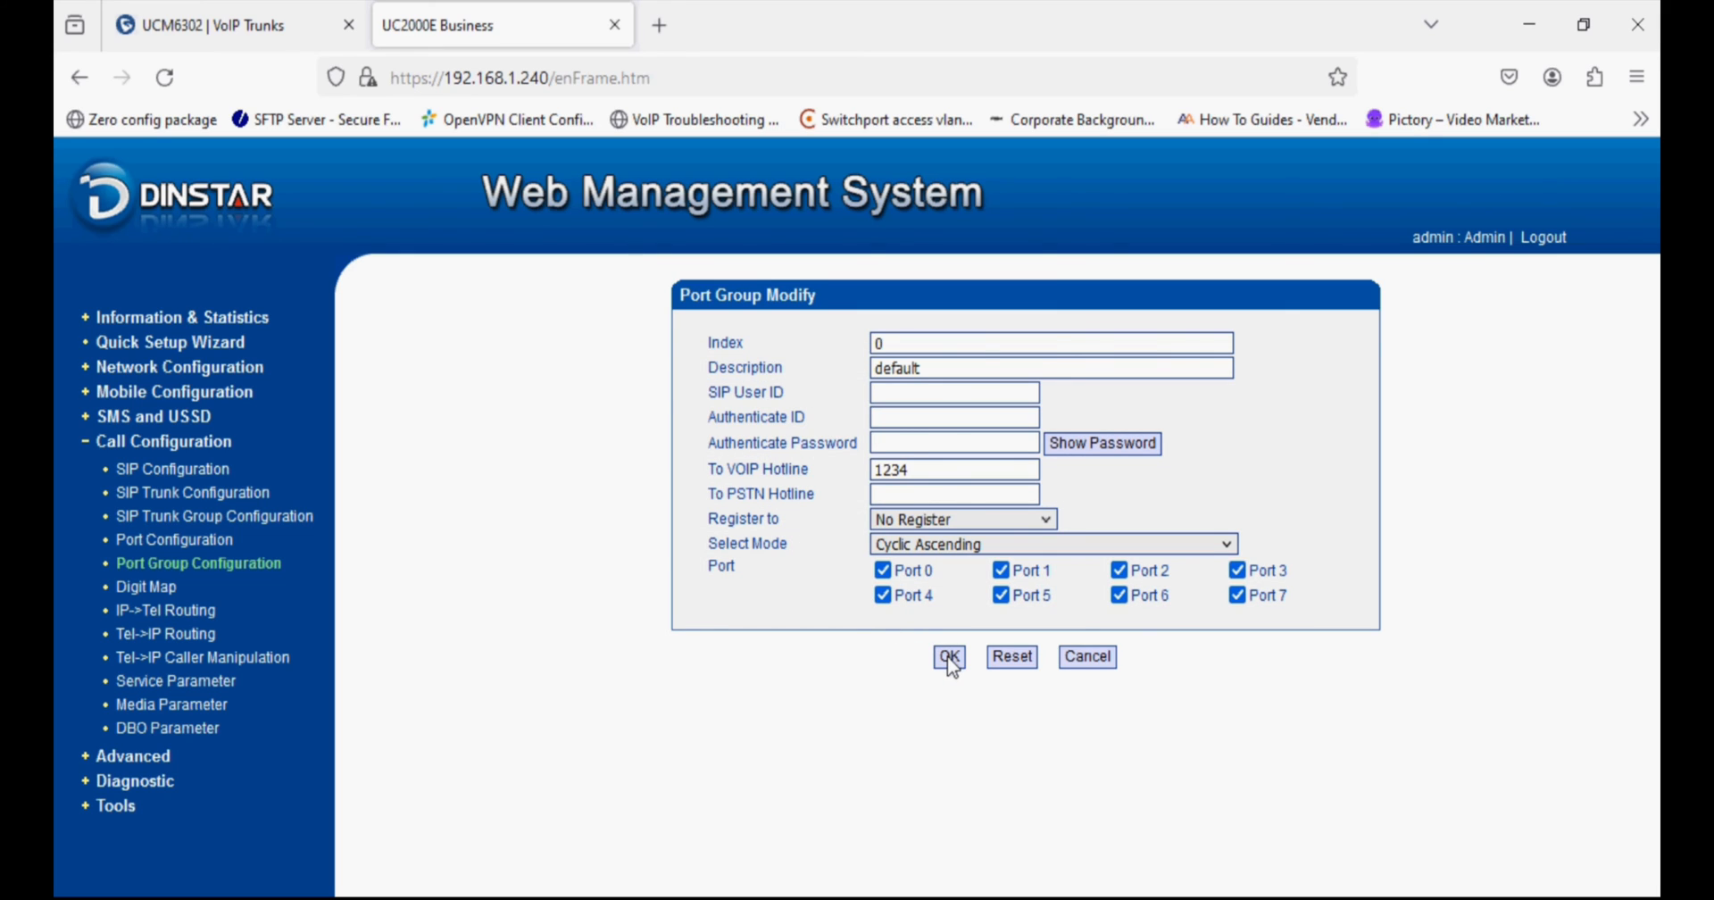
click(948, 657)
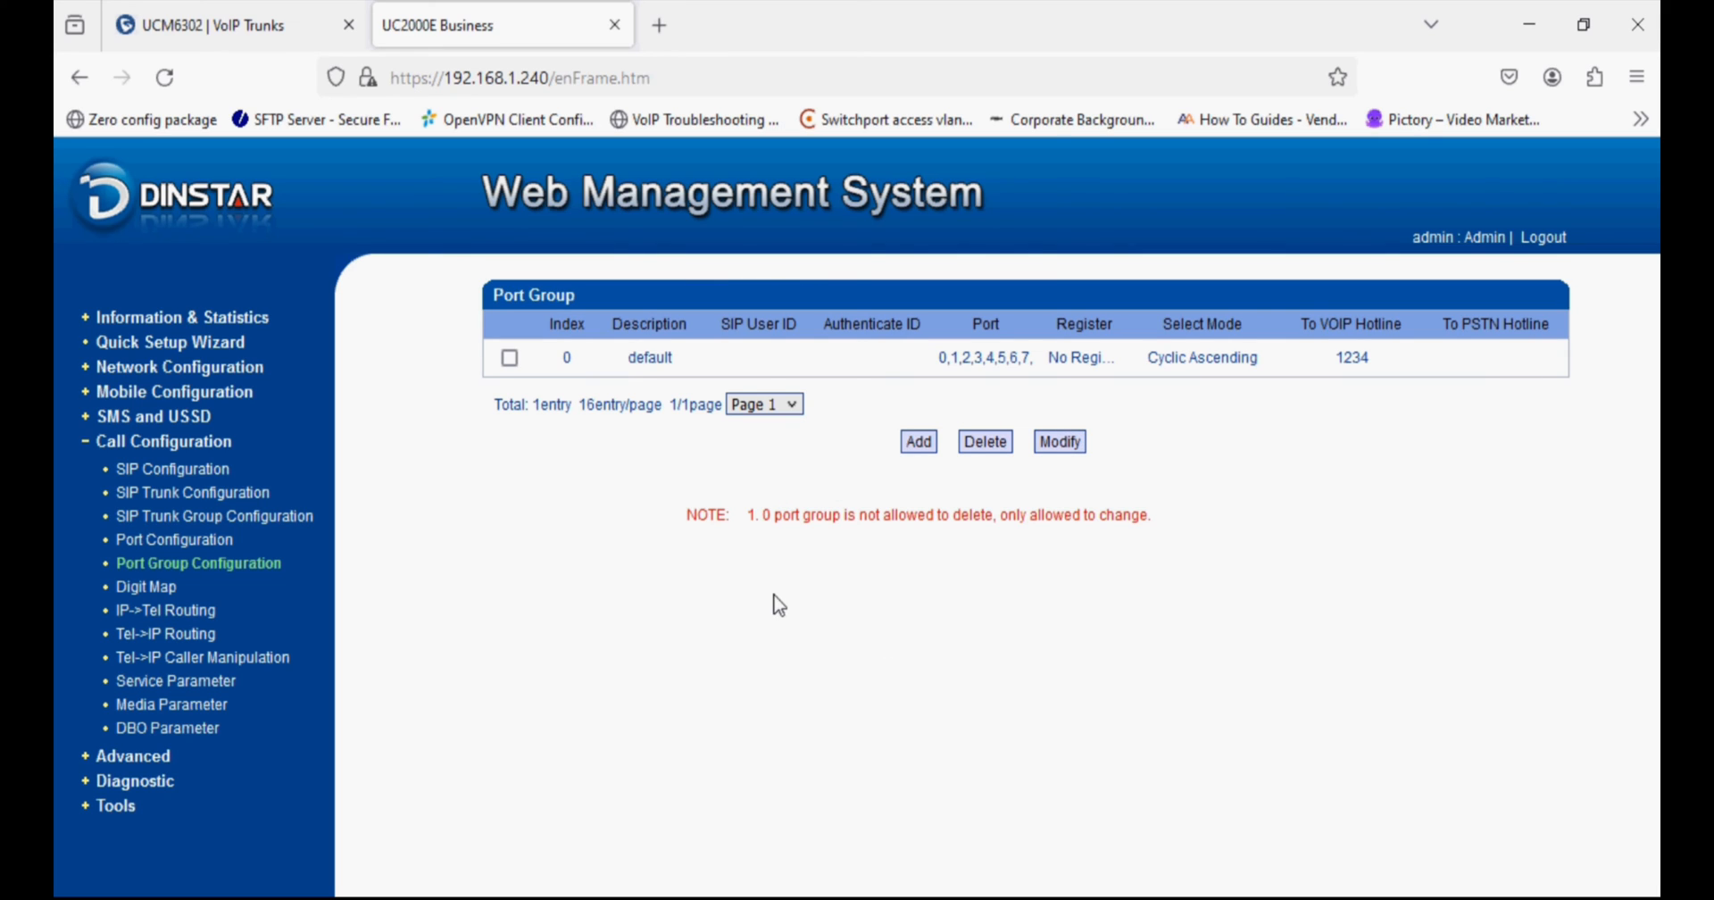
mouse_move(1467, 348)
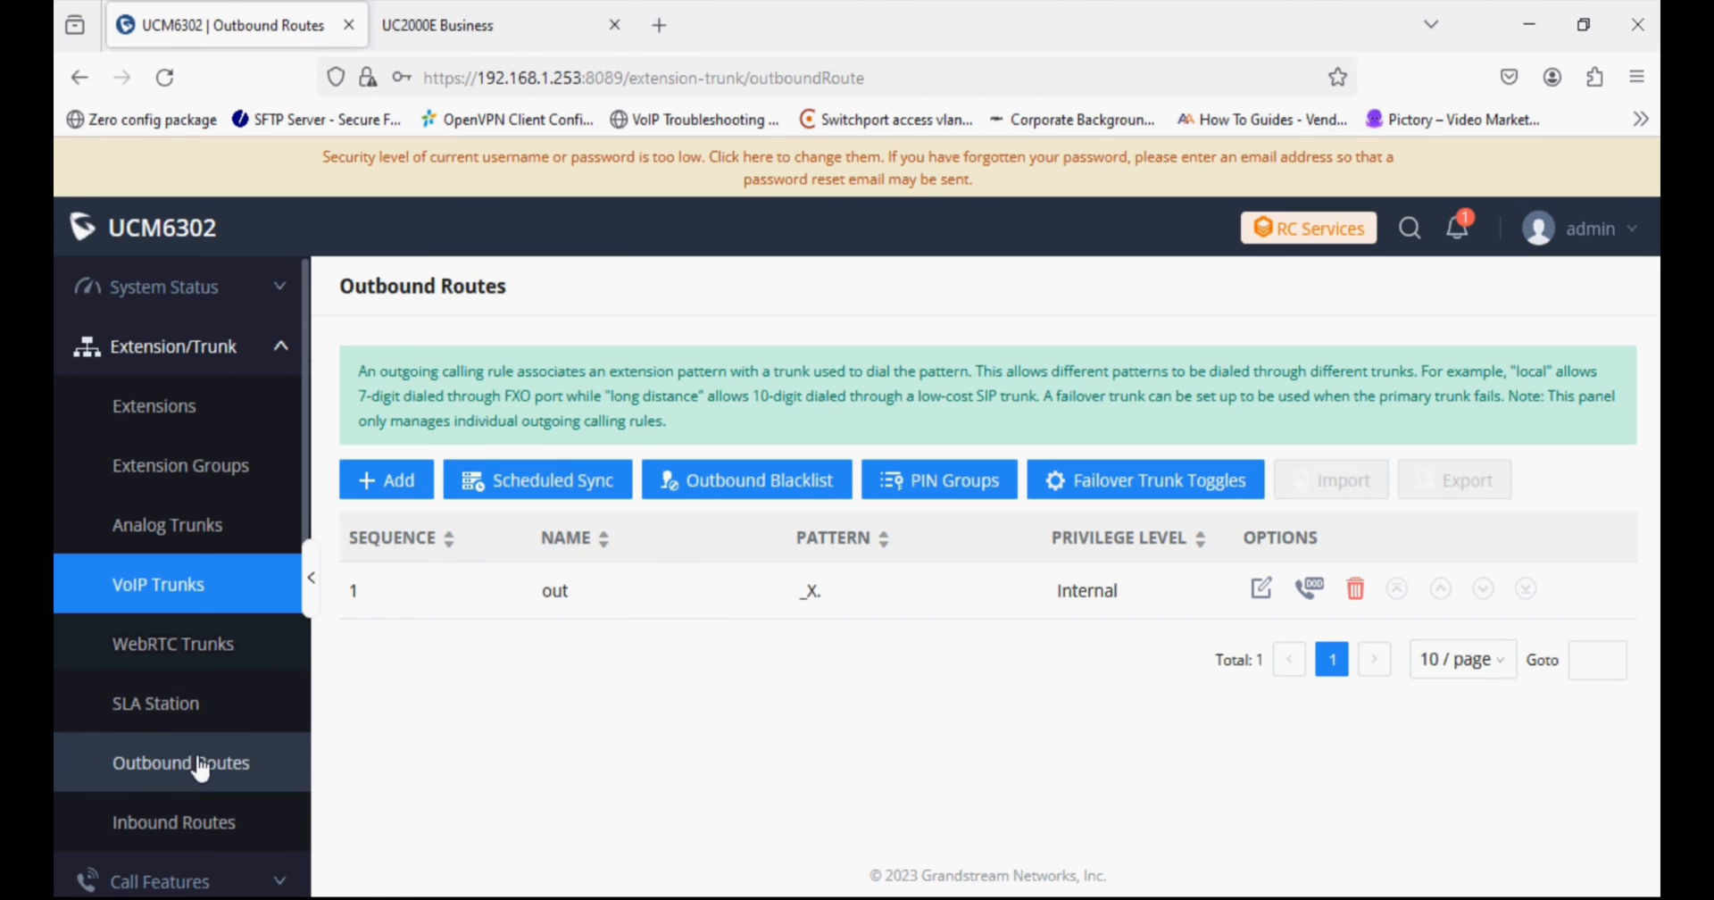
Step: Set outbound route 'out' to use main trunk SIP Trunks -- Dinstar_GSM and save it, accepting the warning
click(182, 763)
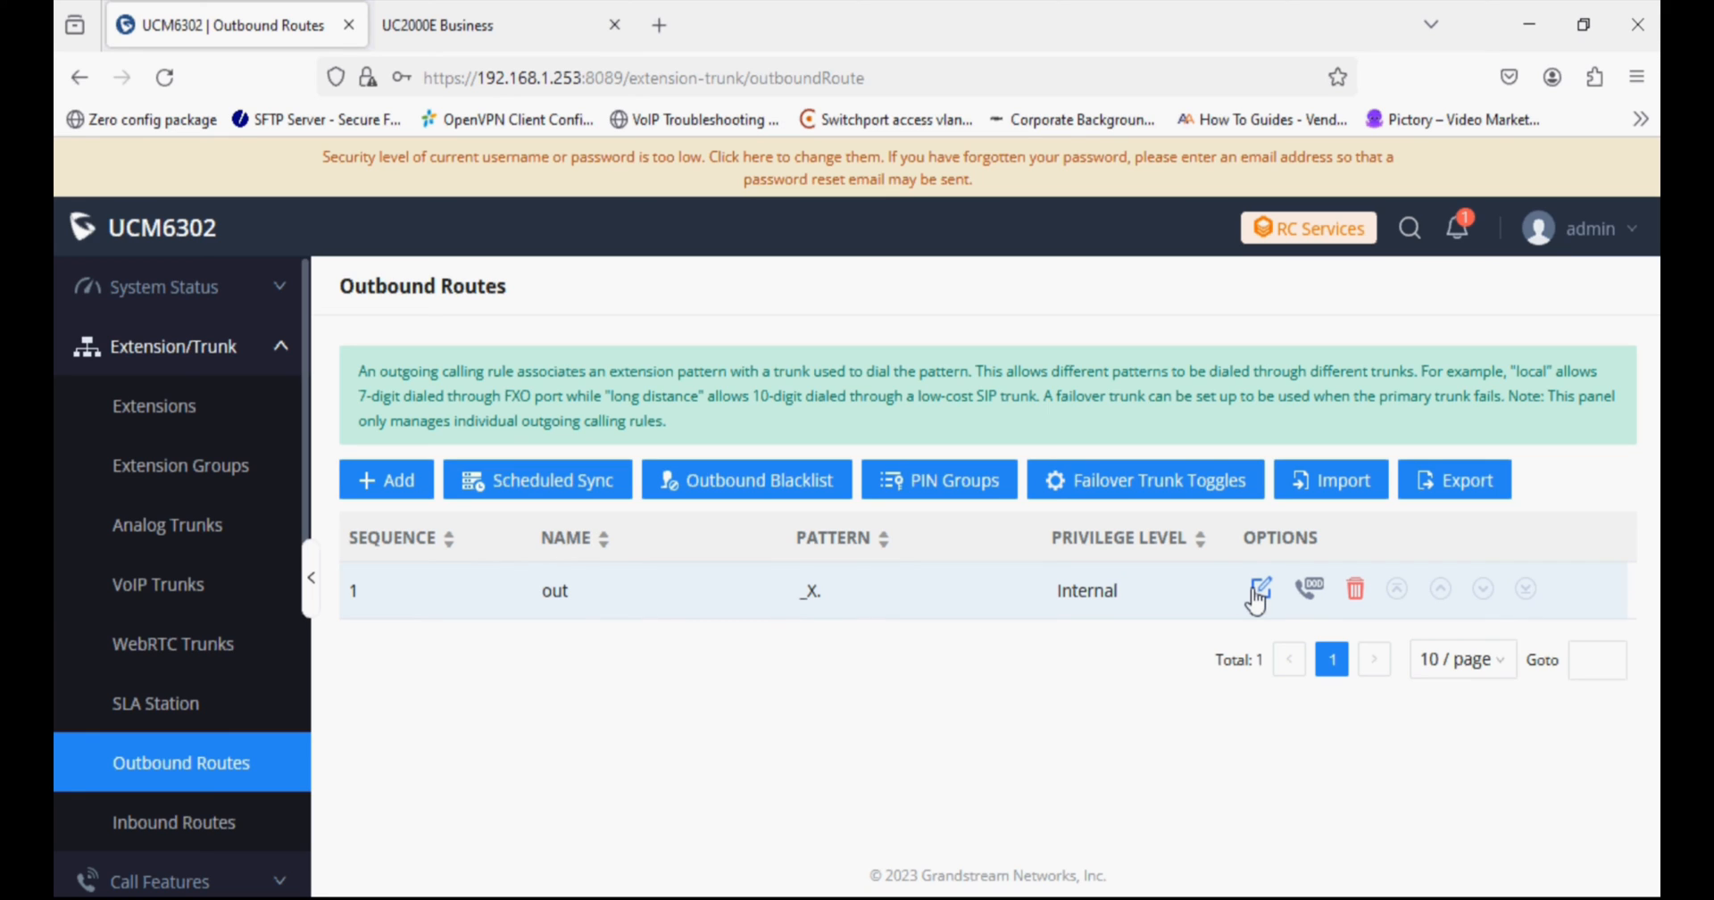
click(1260, 590)
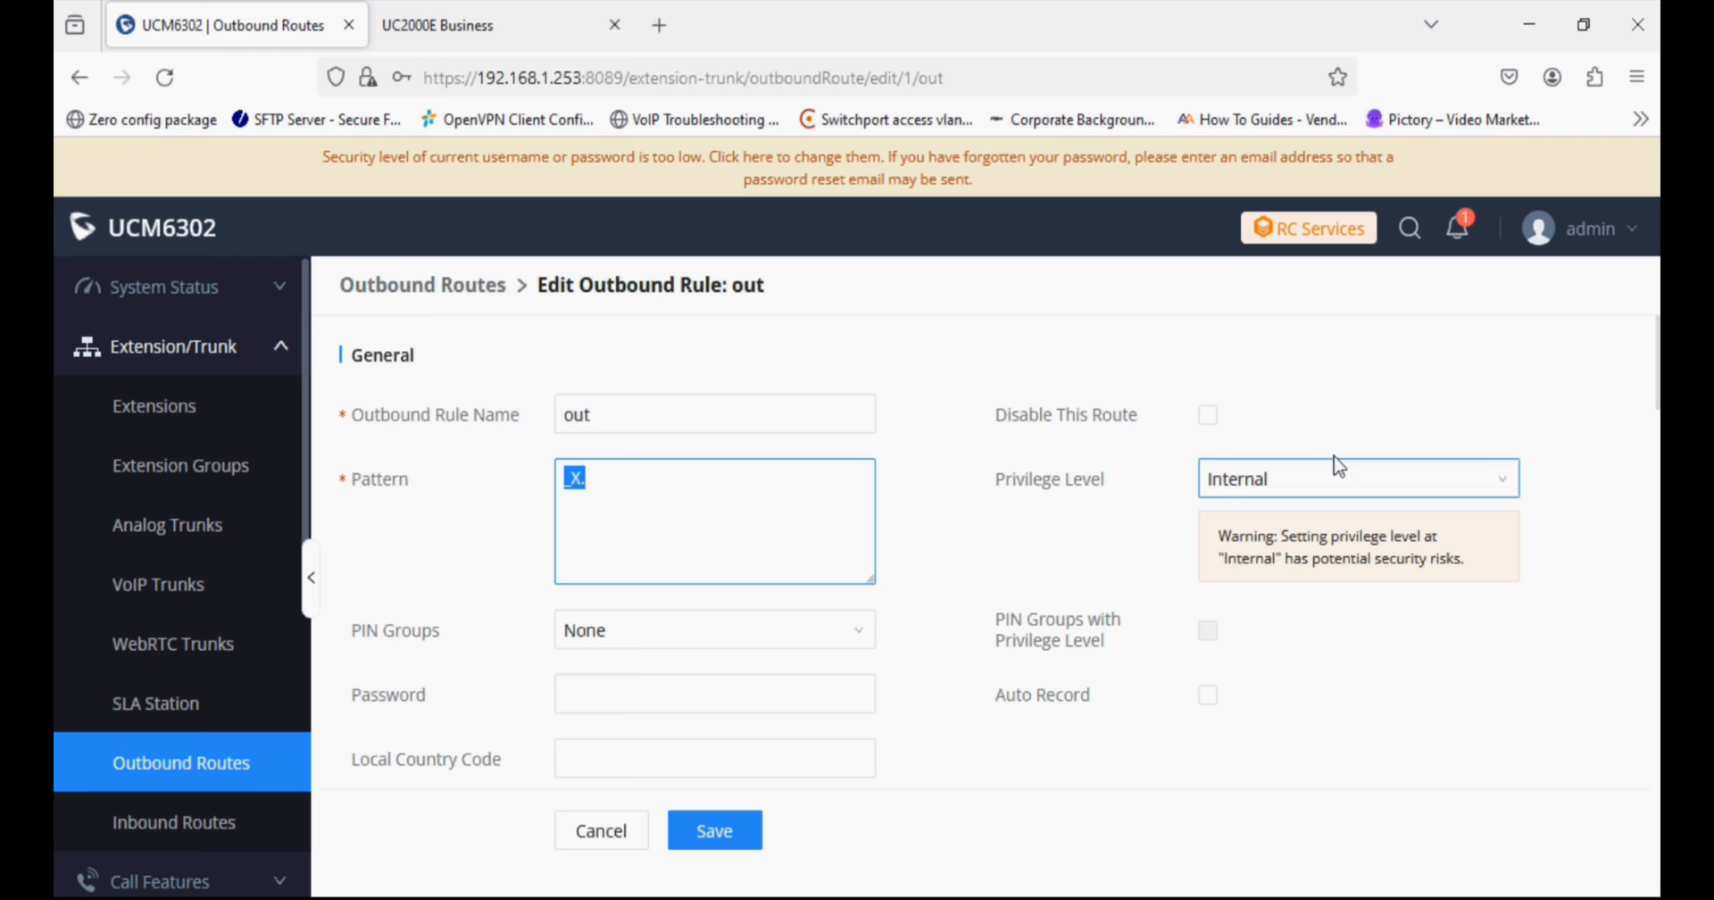
scroll(down, 3)
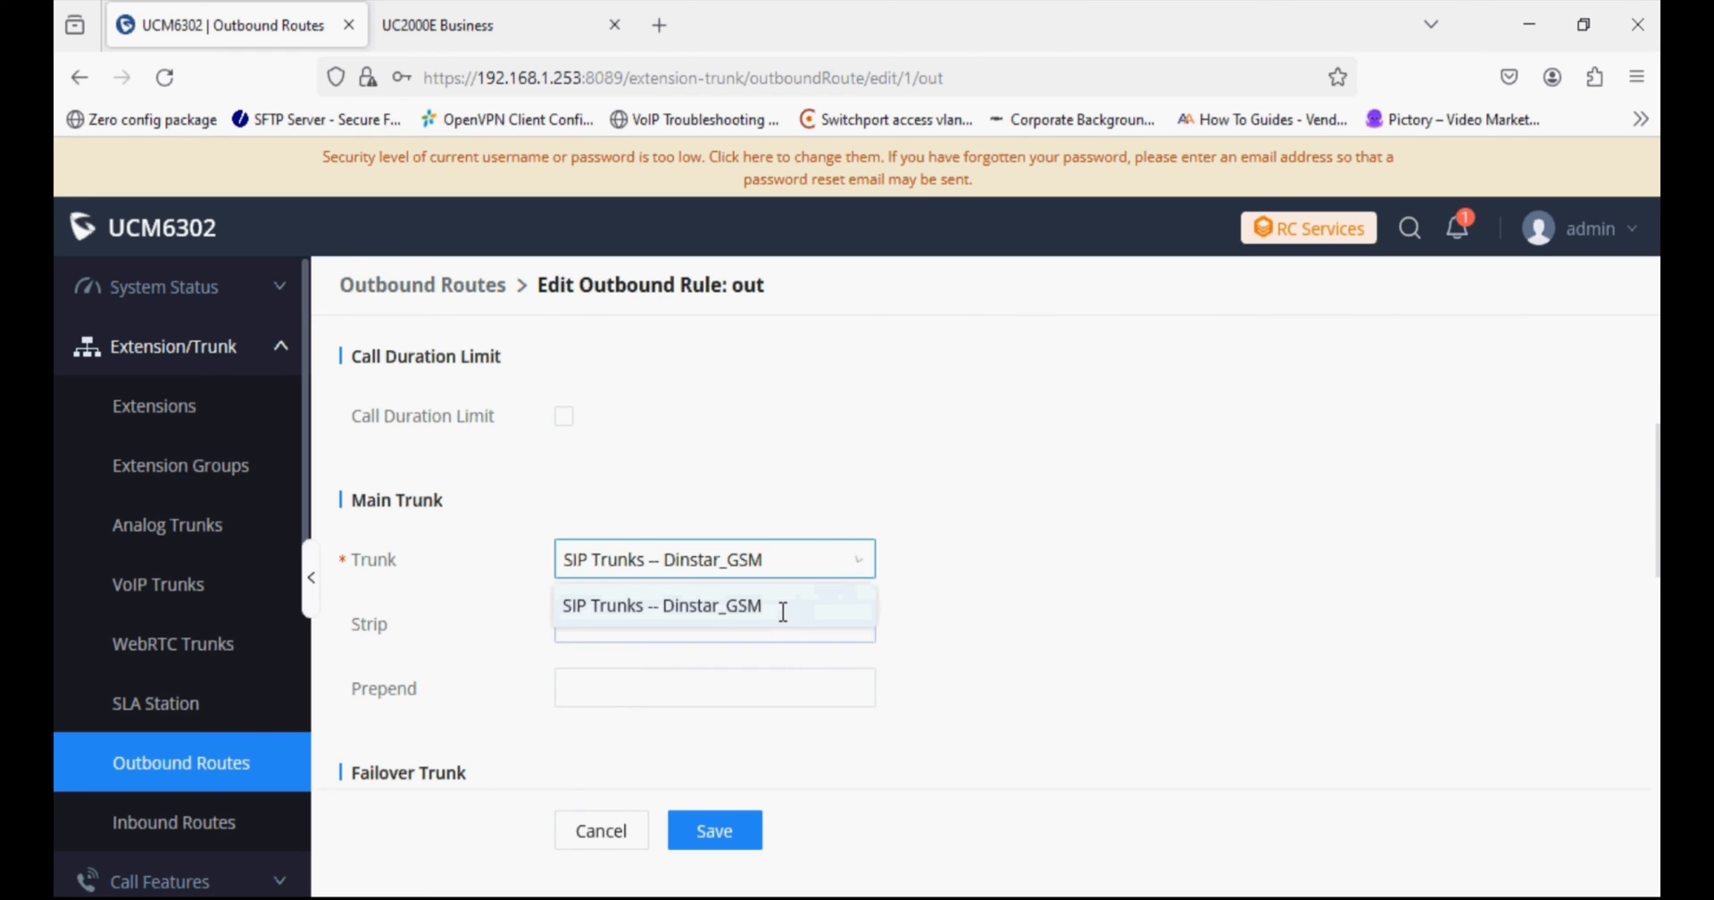
click(662, 605)
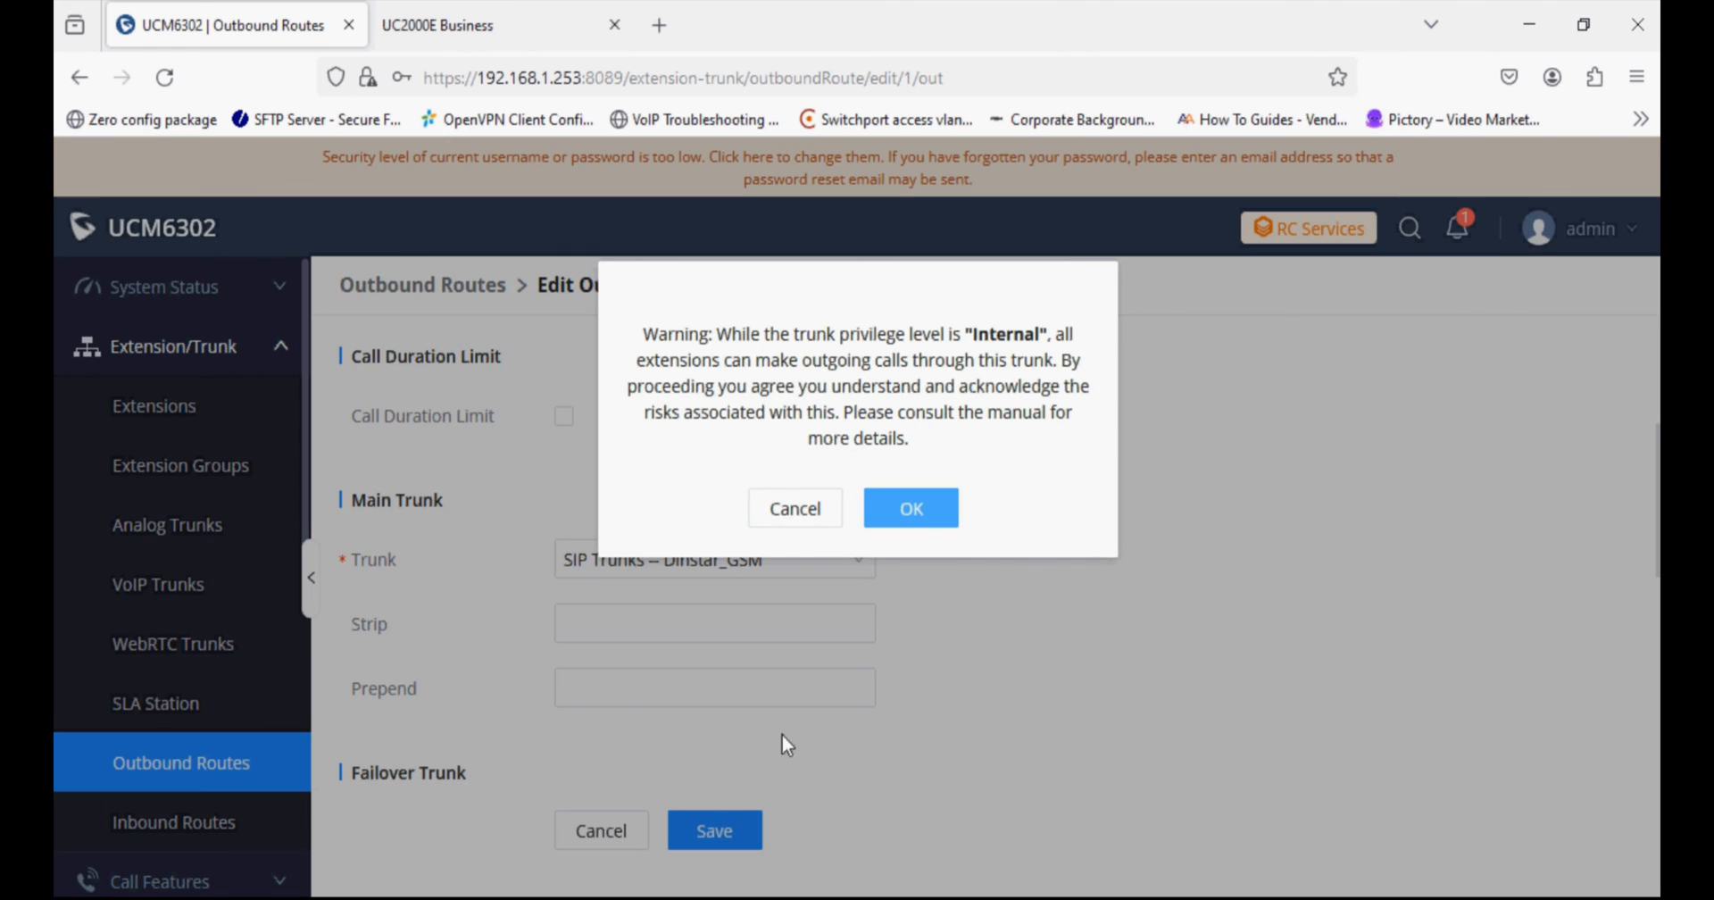
click(910, 508)
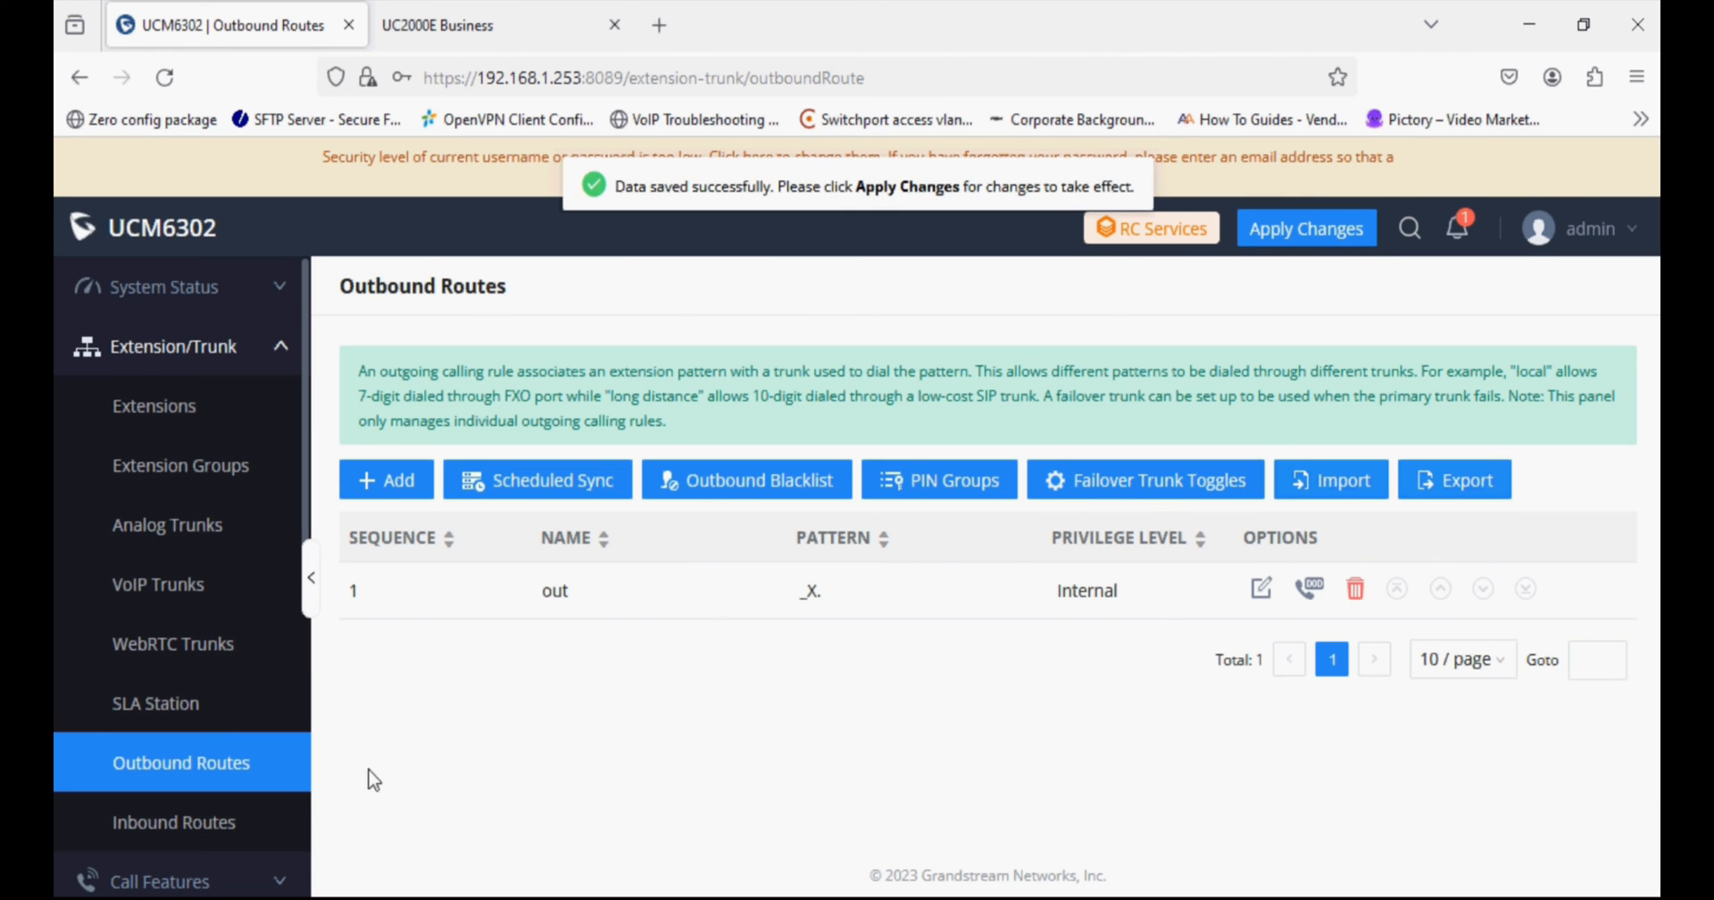
click(174, 821)
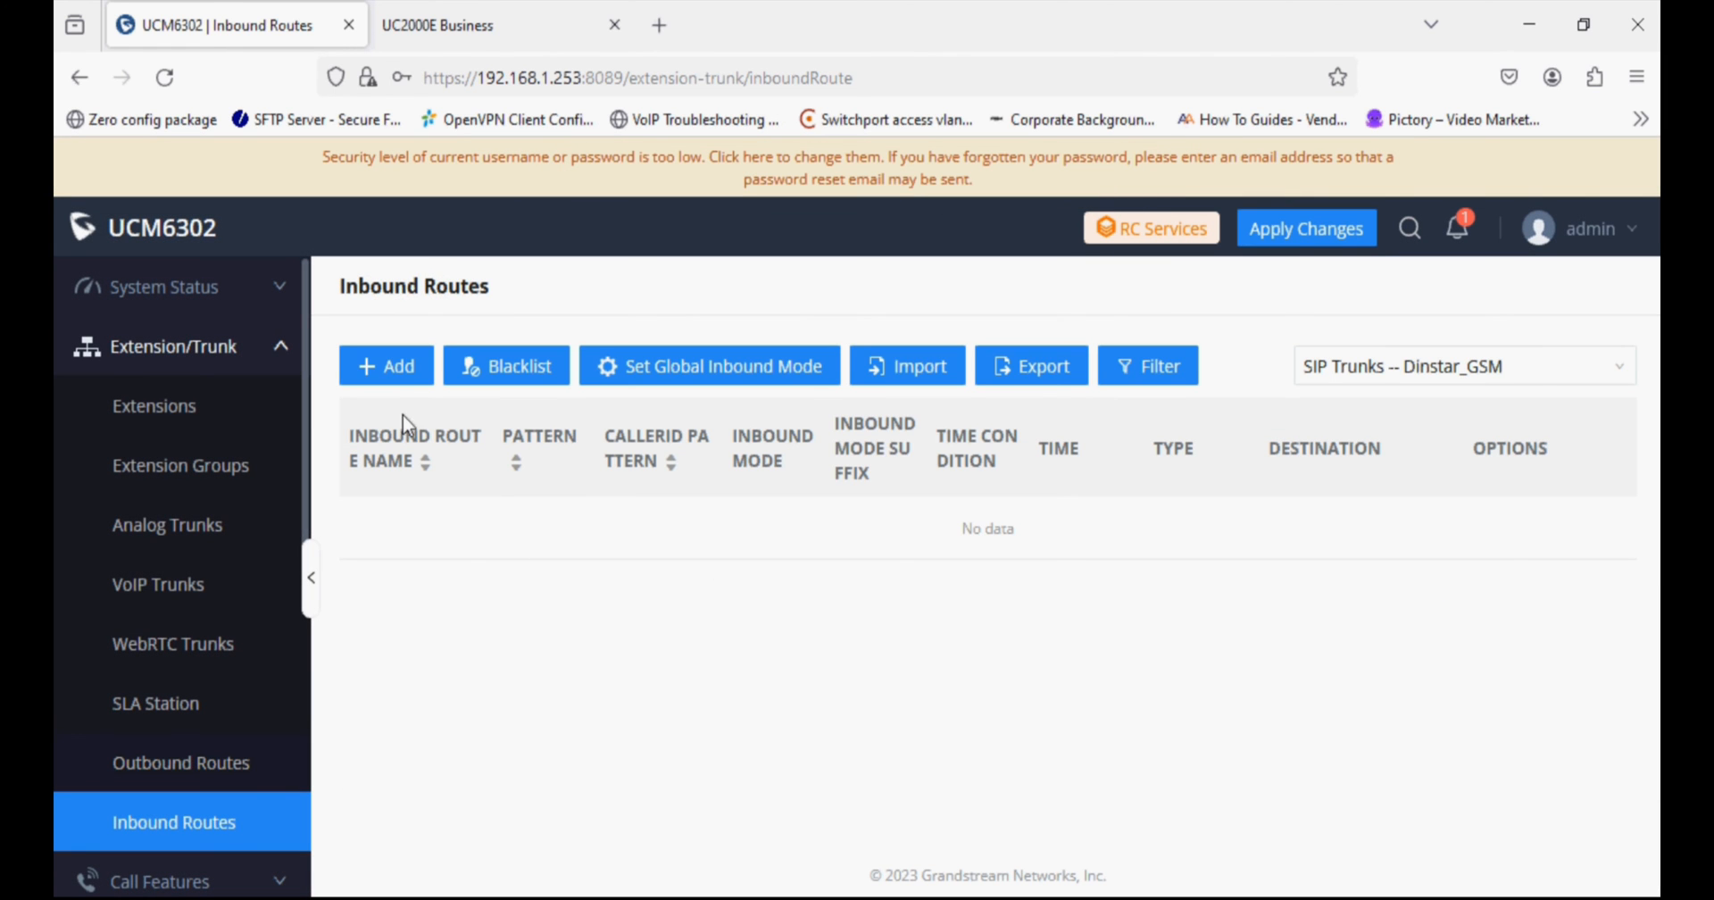
Step: Create an inbound route with pattern 1234 going to extension 901, save and apply changes
click(386, 366)
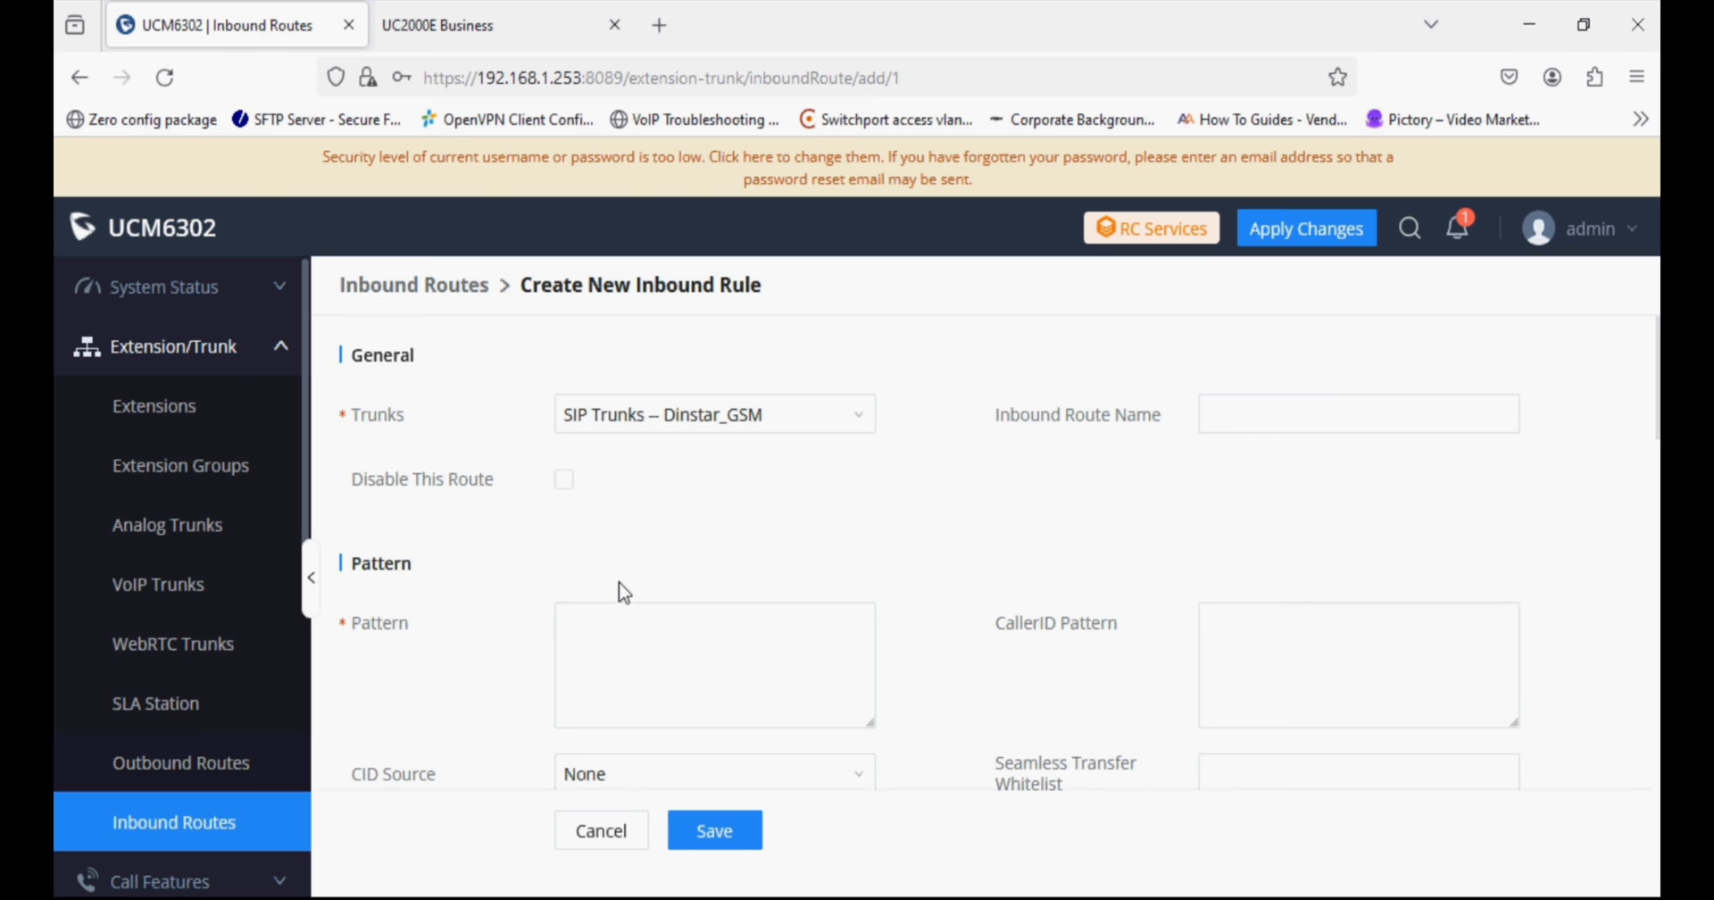
text(1234)
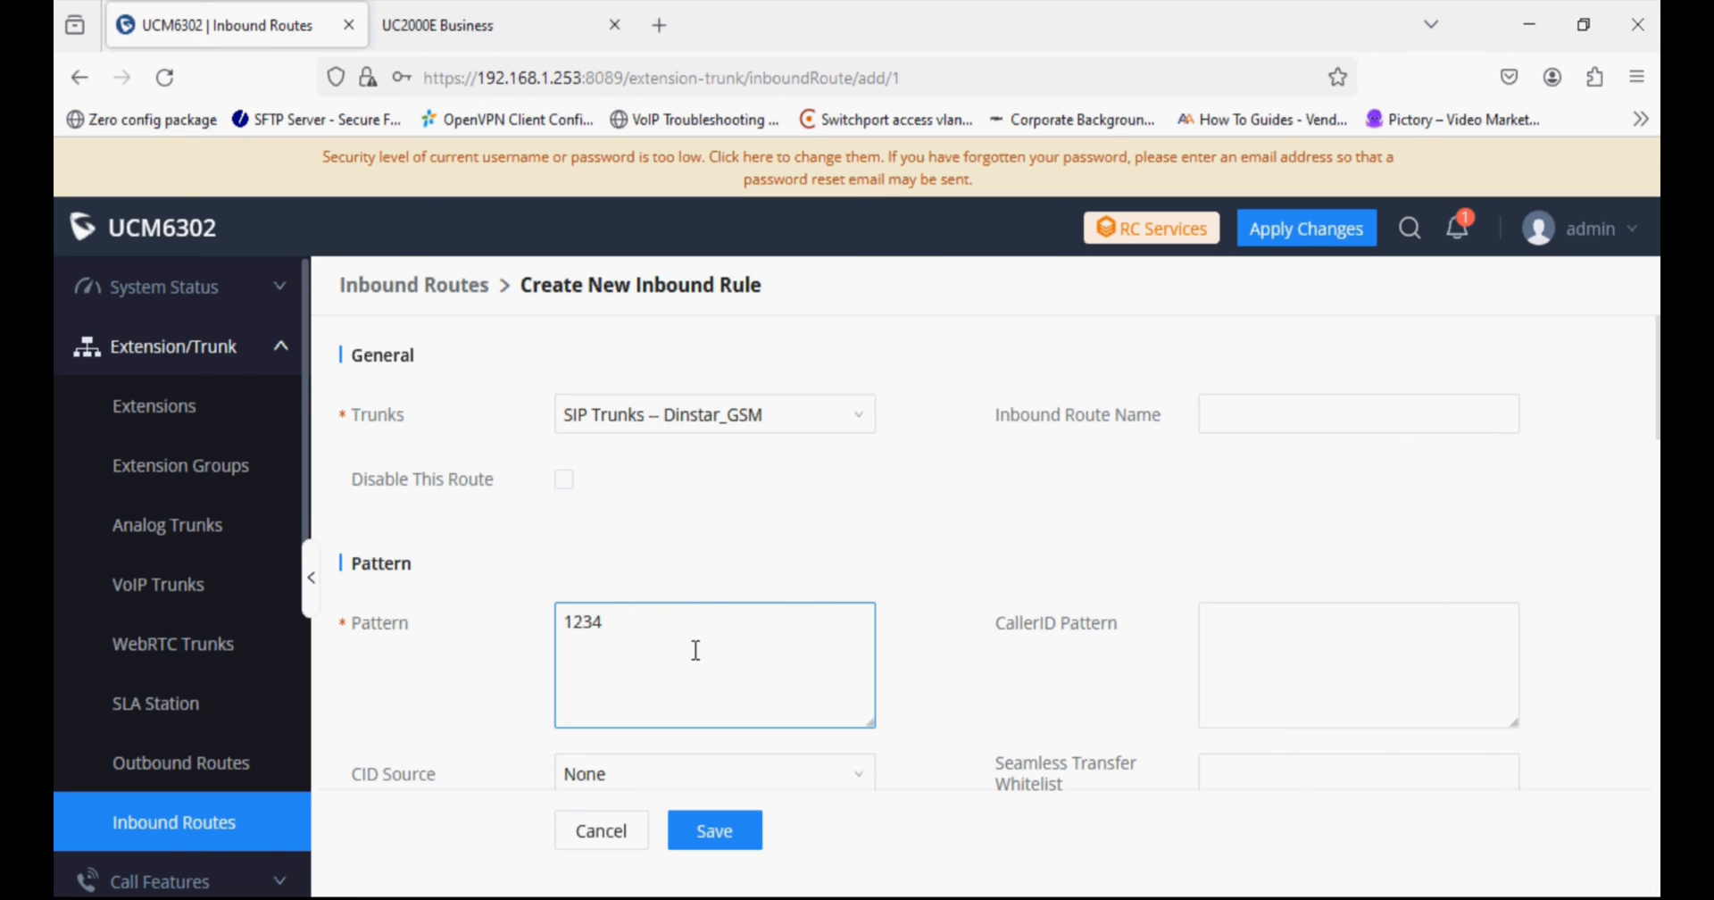
scroll(down, 3)
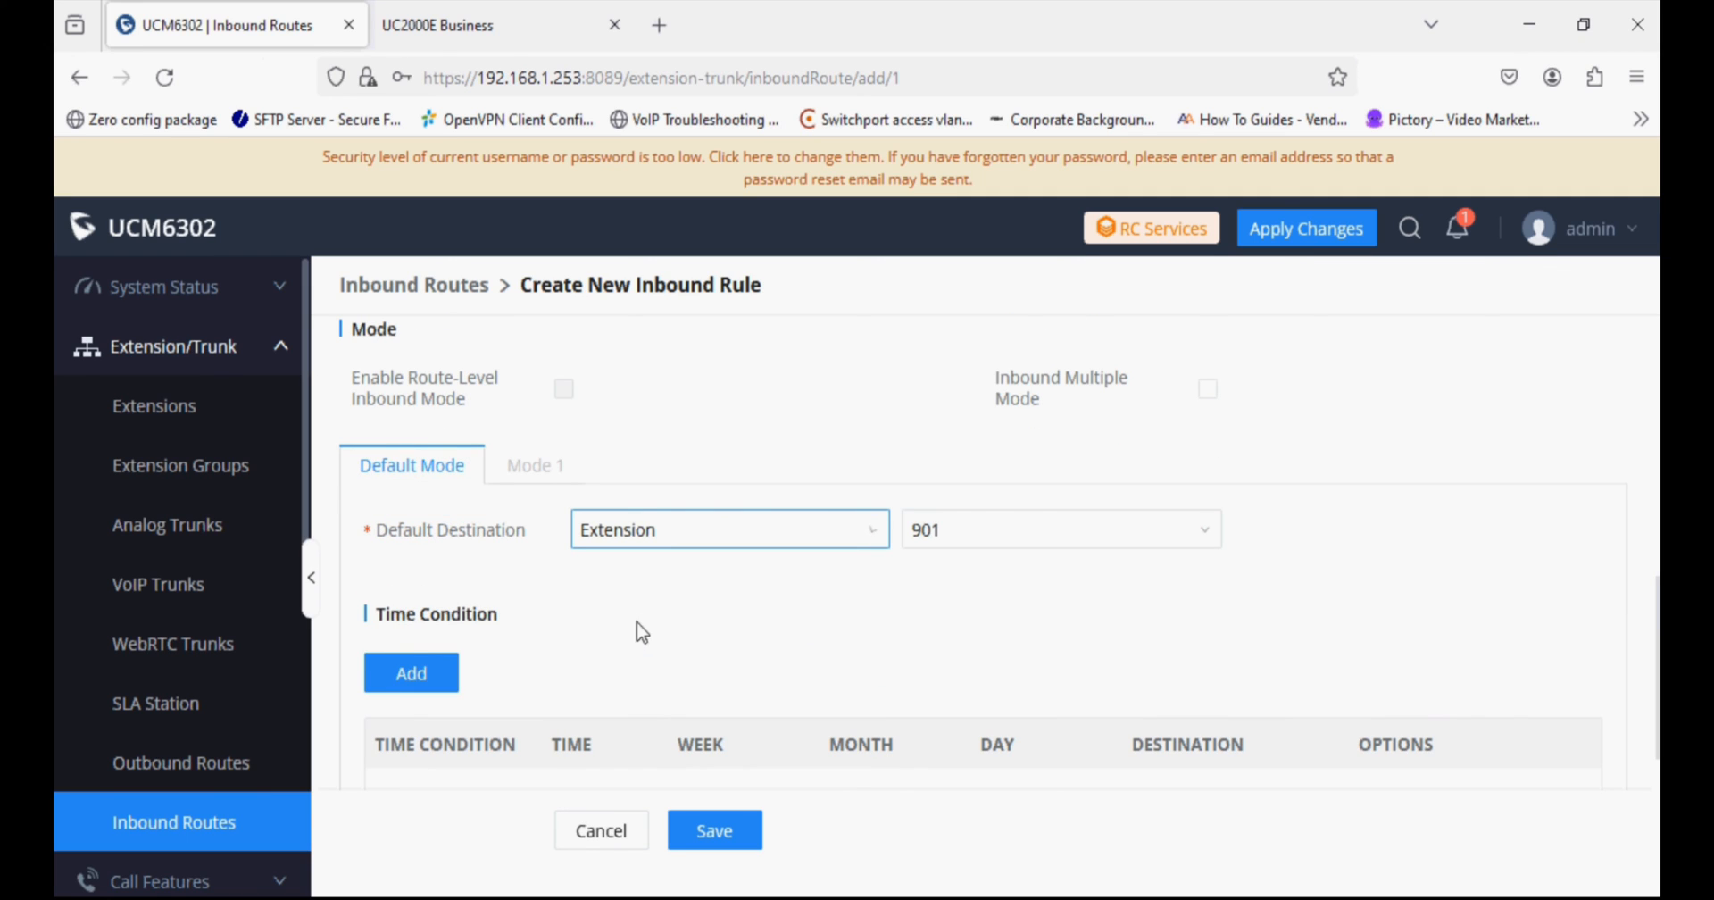
click(714, 830)
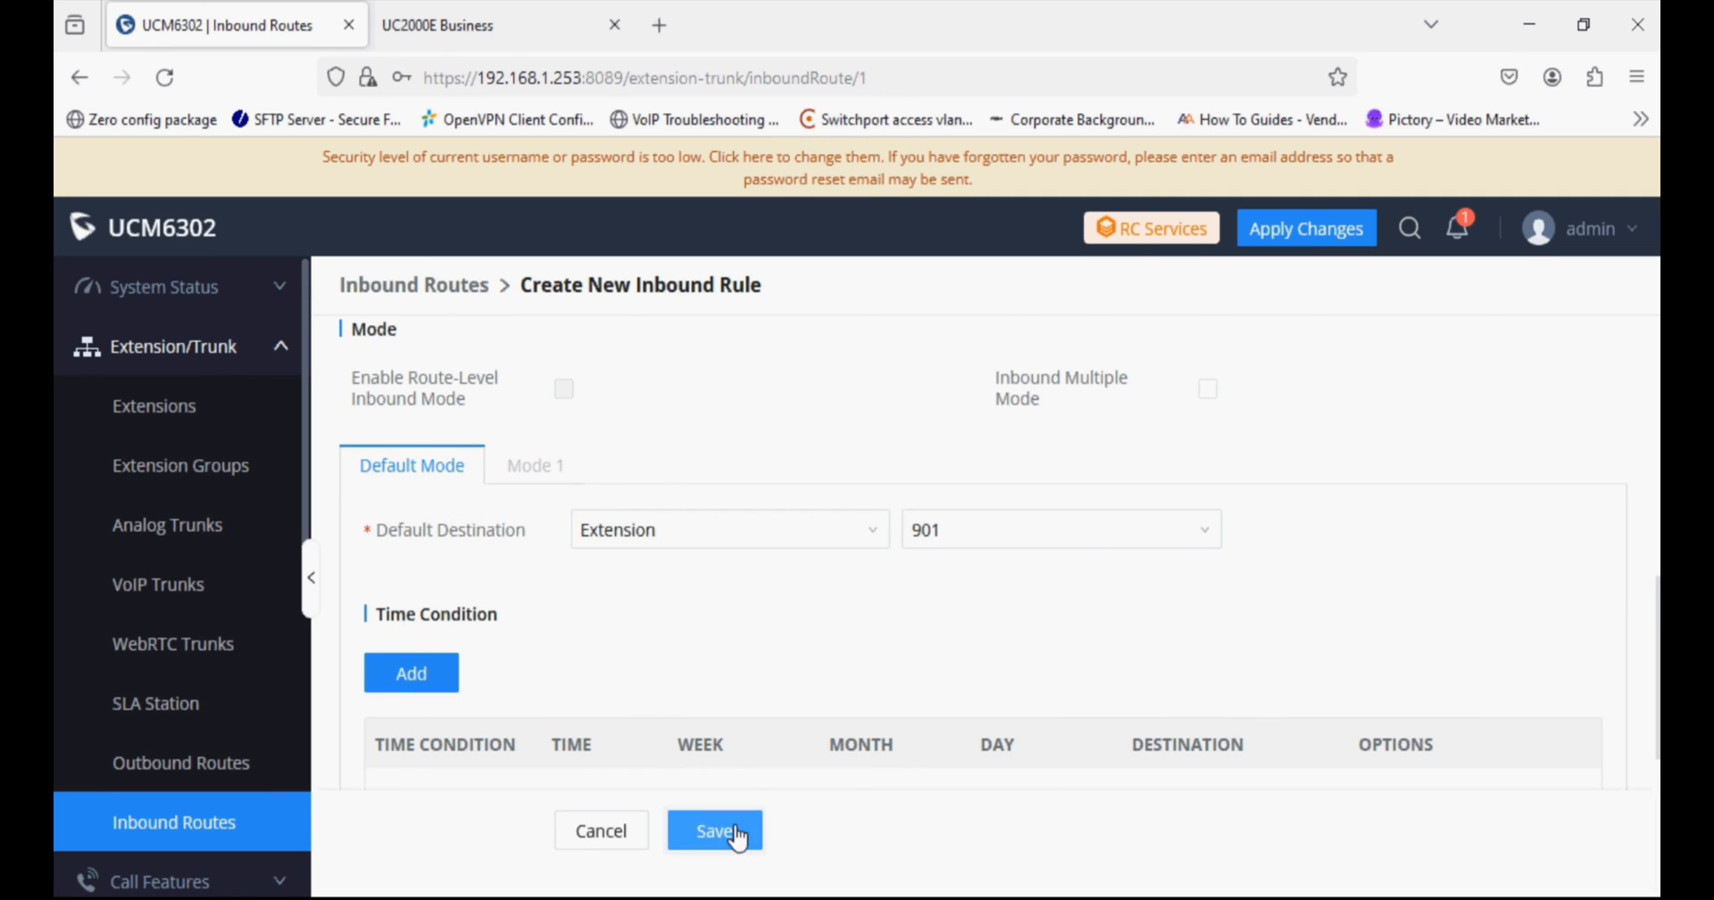
click(716, 830)
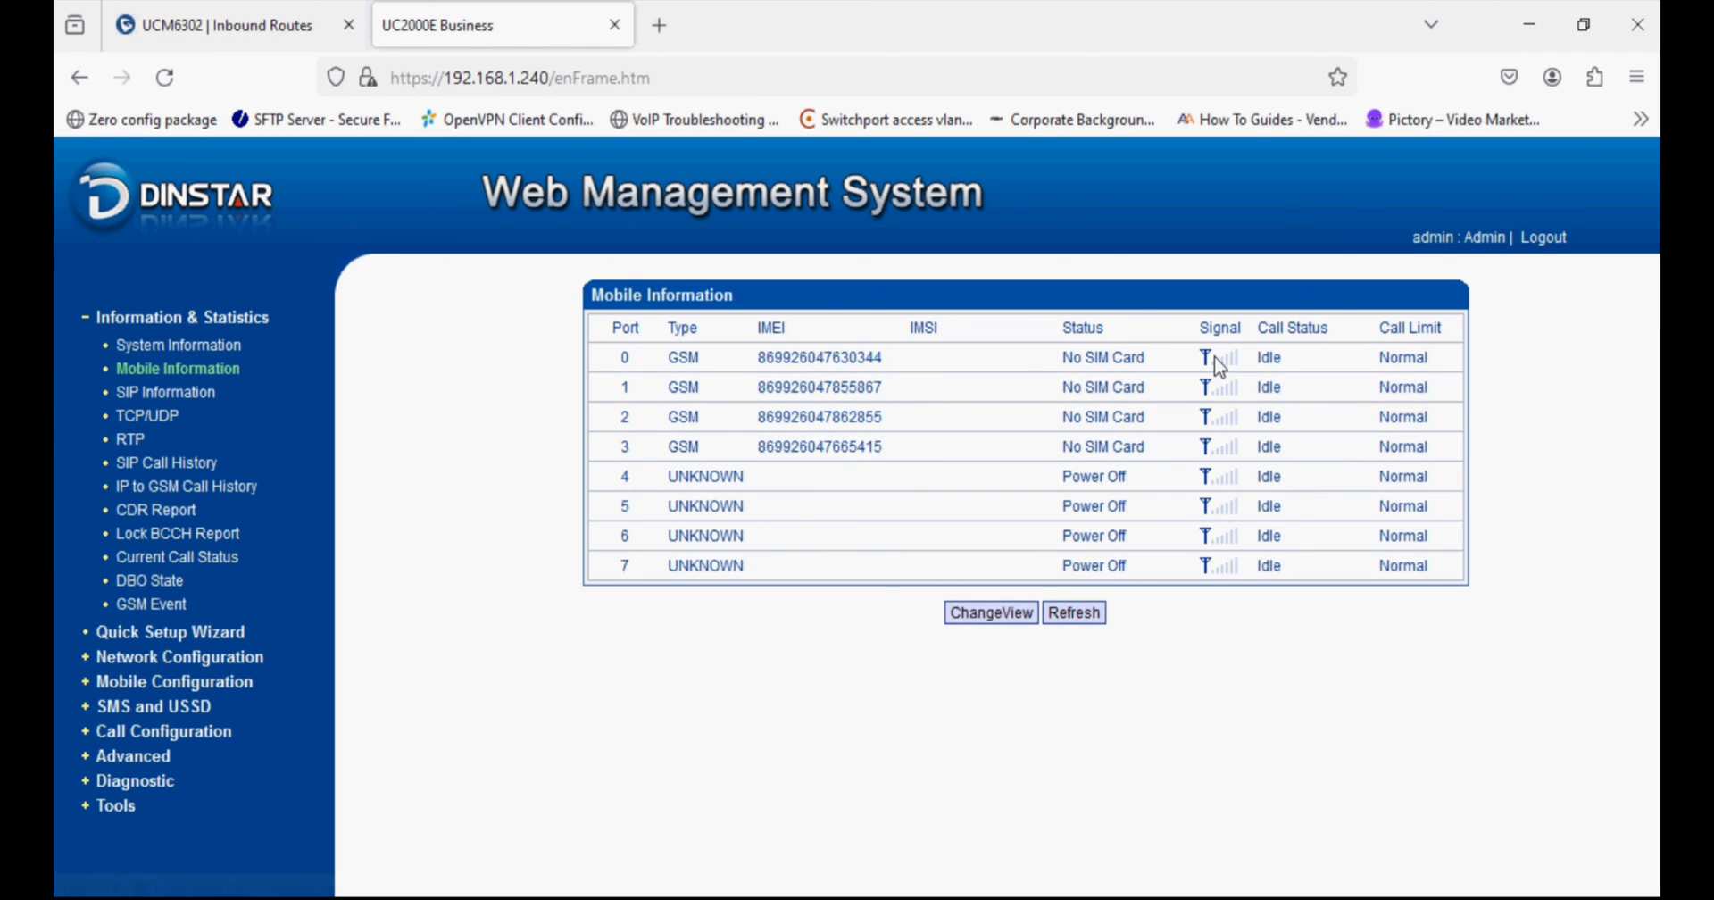
mouse_move(1053, 507)
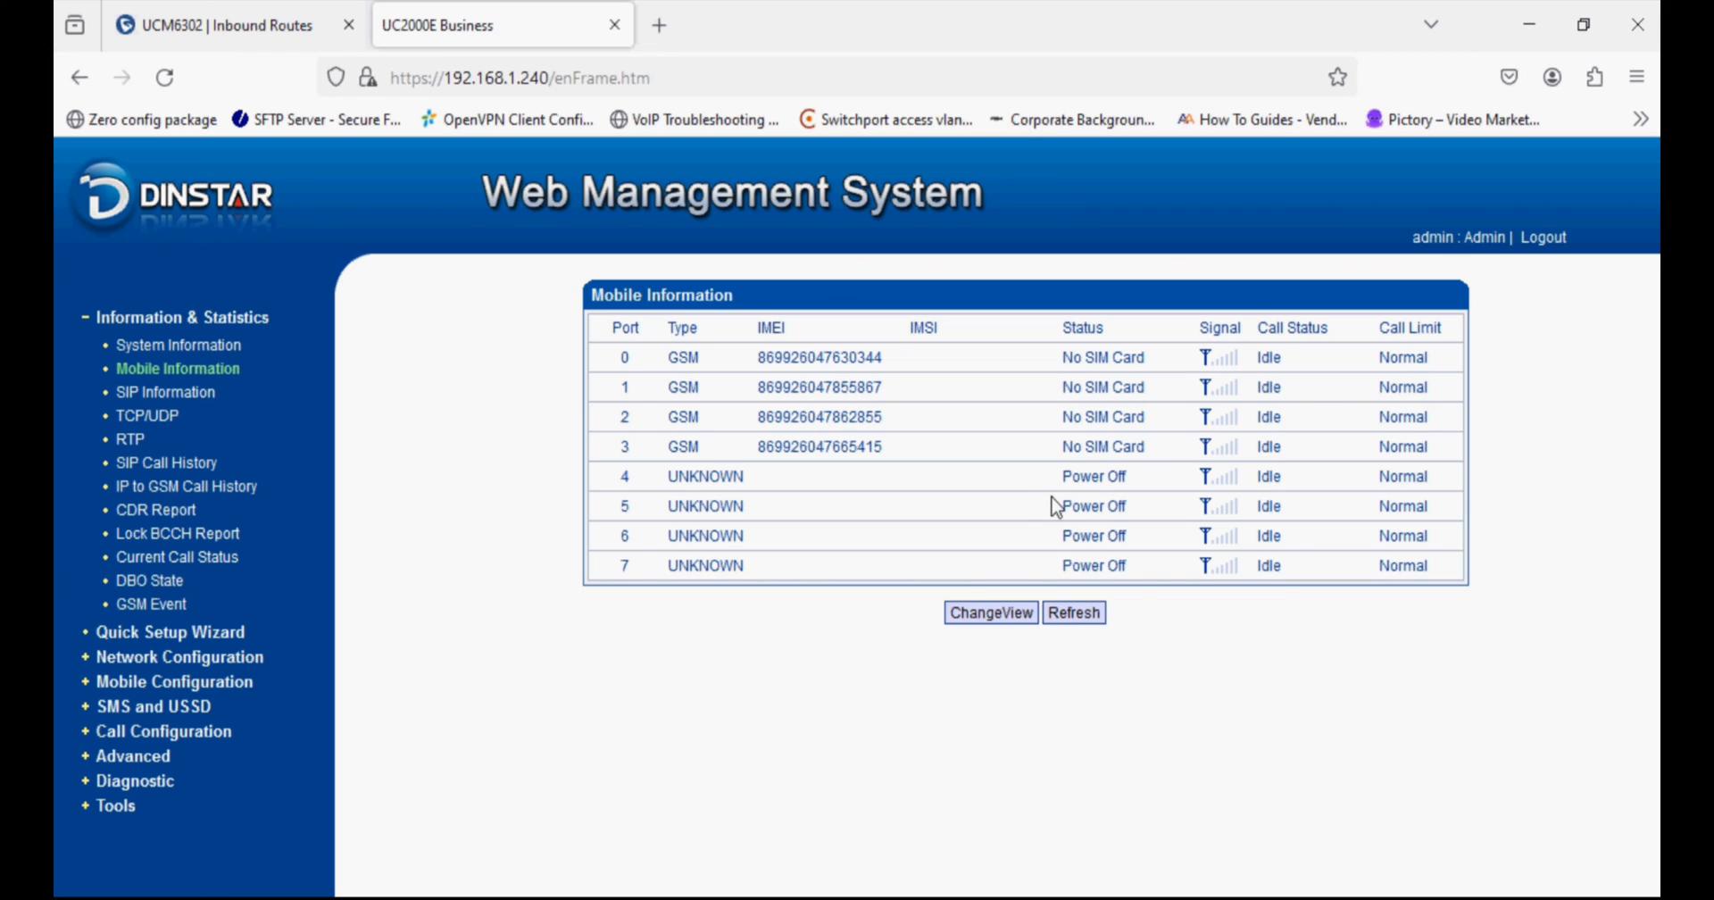
mouse_move(156, 106)
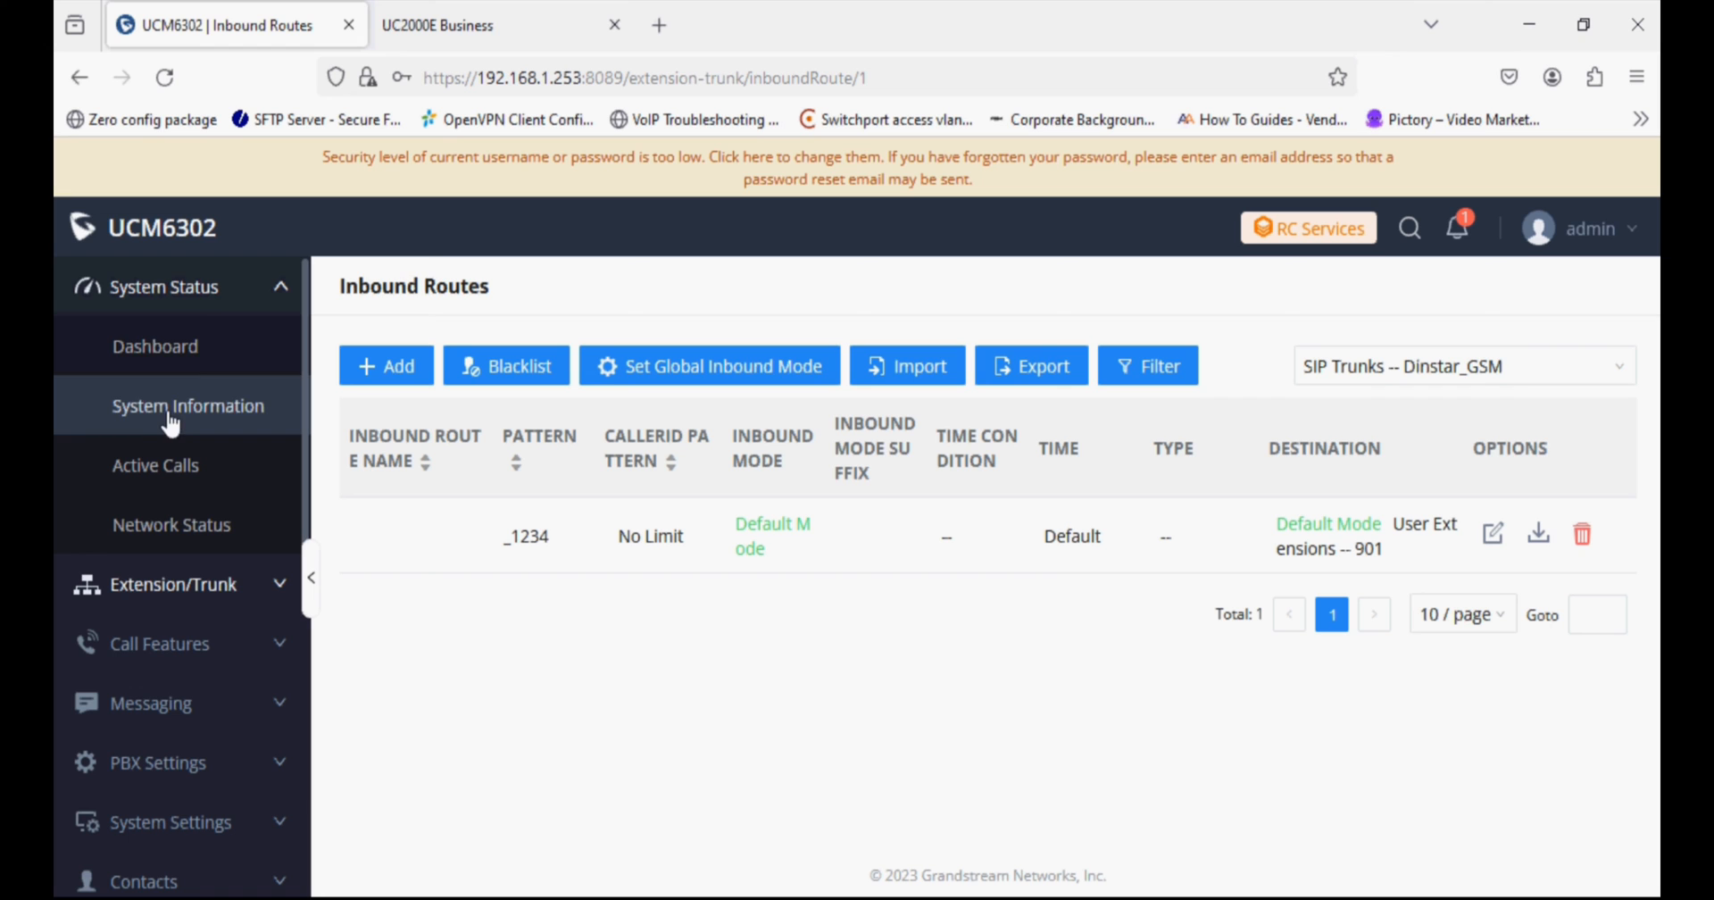
click(154, 346)
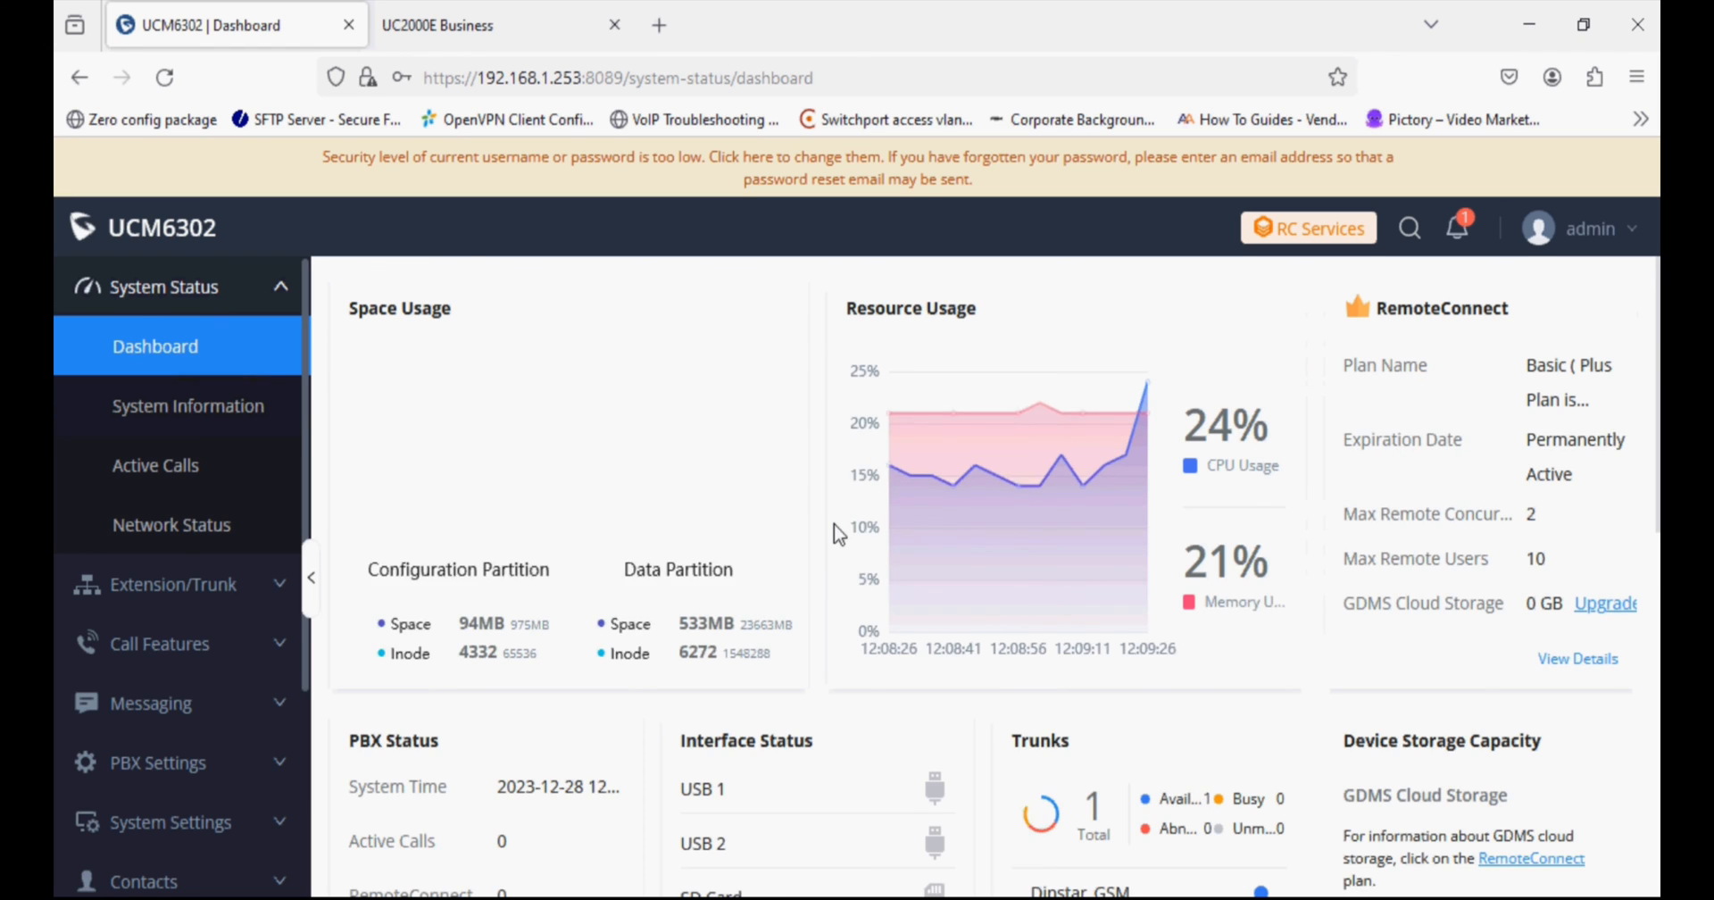
scroll(down, 3)
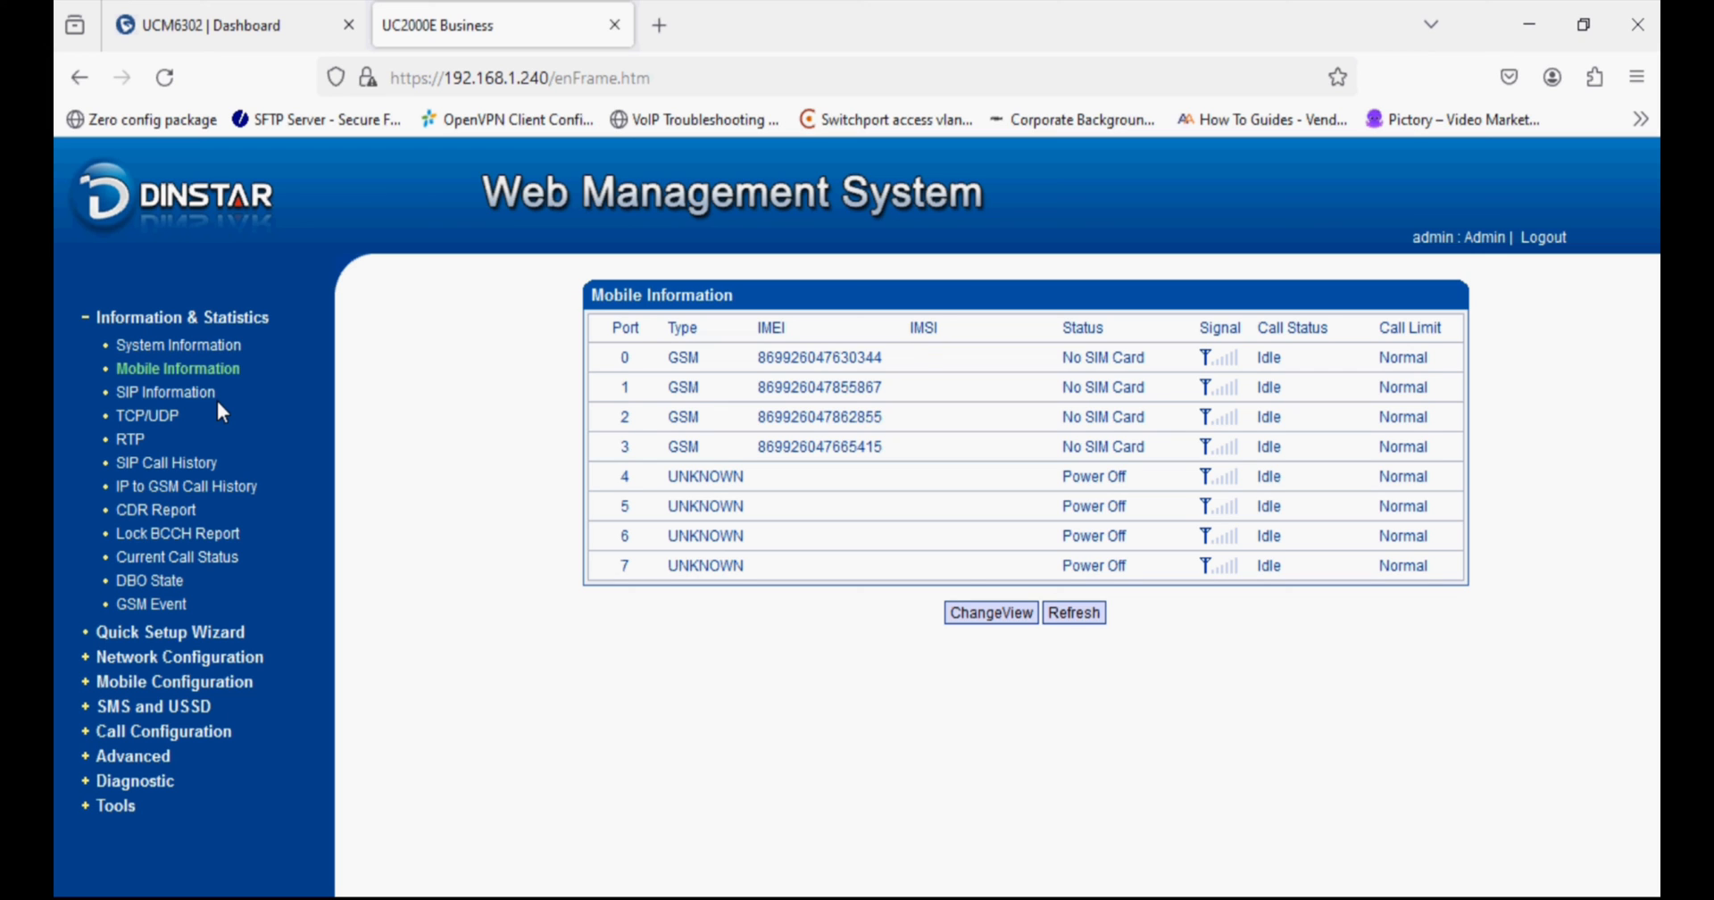
mouse_move(230, 393)
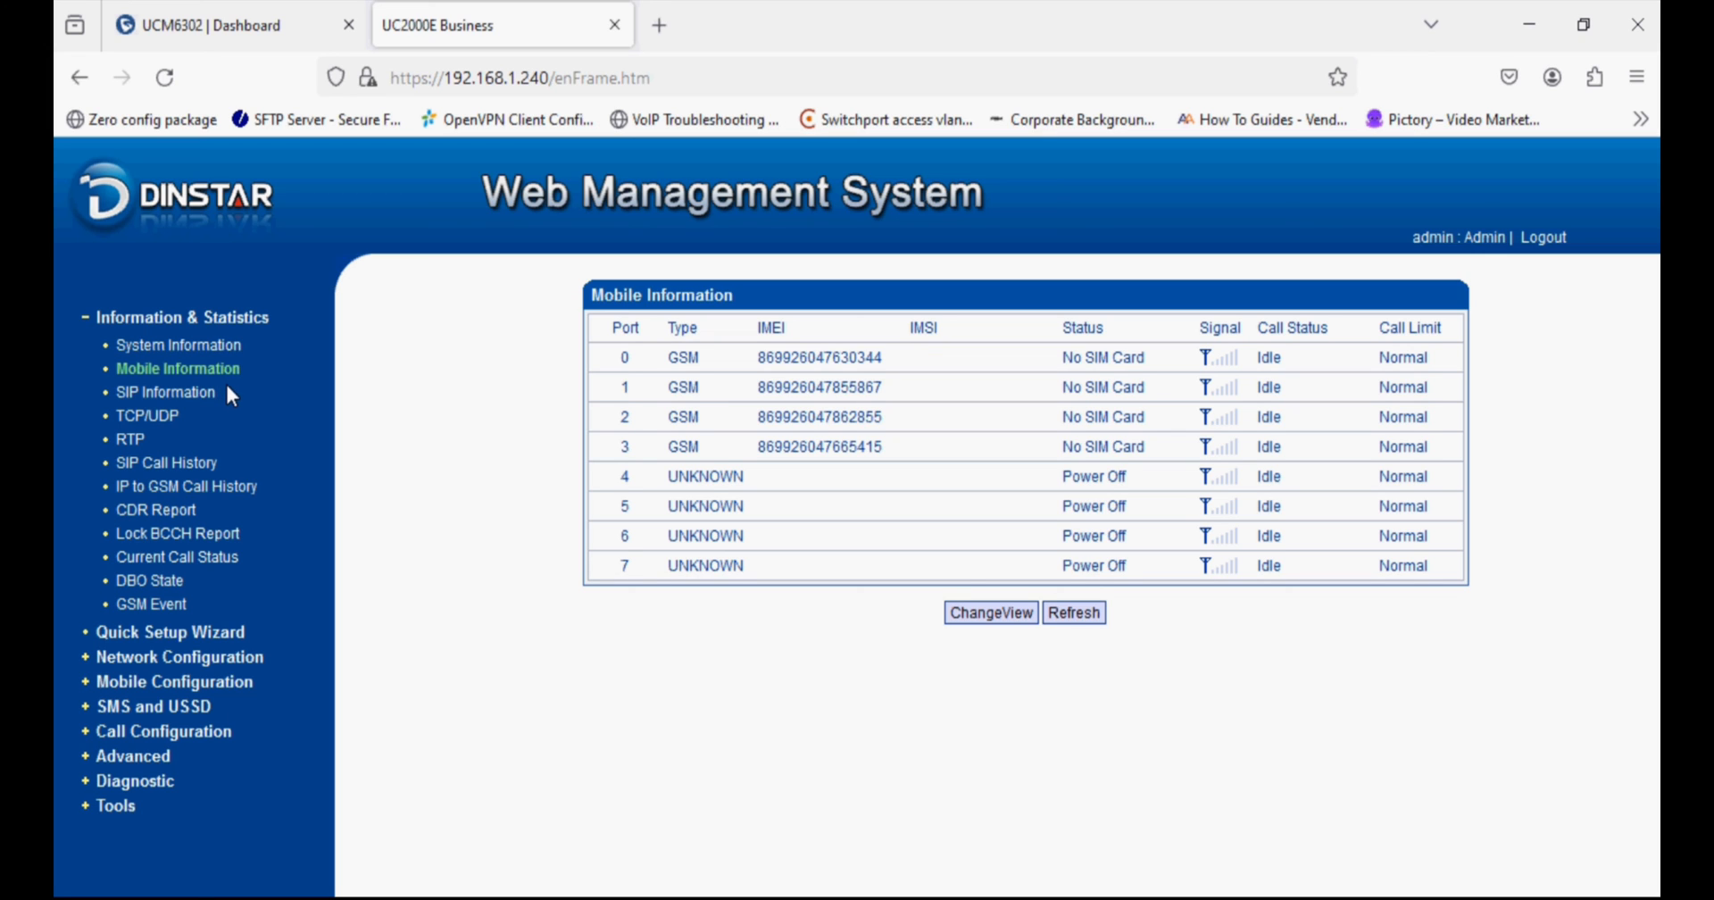